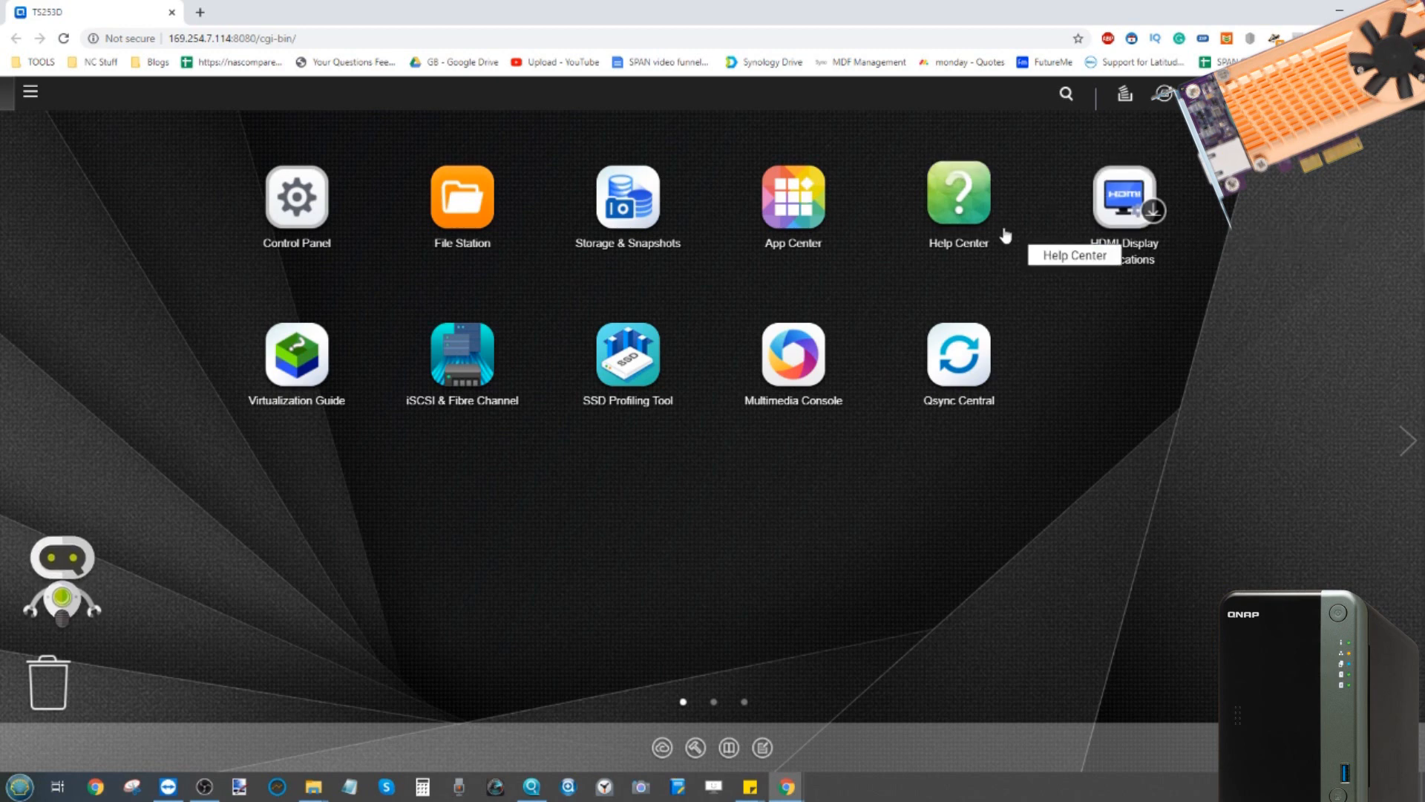
mouse_move(866, 273)
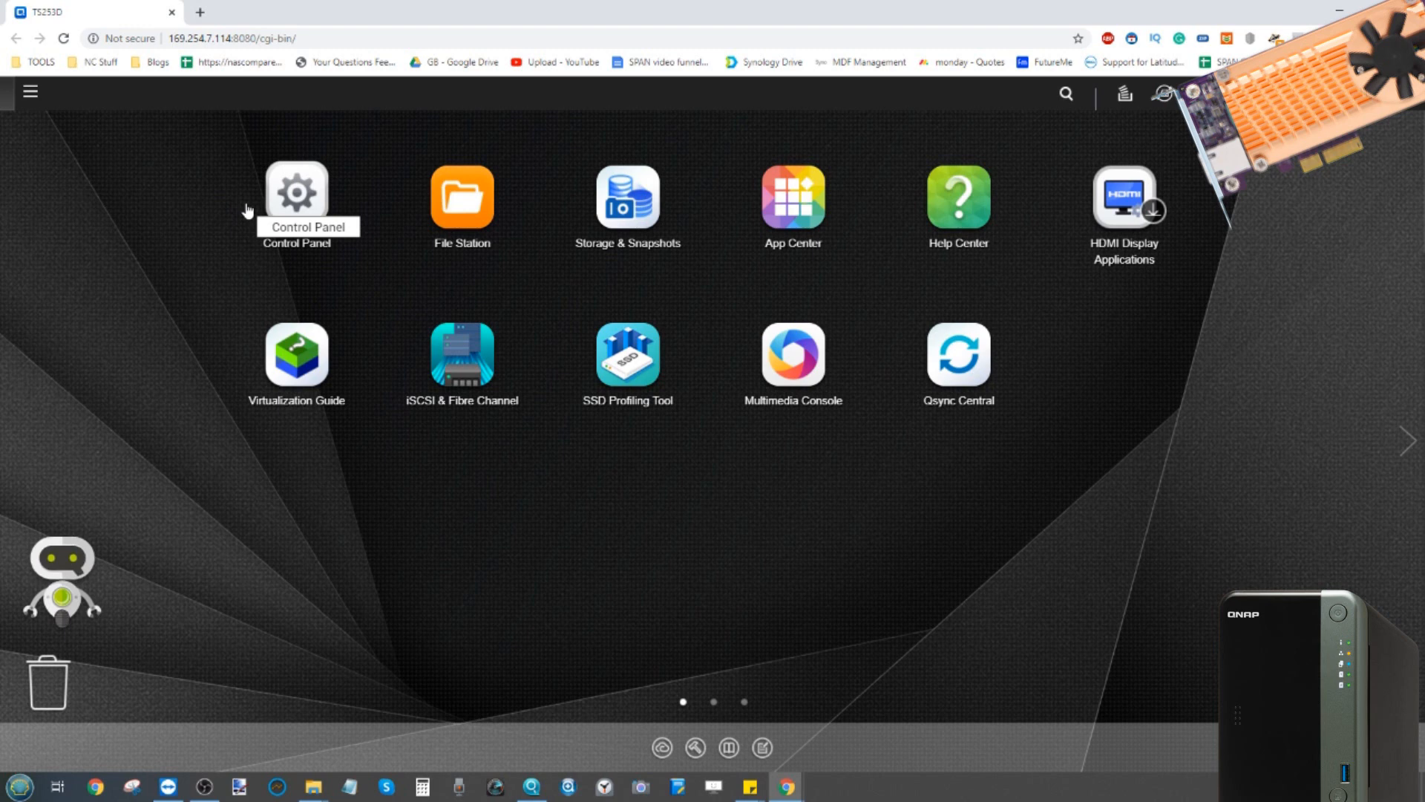
mouse_move(217, 324)
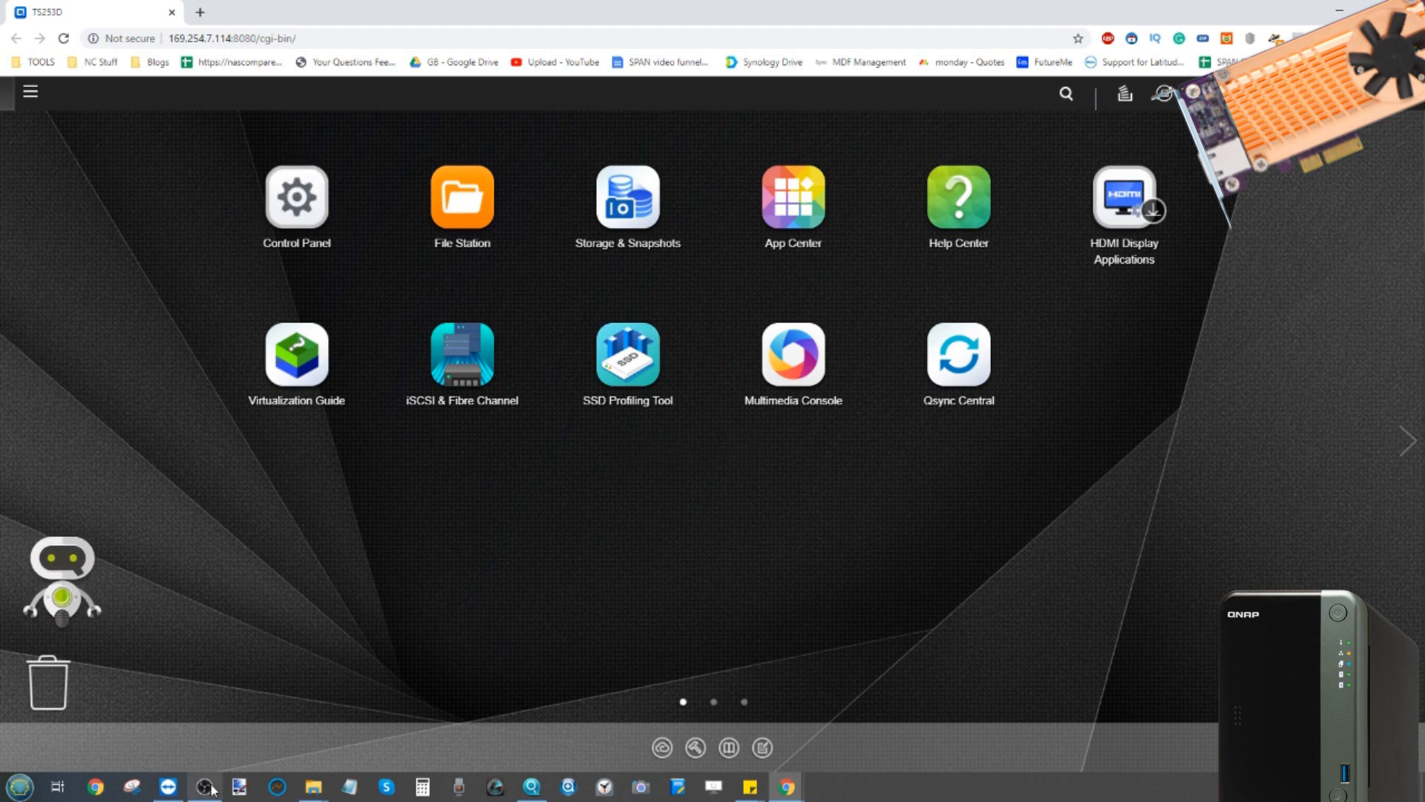
left_click(203, 787)
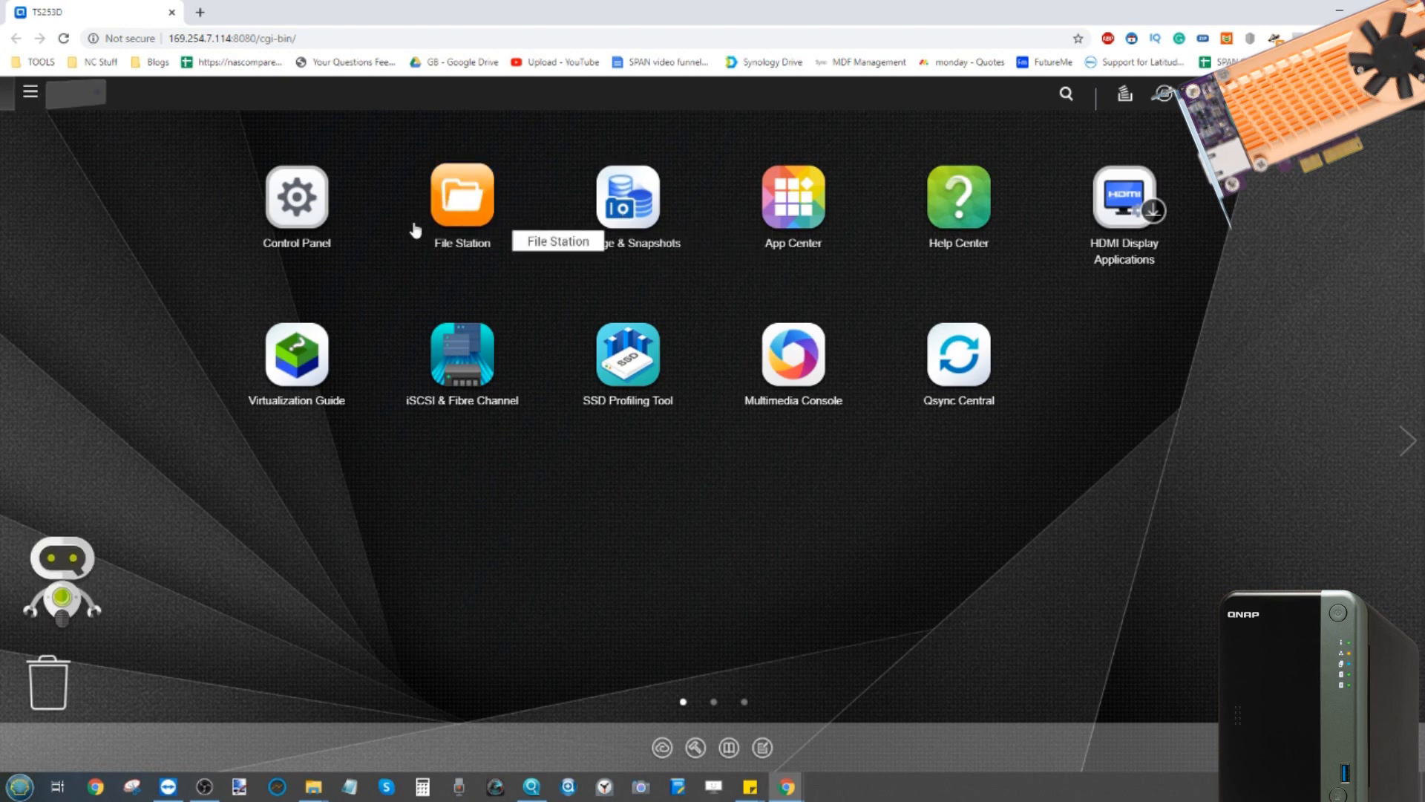
left_click(461, 193)
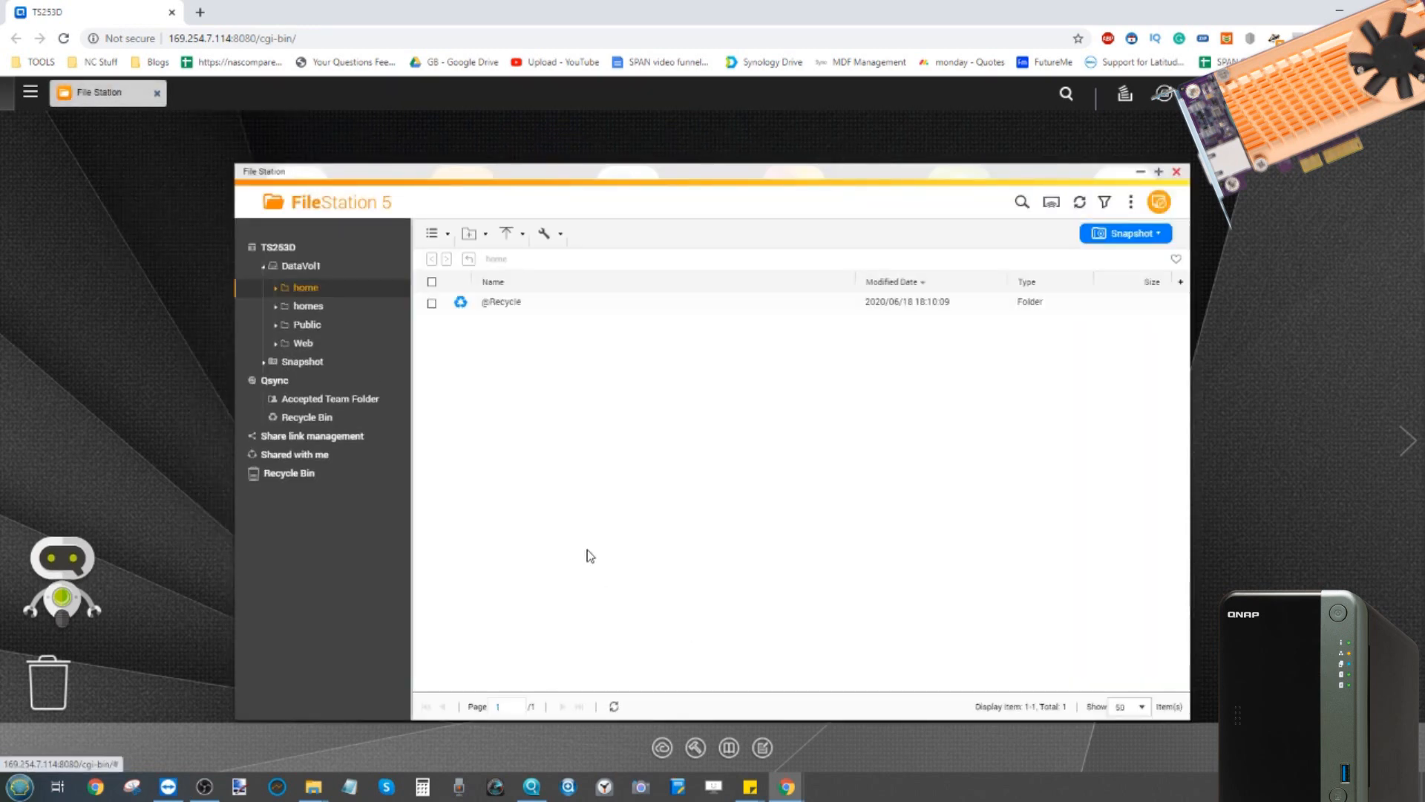
mouse_move(526, 748)
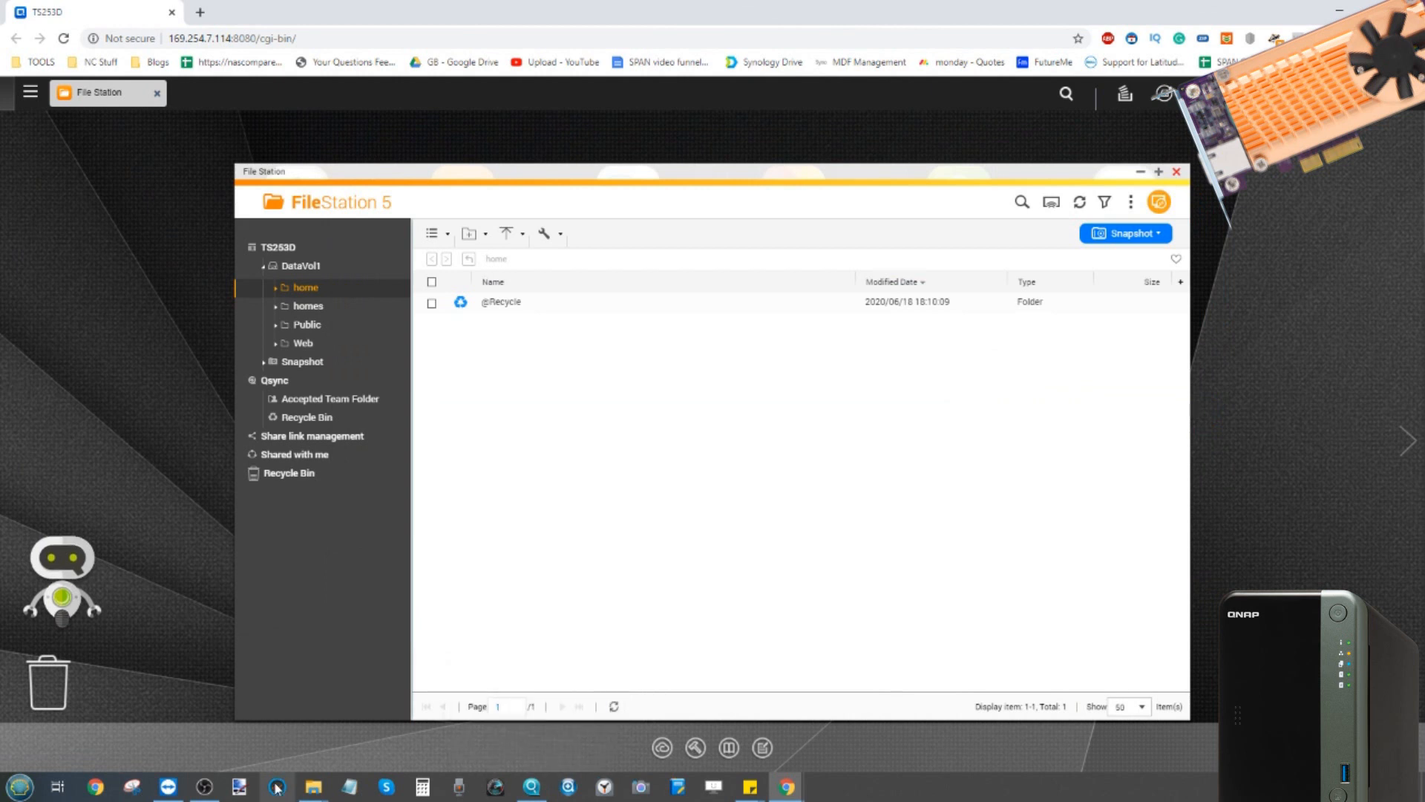
left_click(276, 787)
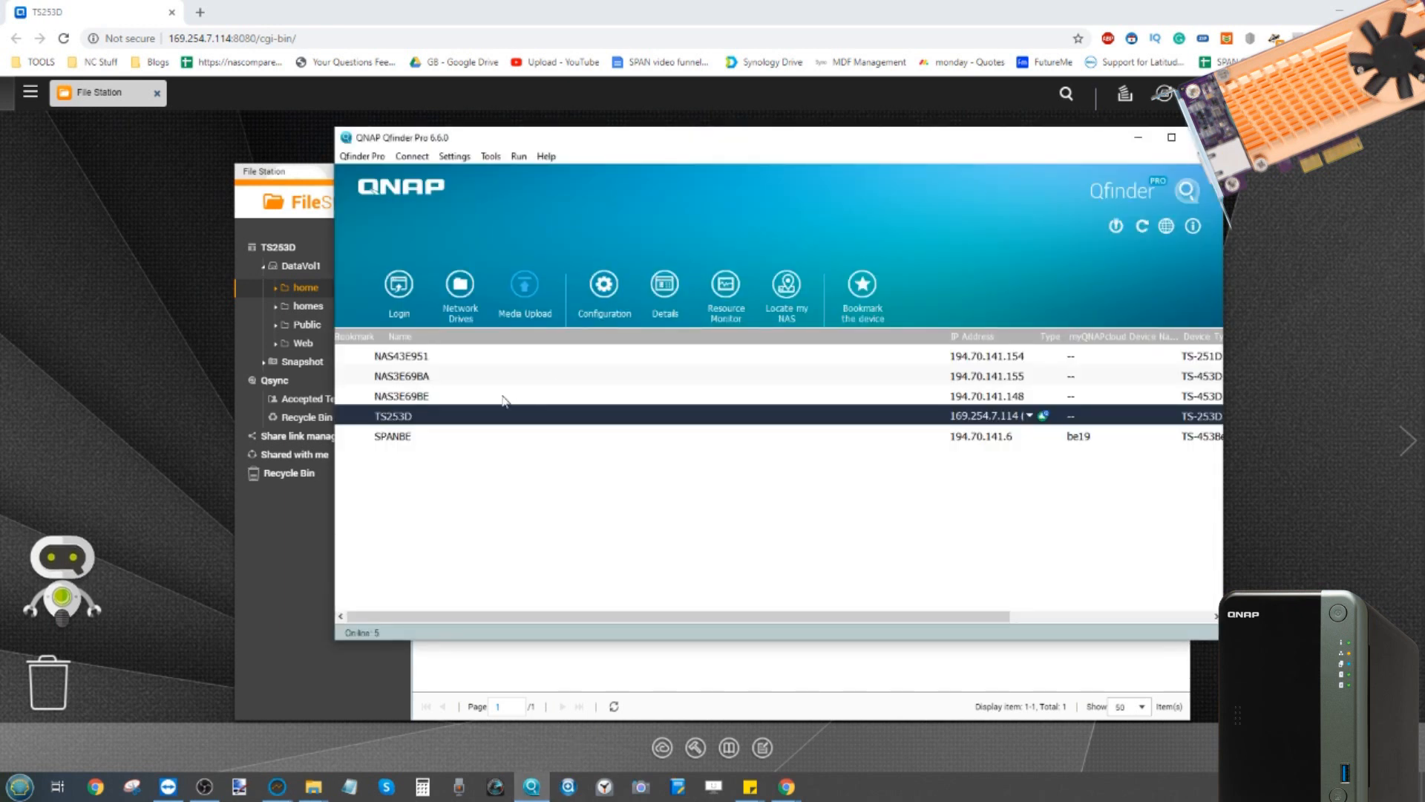
Map TS253D's Public shared folder as network drive T: via Qfinder Pro.
right_click(393, 416)
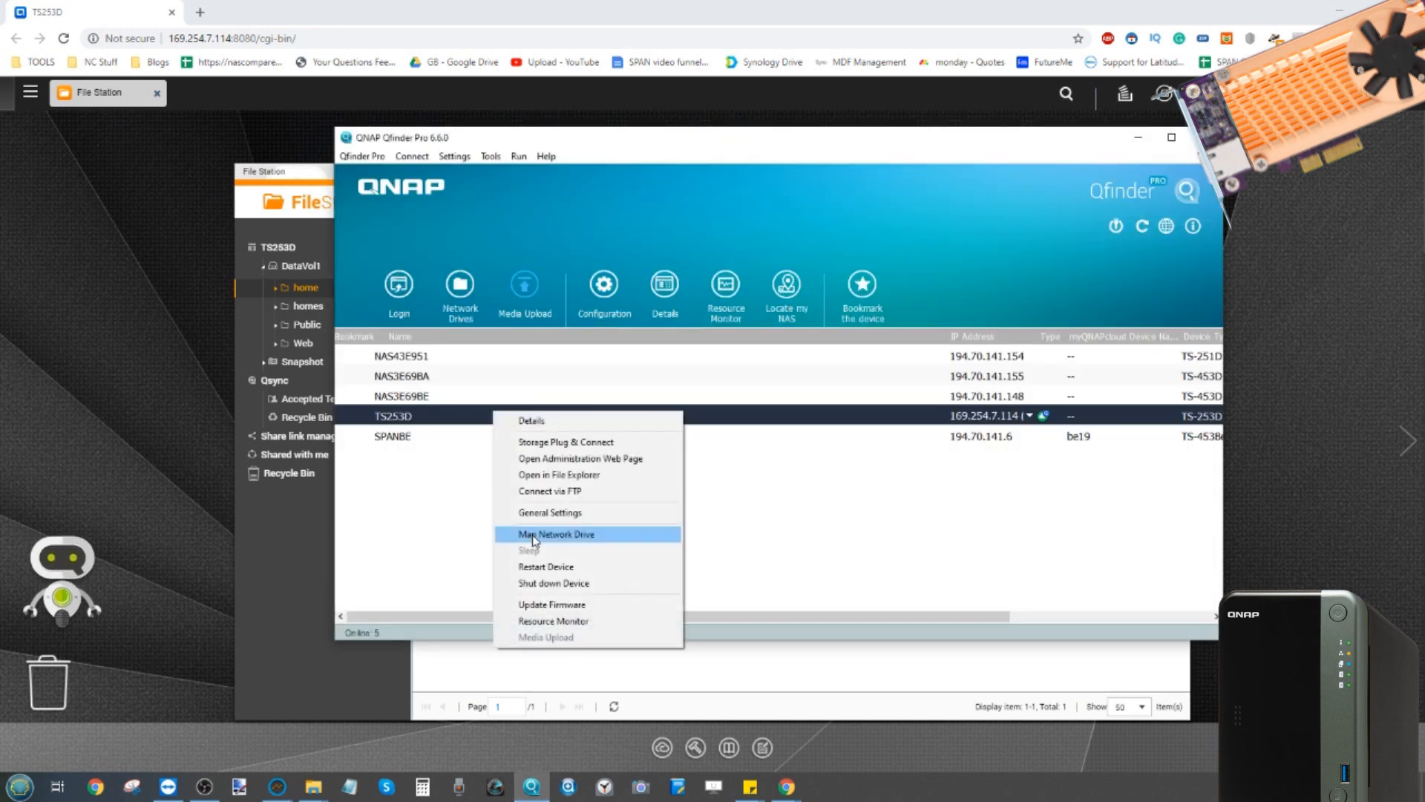
mouse_move(484, 222)
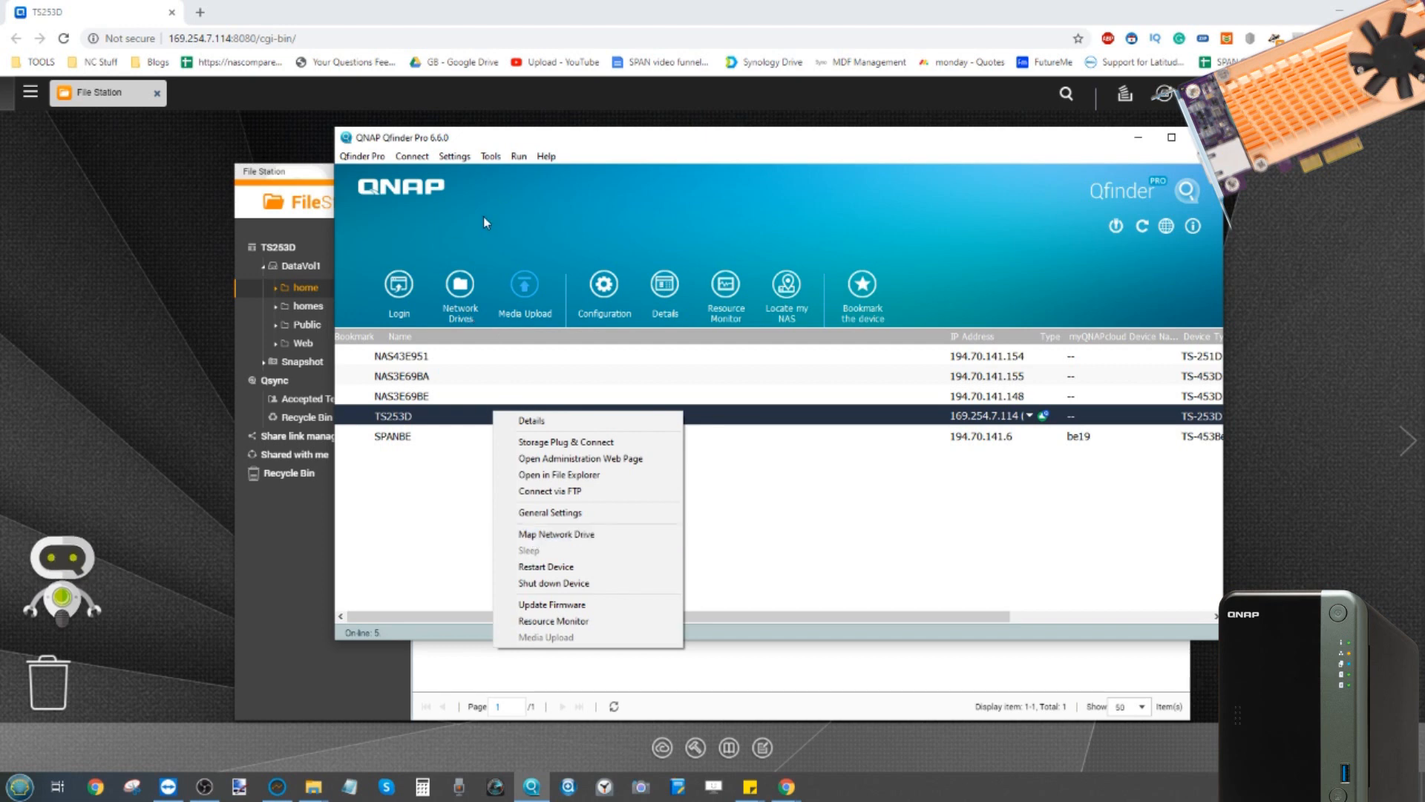
mouse_move(411, 364)
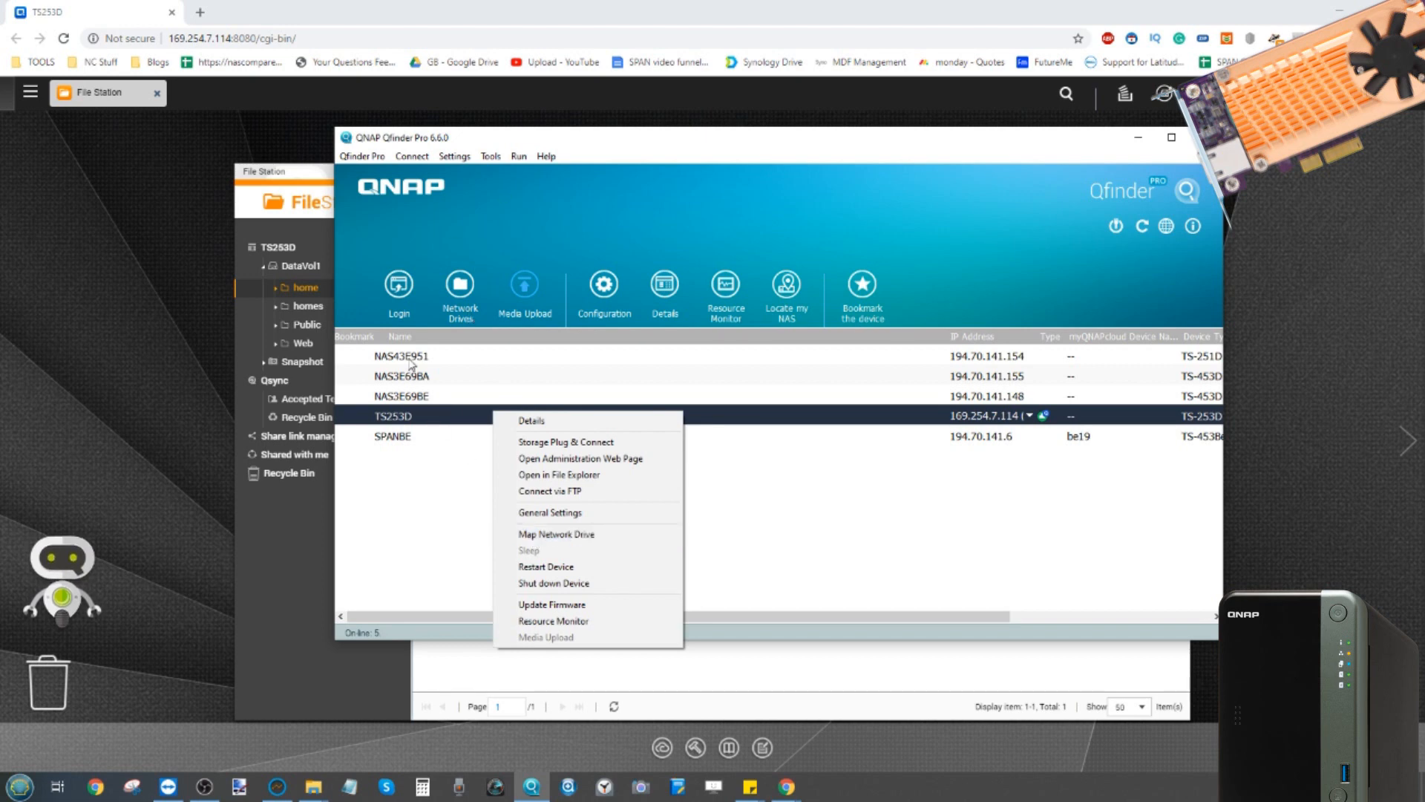
mouse_move(556, 534)
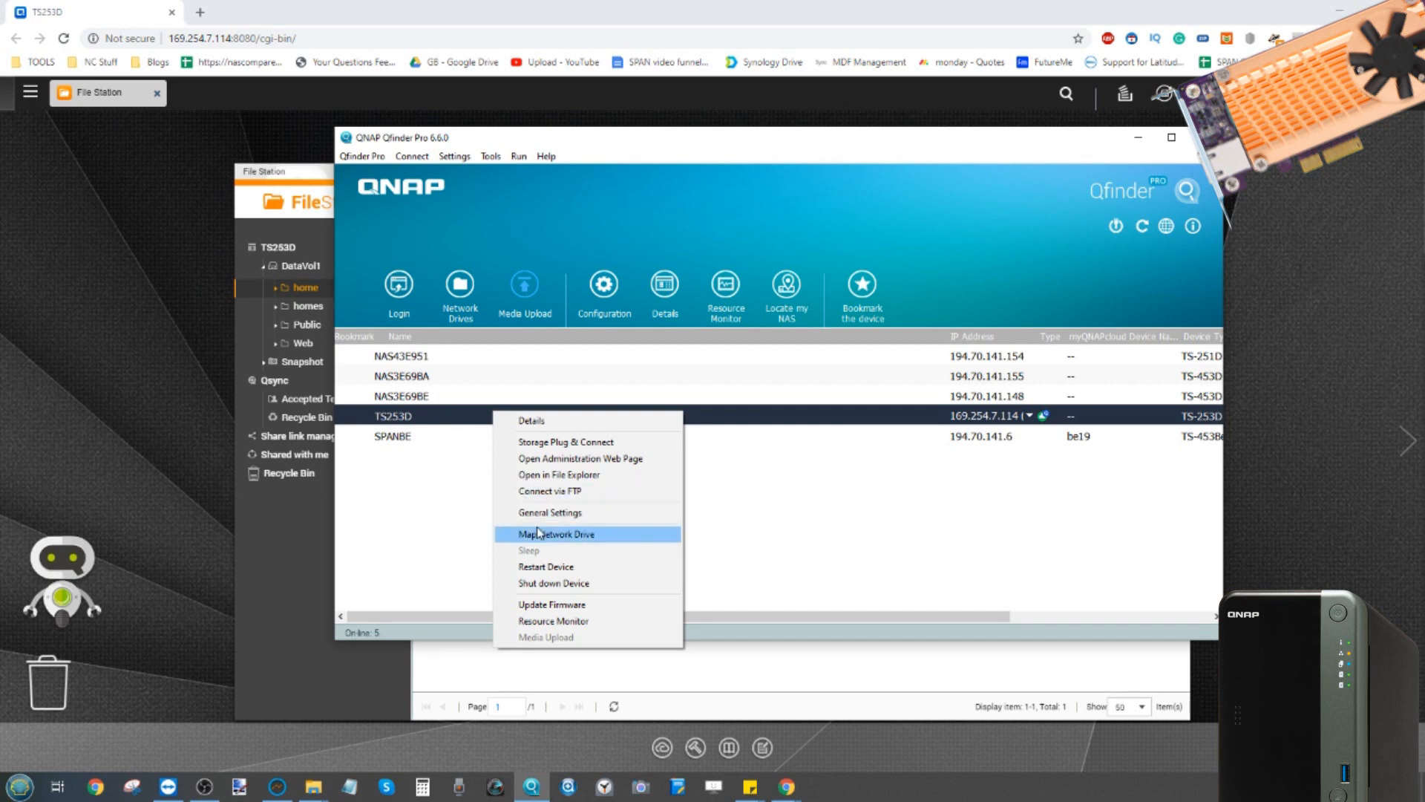
left_click(555, 534)
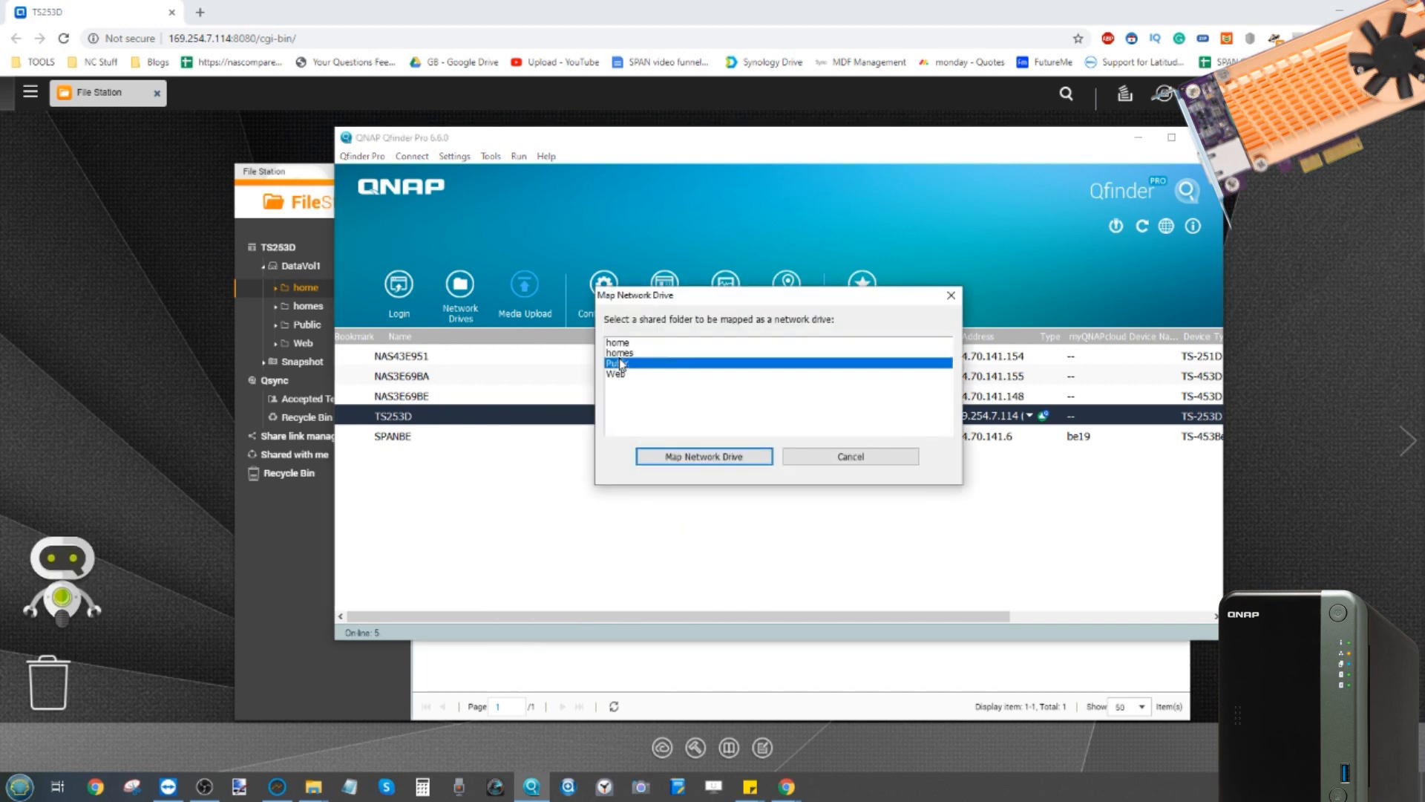
left_click(616, 373)
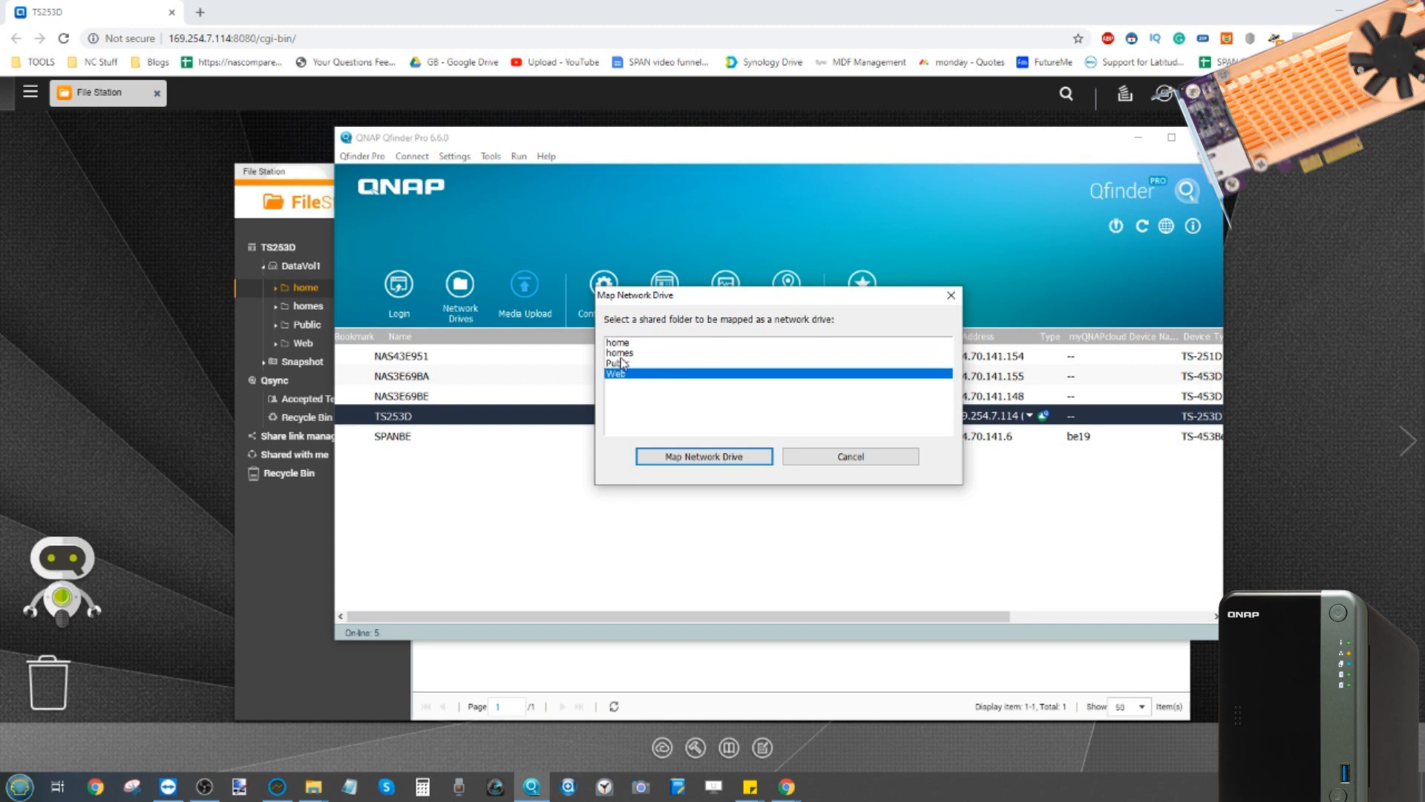
left_click(620, 353)
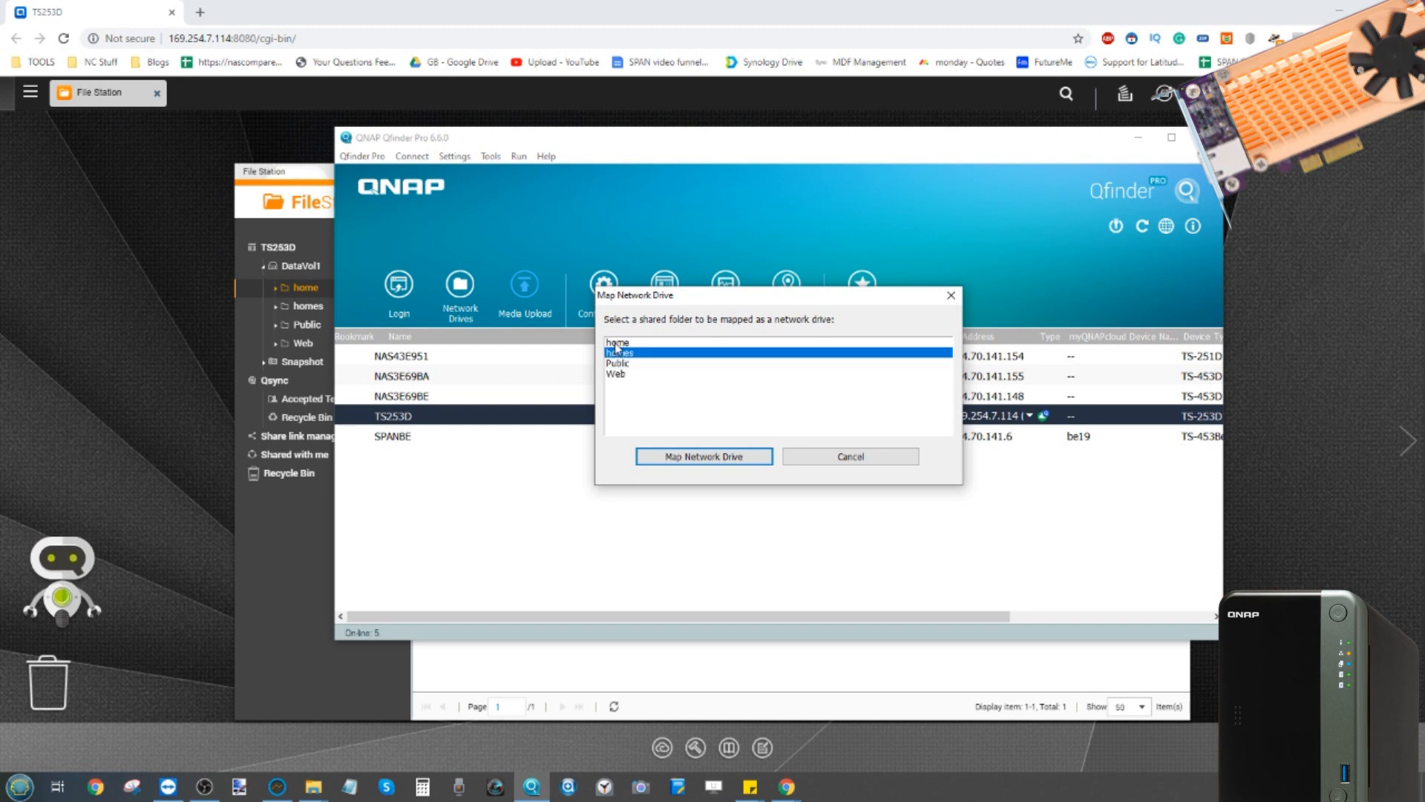
left_click(617, 363)
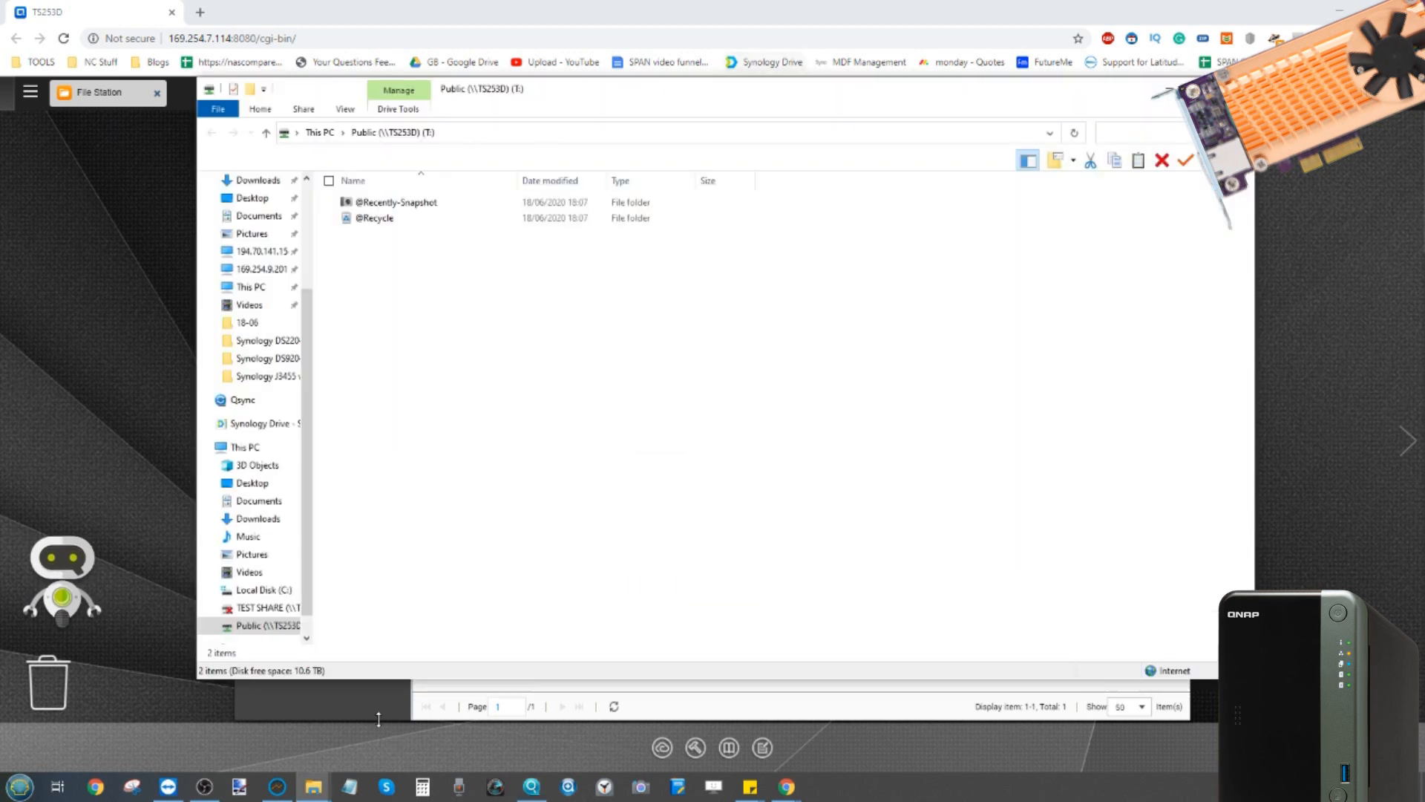
mouse_move(271, 787)
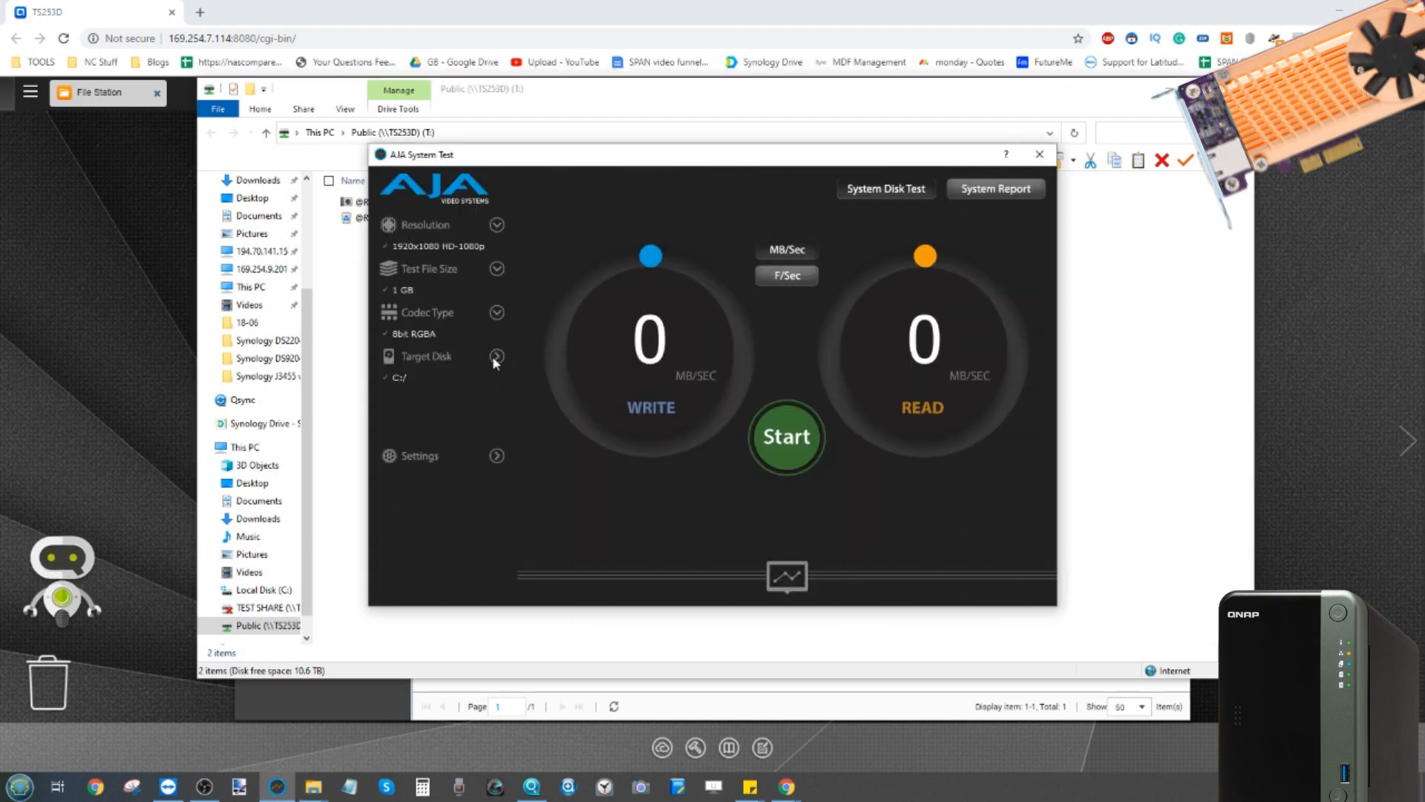
left_click(1039, 153)
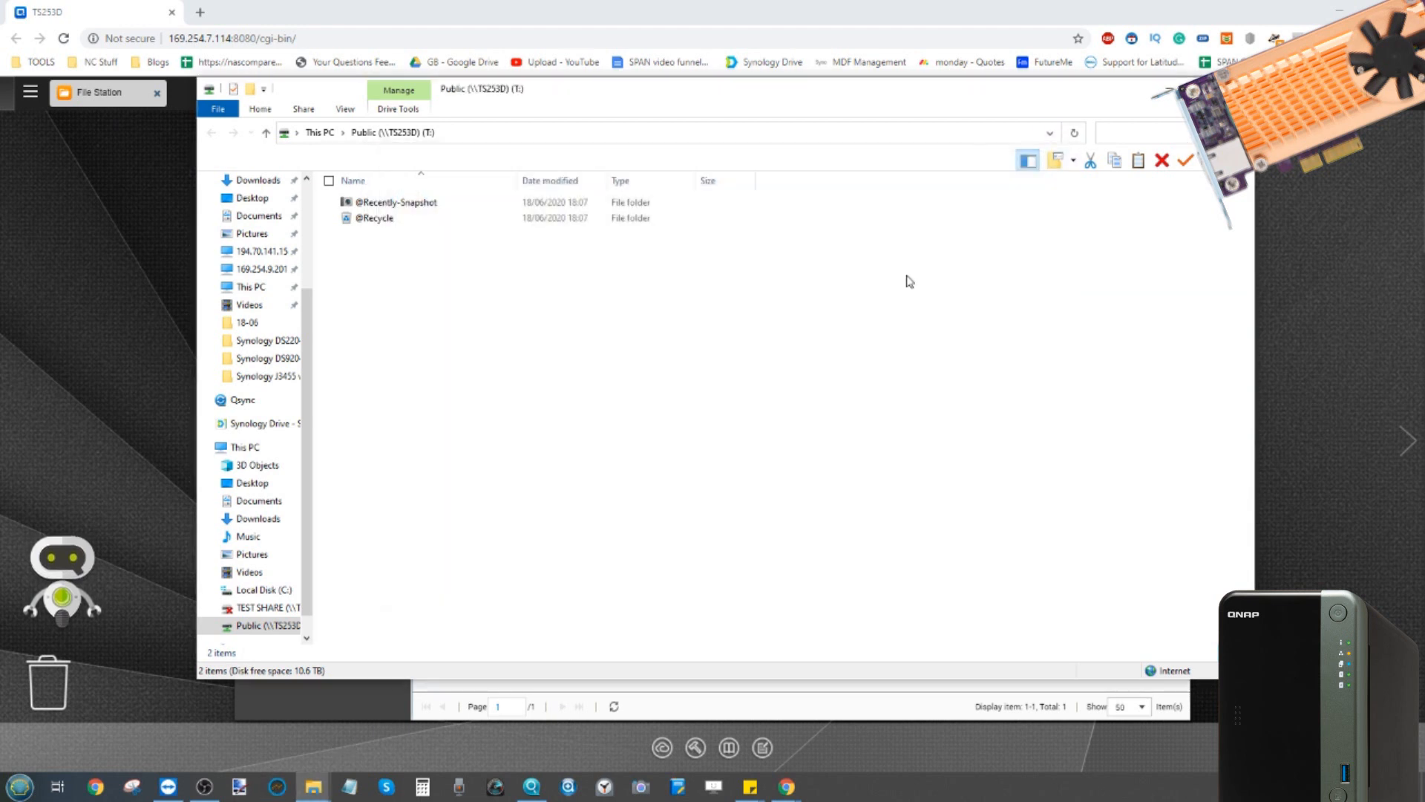
mouse_move(911, 280)
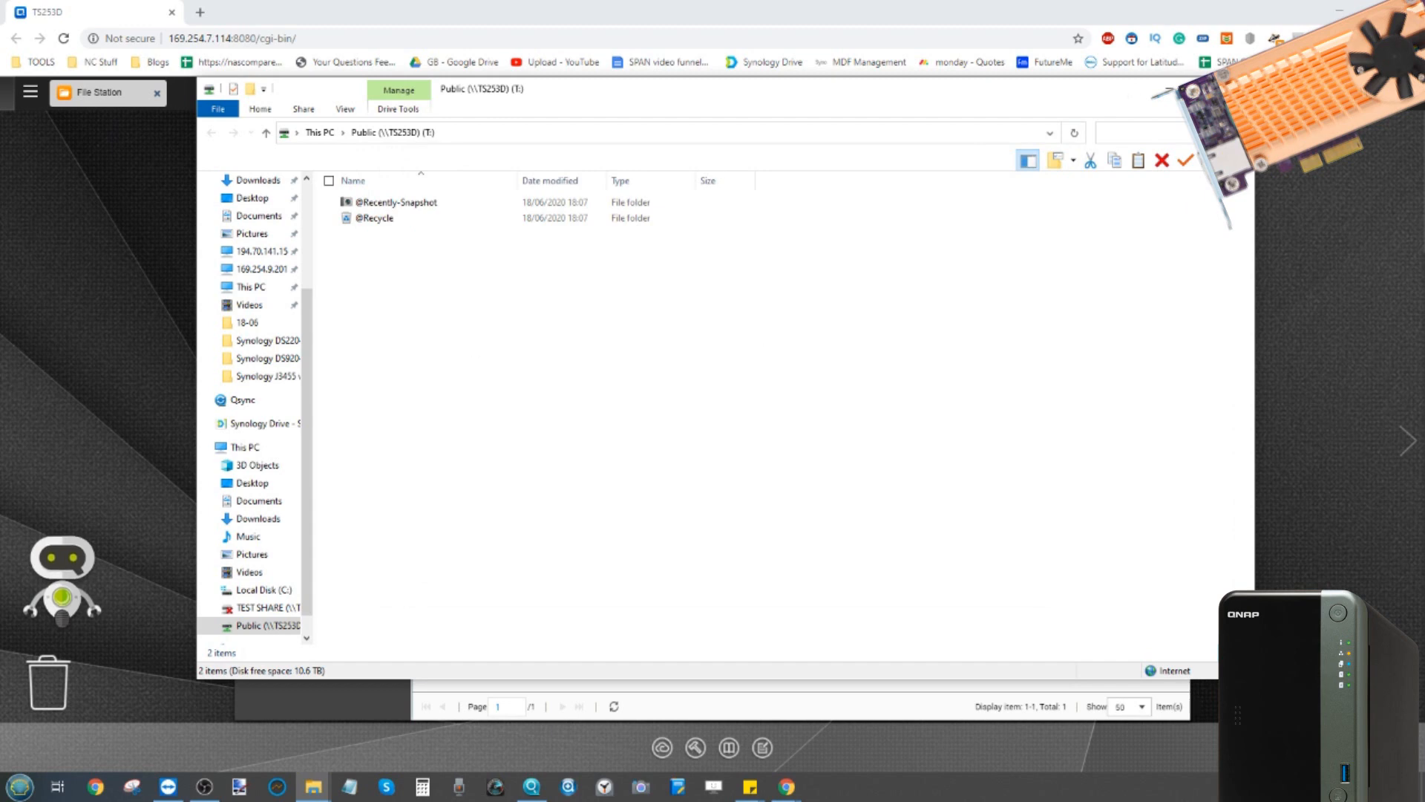
Run AJA's 1 GB 1920x1080 8bit RGBA test on Public T:/: 324 MB/s write, 401 MB/s read.
left_click(277, 787)
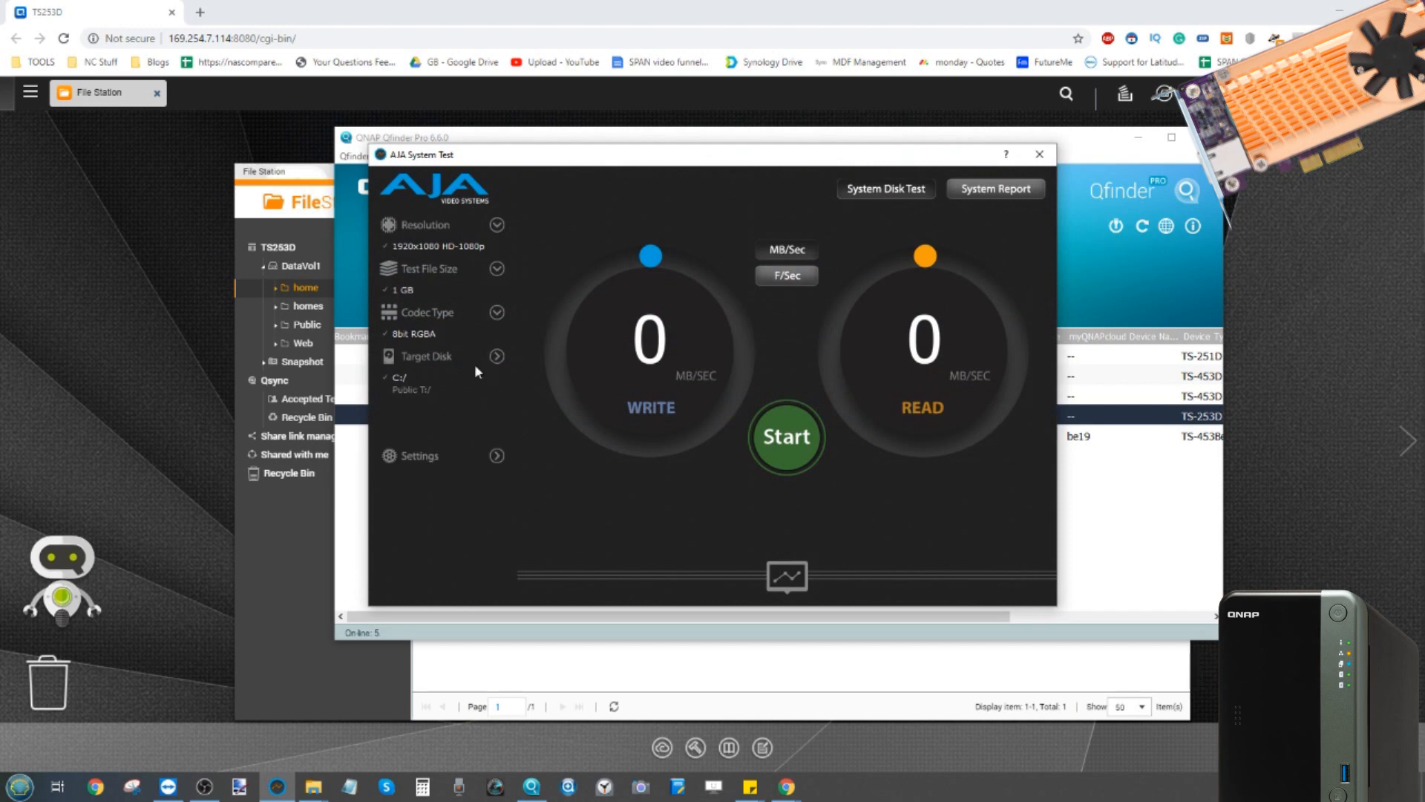
left_click(497, 355)
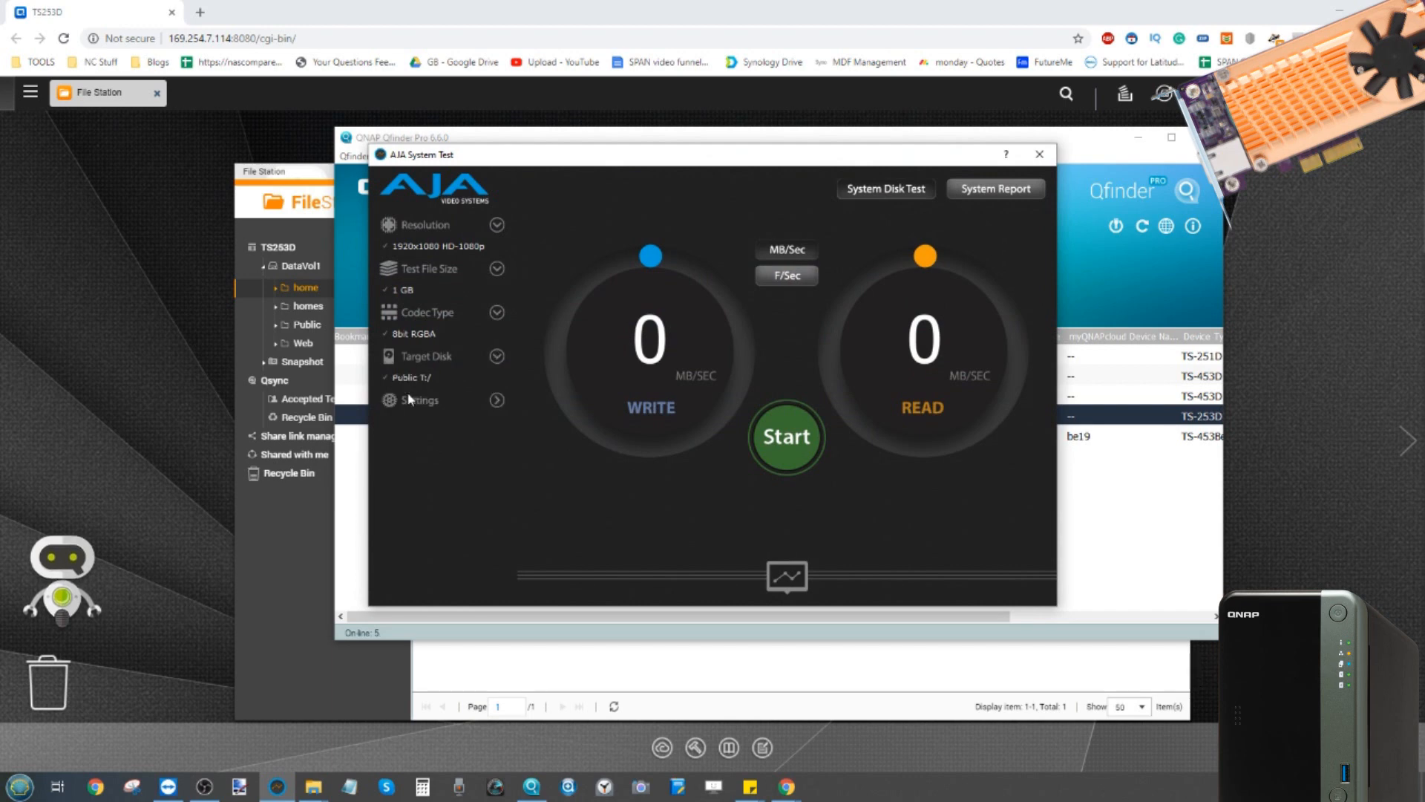
mouse_move(384, 298)
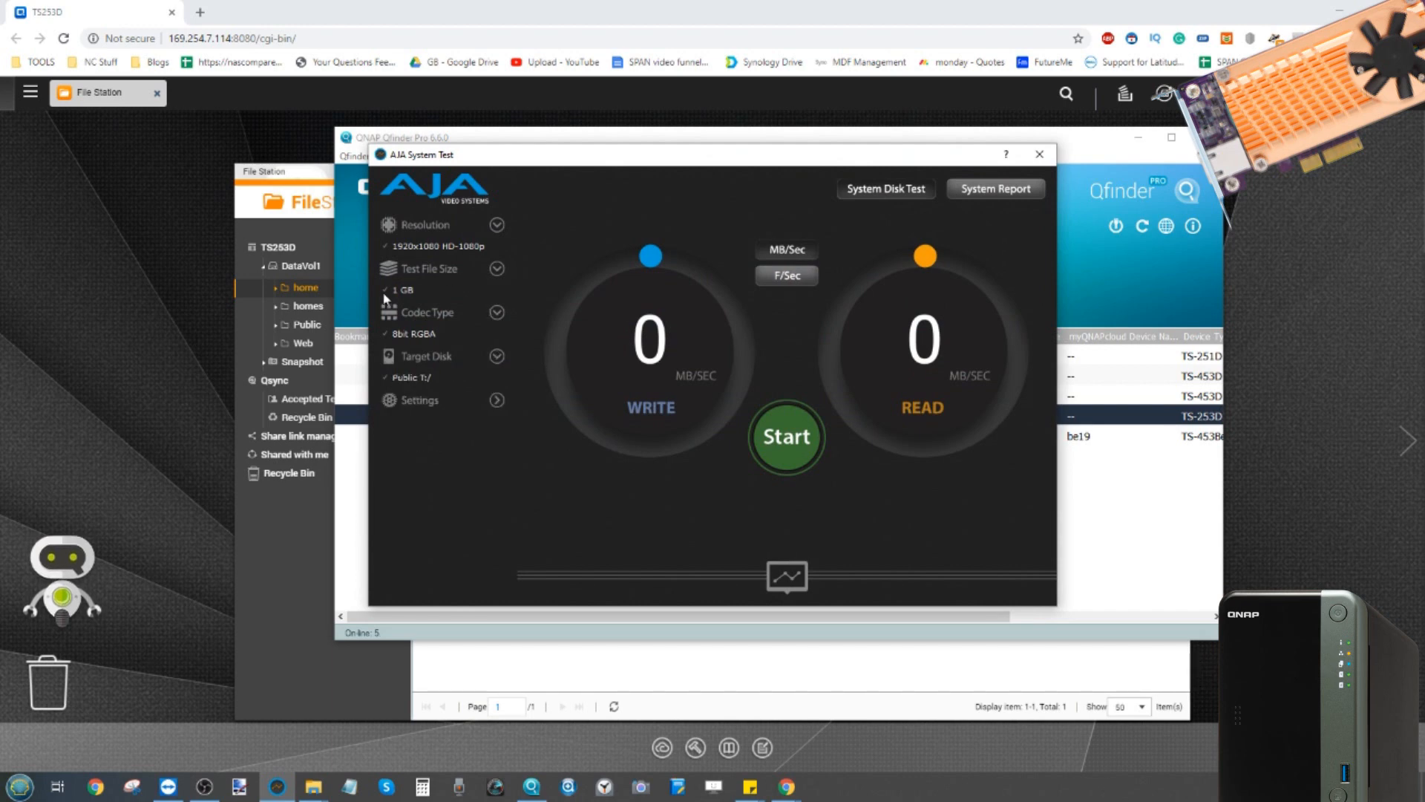
mouse_move(477, 247)
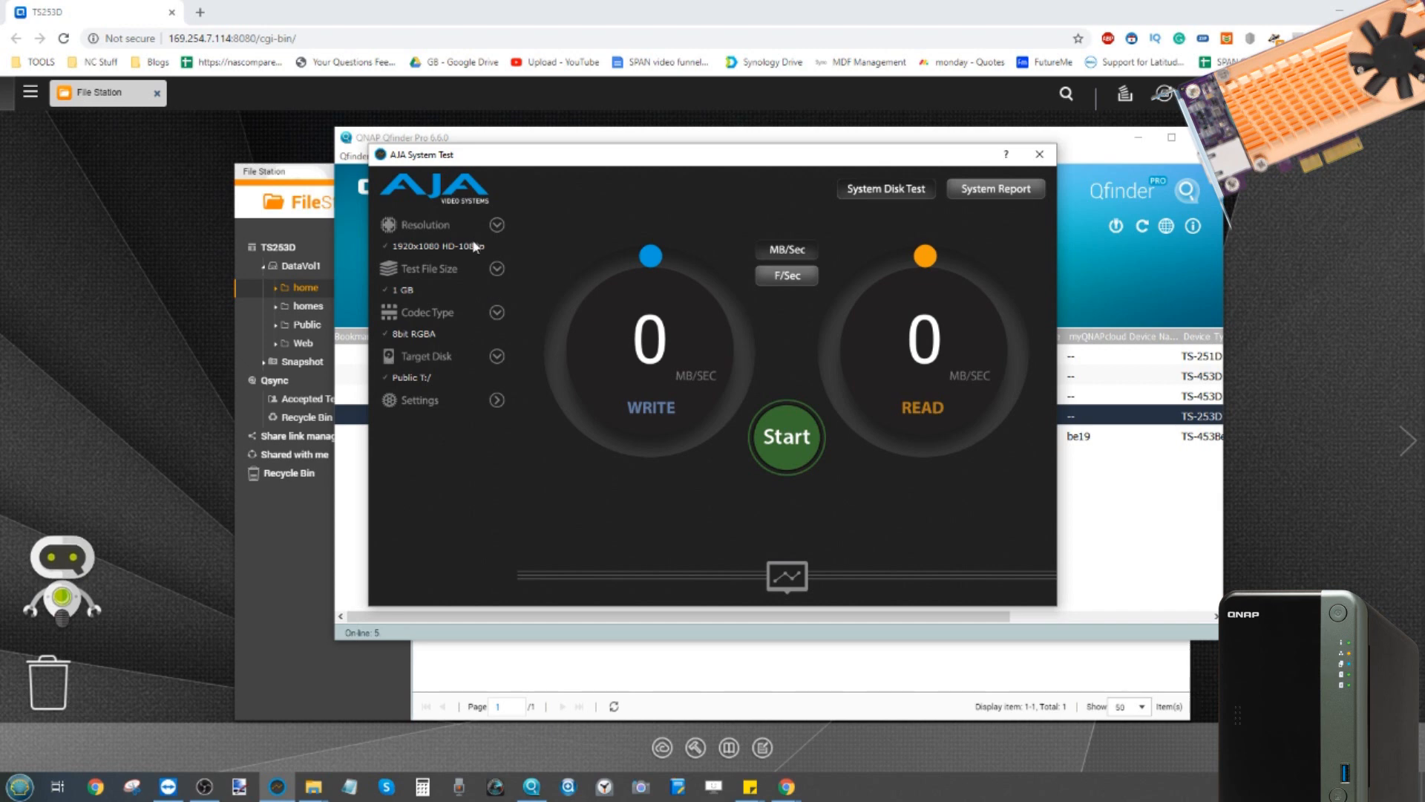
left_click(420, 400)
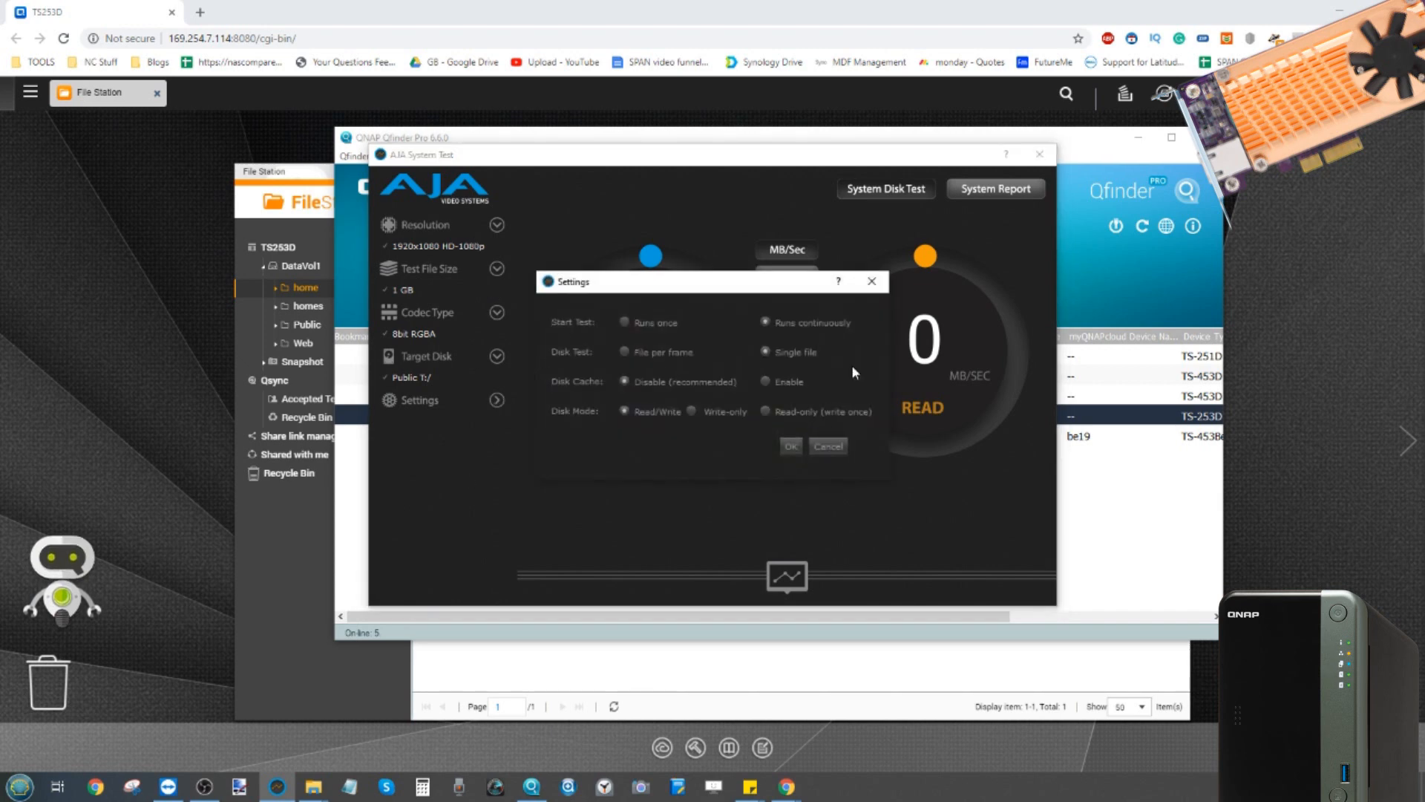
mouse_move(770, 409)
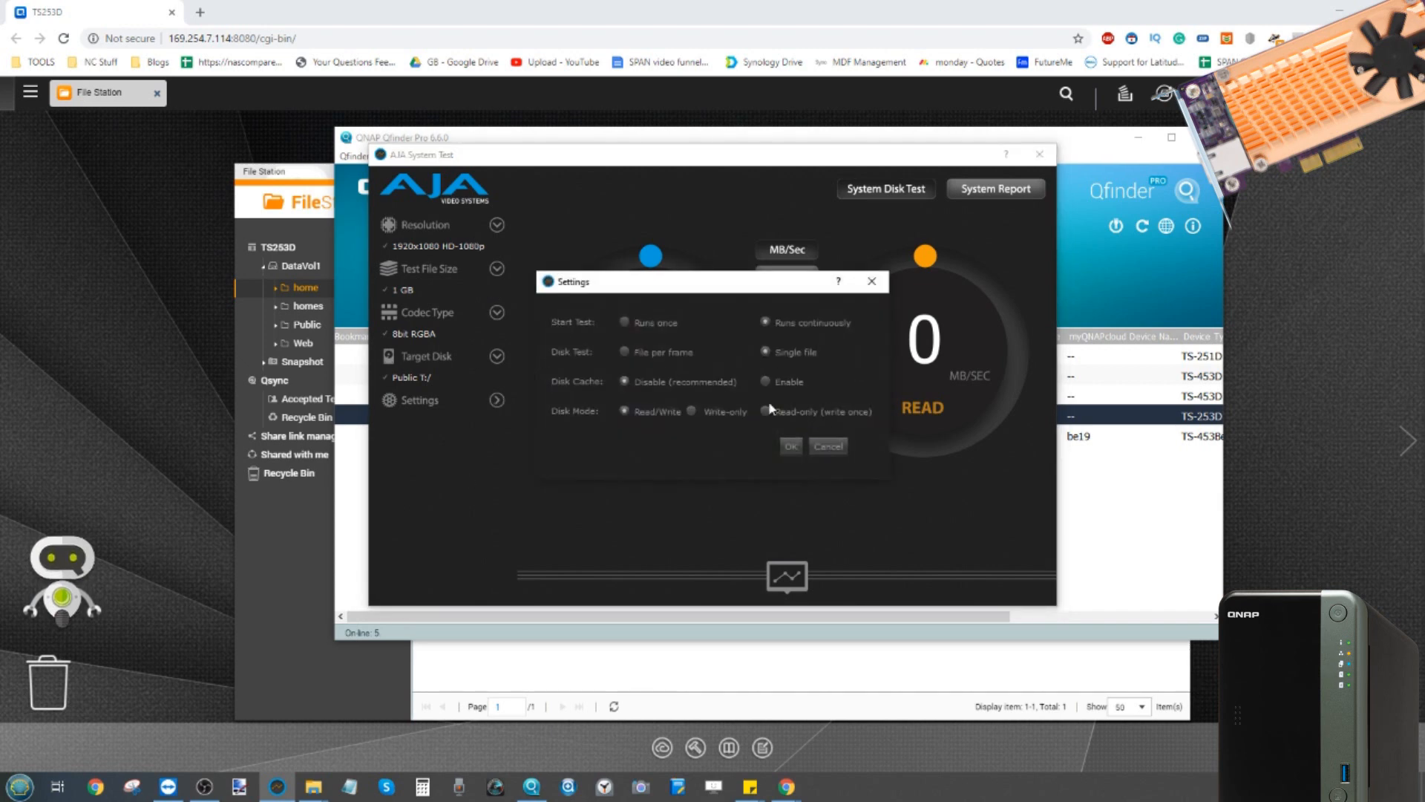
left_click(789, 445)
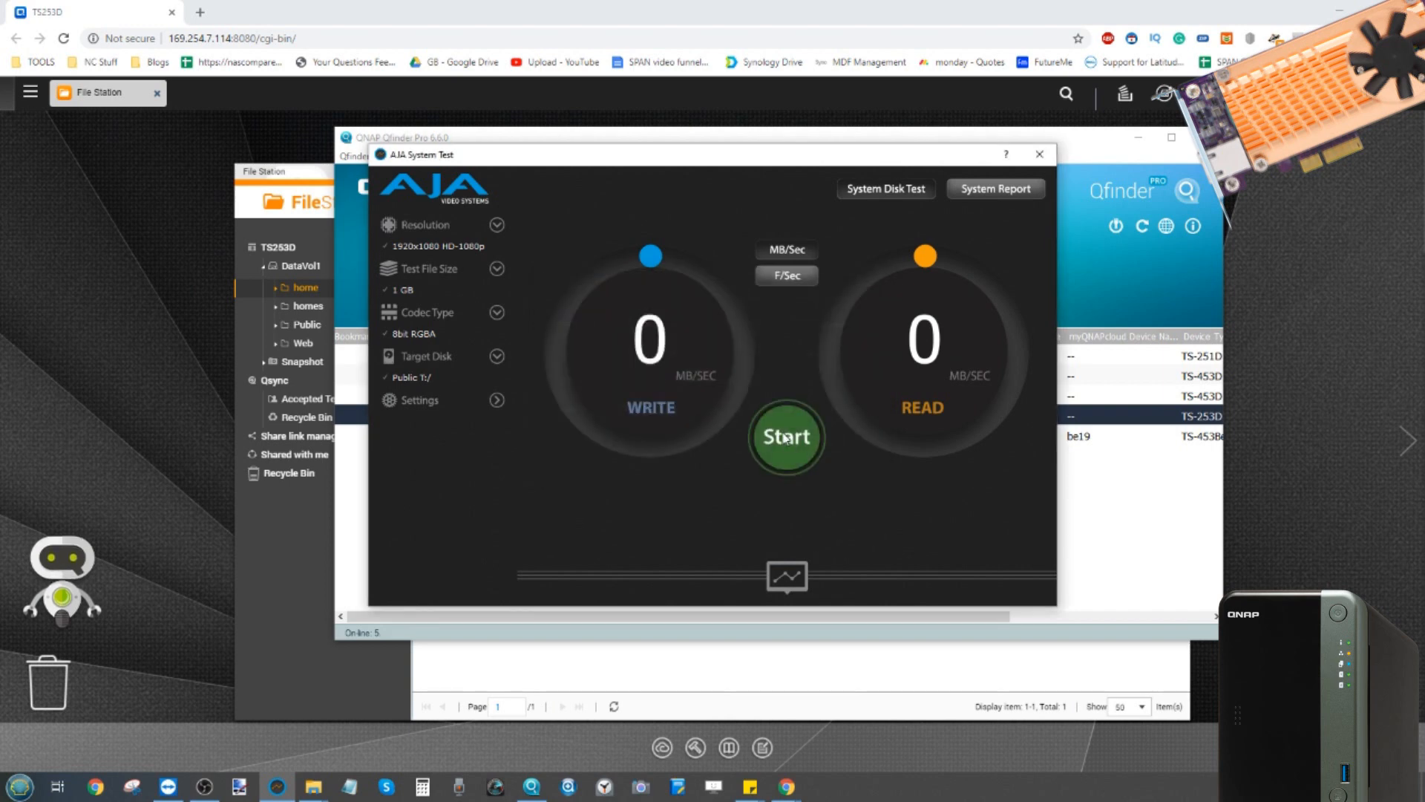
left_click(785, 437)
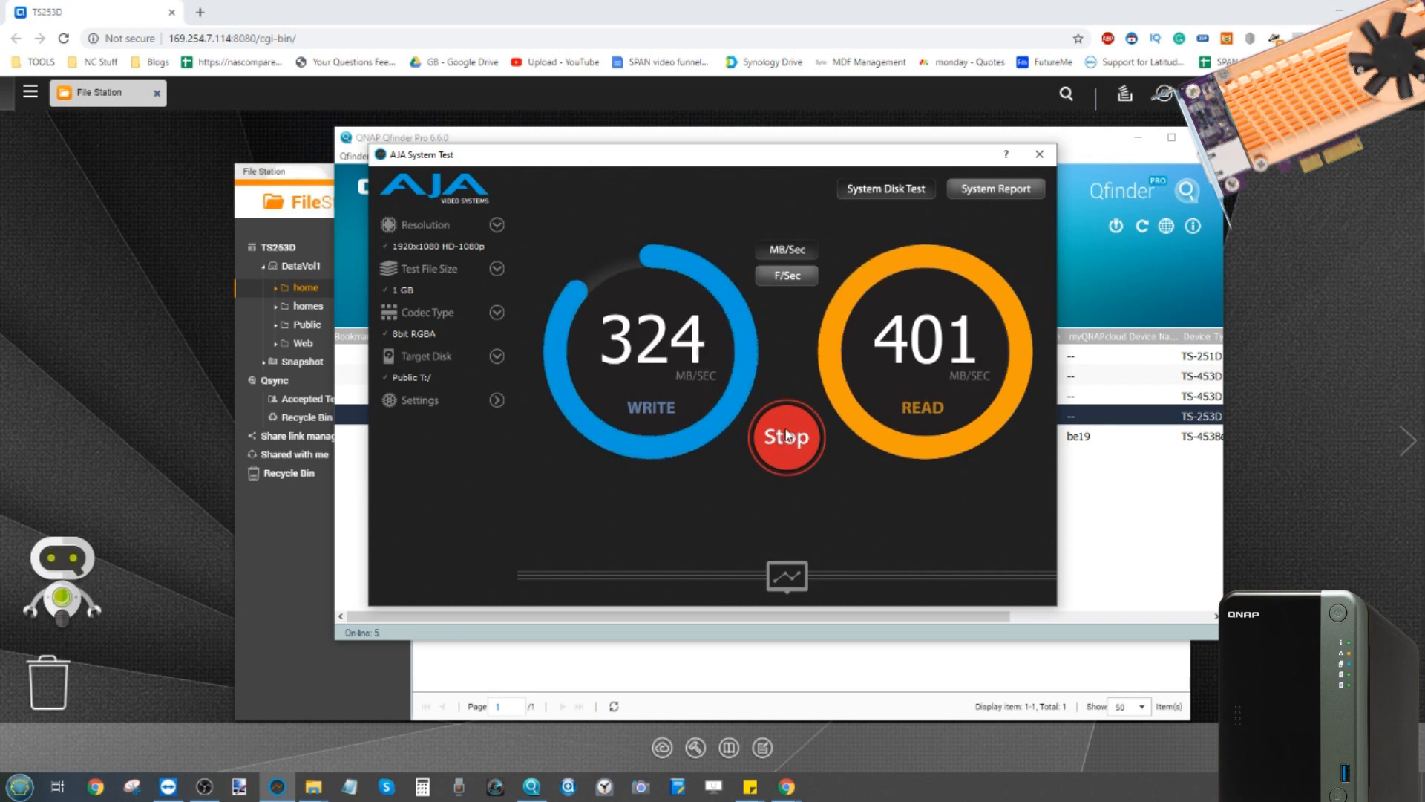
left_click(1039, 154)
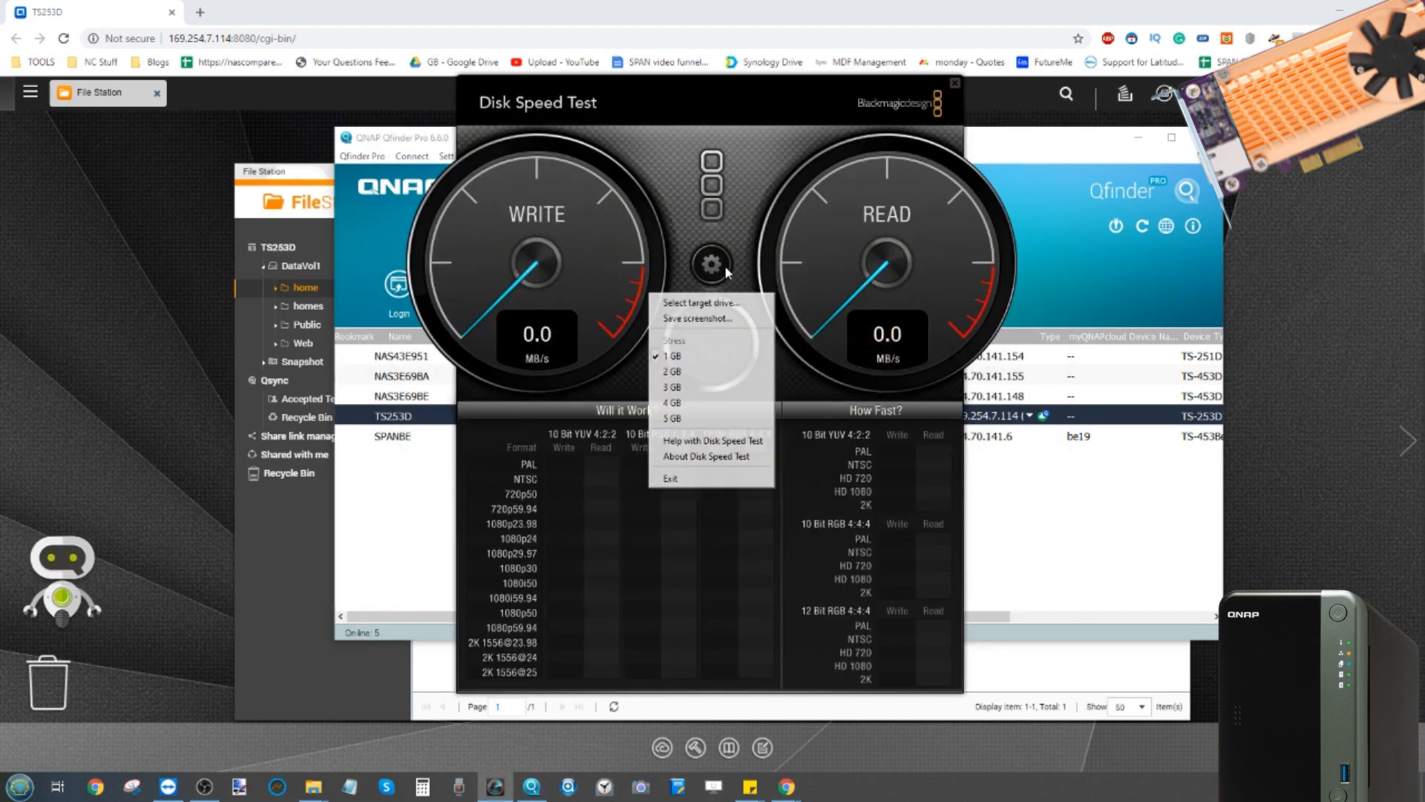
Benchmark the Public drive in Disk Speed Test (288 MB/s write, 393 MB/s read), then close it.
left_click(701, 302)
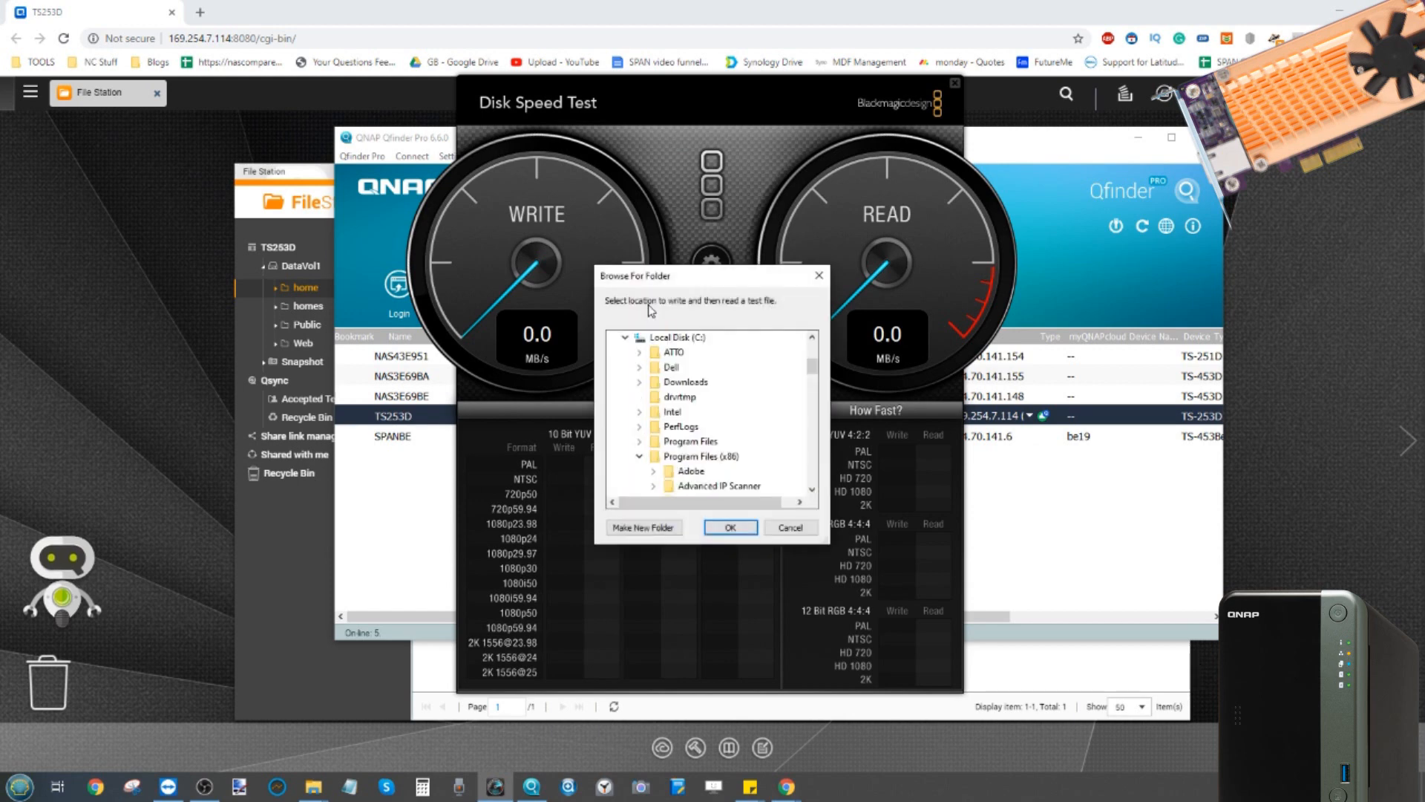
scroll("down", 3)
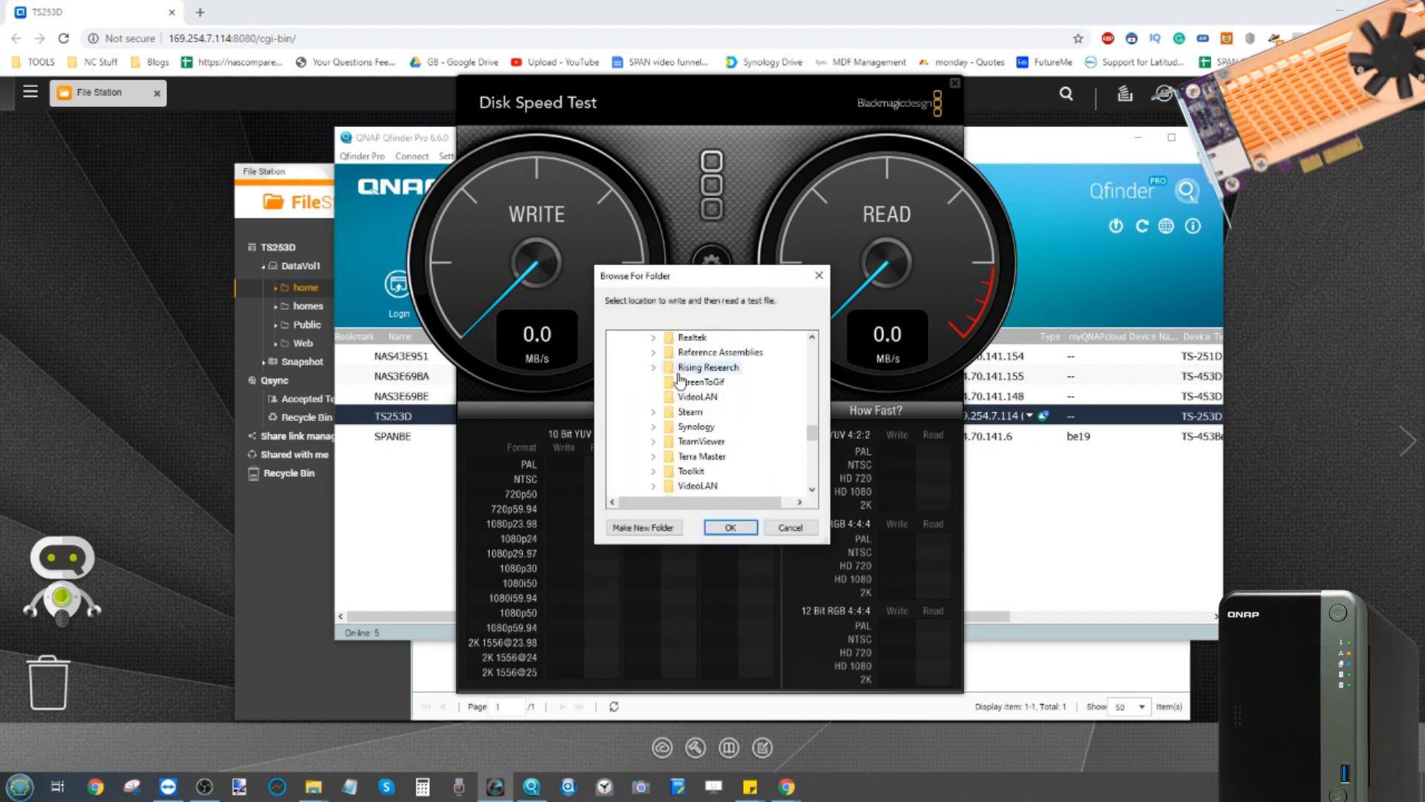
left_click(683, 352)
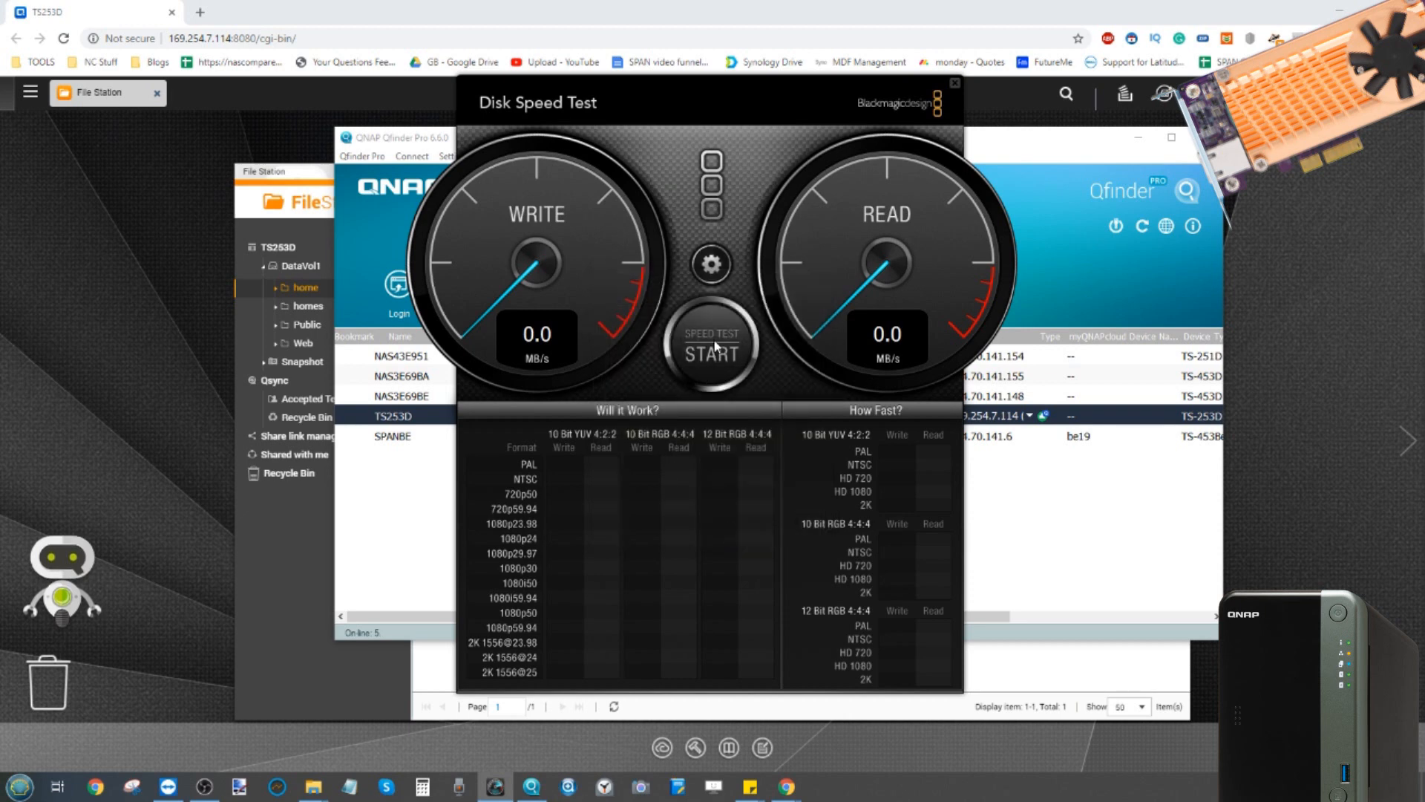
left_click(712, 348)
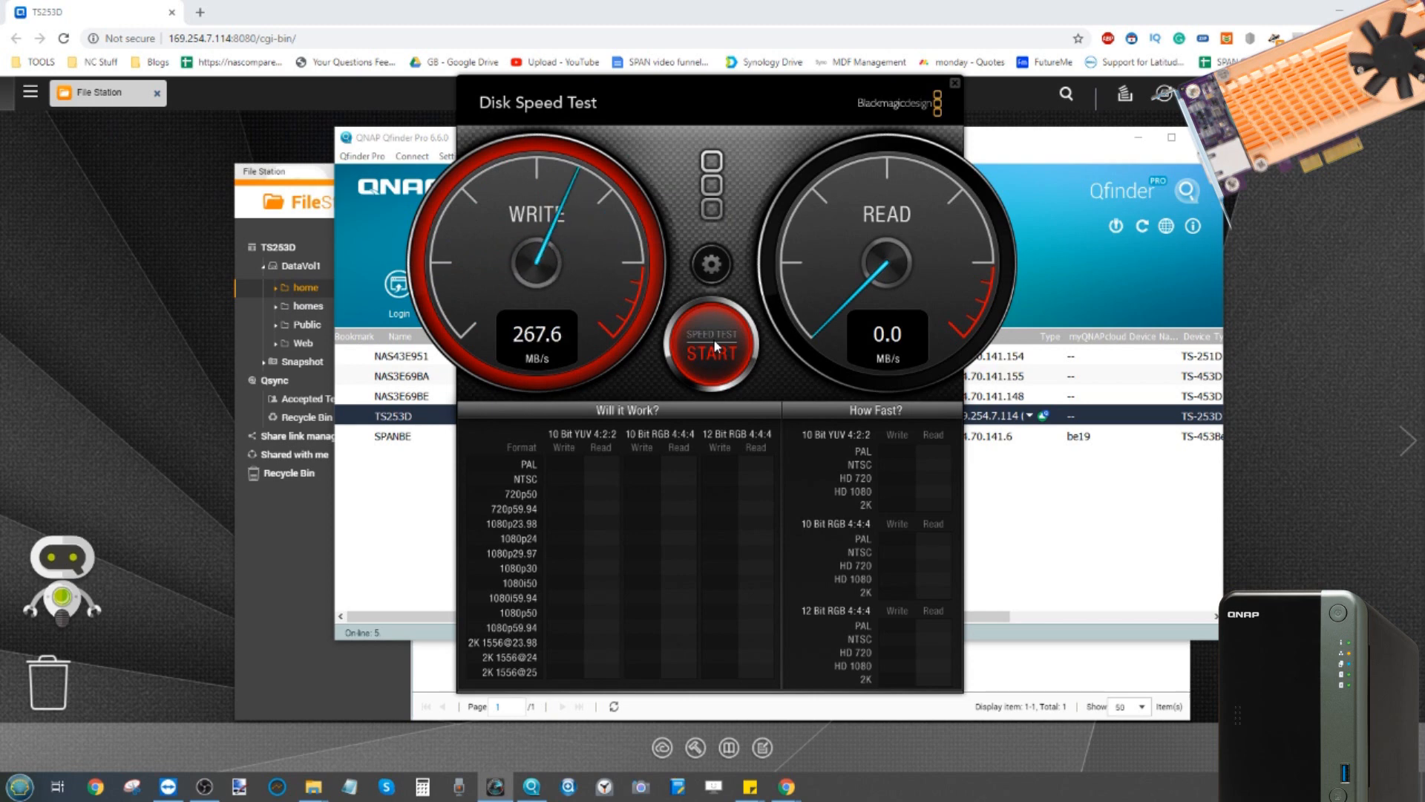
left_click(709, 348)
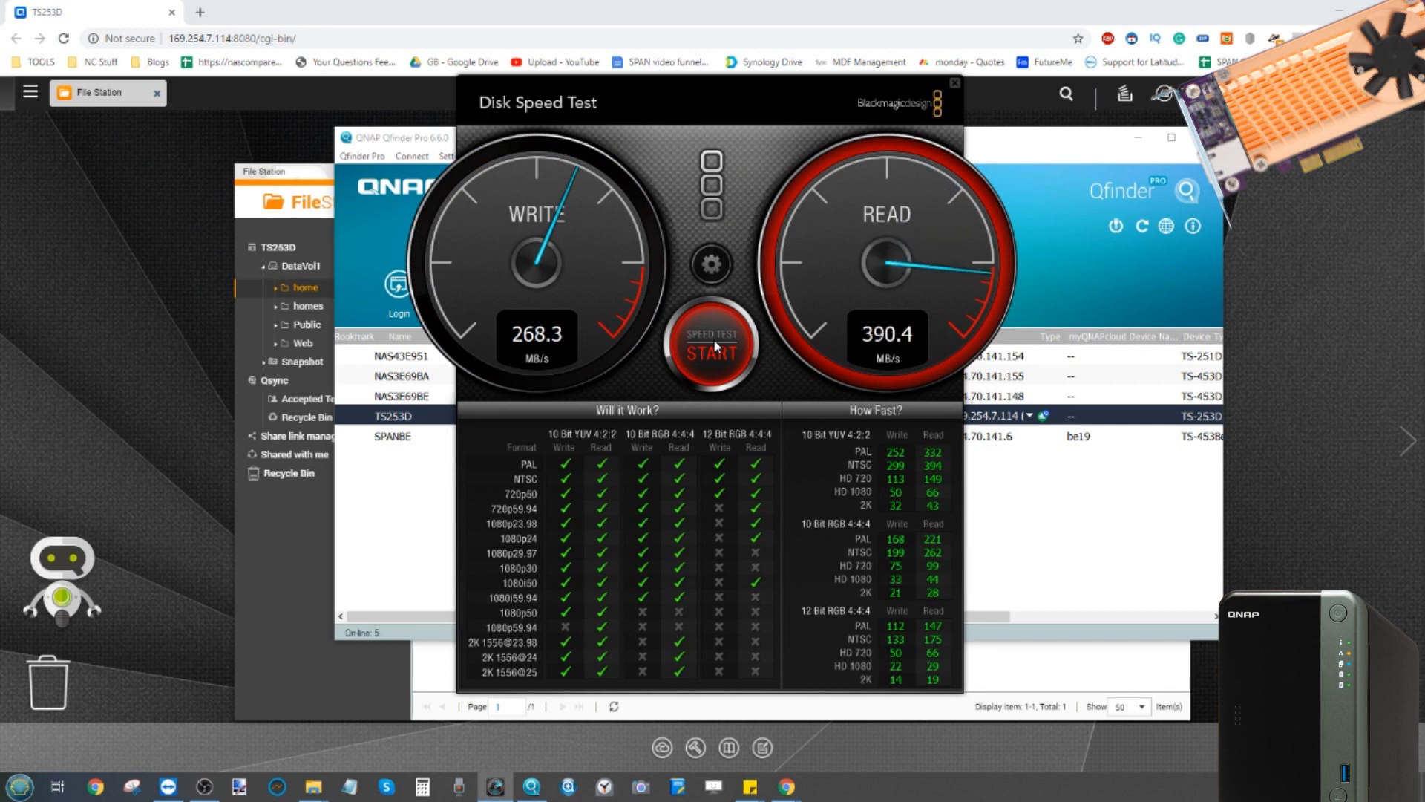
left_click(711, 350)
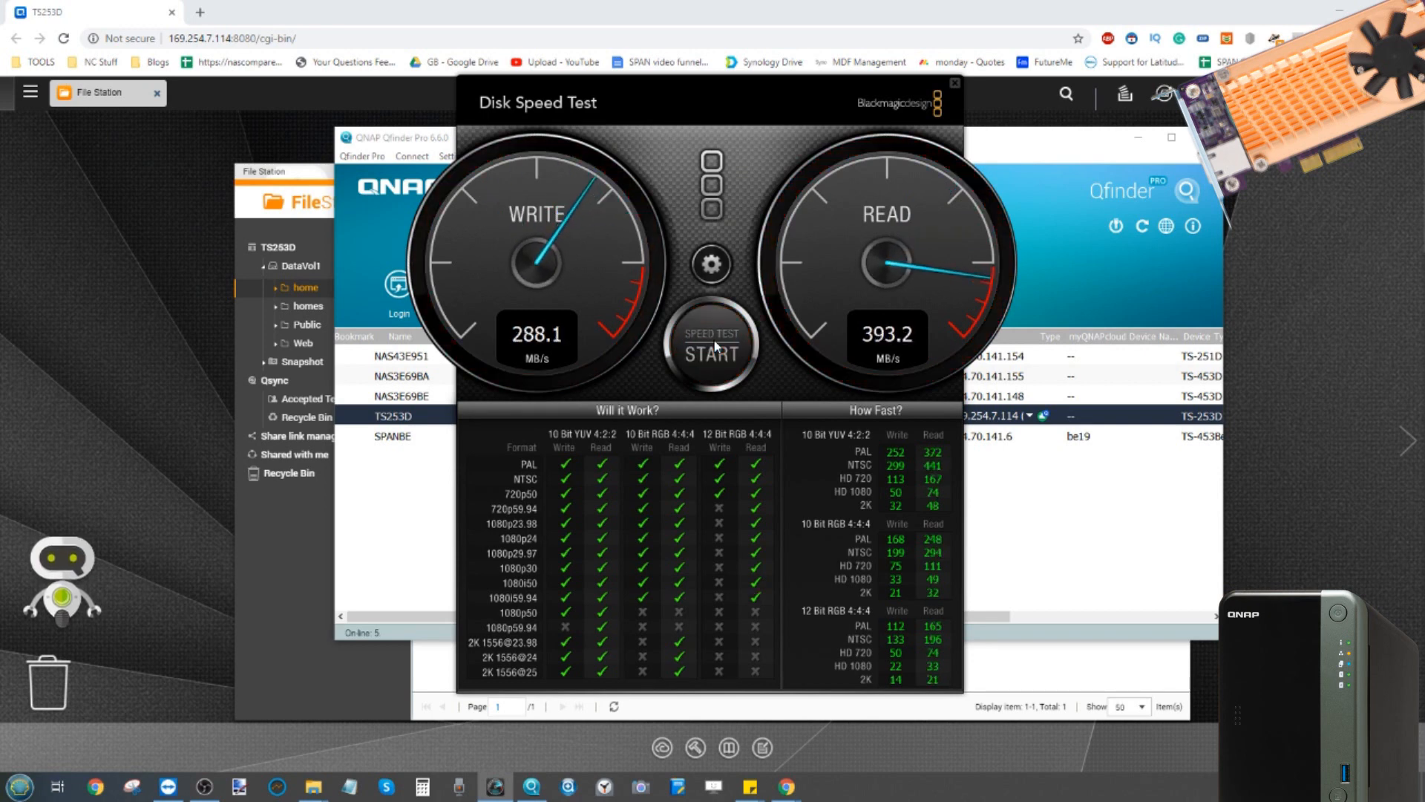
left_click(955, 83)
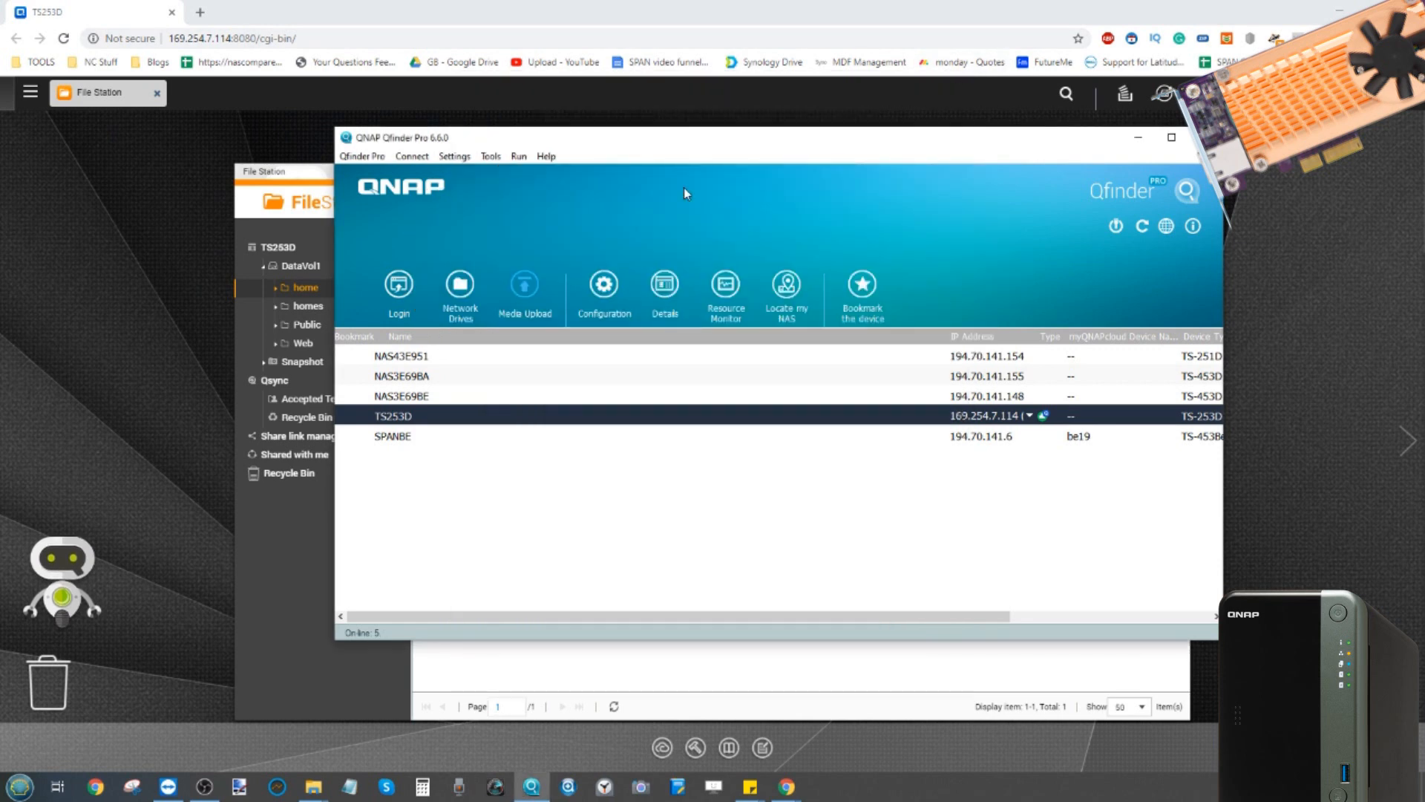
Minimise Qfinder and list storage spaces, showing Storage Pool 1 and DataVol1.
left_click(30, 93)
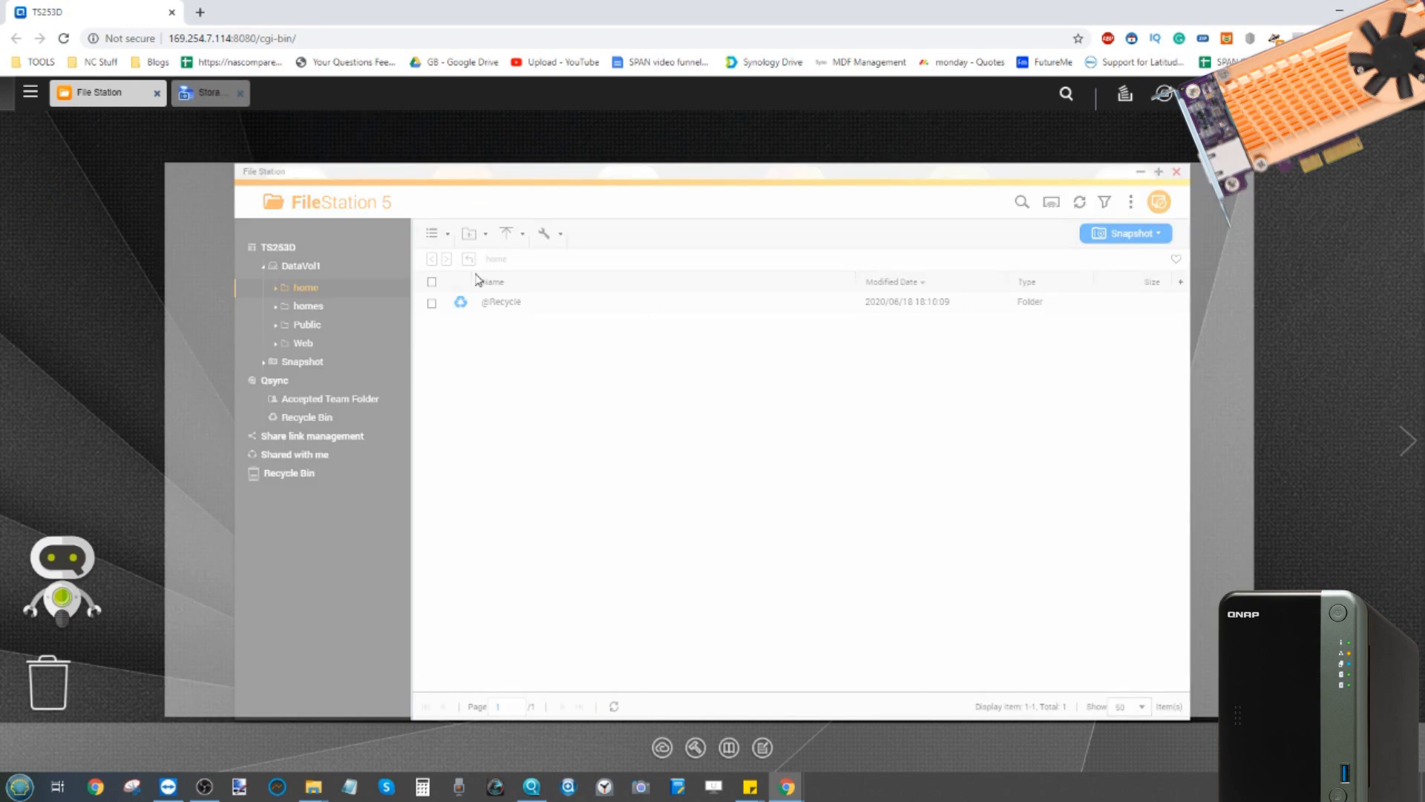
left_click(210, 92)
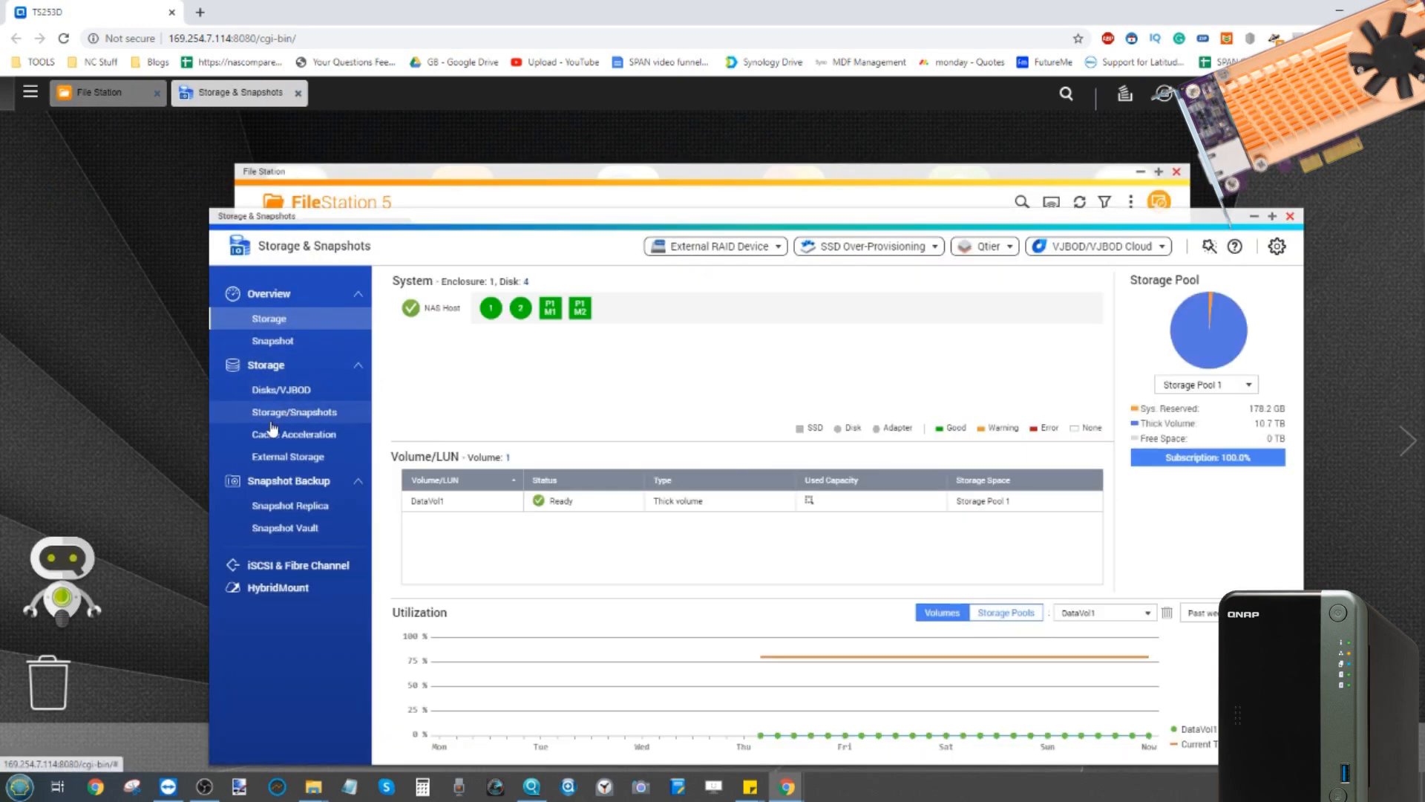
left_click(292, 412)
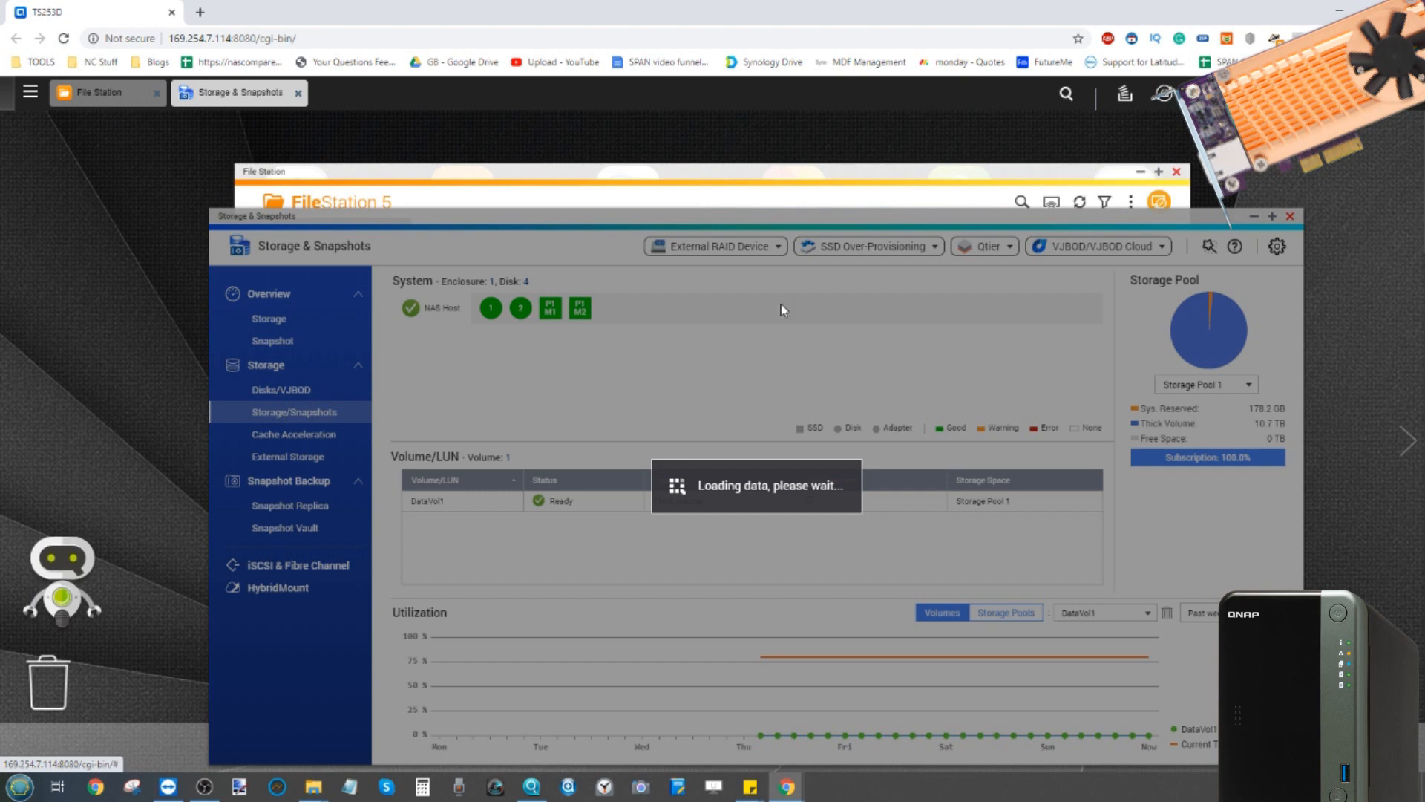
left_click(291, 412)
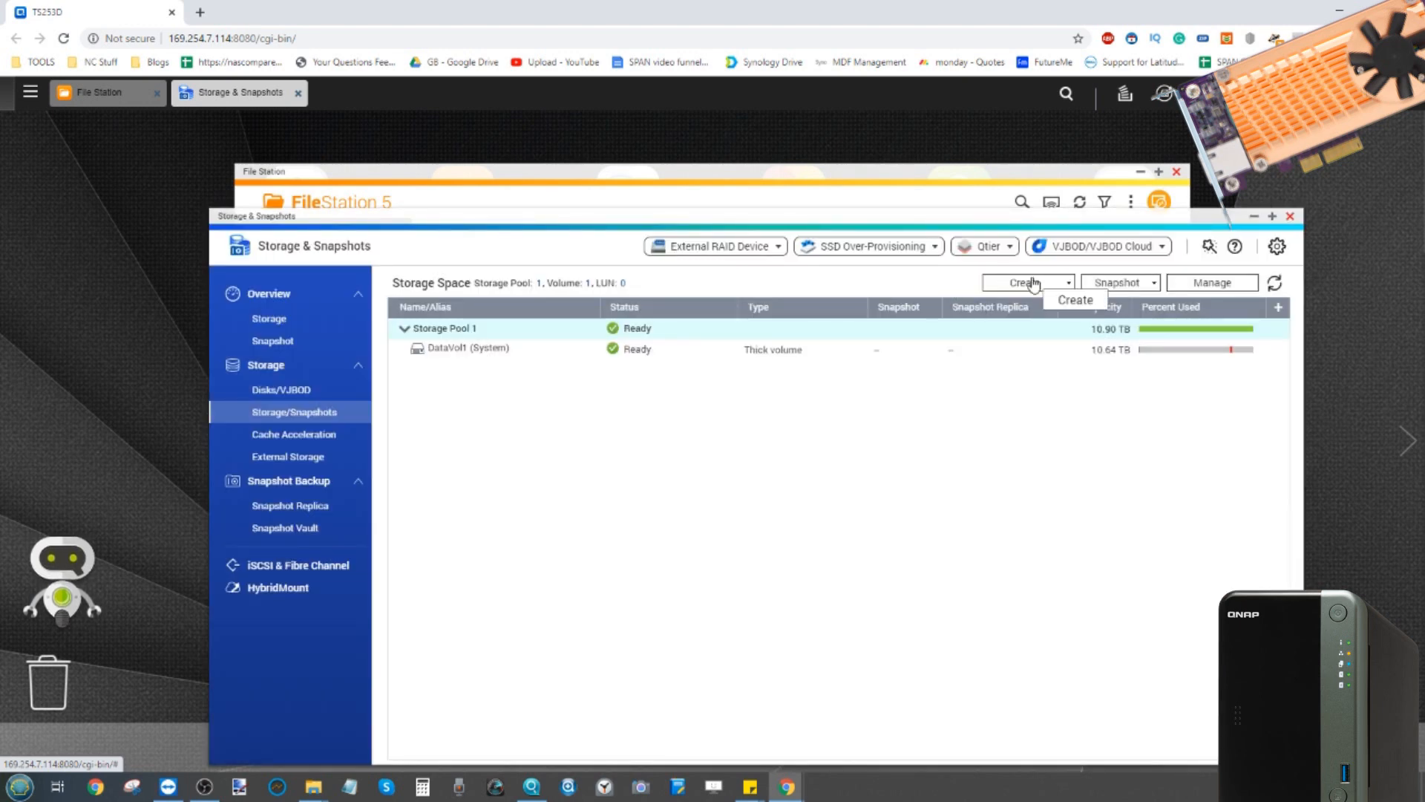
Start a new storage pool using both PCIe SSDs in RAID 1.
left_click(1024, 283)
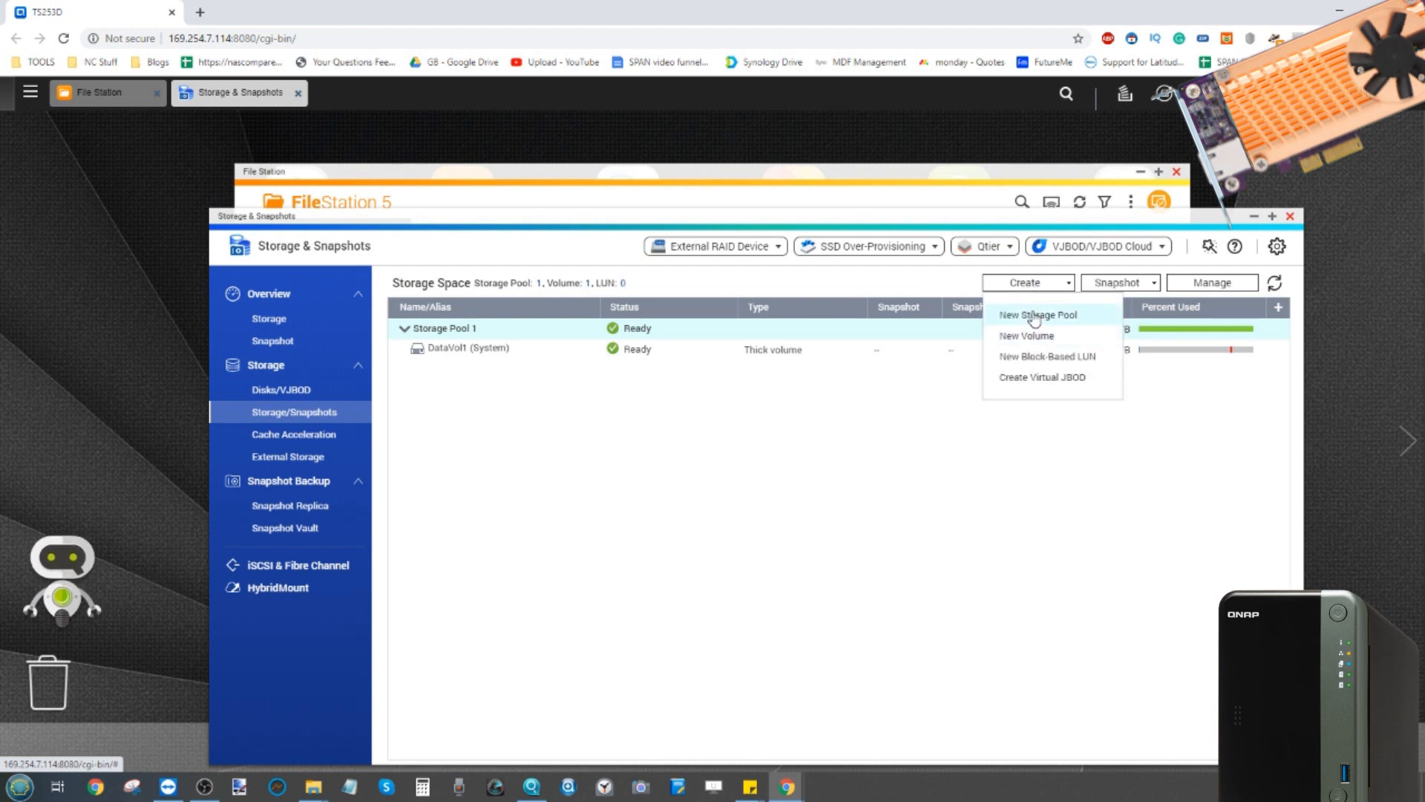
left_click(1037, 315)
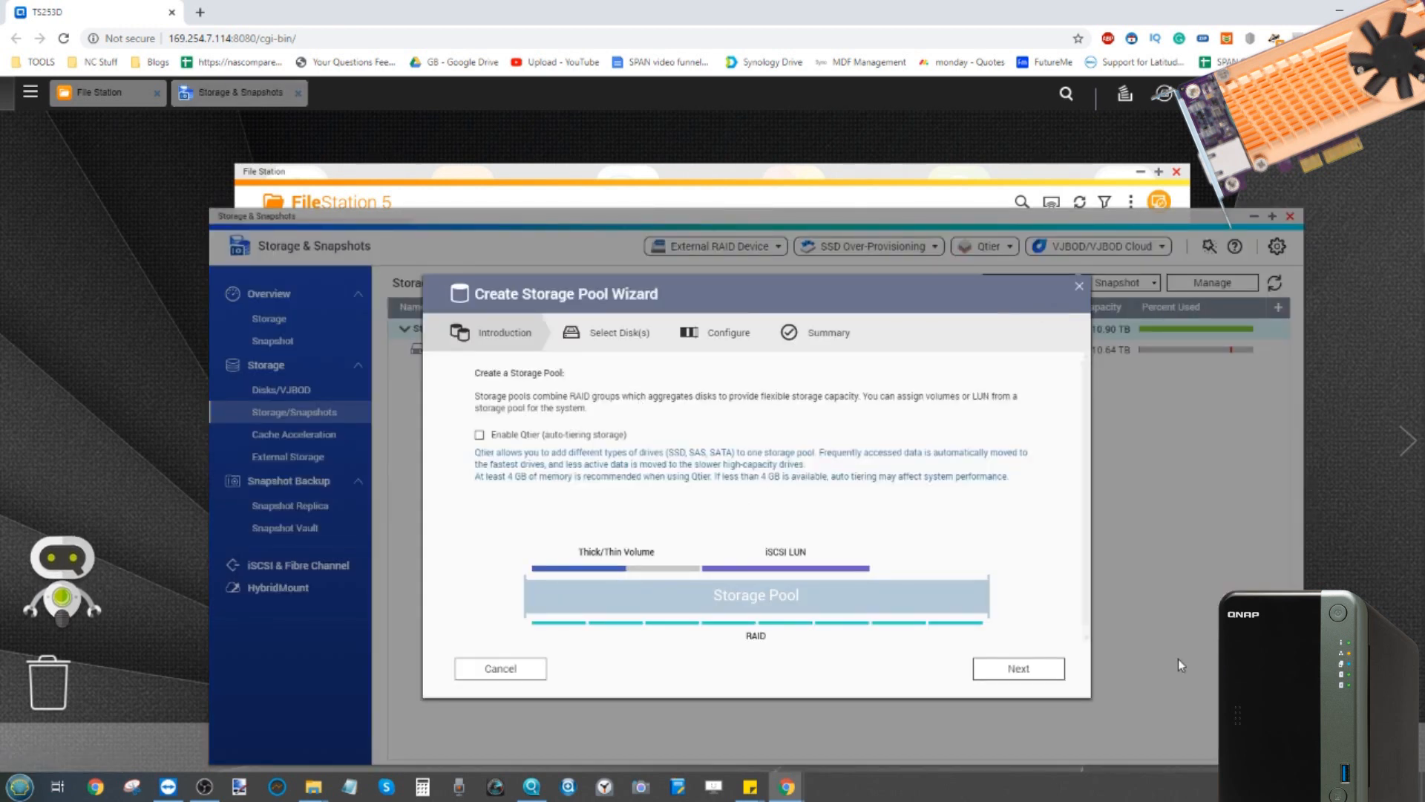
left_click(1017, 668)
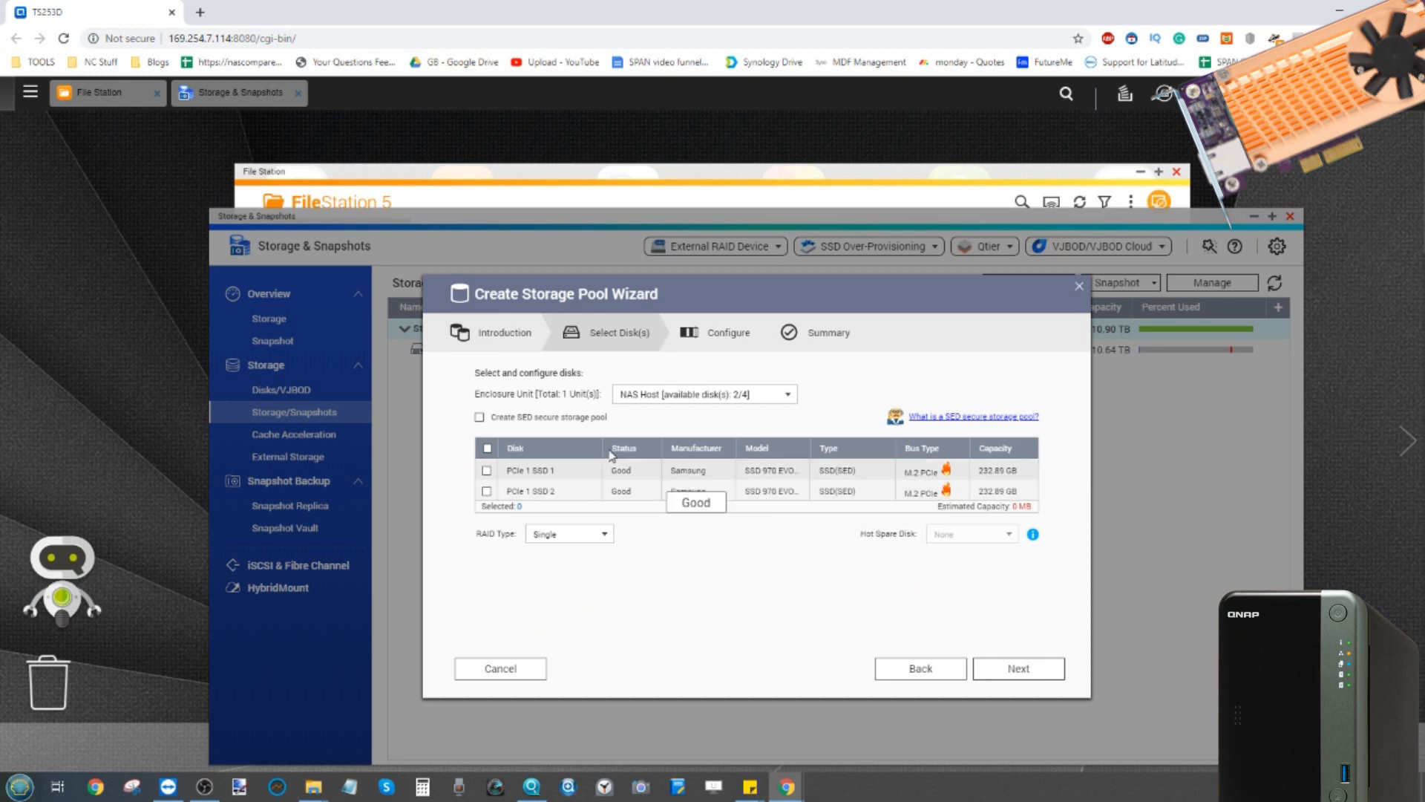
mouse_move(693, 464)
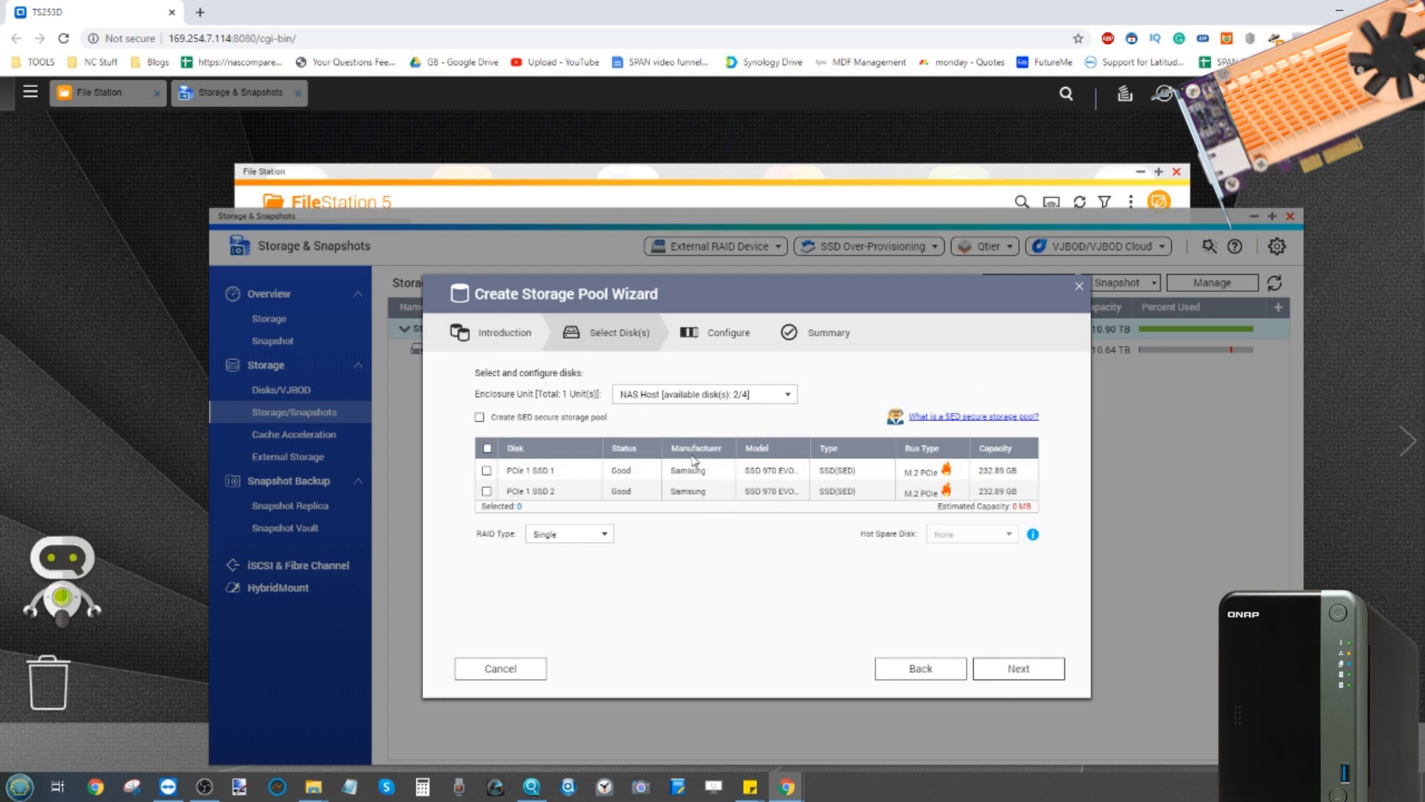
mouse_move(946, 470)
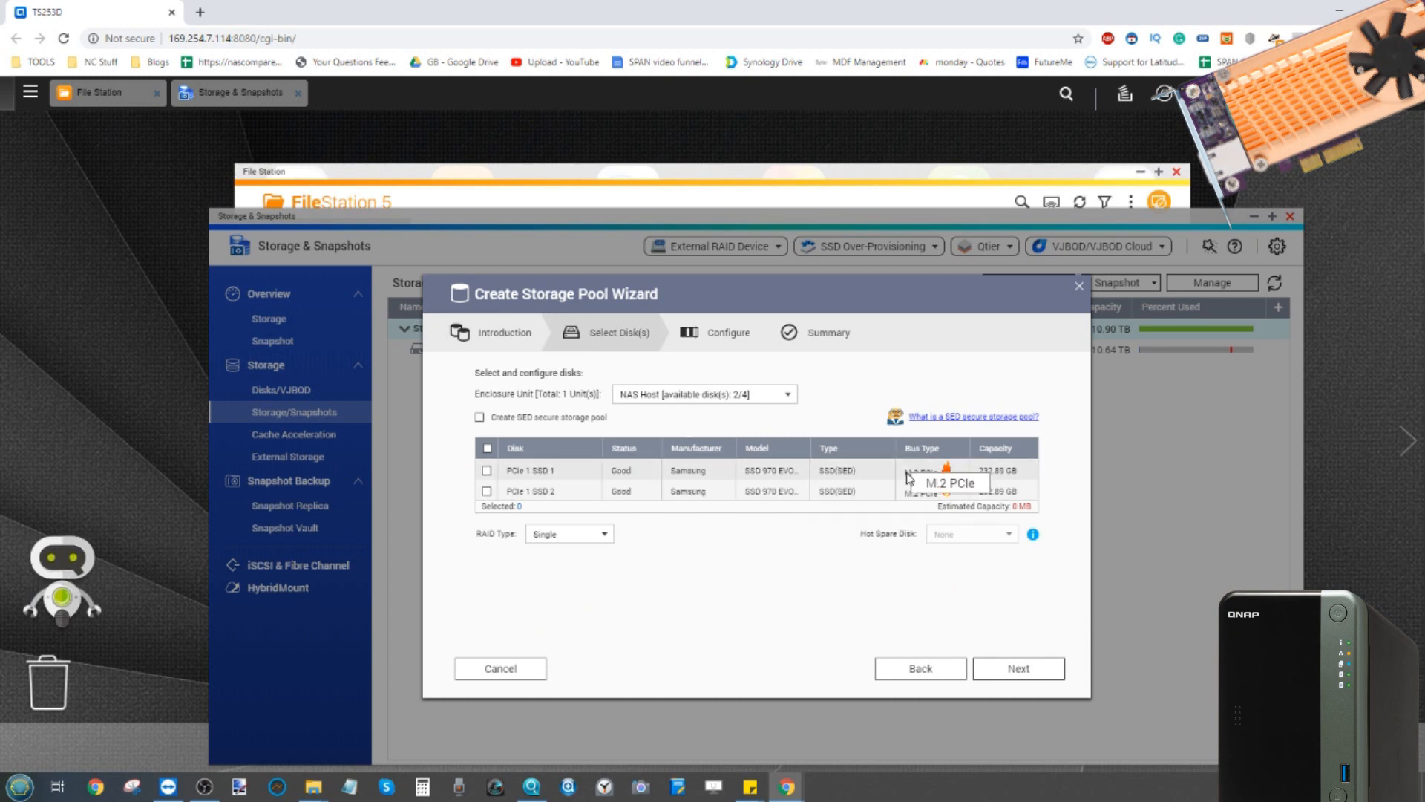
left_click(487, 471)
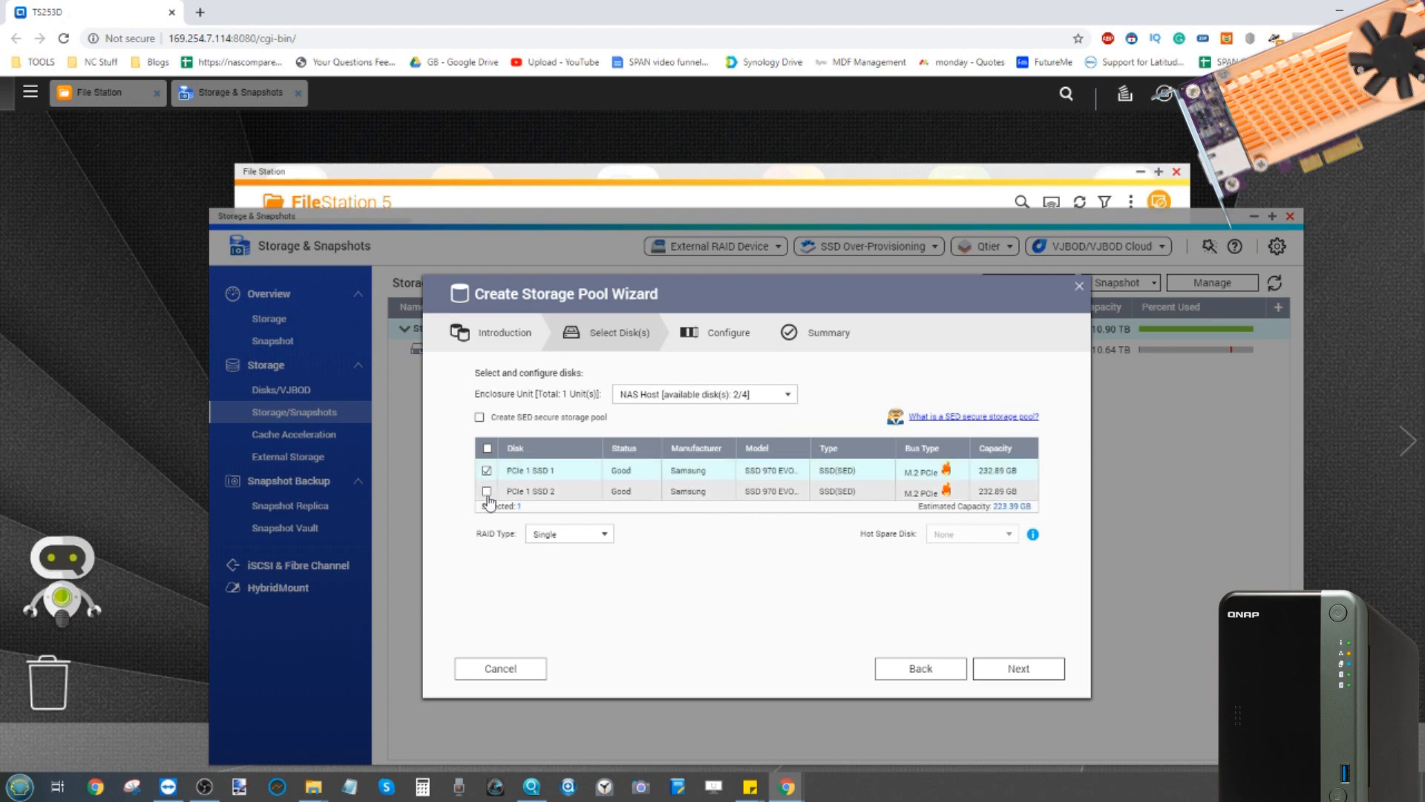
left_click(566, 534)
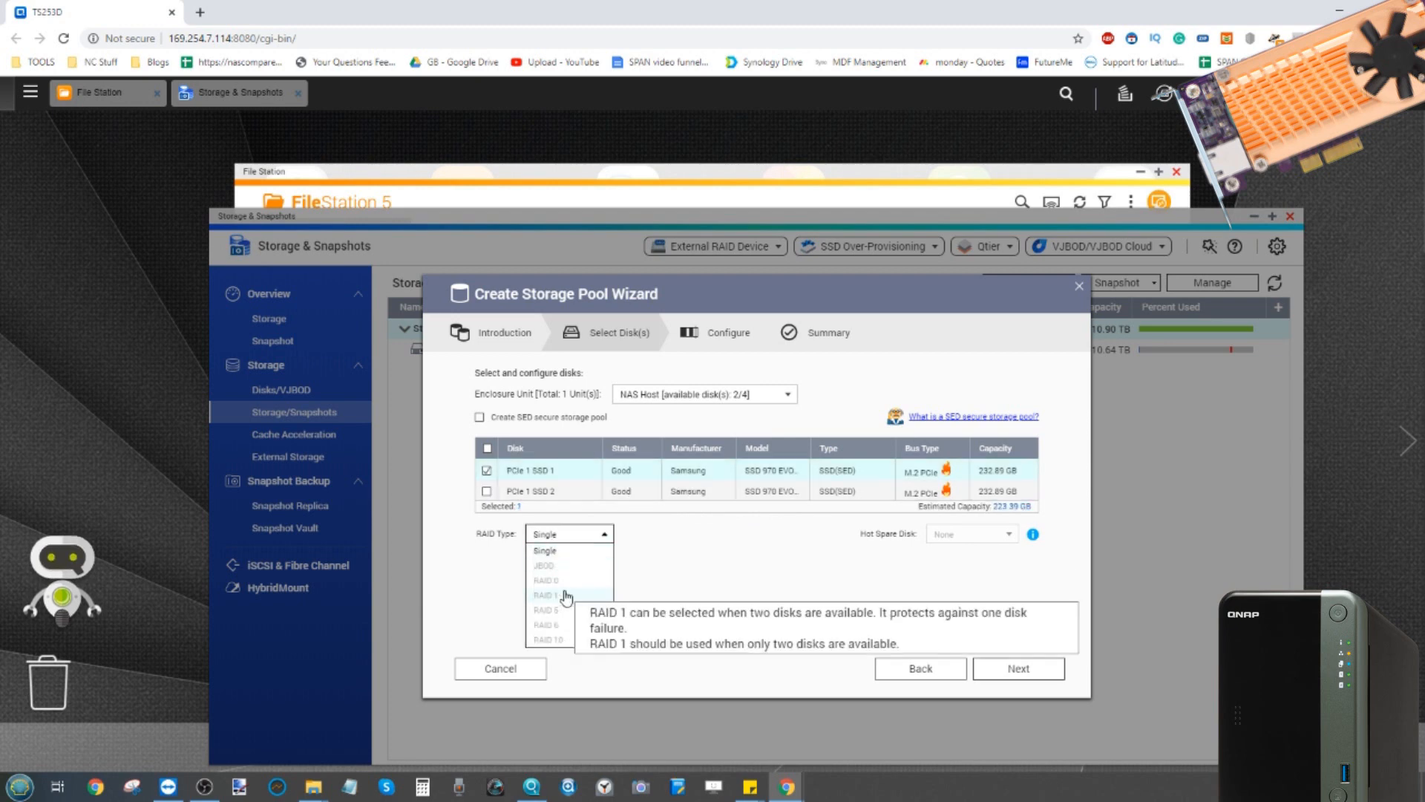
left_click(547, 596)
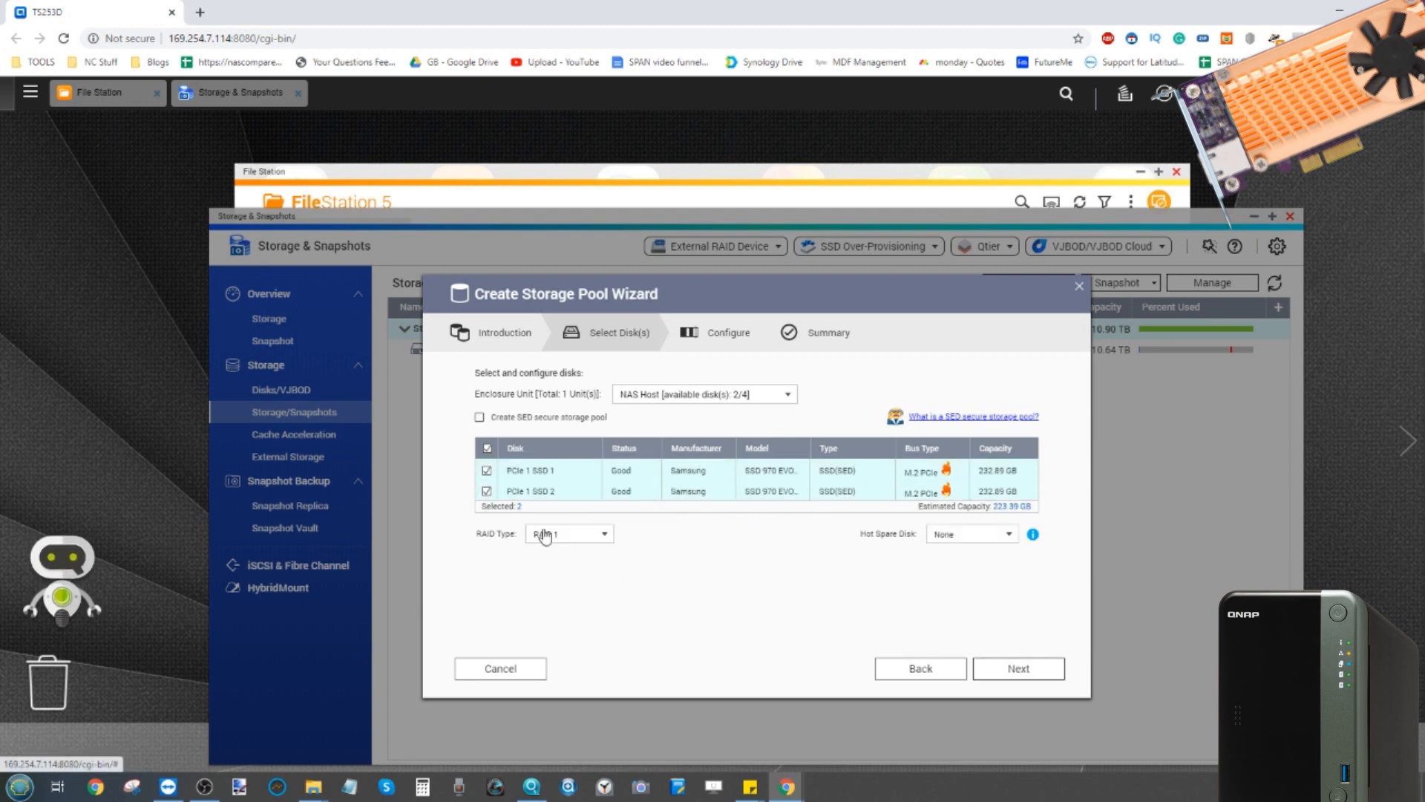
left_click(1017, 668)
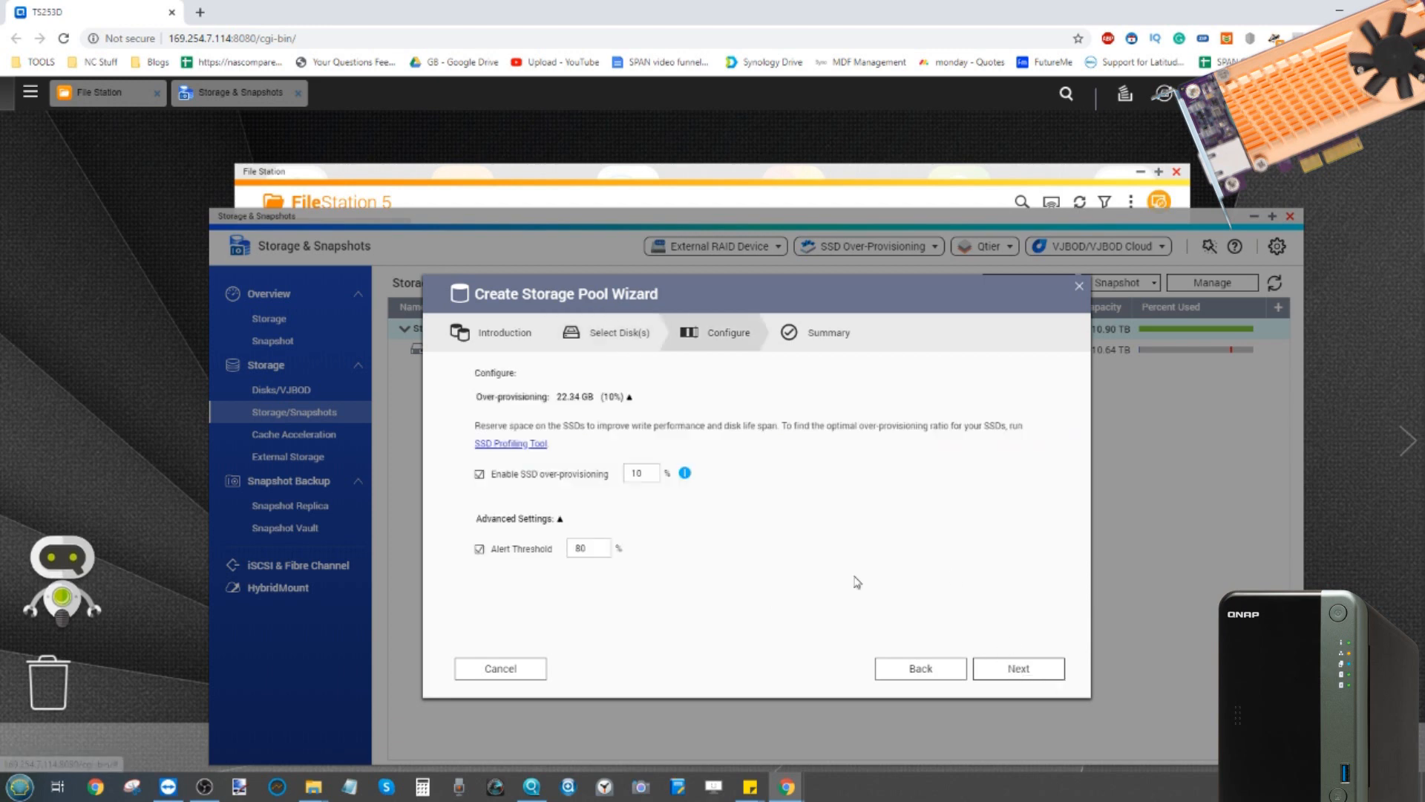
Disable over-provisioning and the alert threshold, then create Storage Pool 2, confirming data erasure.
left_click(480, 474)
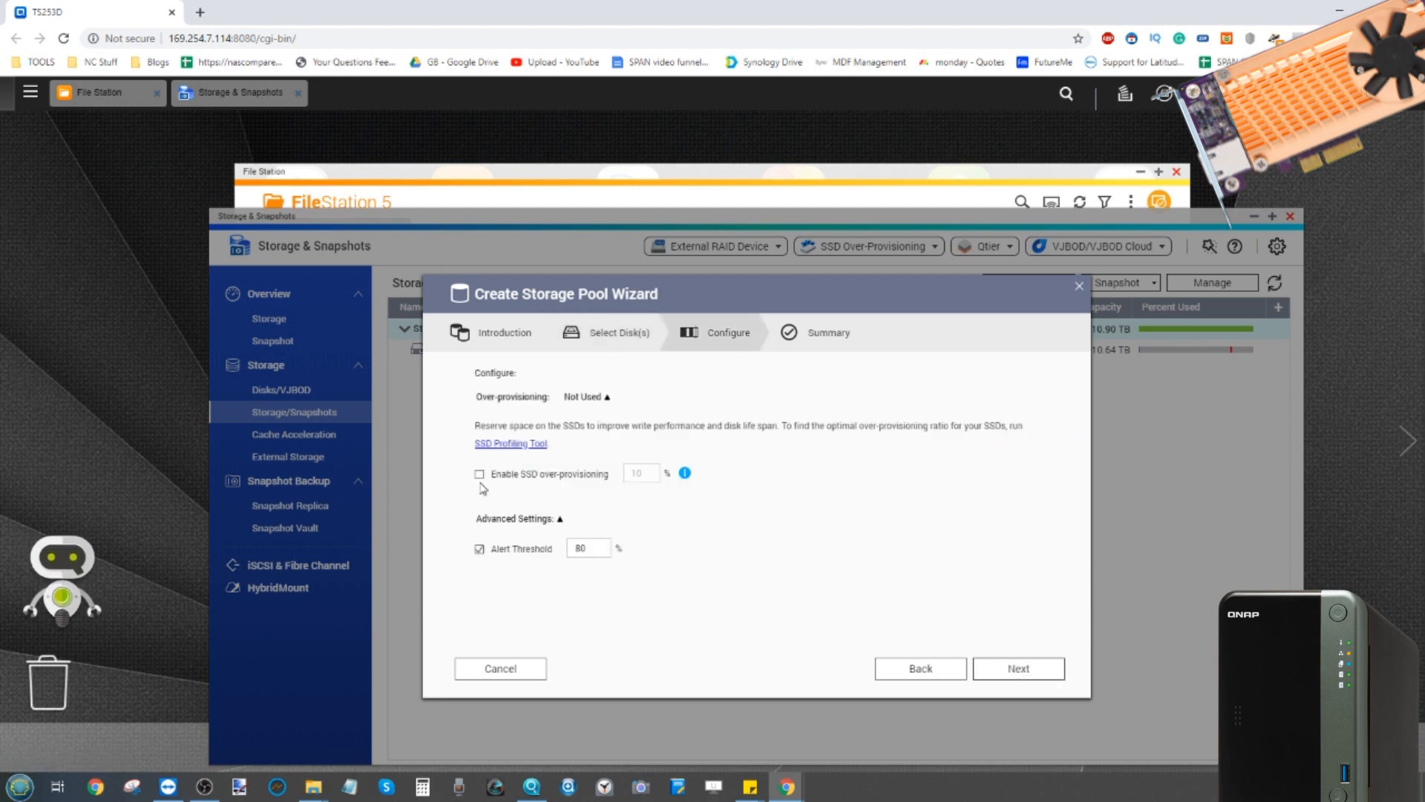
left_click(478, 549)
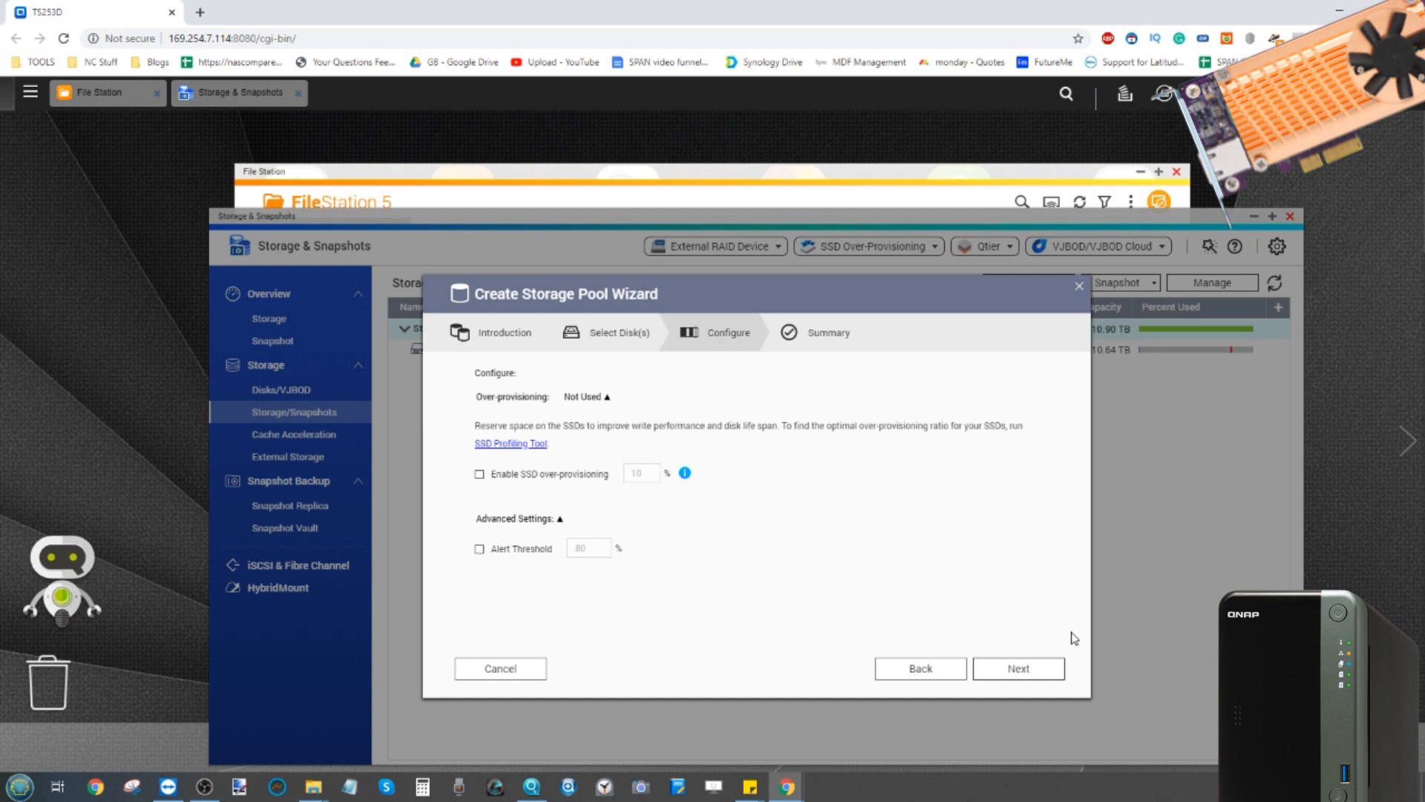
left_click(1017, 668)
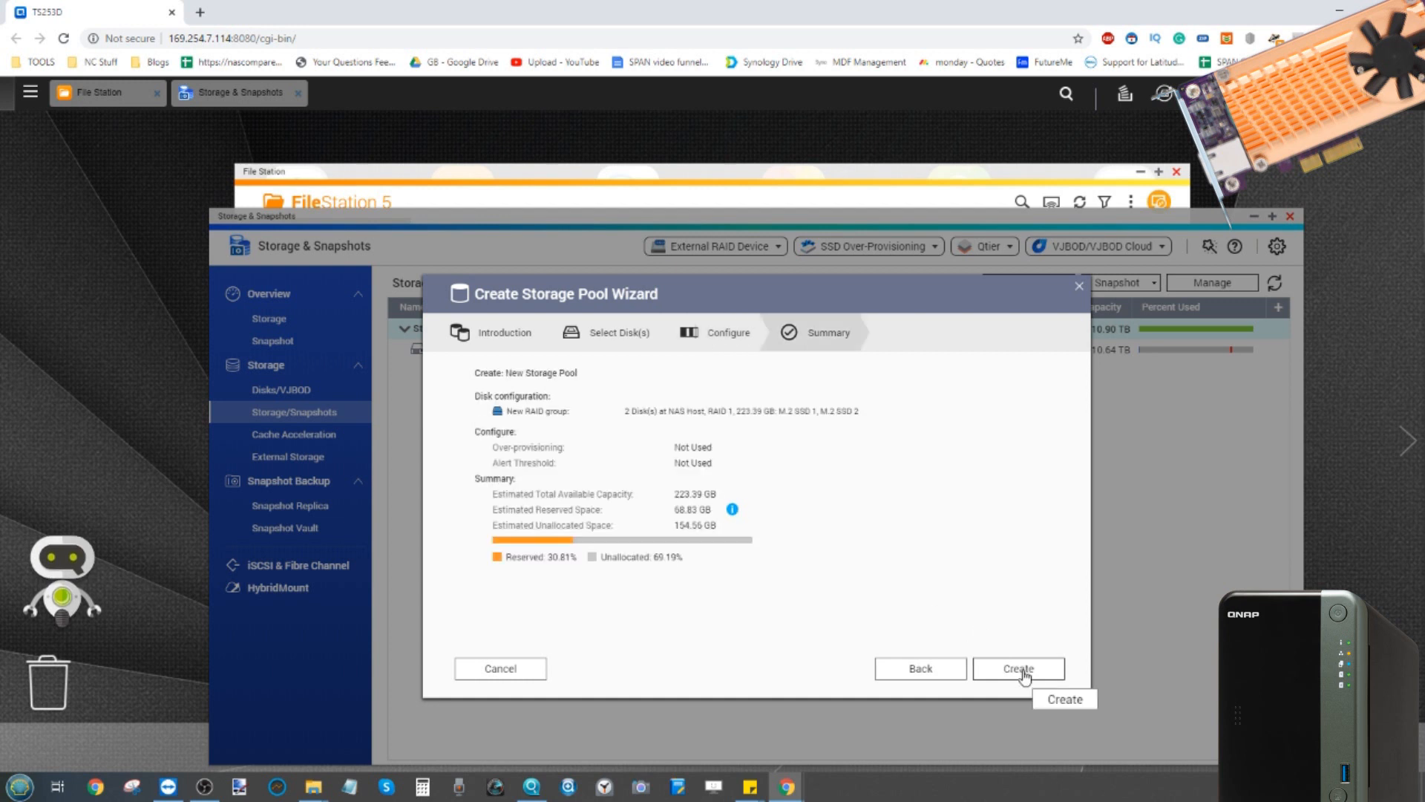
left_click(1018, 668)
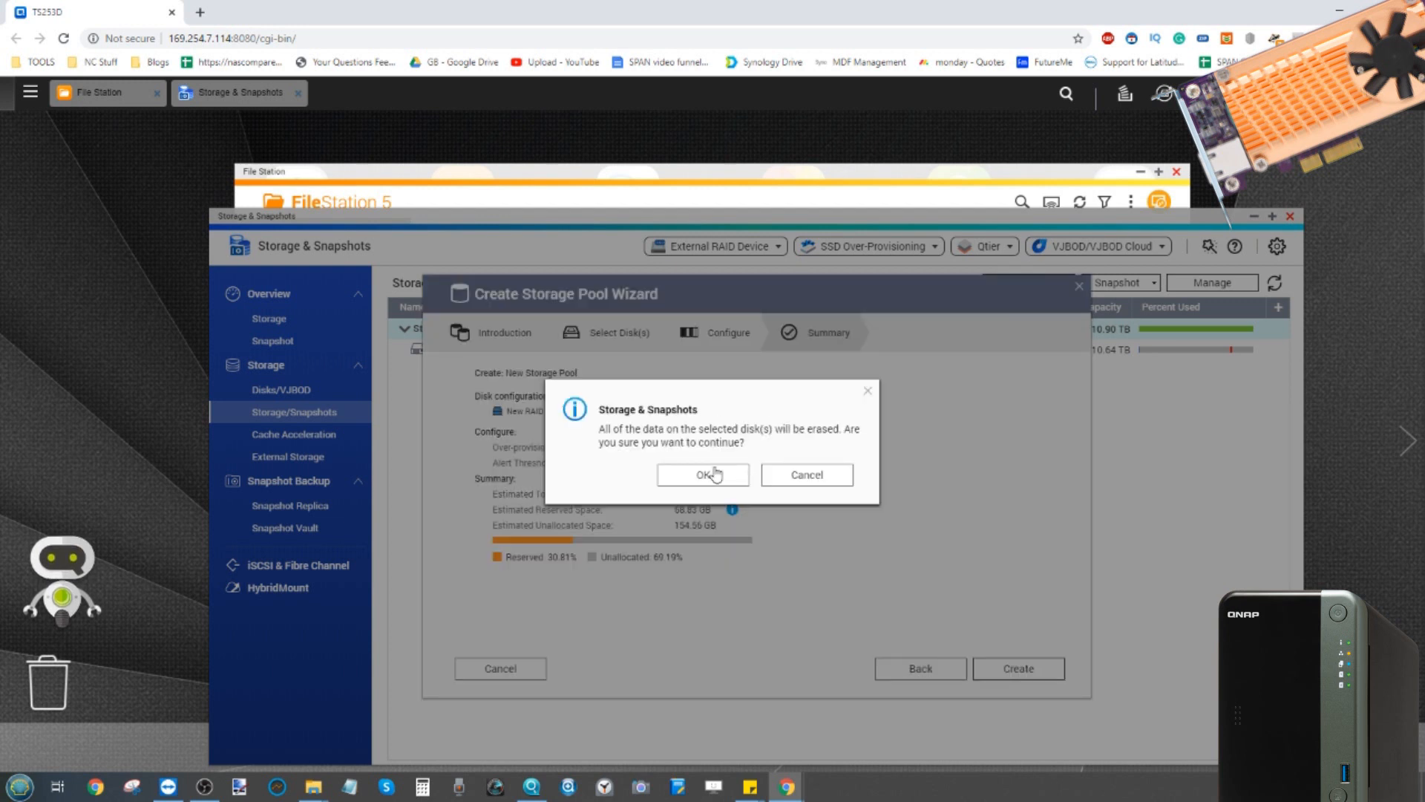
left_click(700, 475)
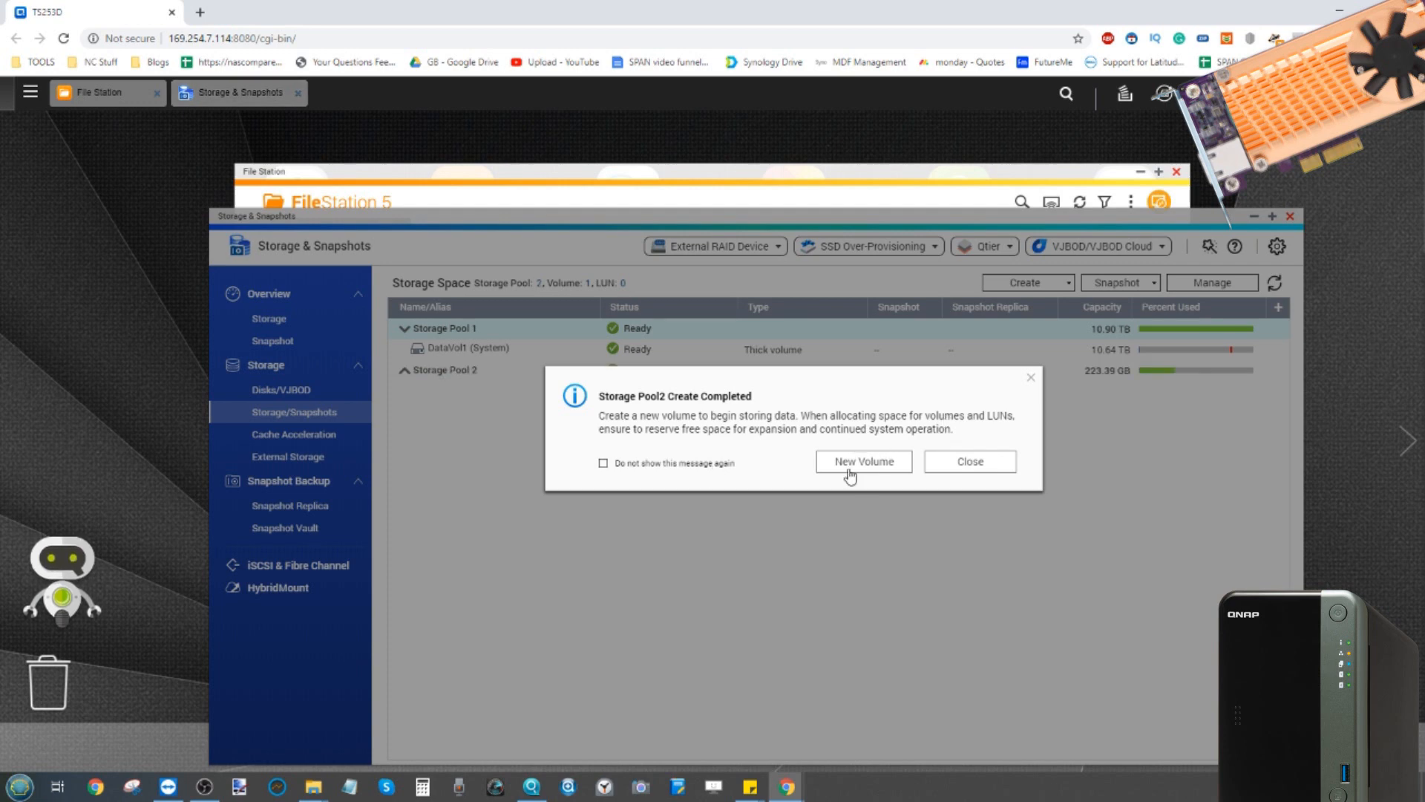
Create volume DataVol2 on Storage Pool 2 at maximum 154.59 GB capacity, 32K bytes per inode.
left_click(862, 461)
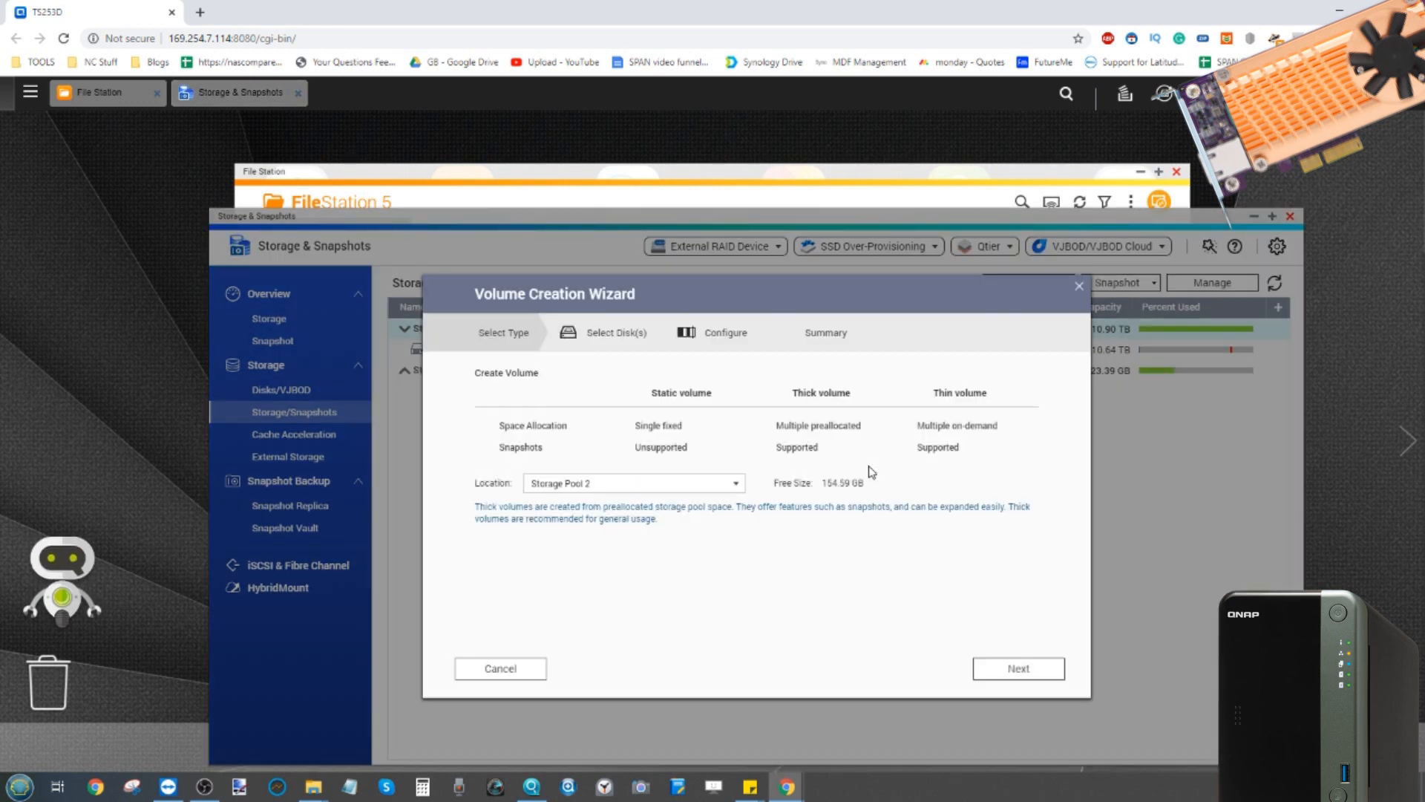
left_click(777, 392)
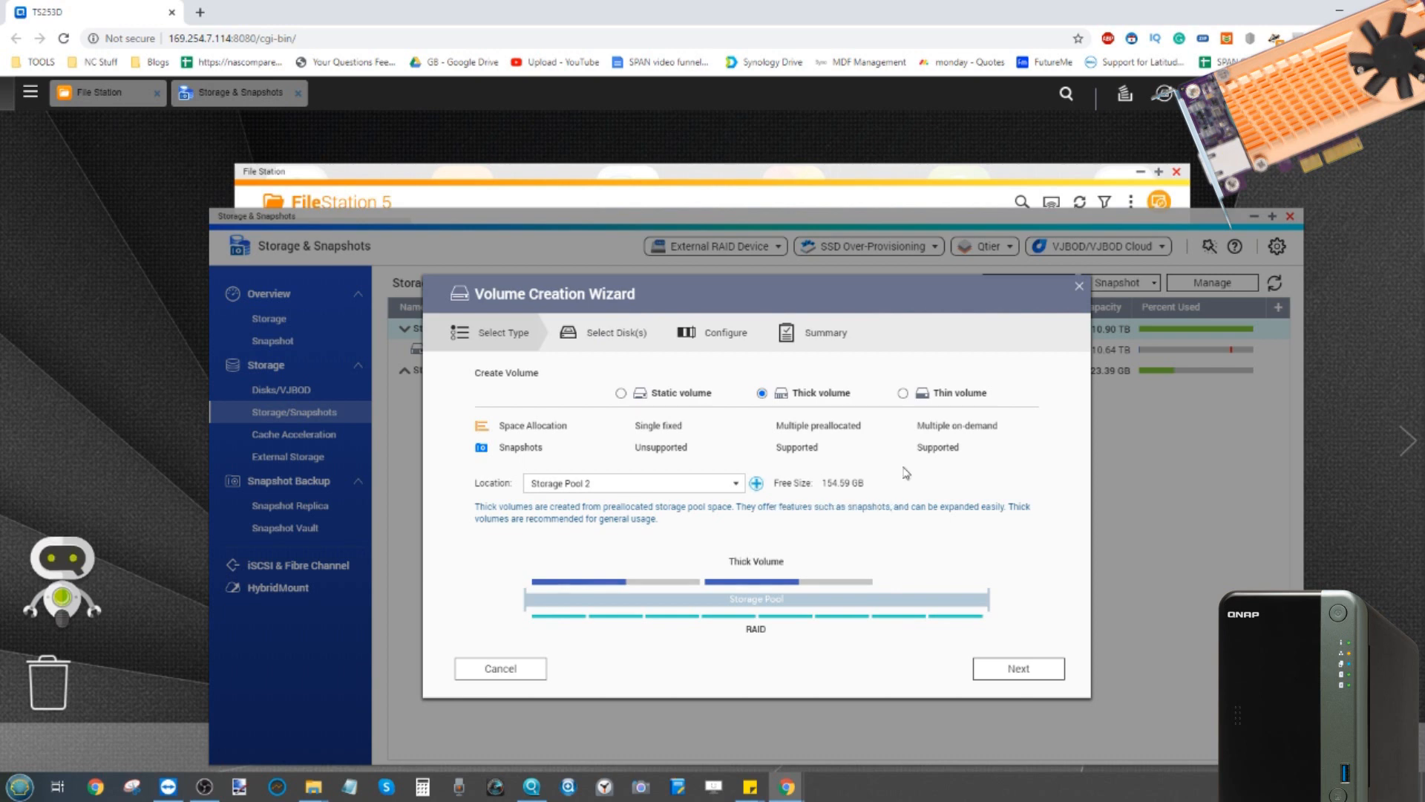
mouse_move(727, 507)
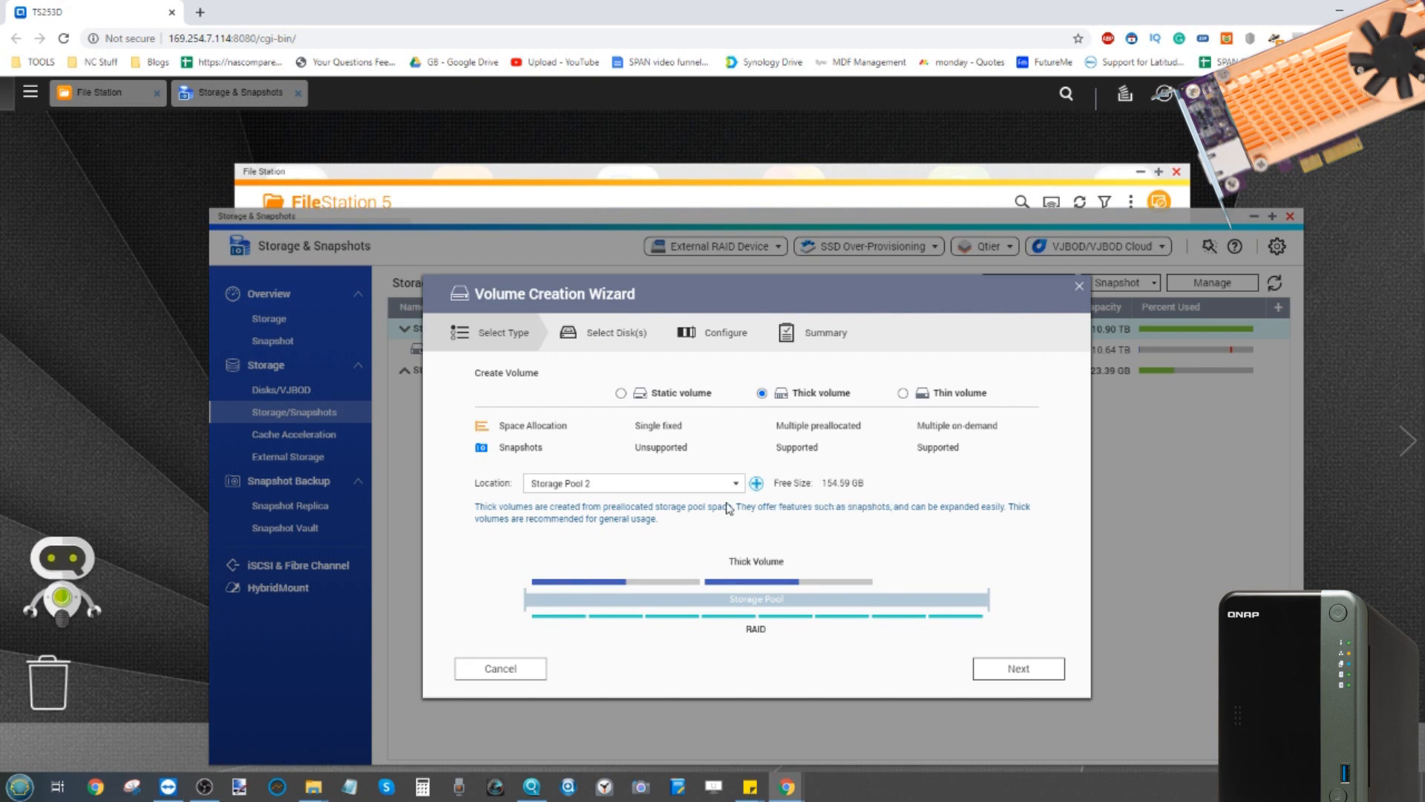
left_click(633, 482)
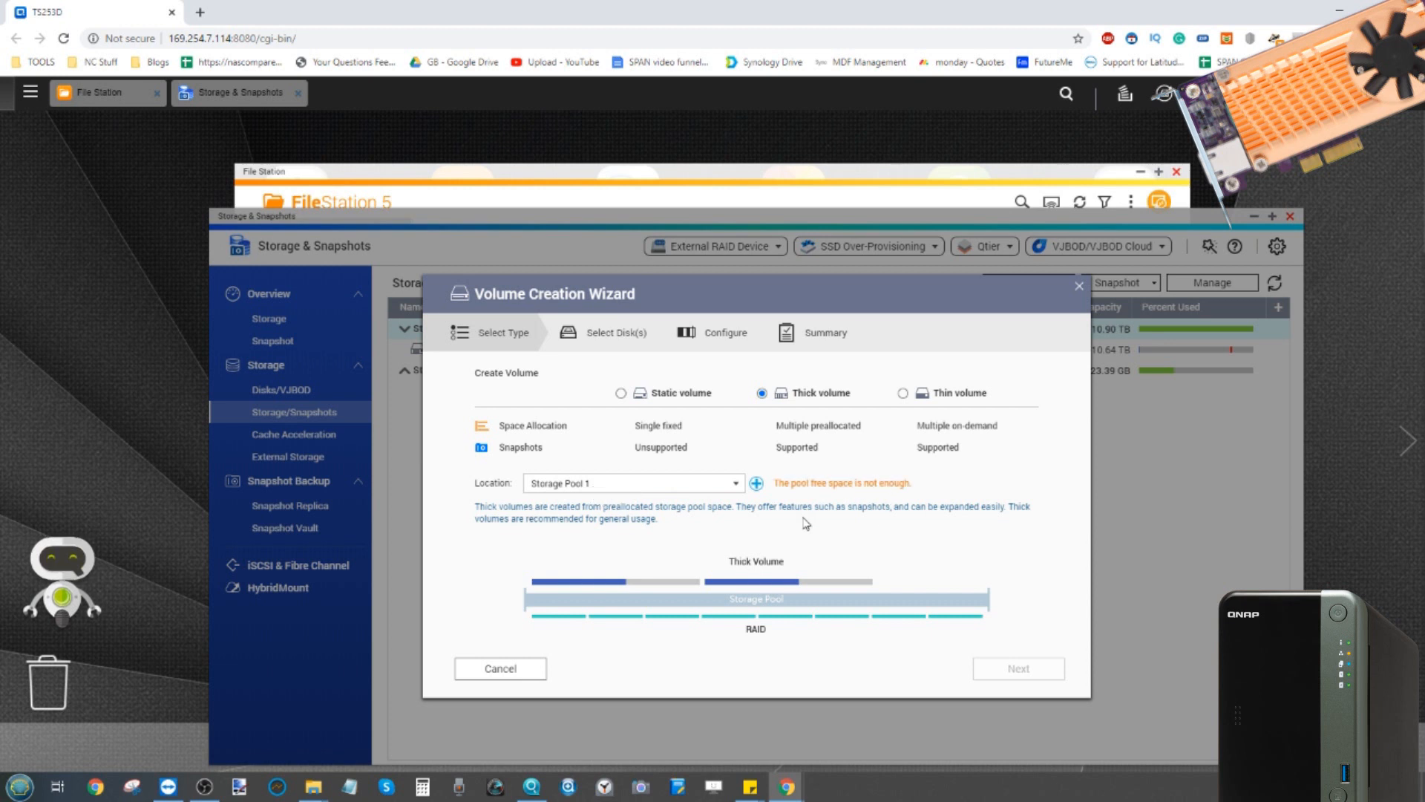
left_click(633, 483)
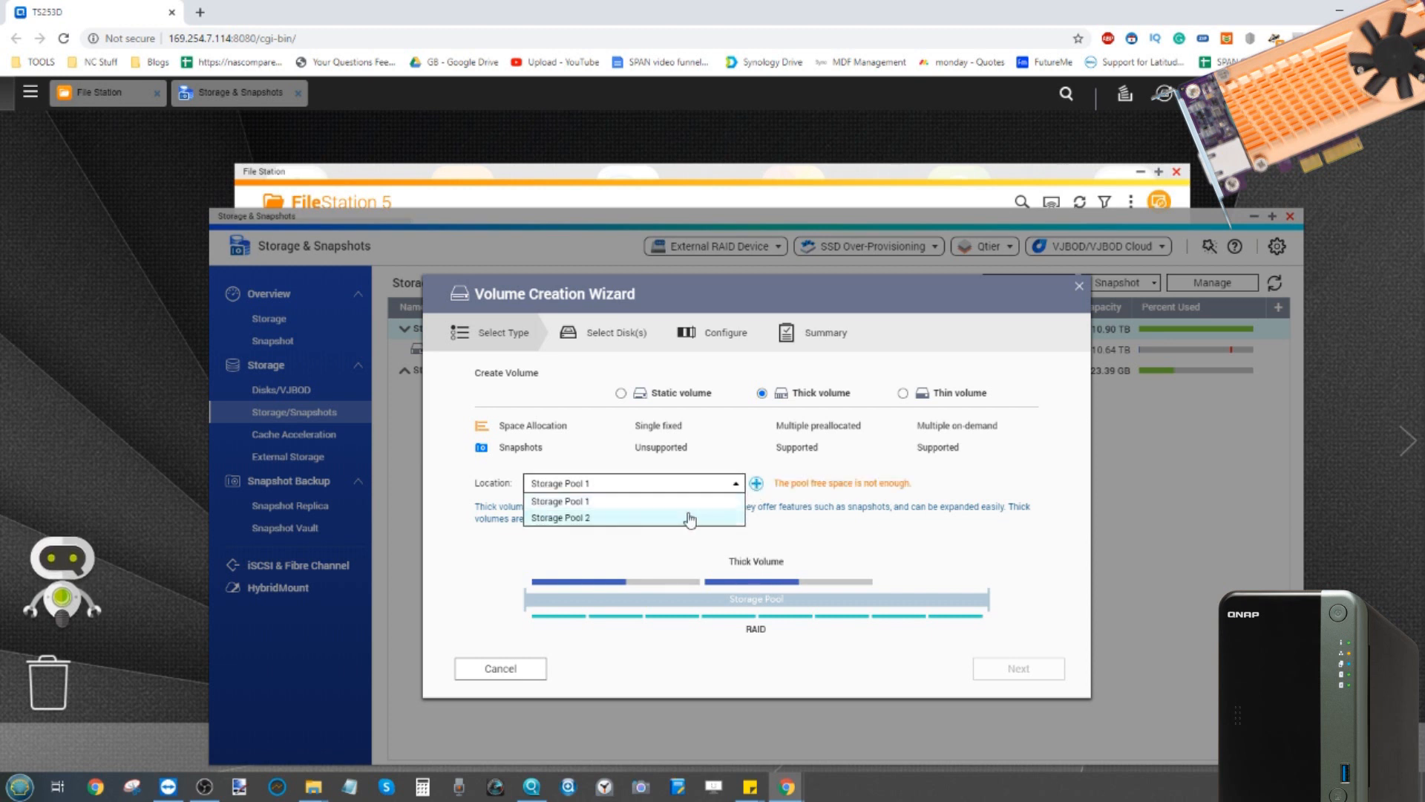
left_click(560, 518)
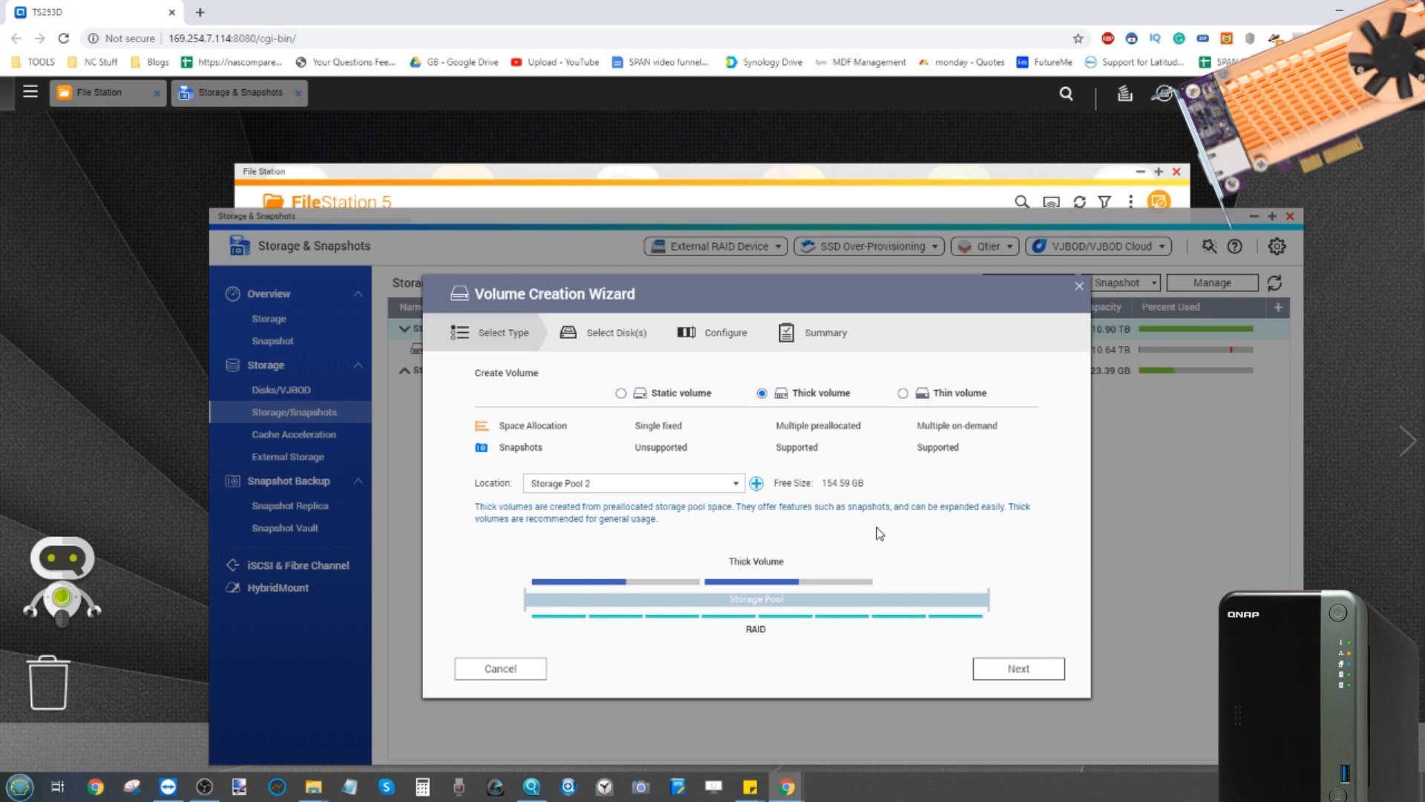
left_click(1017, 668)
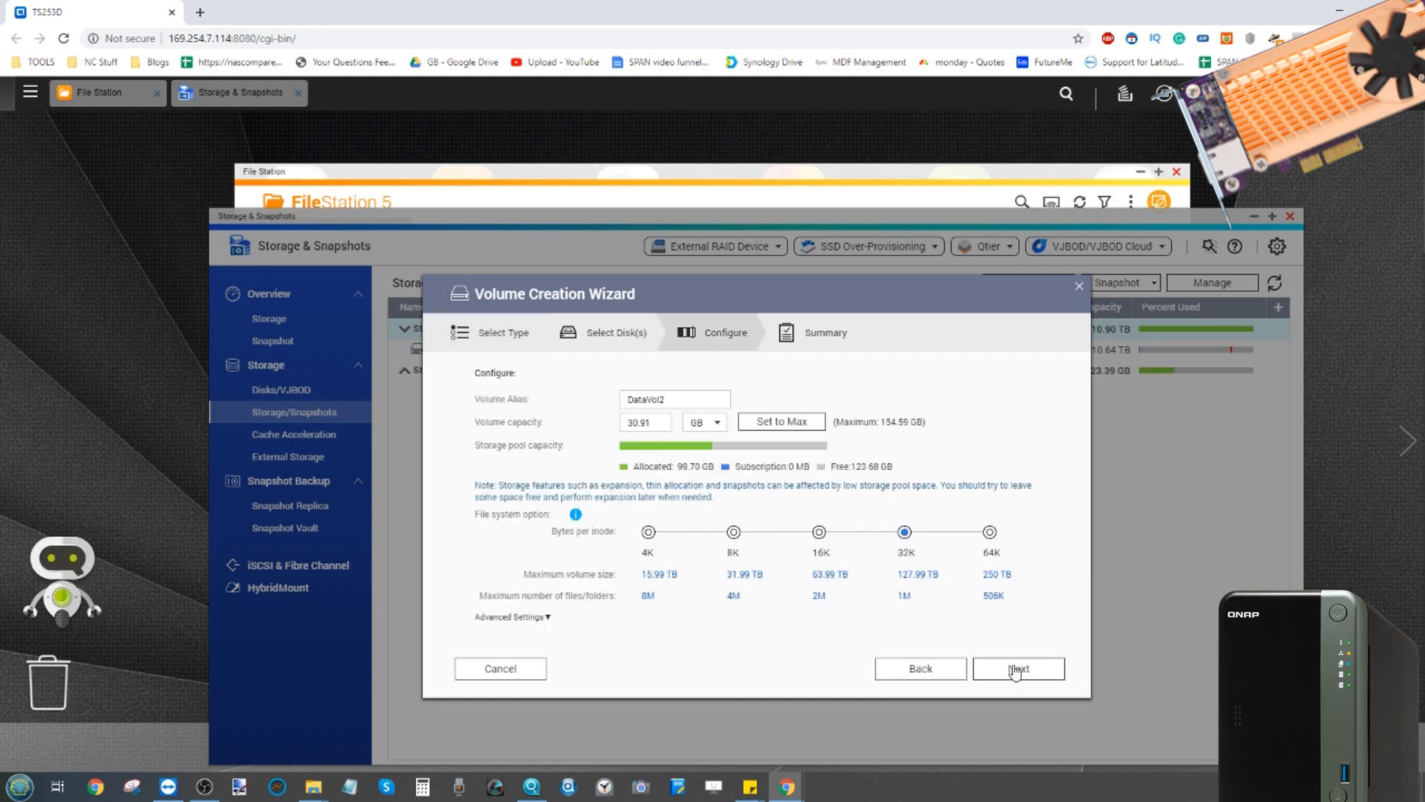
mouse_move(779, 421)
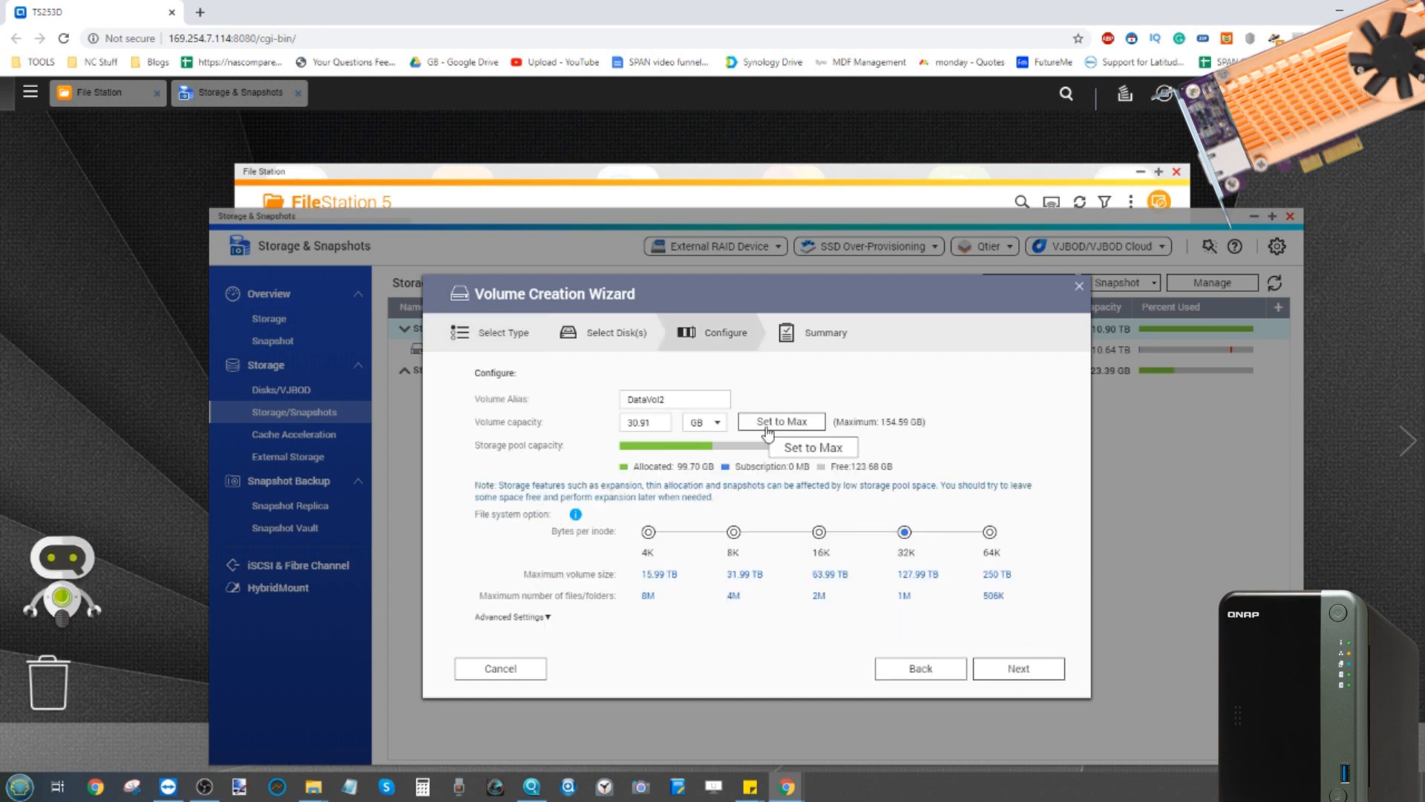
left_click(779, 421)
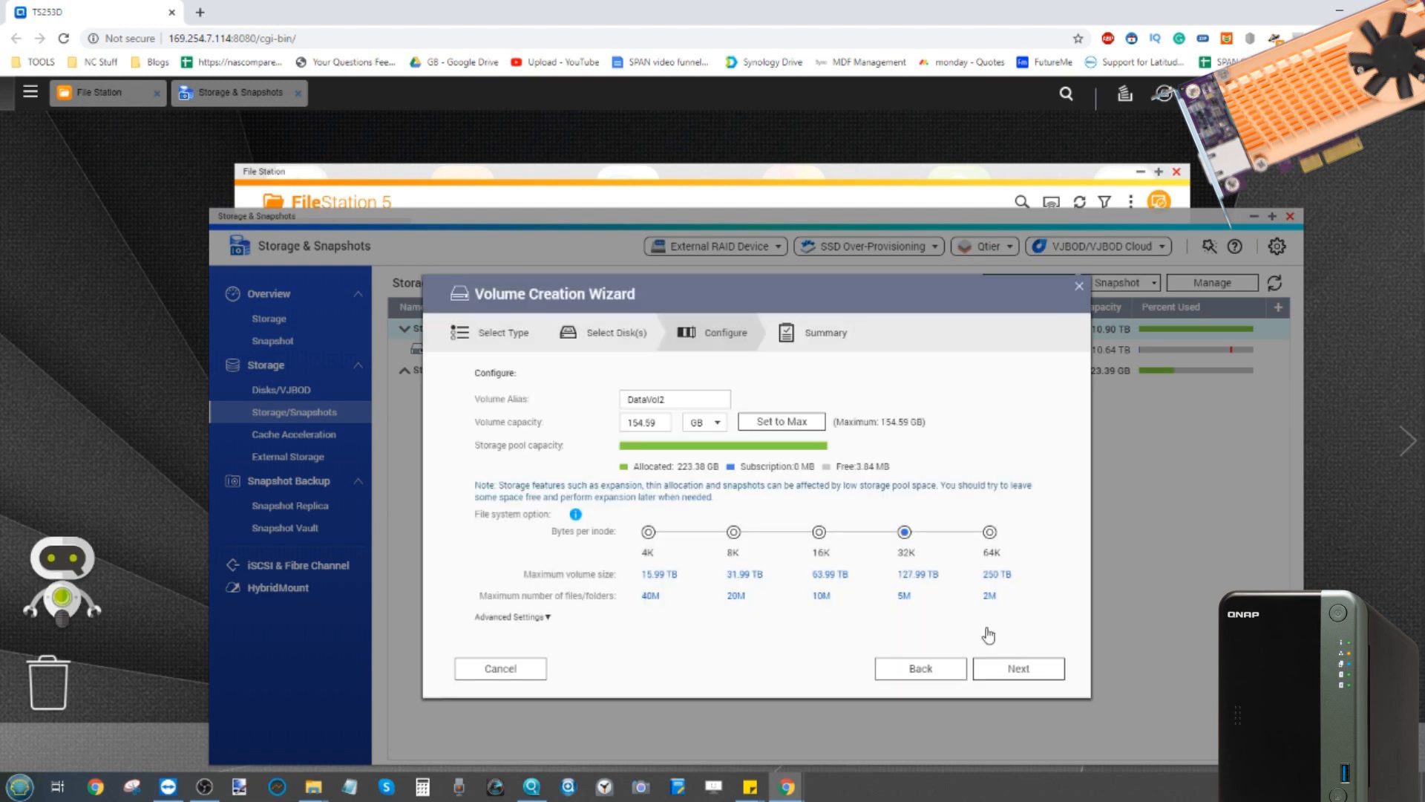
left_click(1017, 668)
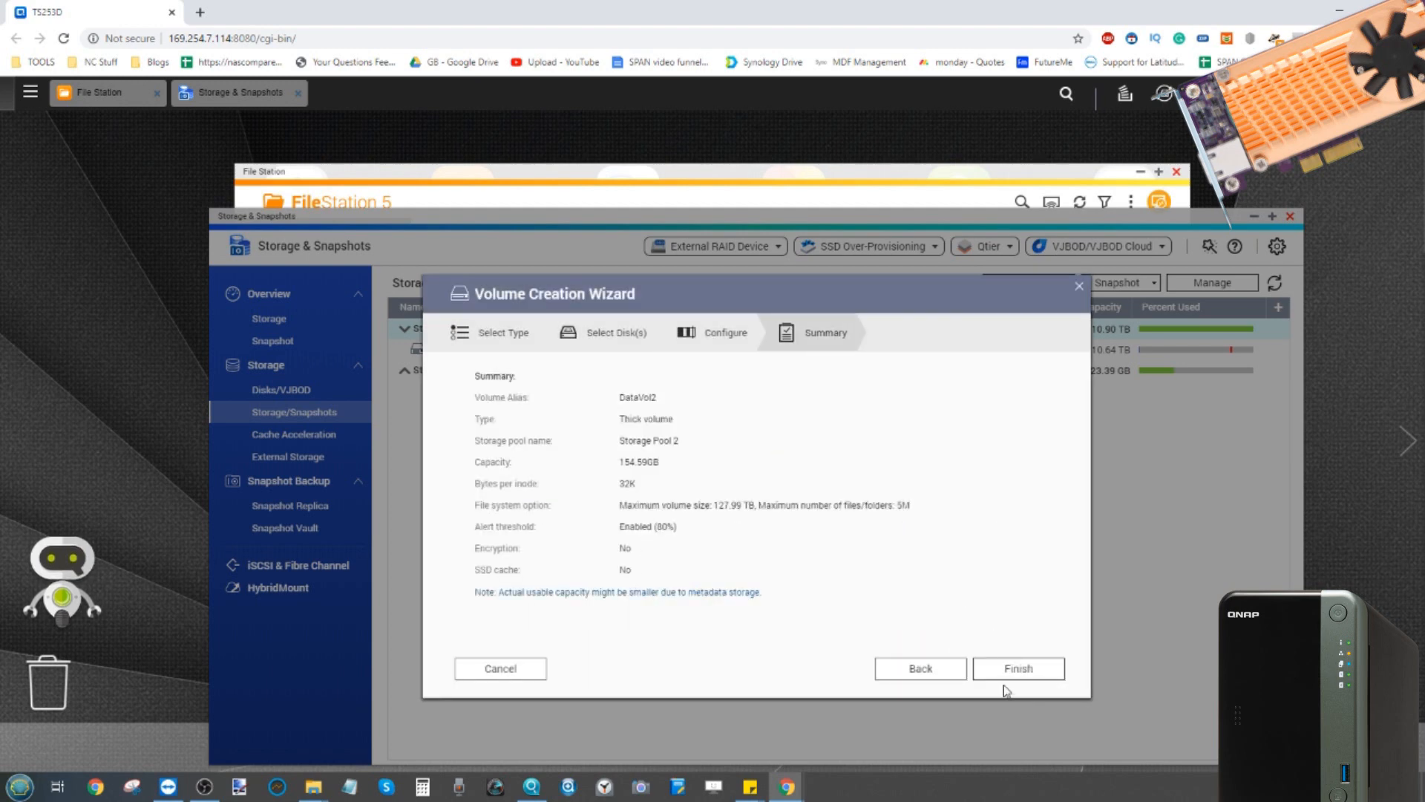
left_click(1017, 668)
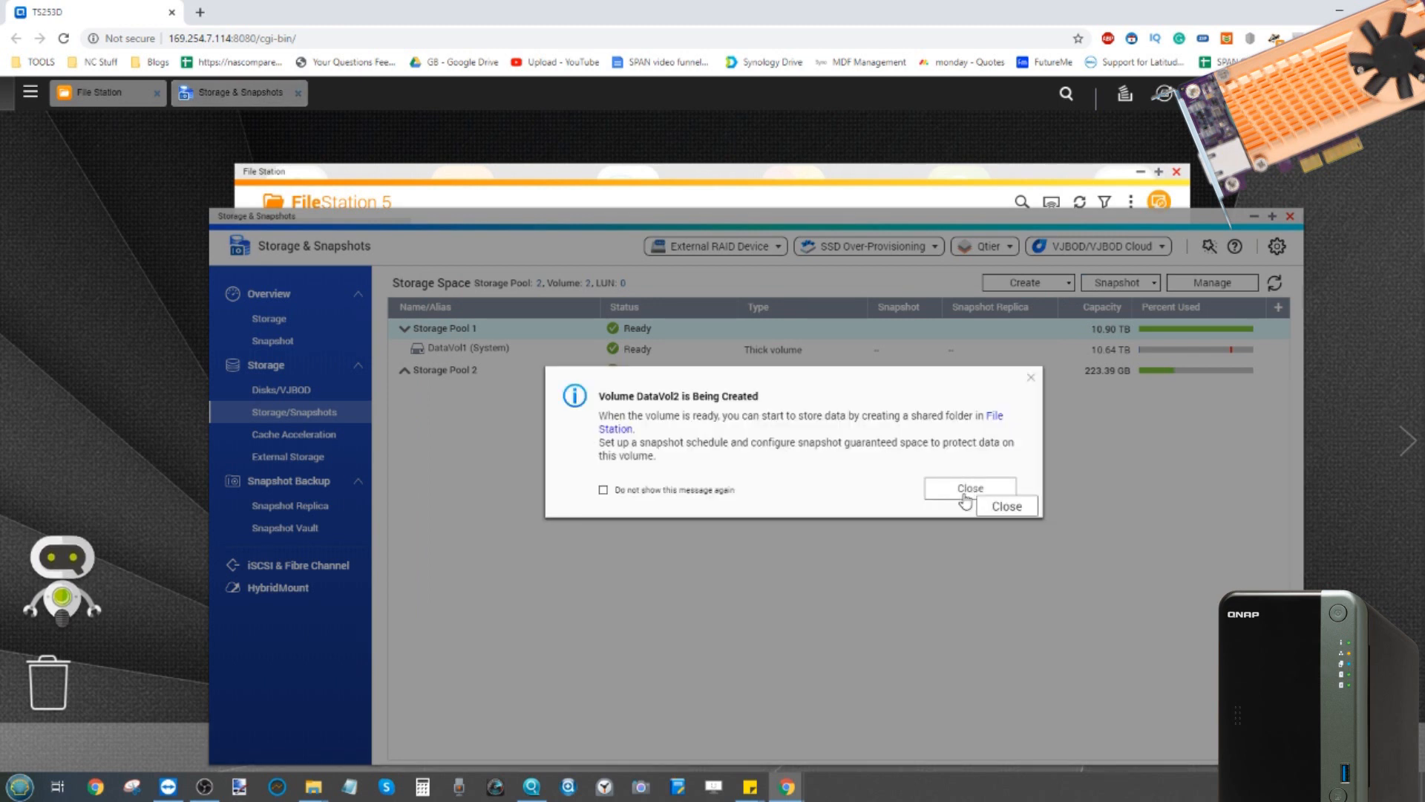
Dismiss the creation notice and check Storage Pool 2's RAID 1 group in its management window.
left_click(968, 489)
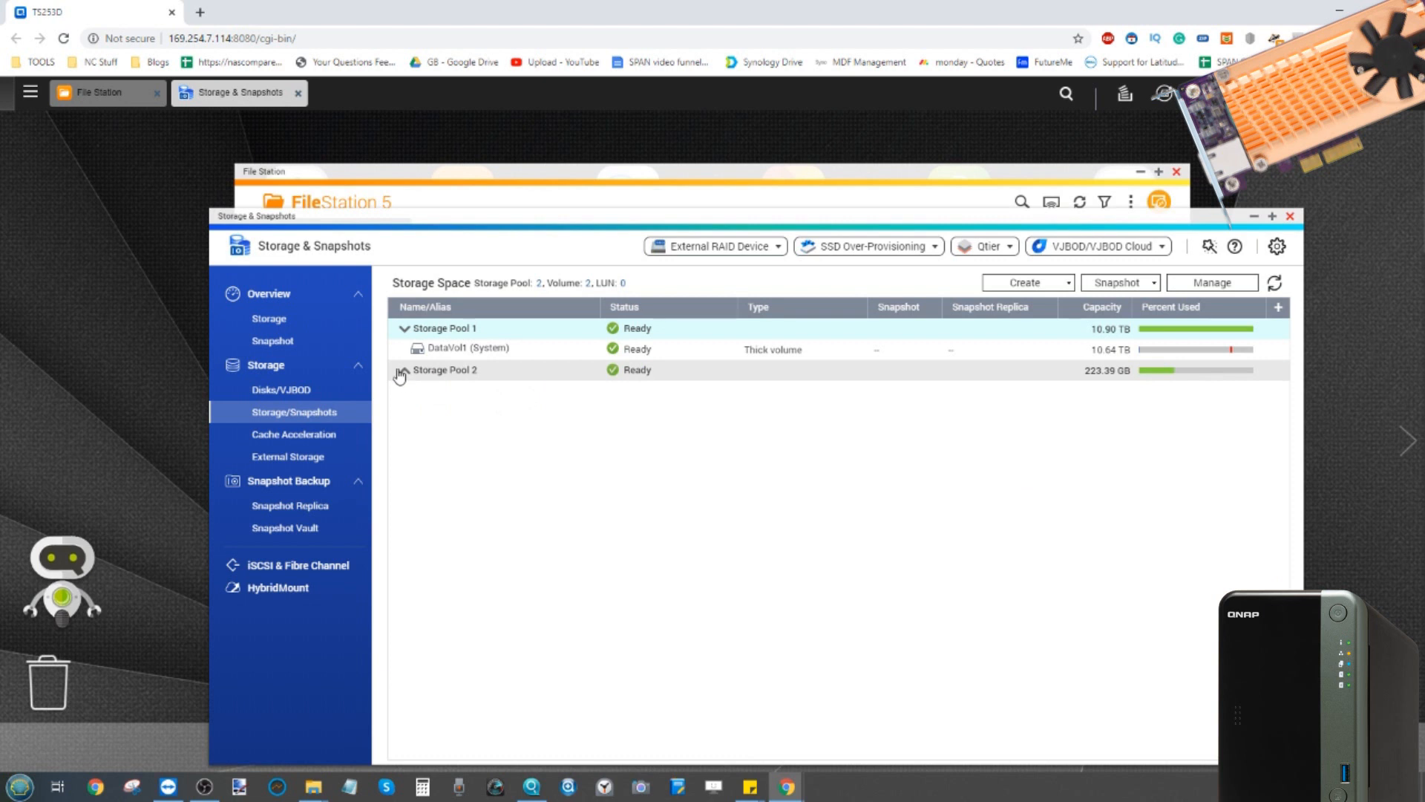
left_click(404, 370)
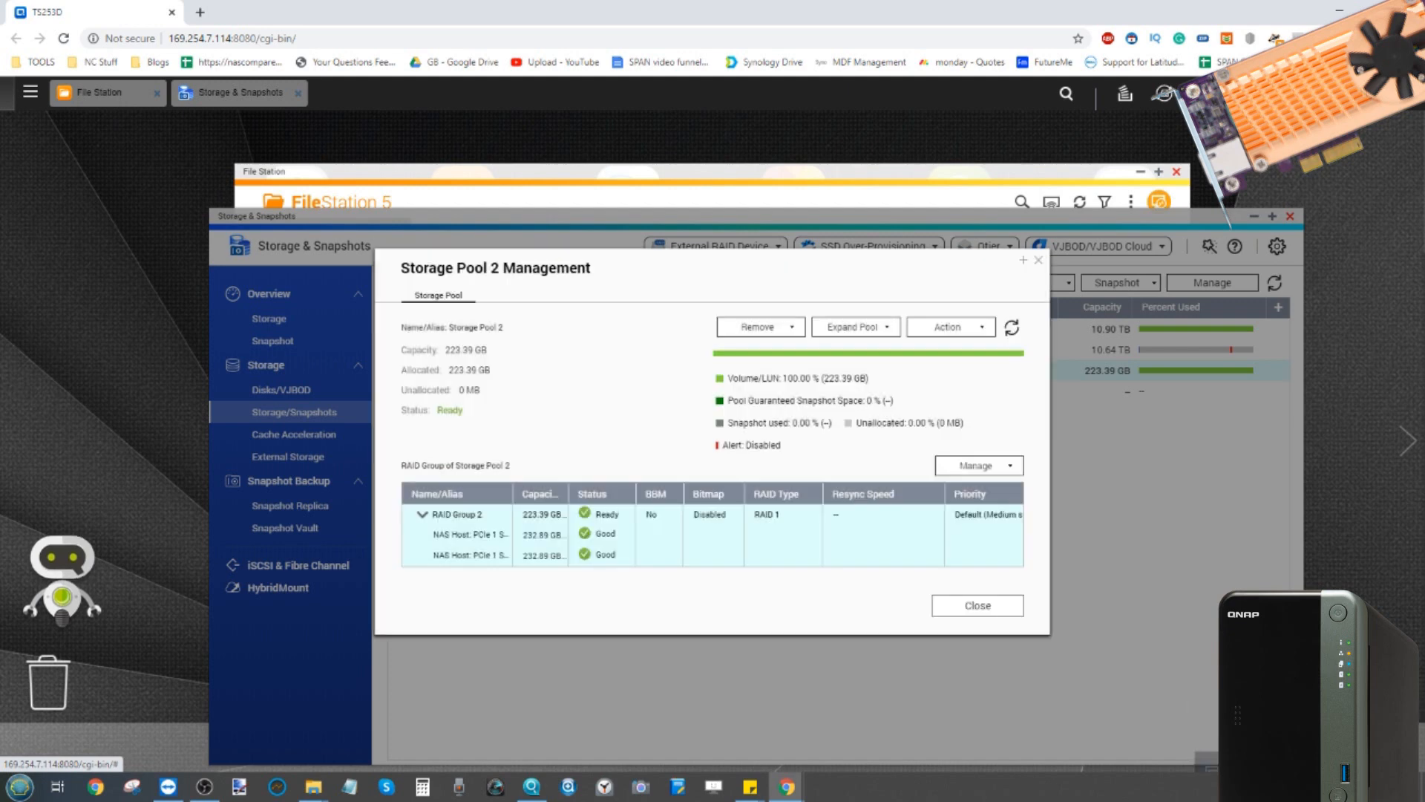
mouse_move(904, 514)
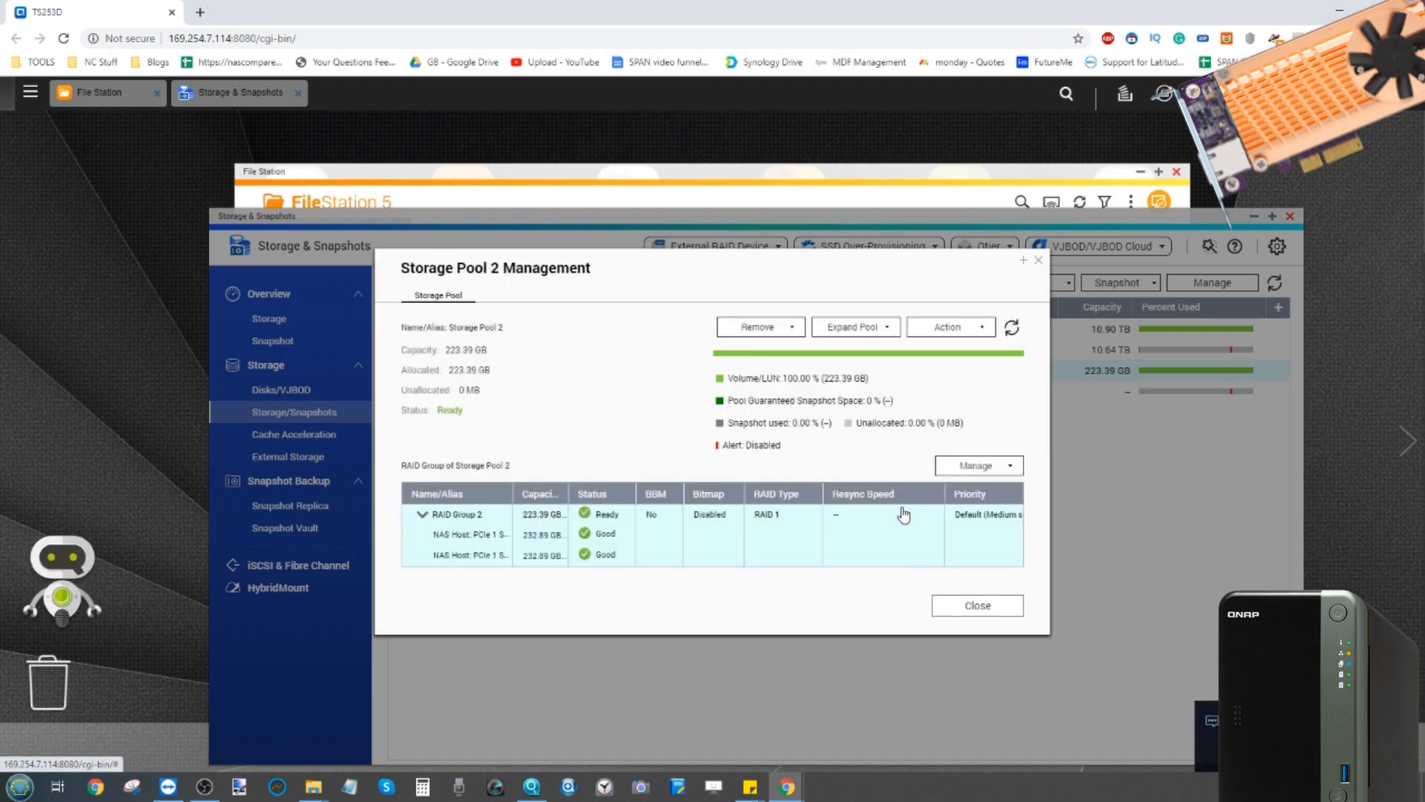
mouse_move(1042, 267)
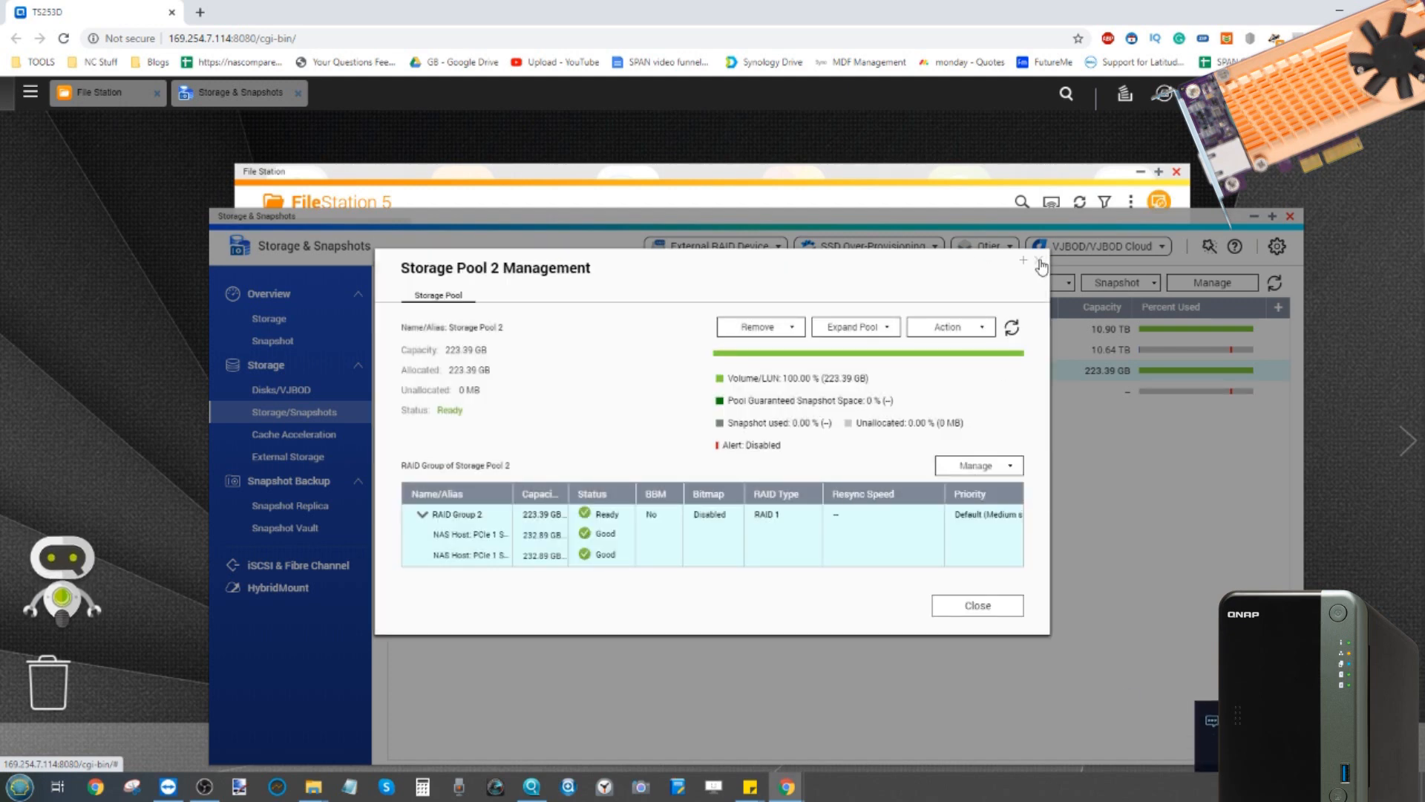
left_click(977, 606)
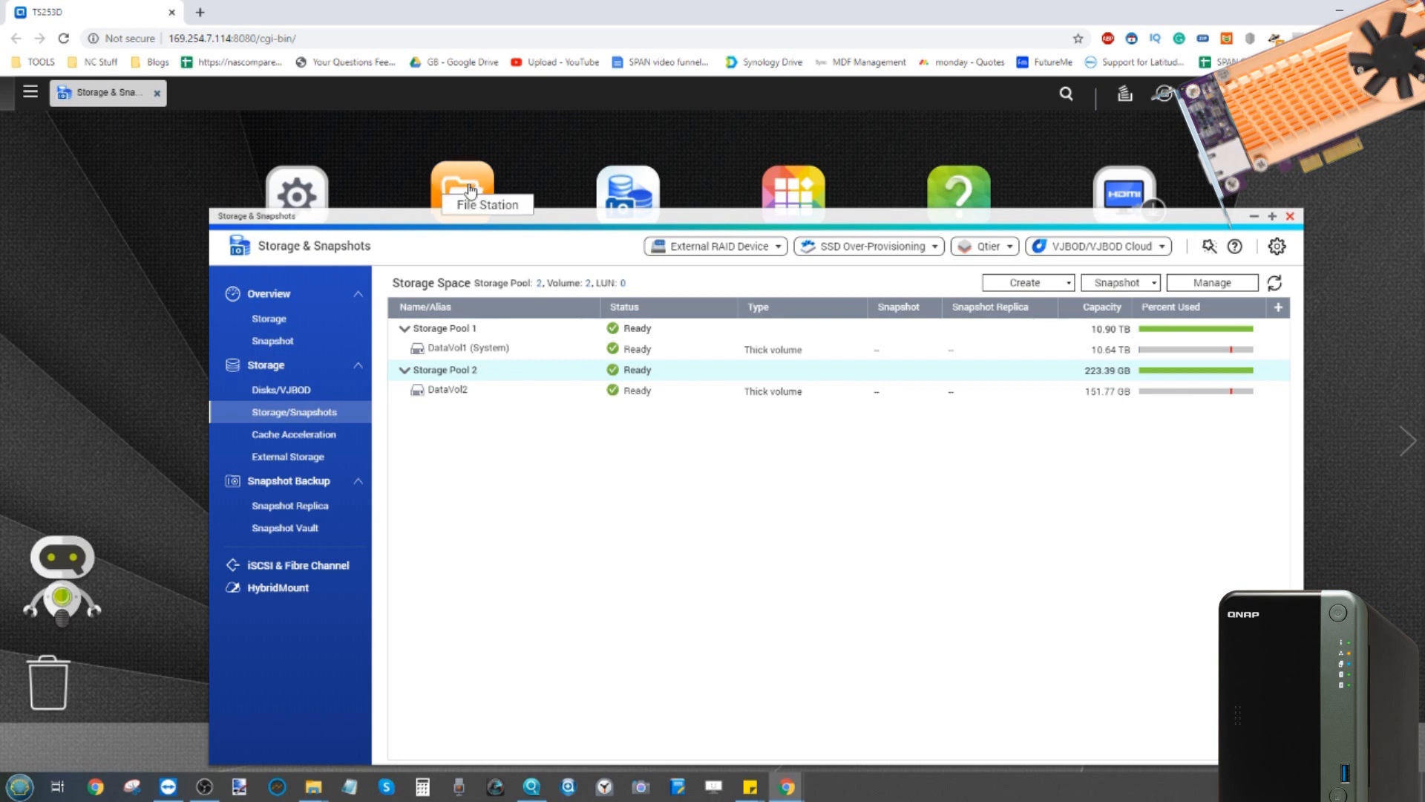
Create shared folder NVMESSDSHARE on DataVol2 in File Station and skip the snapshot introduction.
left_click(462, 188)
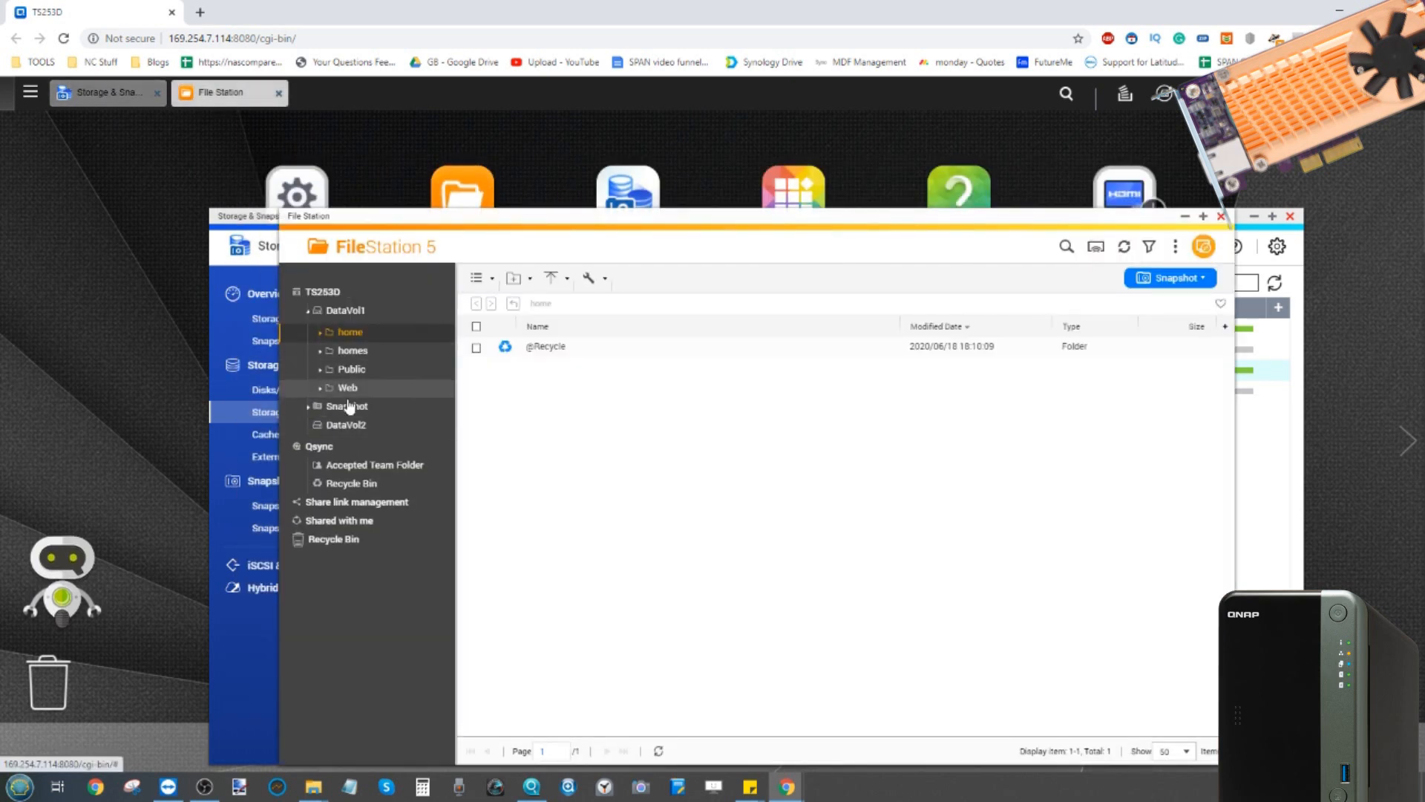
mouse_move(355, 431)
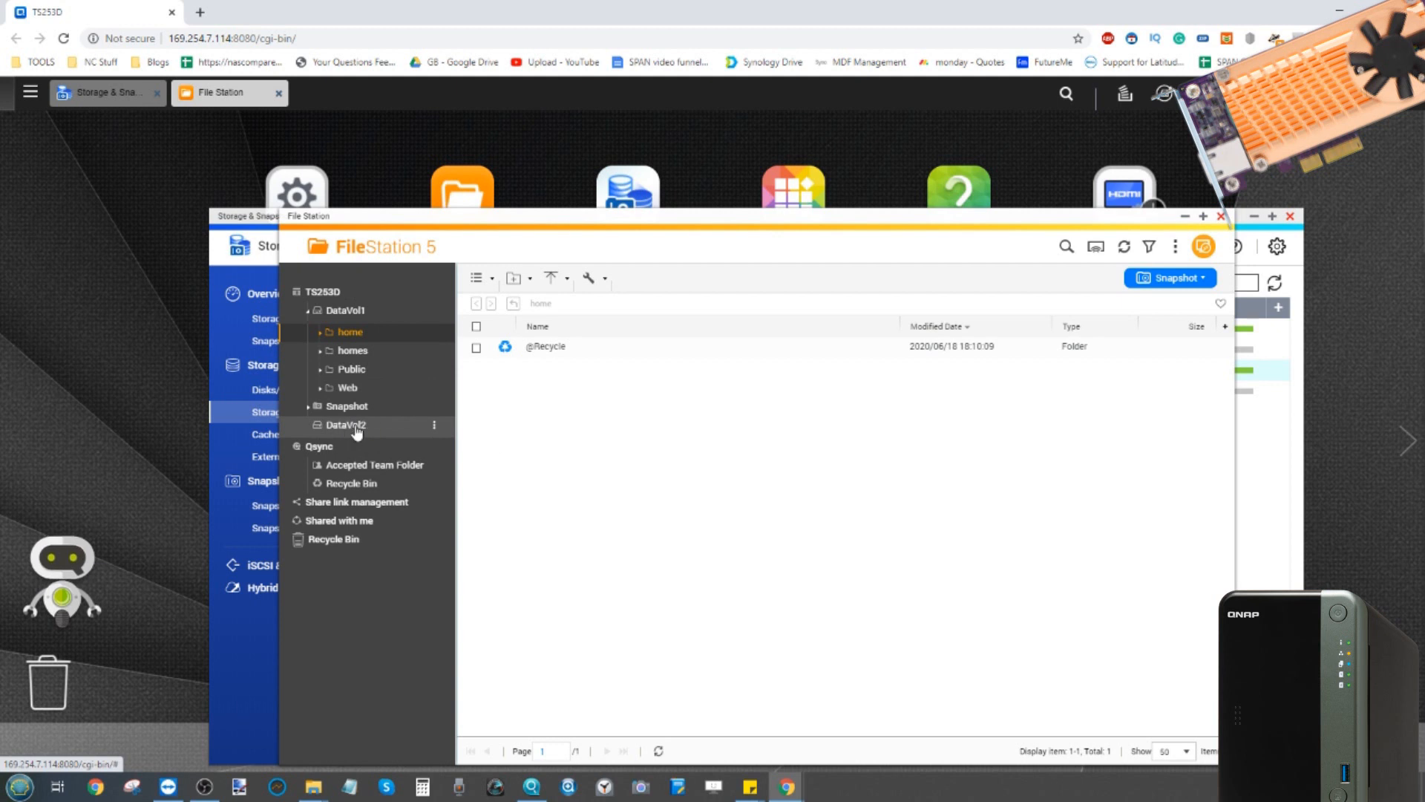
left_click(433, 424)
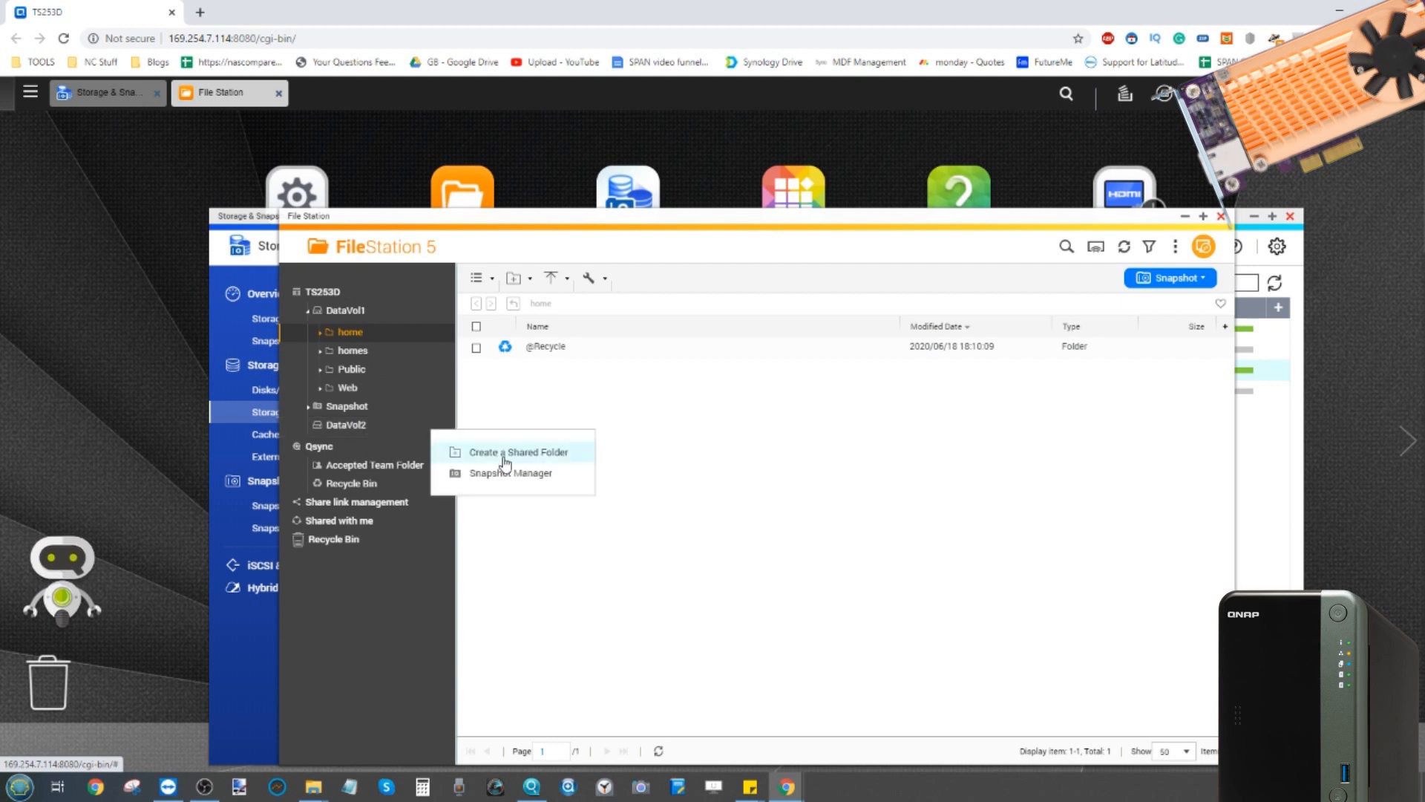
left_click(519, 452)
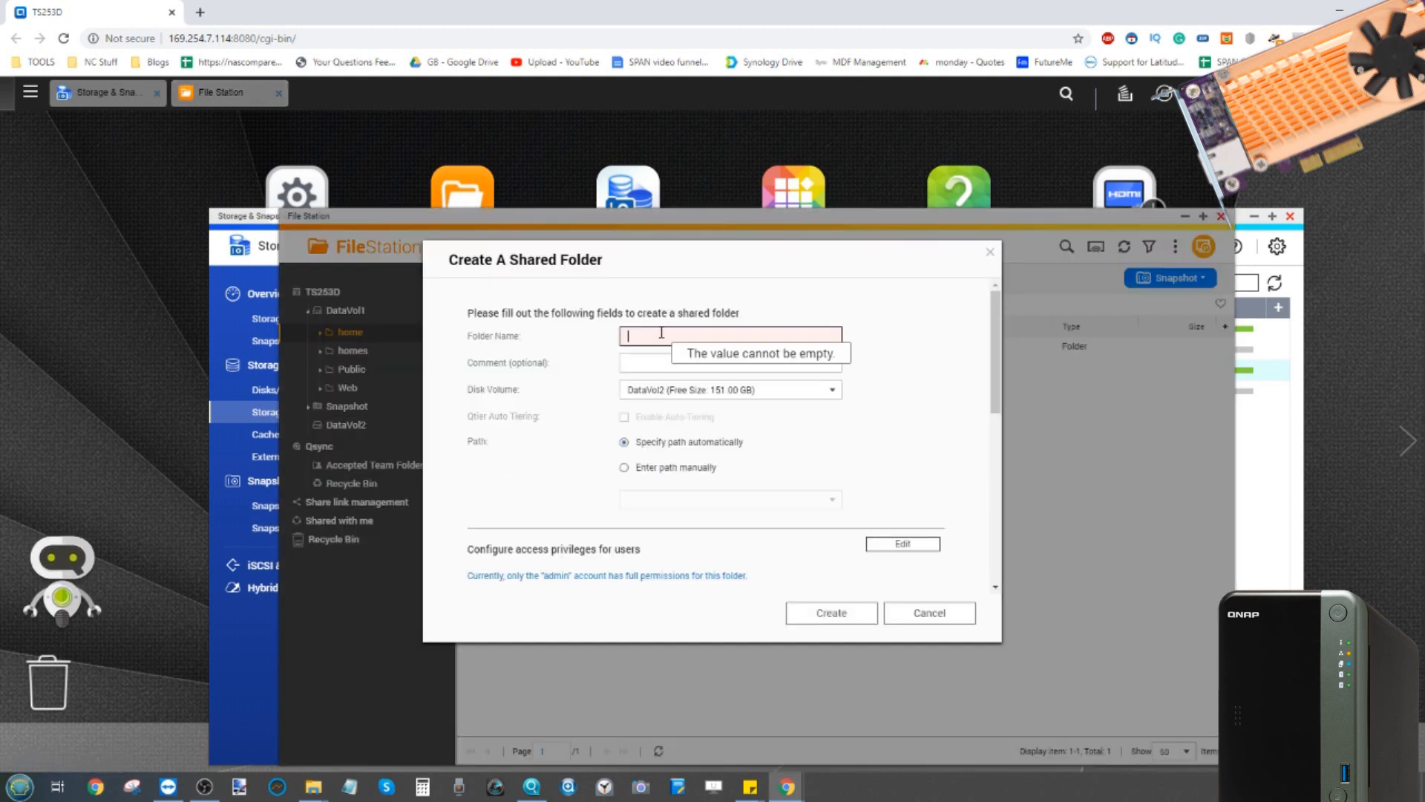
type("NVMESSDSHARE")
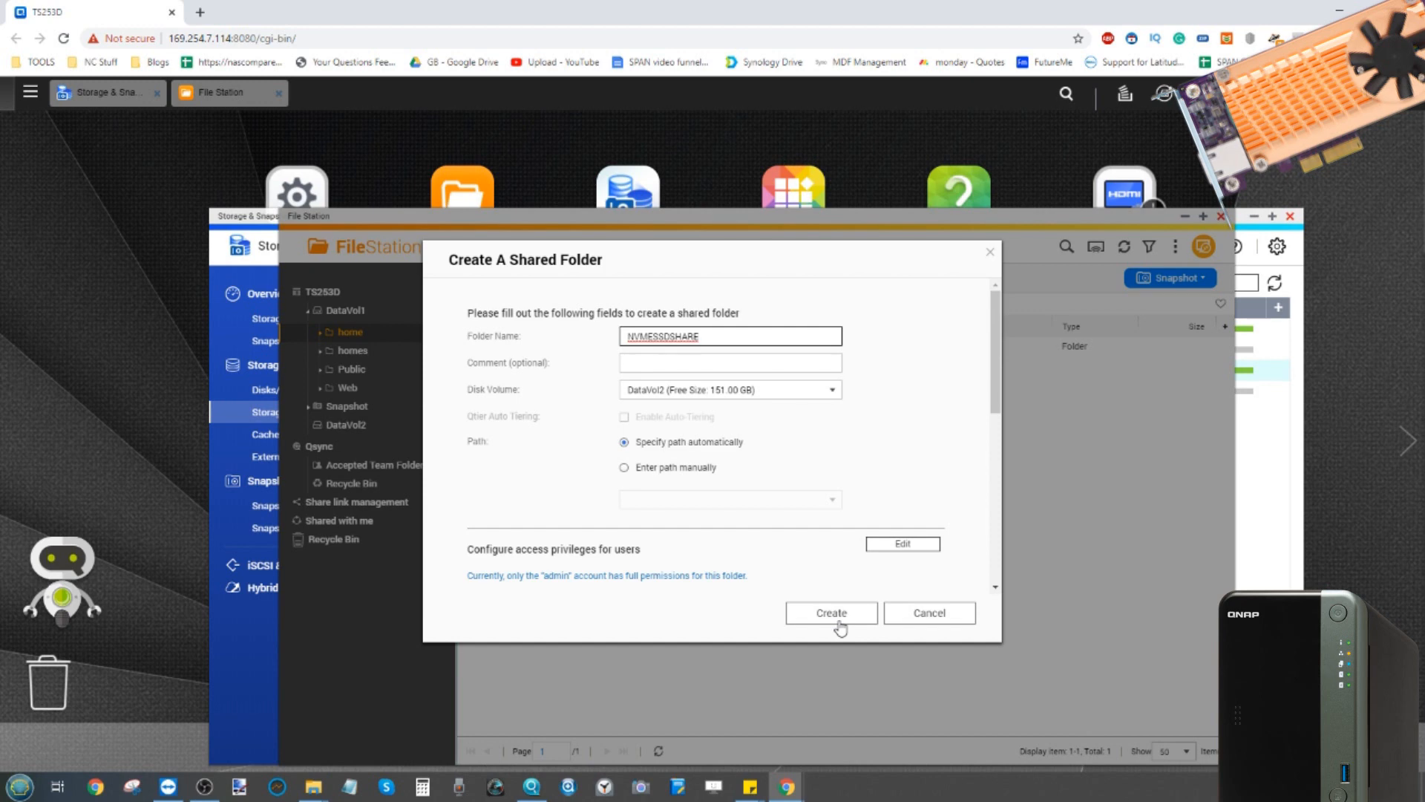
left_click(829, 611)
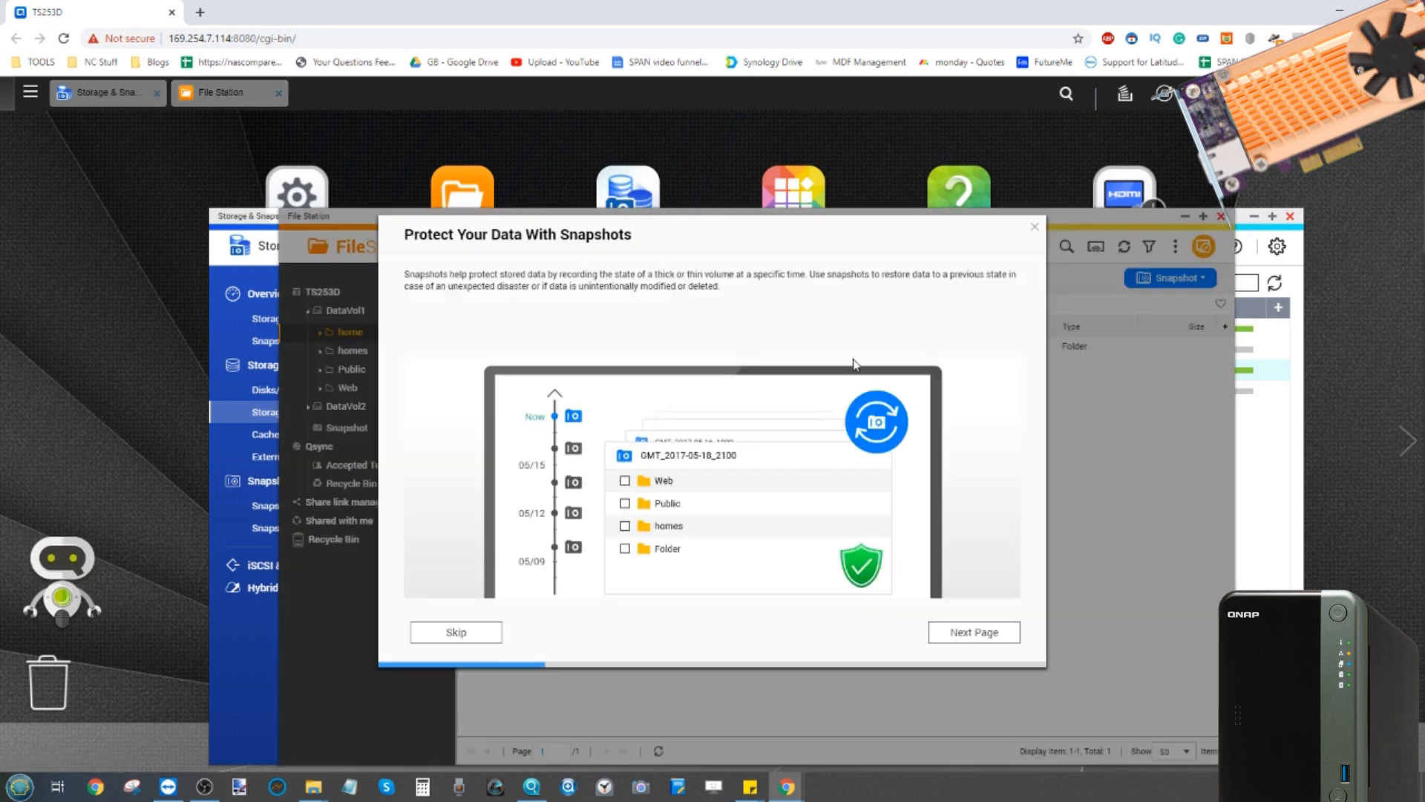
left_click(455, 632)
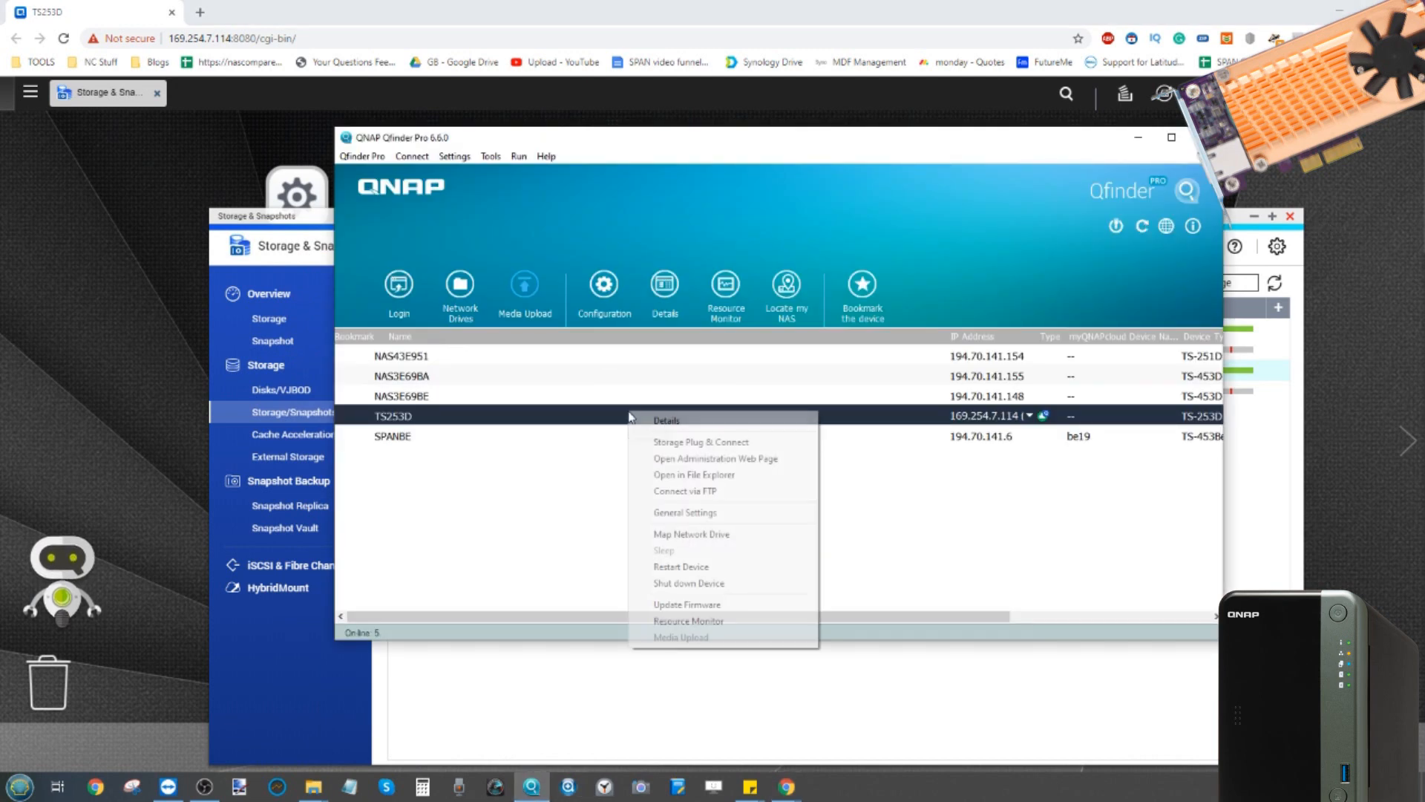
mouse_move(691, 533)
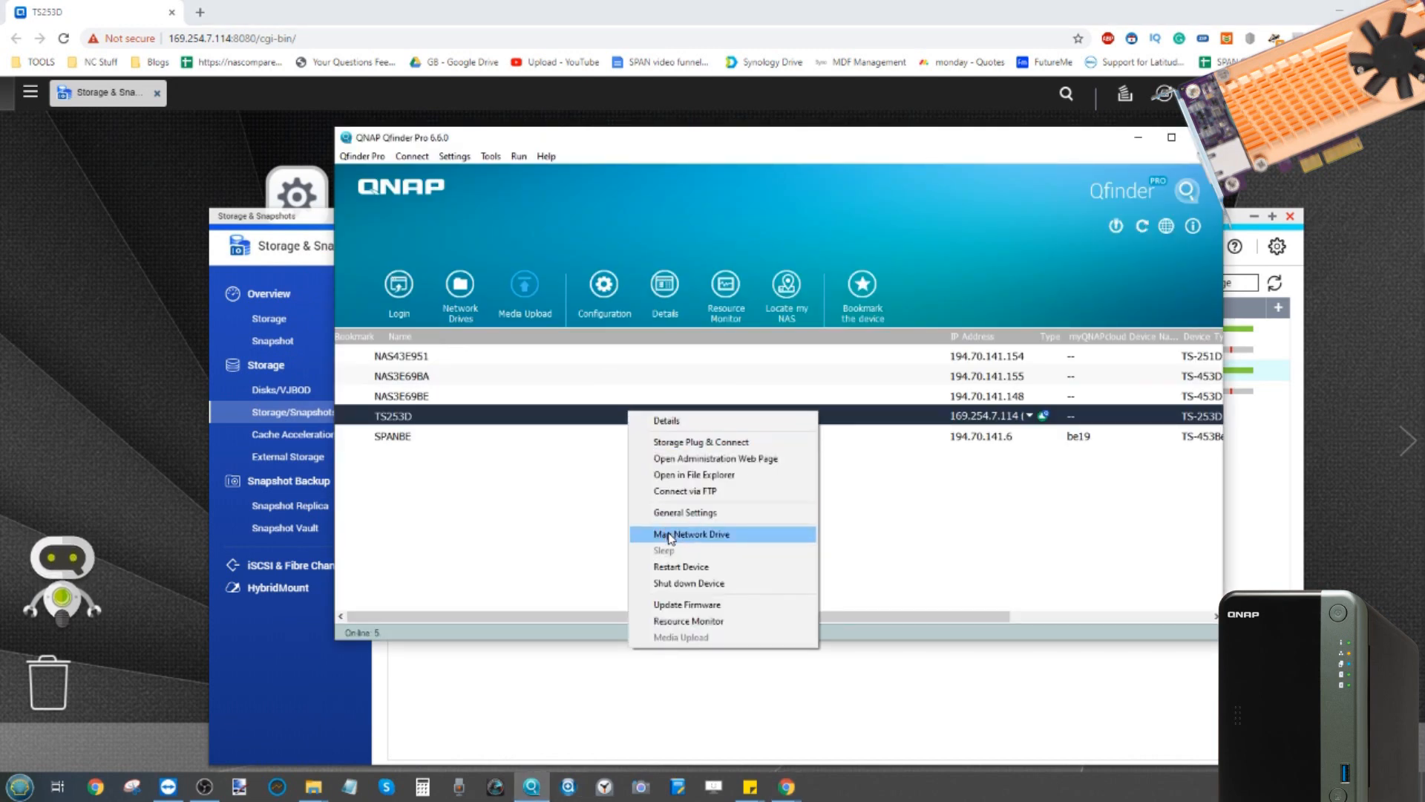
Map TS253D's NVMESSDSHARE folder to drive letter S: via Qfinder Pro.
left_click(691, 533)
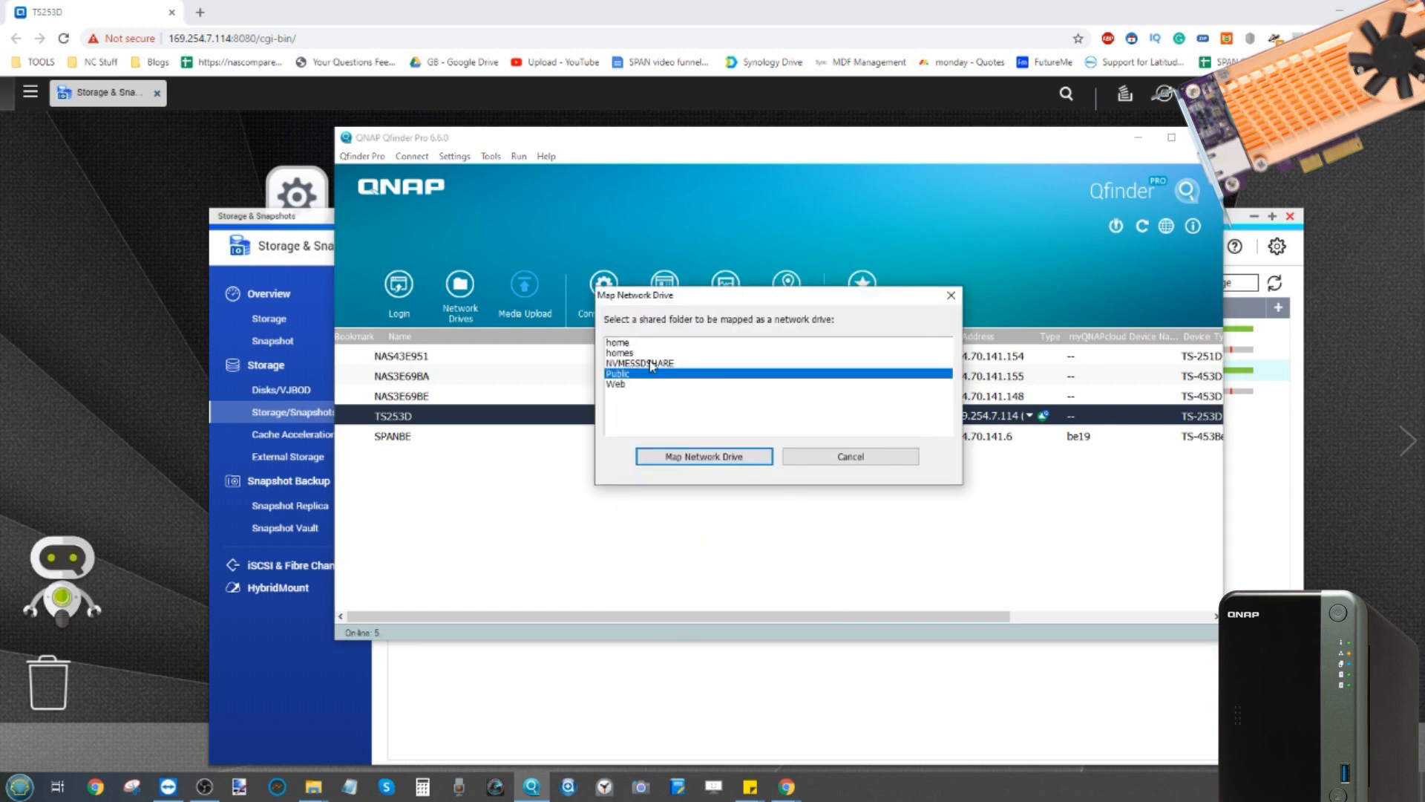
left_click(639, 363)
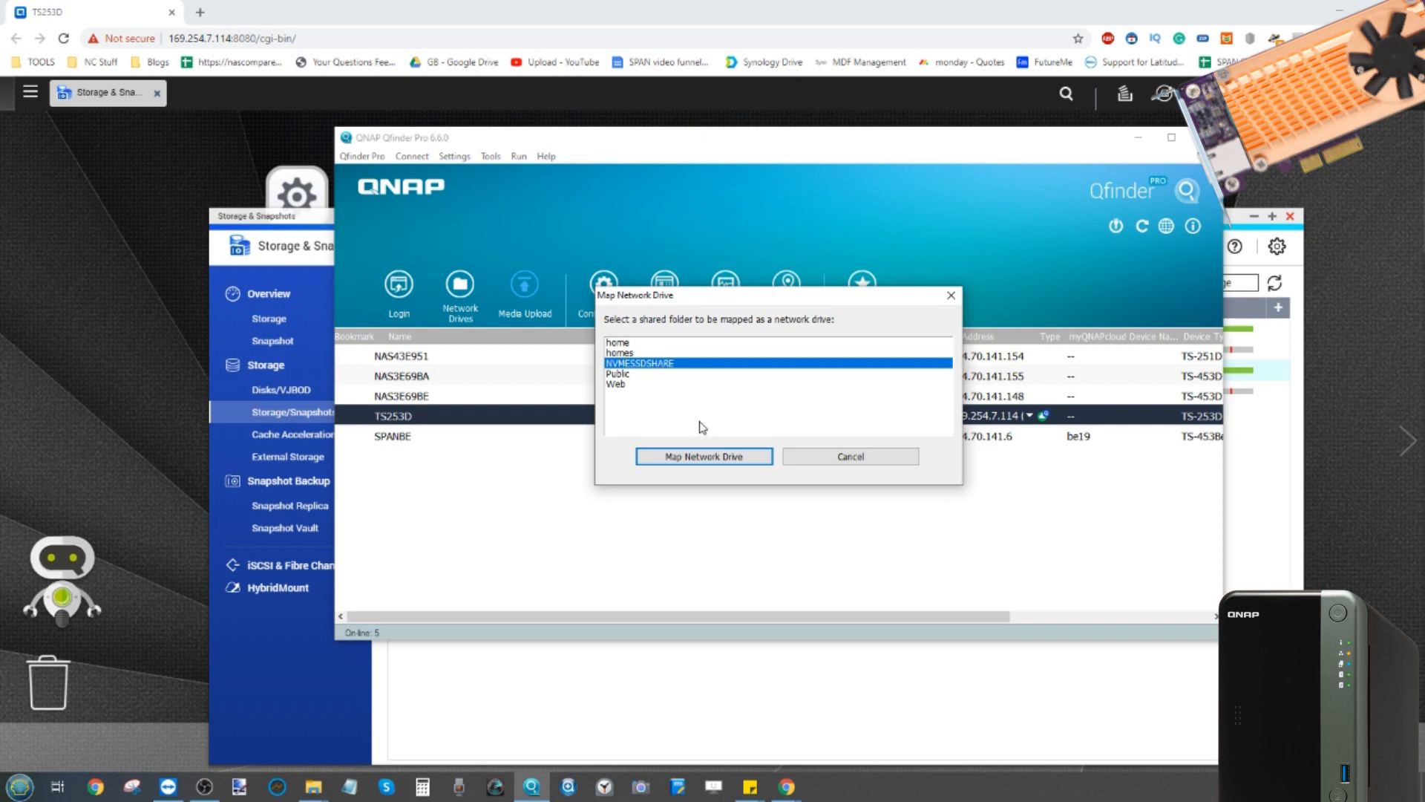
left_click(703, 455)
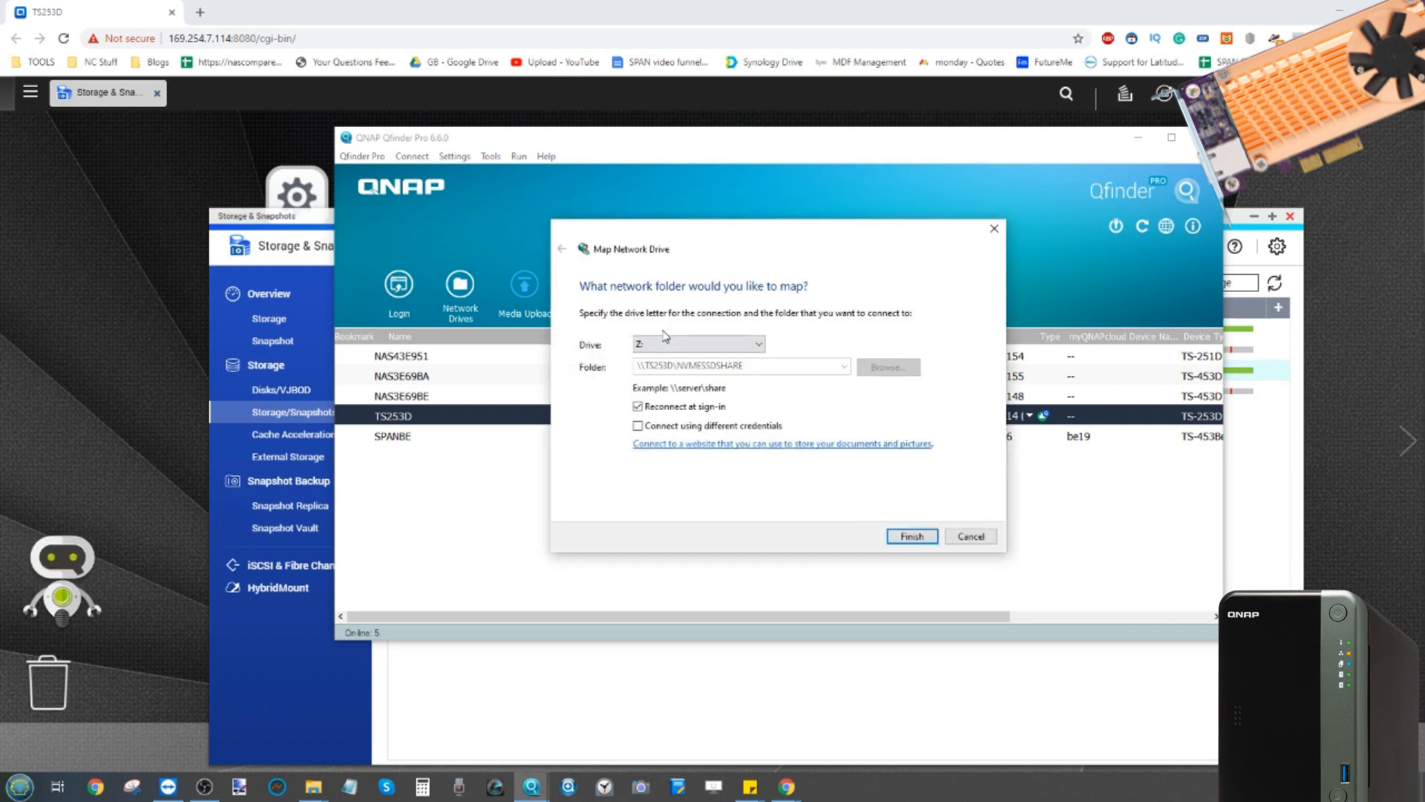
left_click(758, 344)
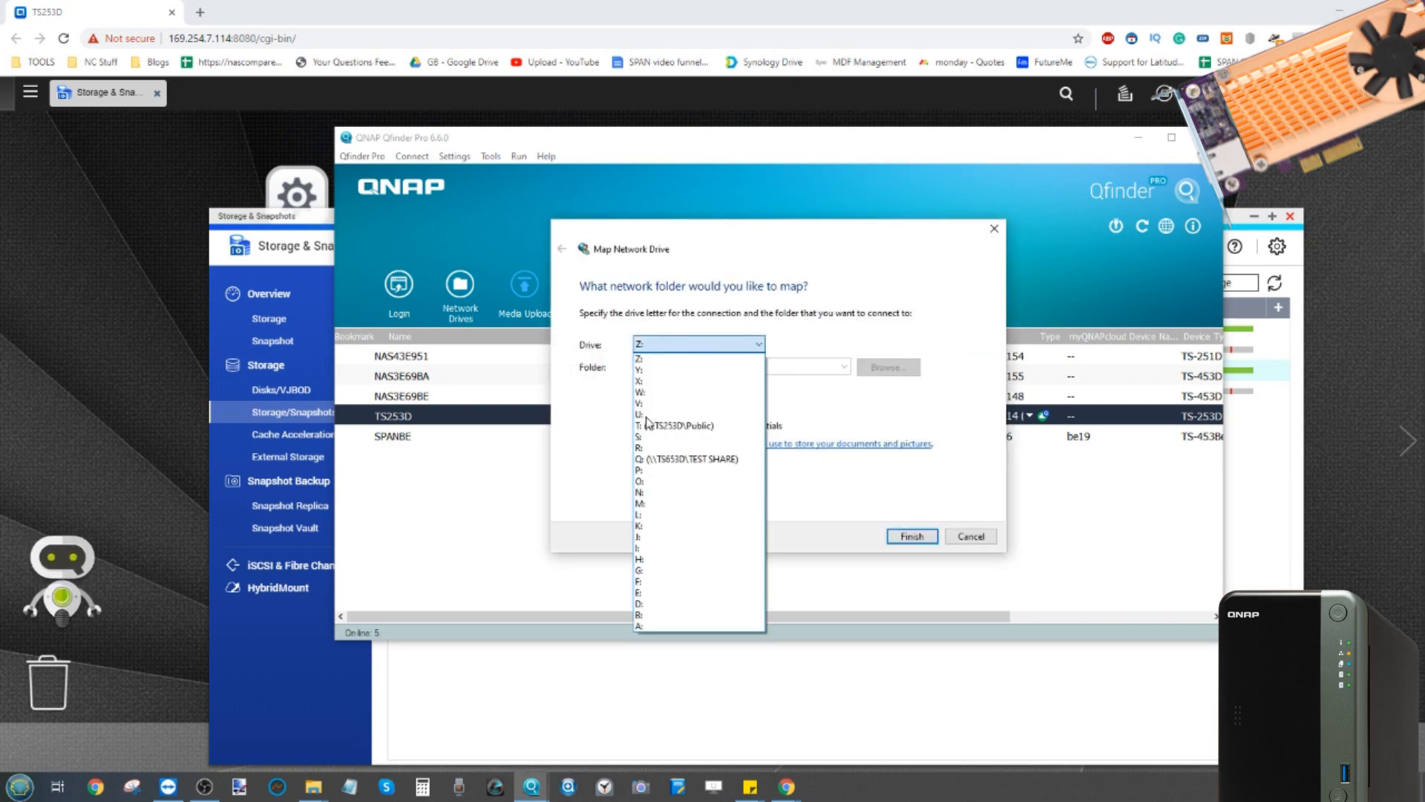
left_click(640, 437)
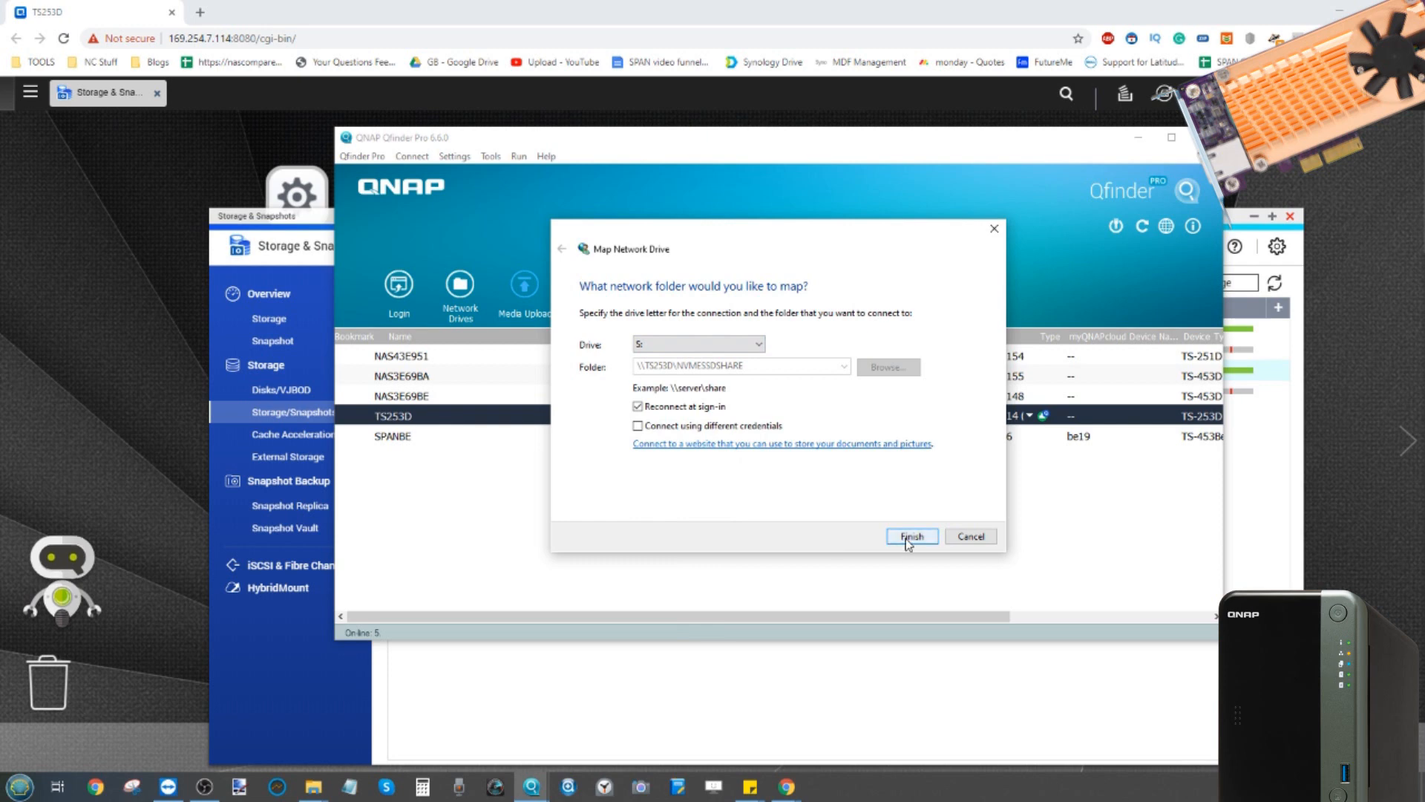
left_click(911, 535)
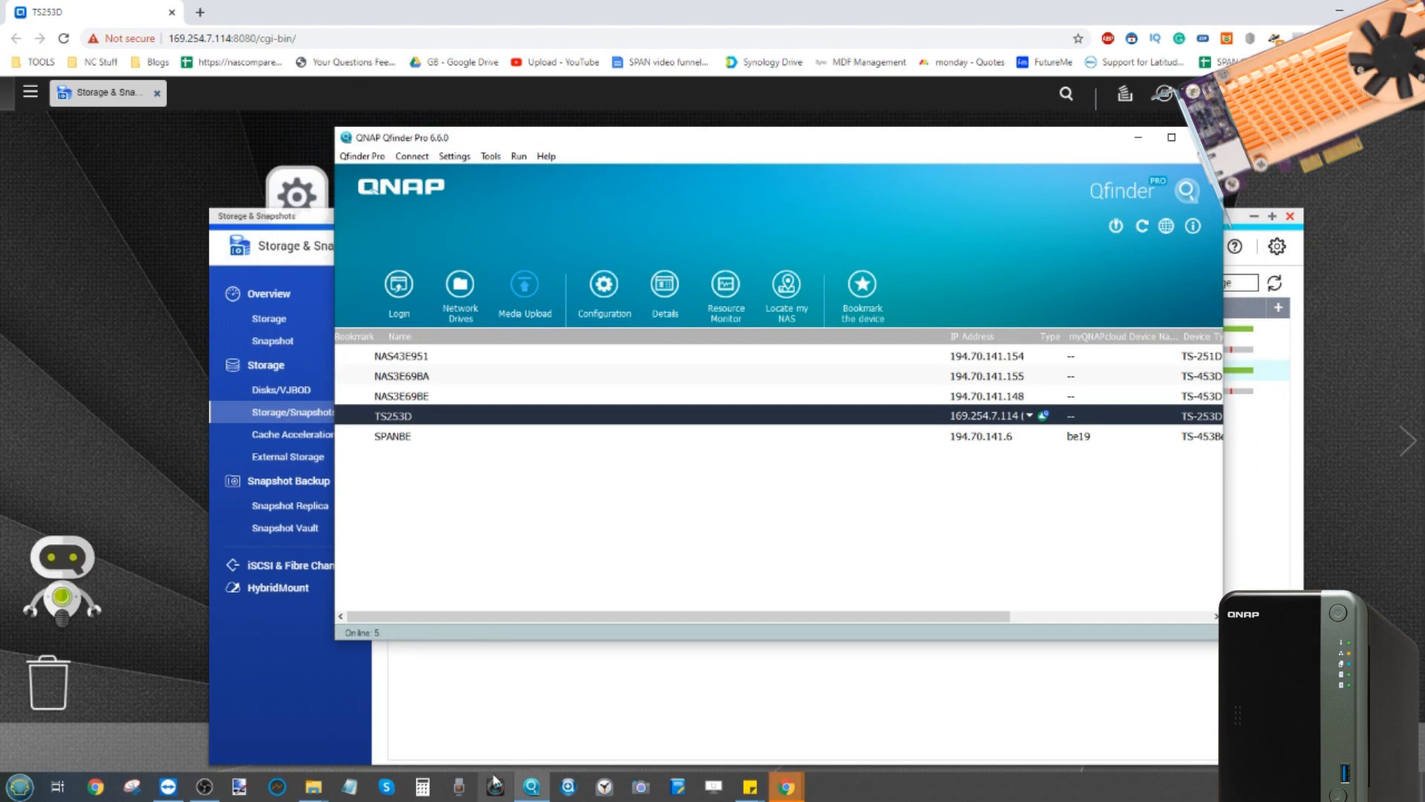
left_click(494, 787)
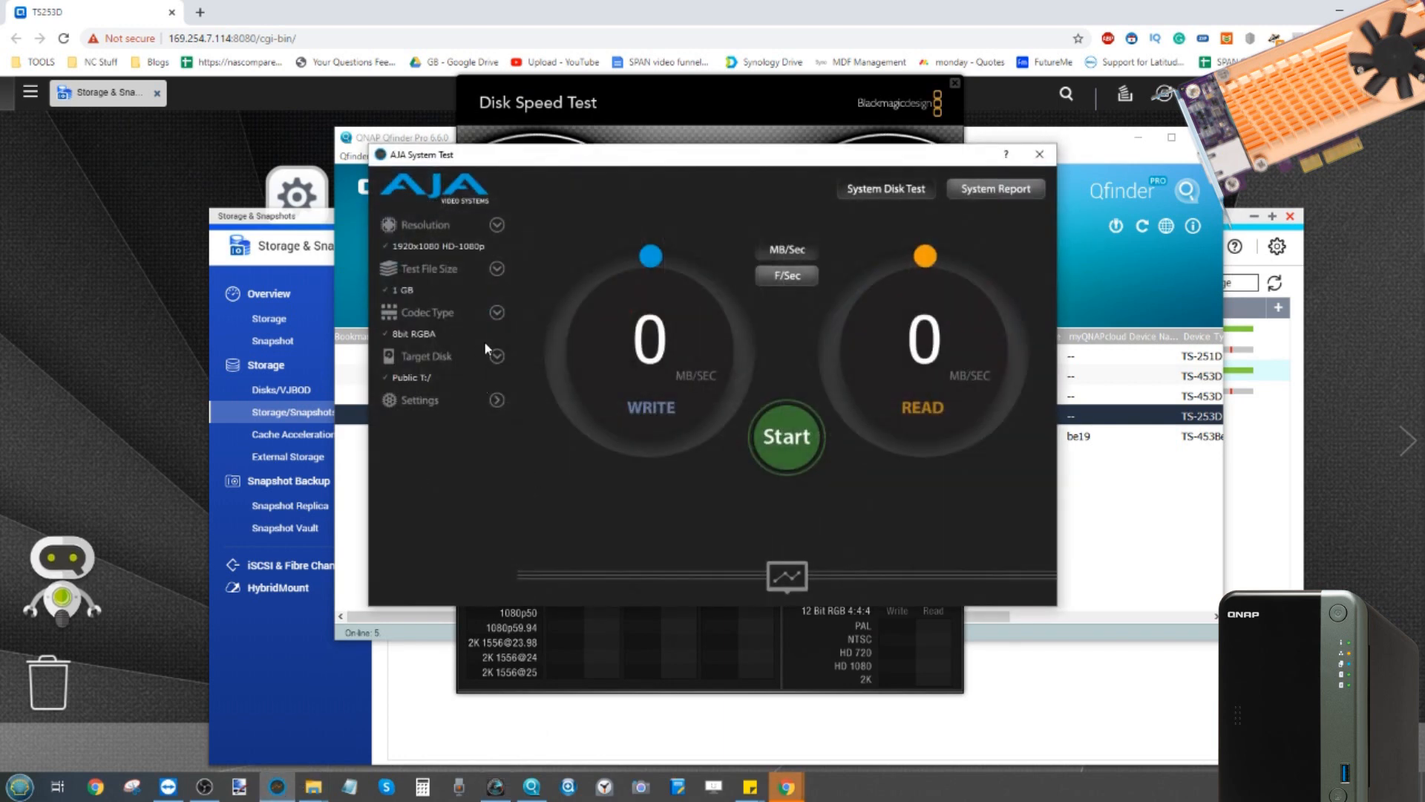
Benchmark NVMESSDSHARE S: in AJA System Test (650 MB/s write, 373 MB/s read), then close it.
left_click(497, 356)
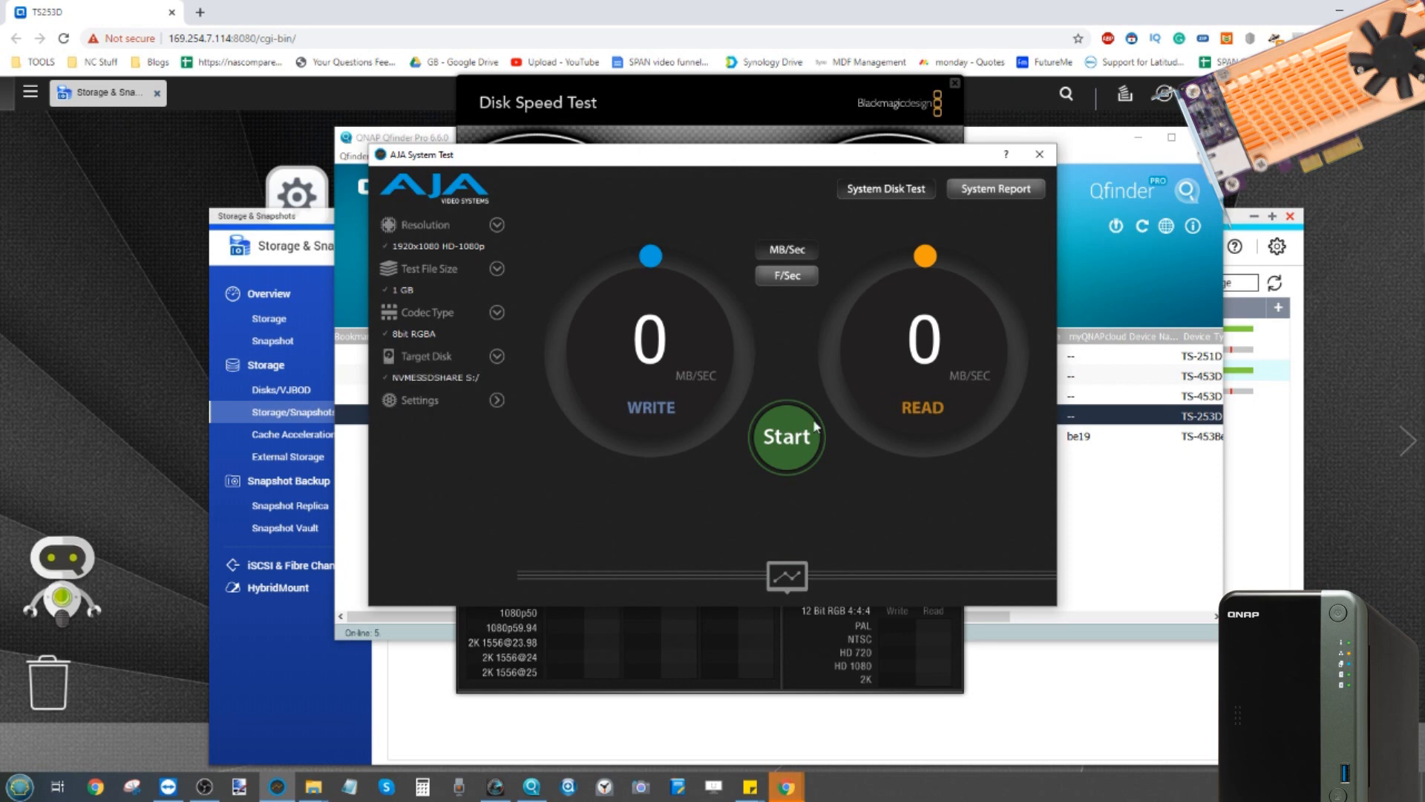
left_click(786, 436)
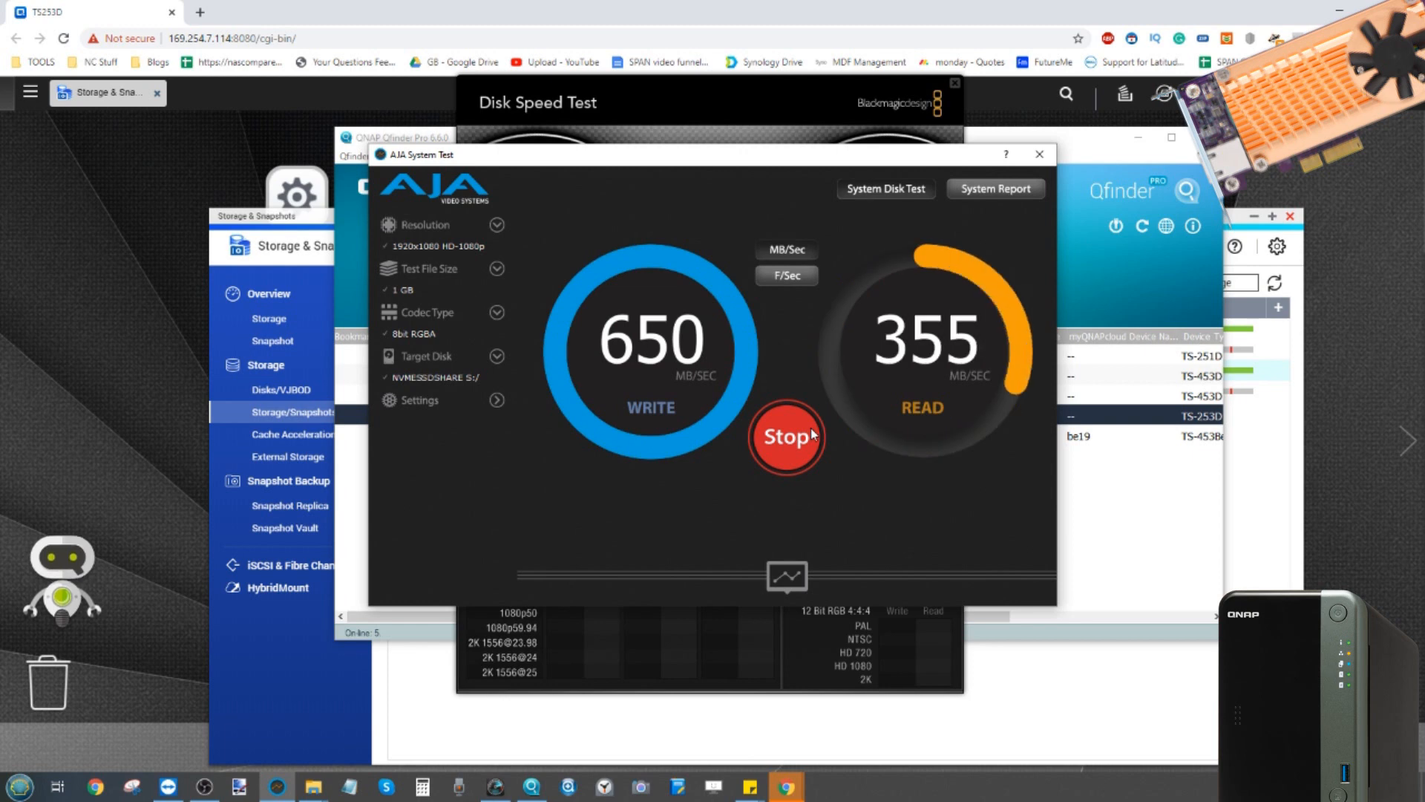
left_click(785, 437)
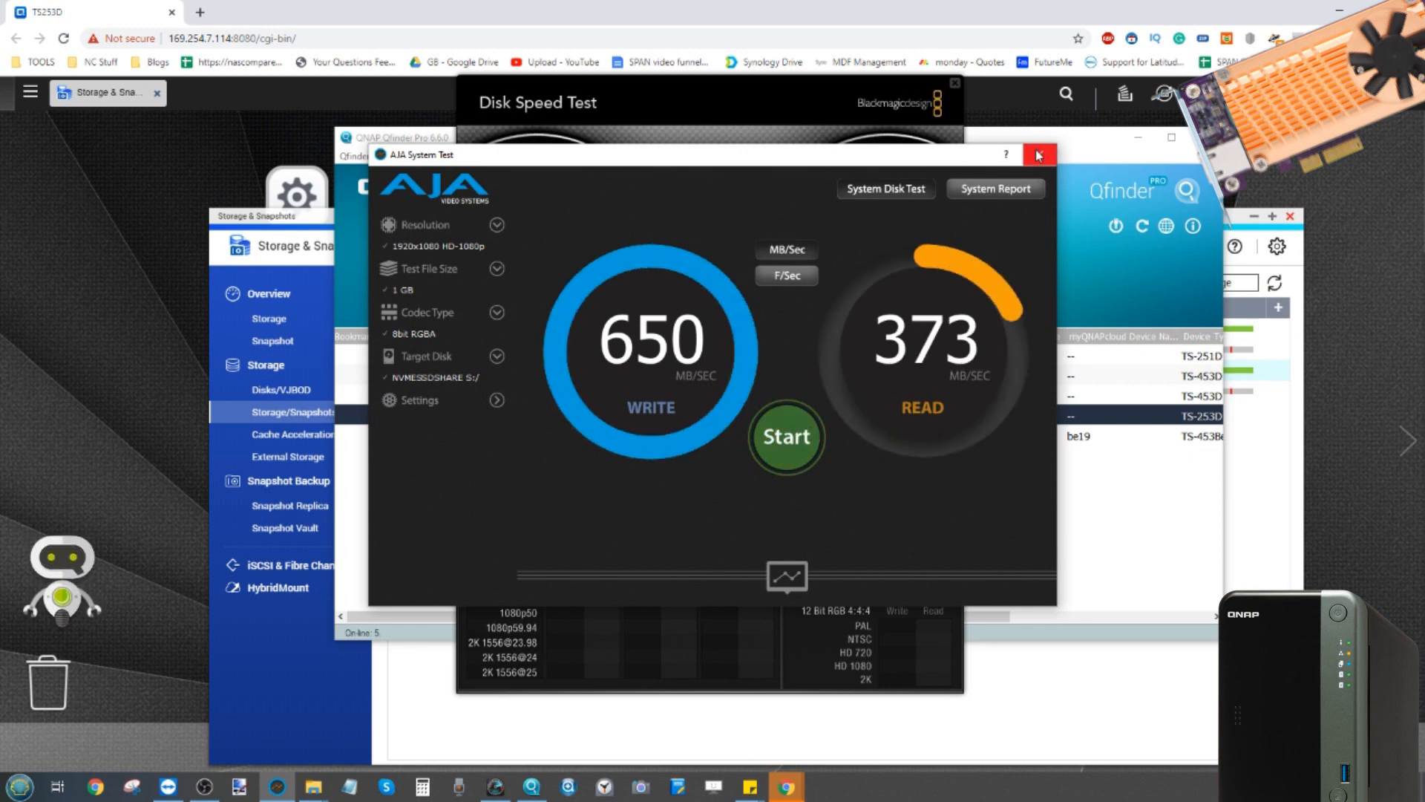
left_click(1039, 154)
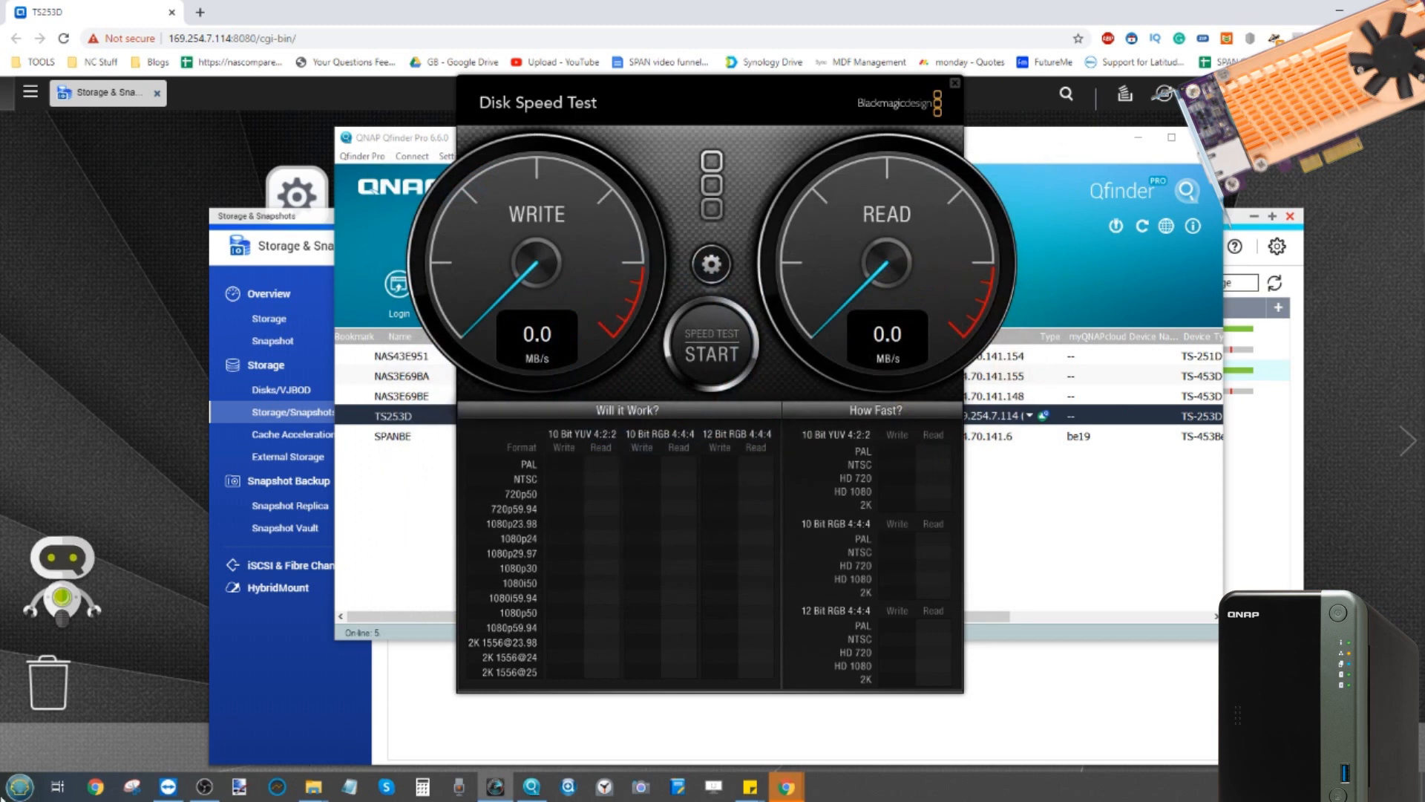
Inspect the Ethernet 3 adapter's advanced properties, including Jumbo Packet, in Network Connections.
left_click(16, 786)
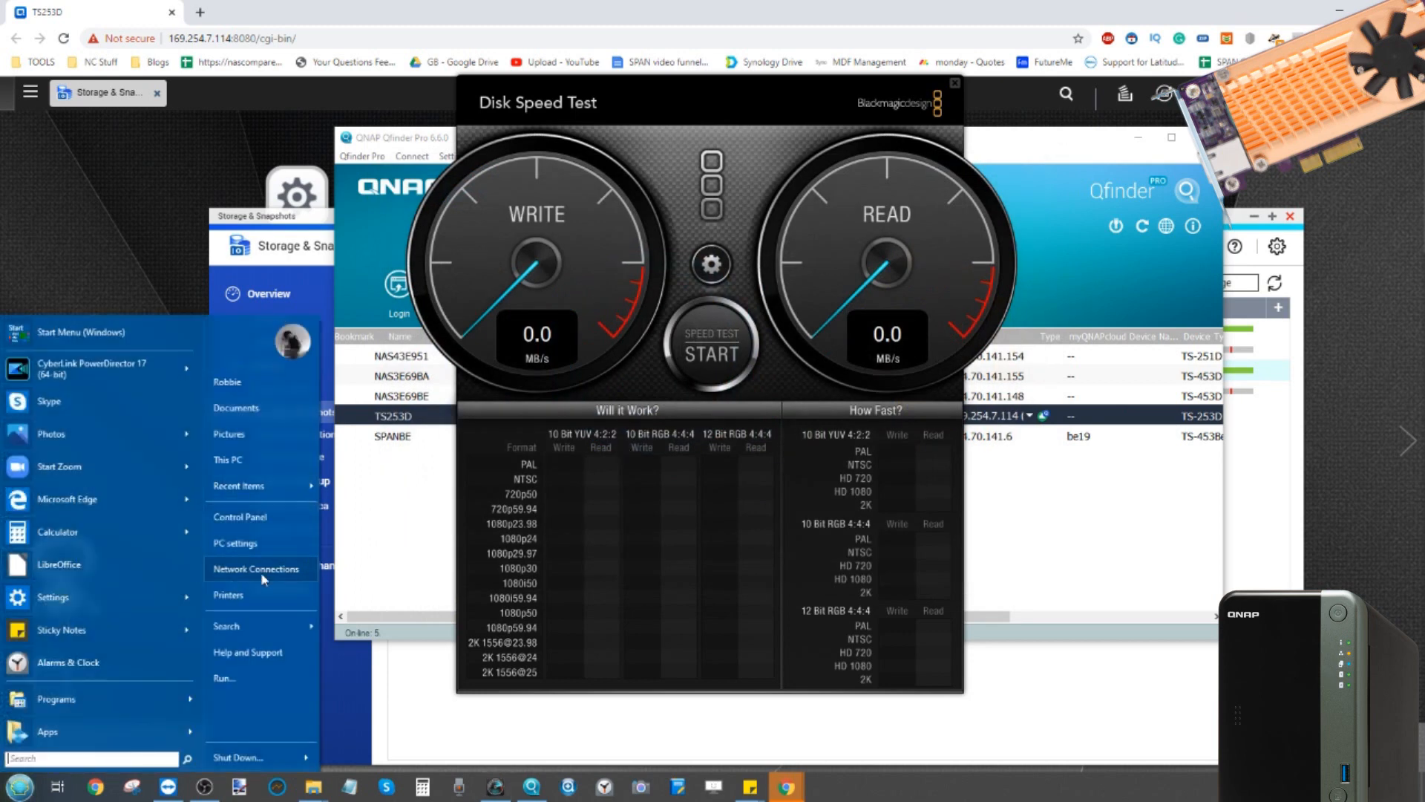
left_click(256, 568)
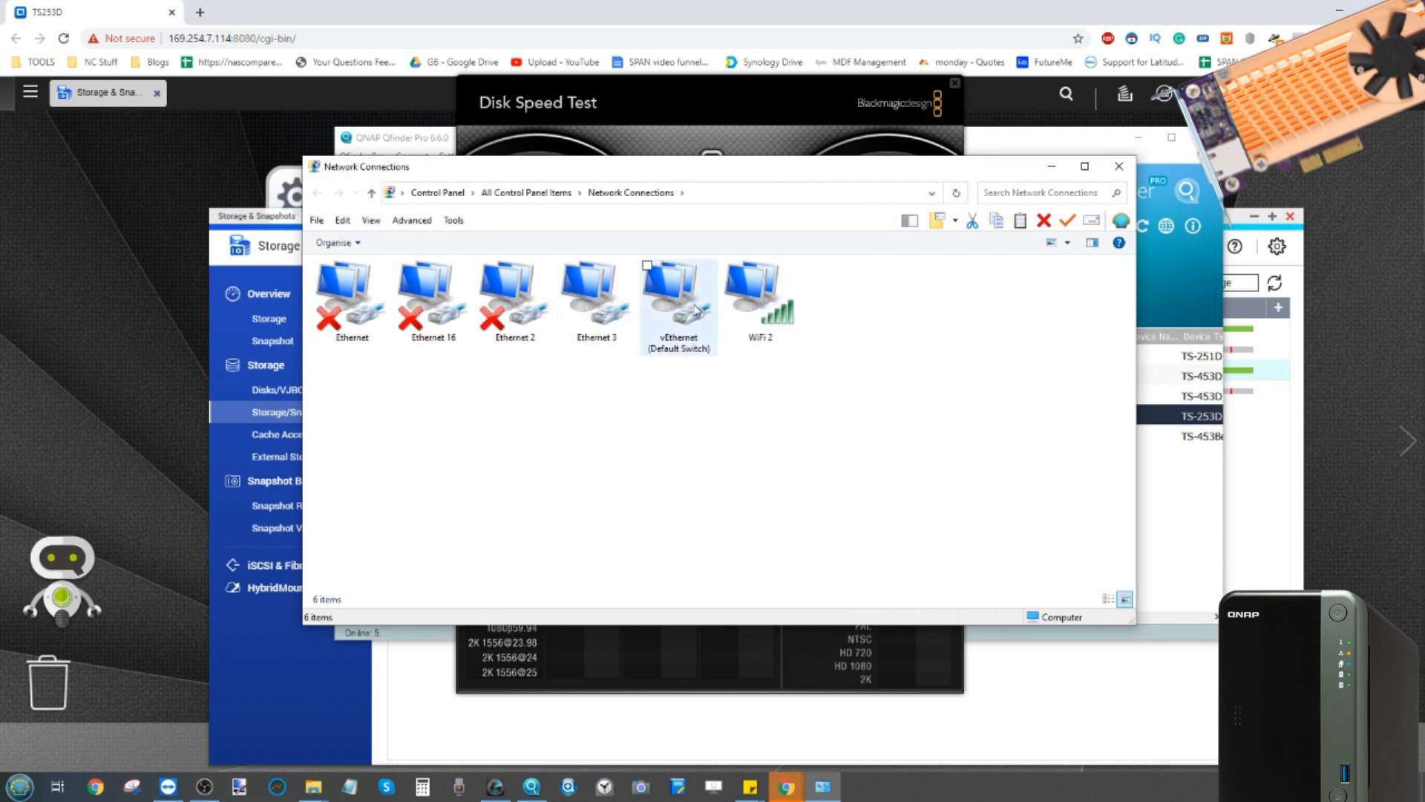
left_click(596, 295)
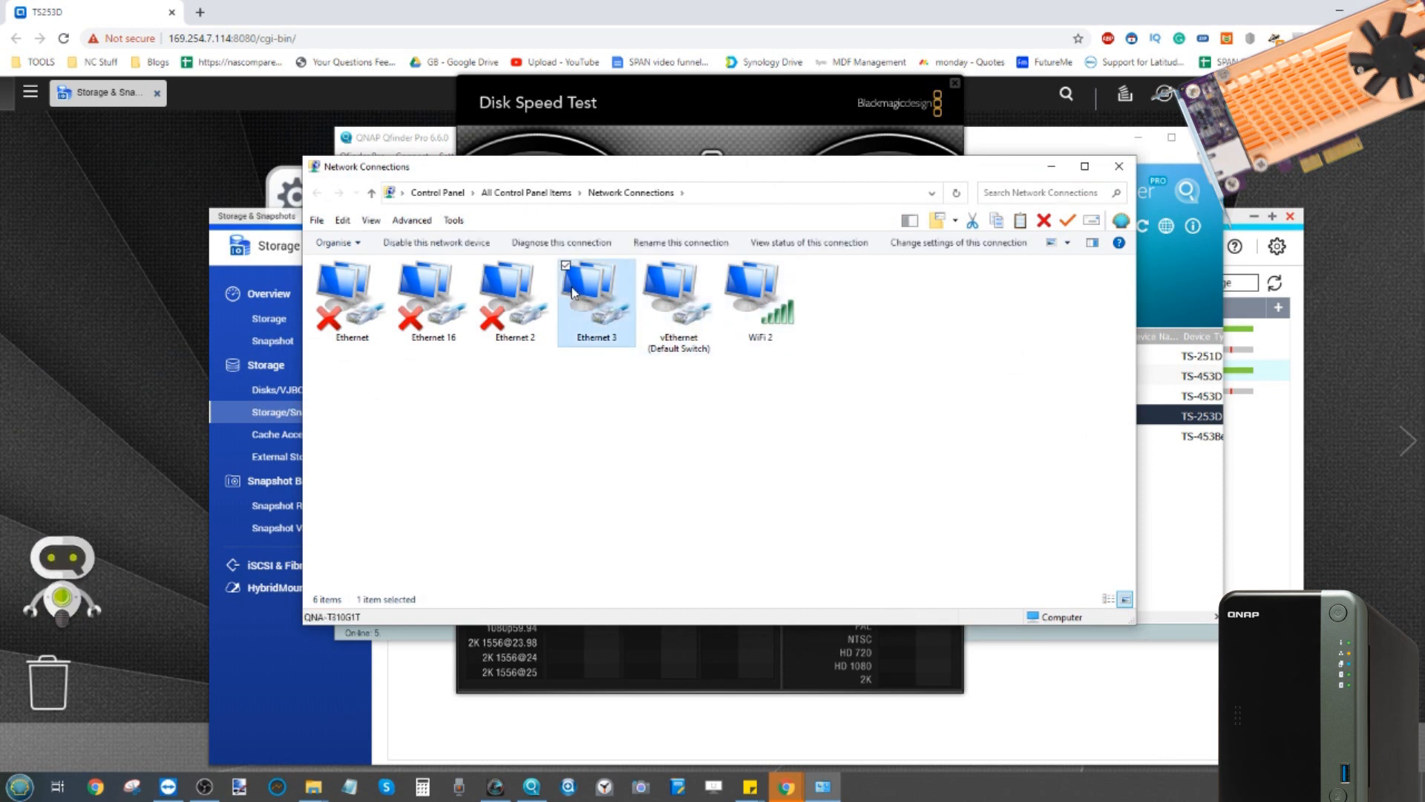
double_click(596, 291)
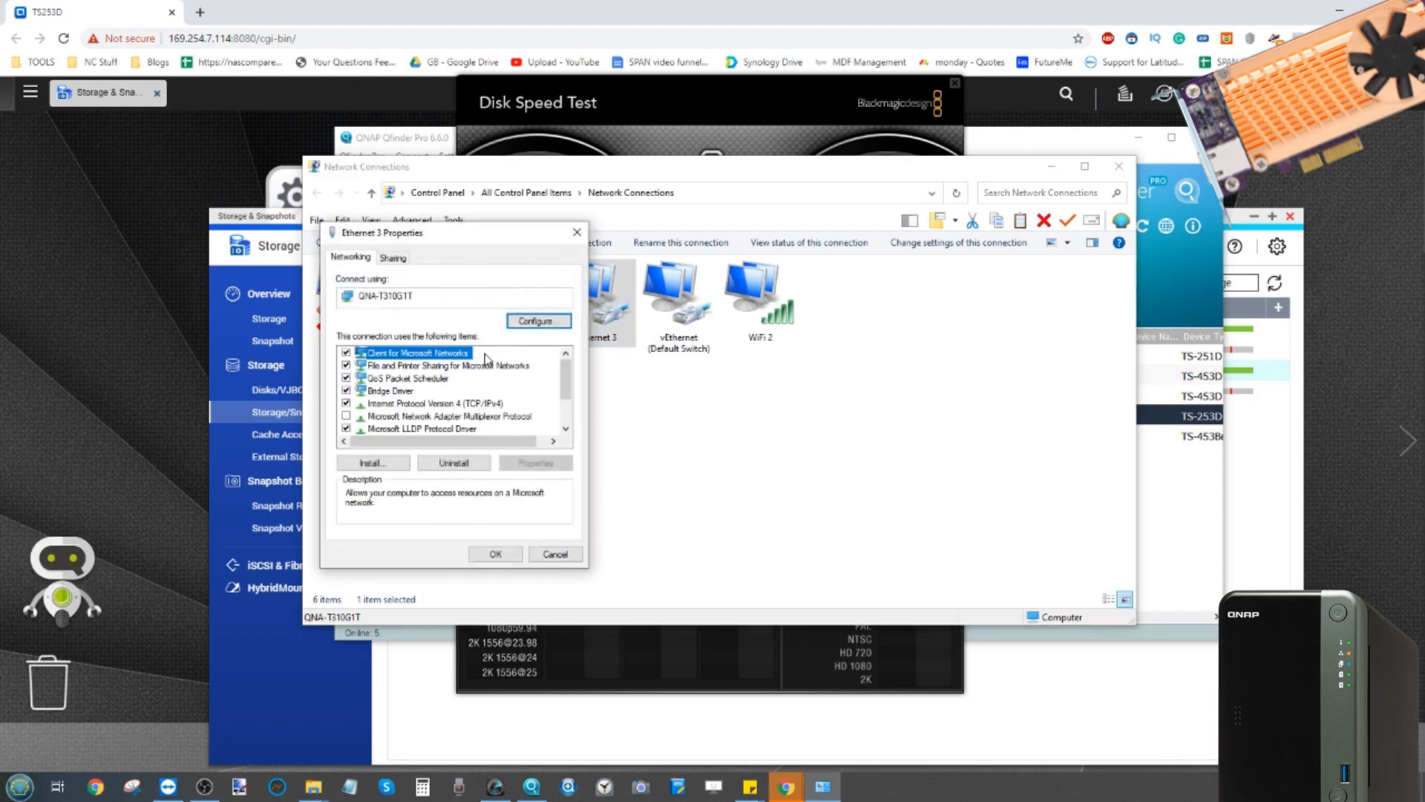
left_click(537, 320)
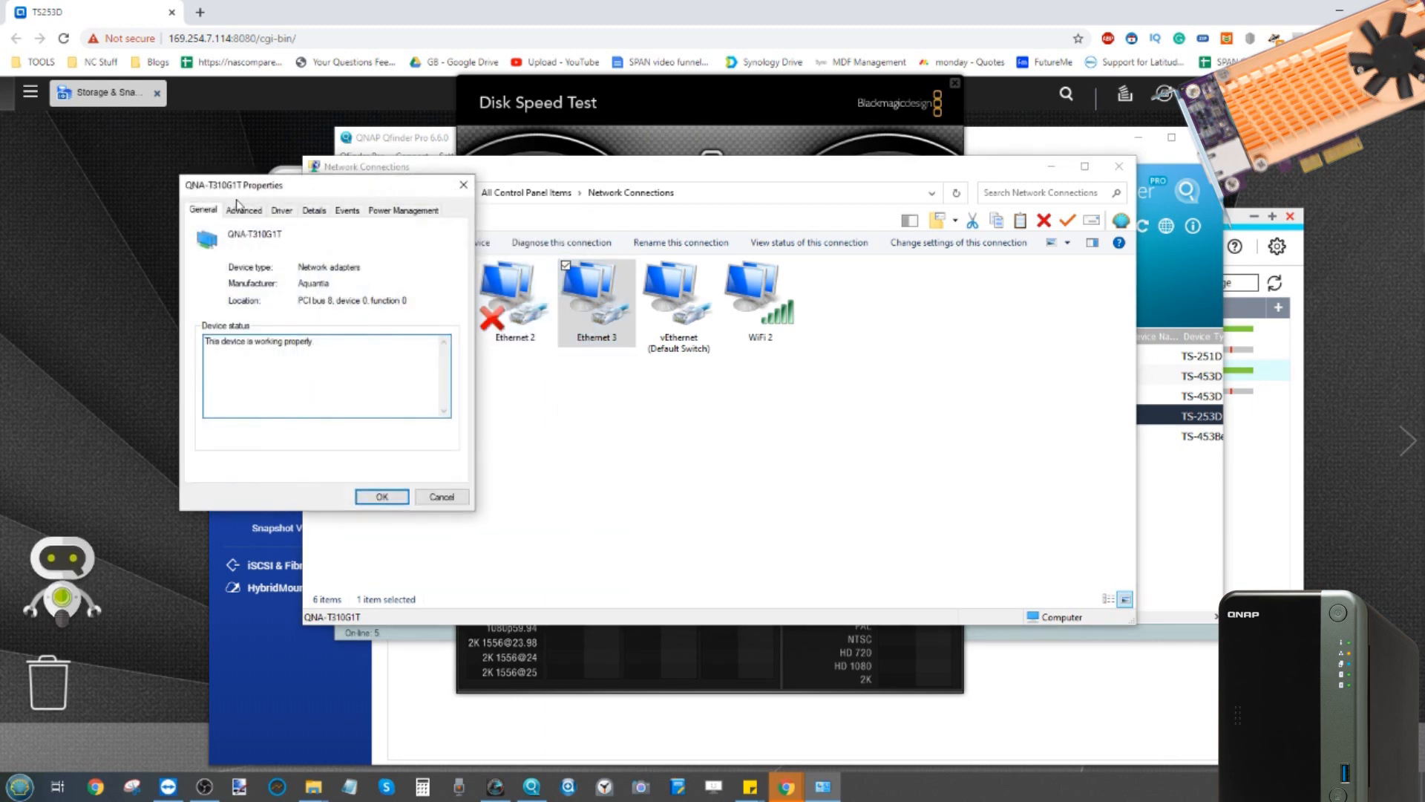
left_click(244, 210)
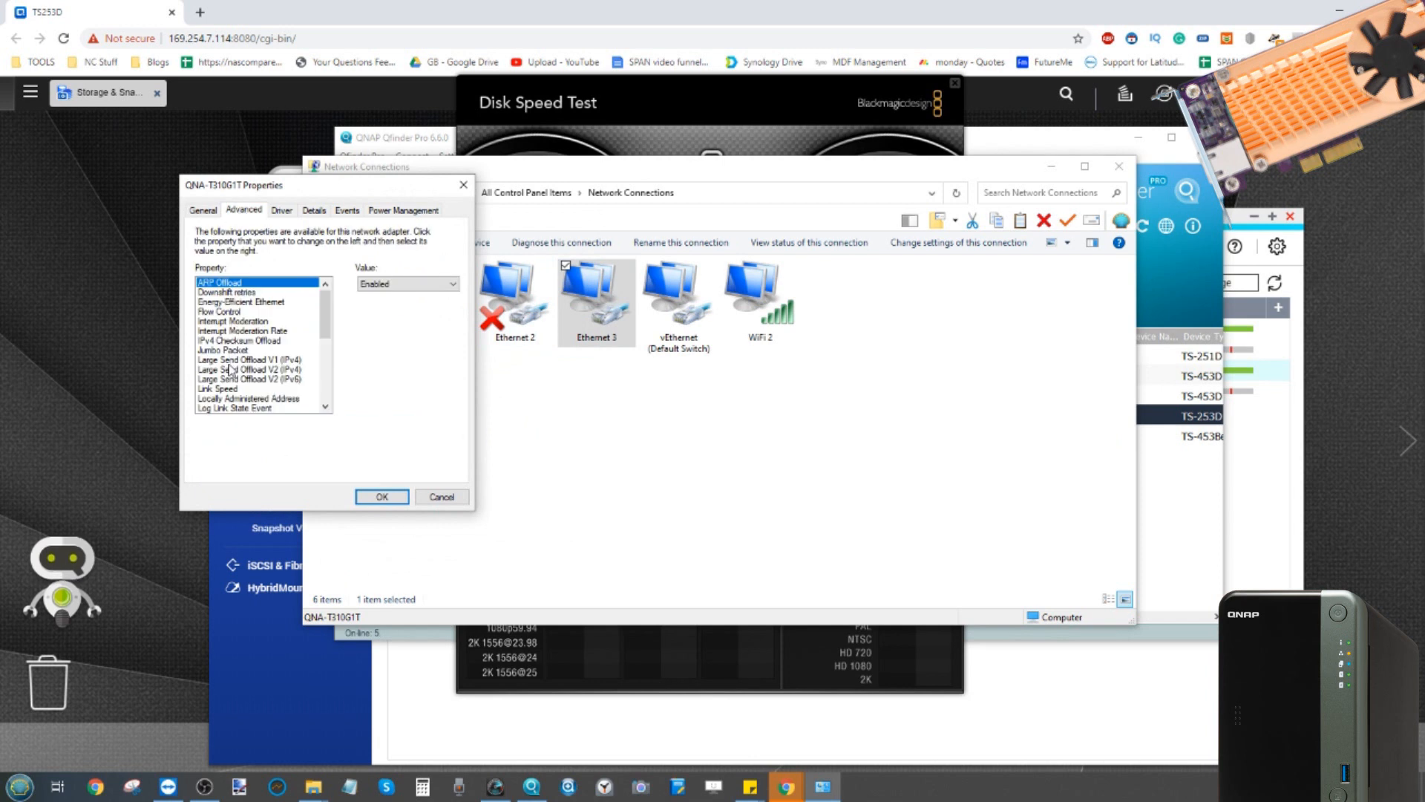
left_click(222, 351)
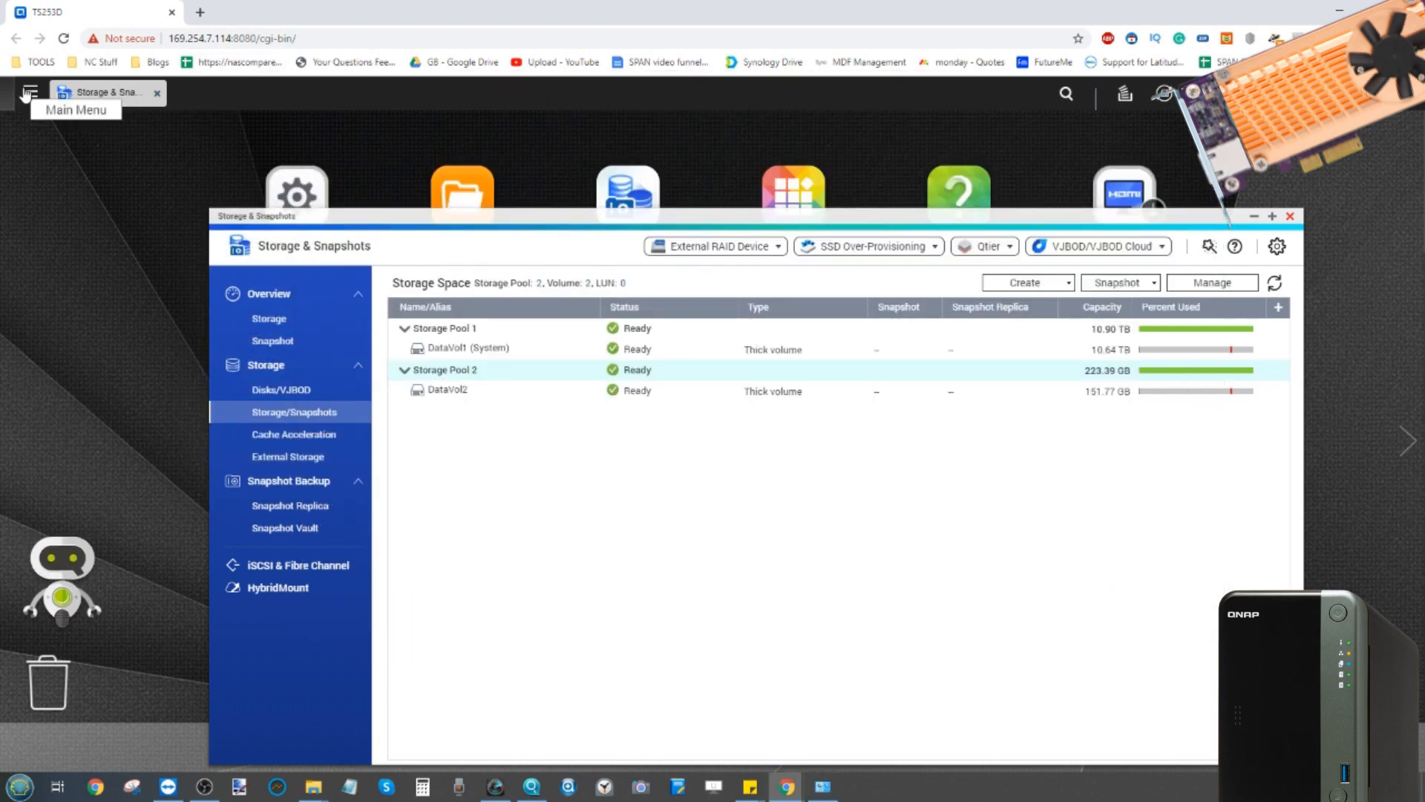
Configure Adapter 3 in Network & Virtual Switch with a 9000 jumbo frame size.
left_click(29, 92)
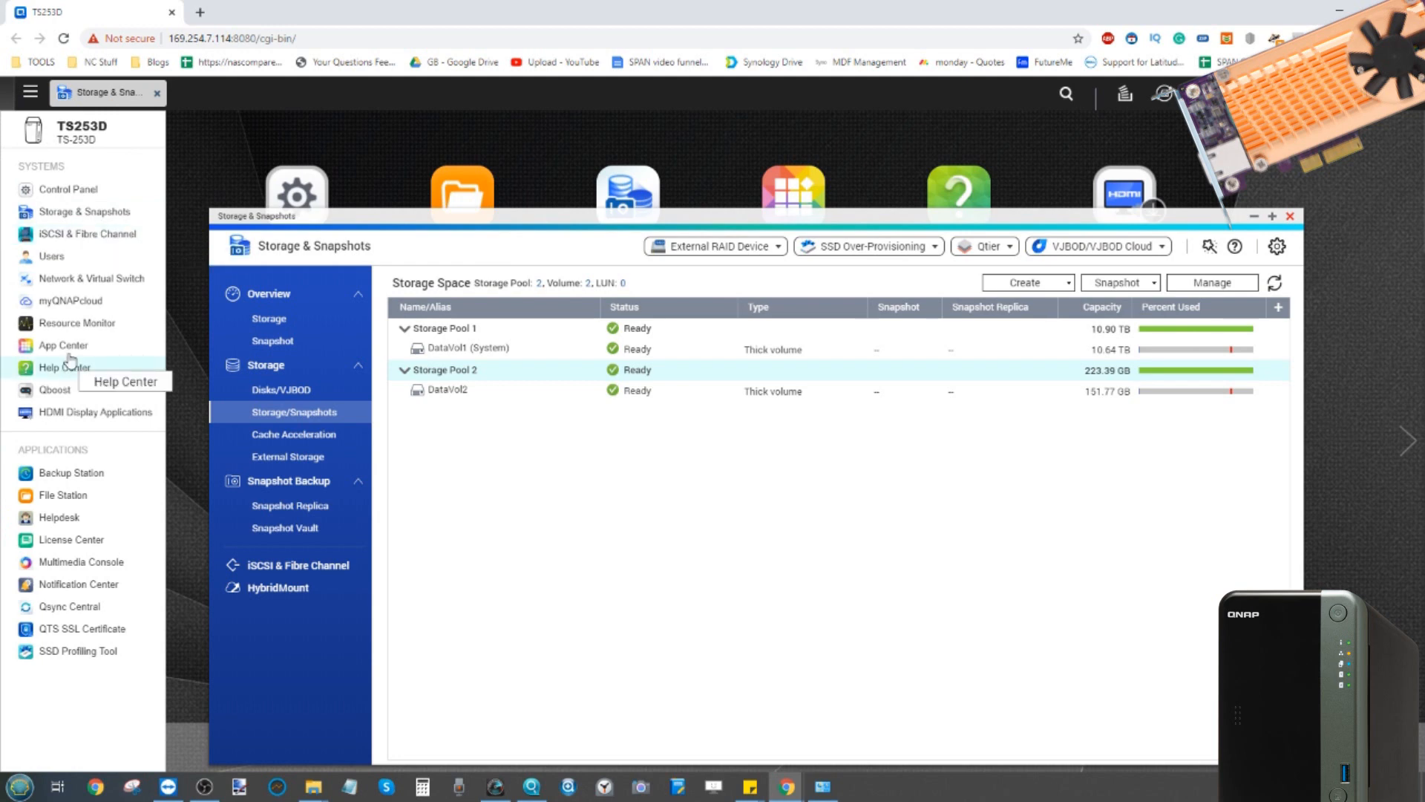
left_click(76, 278)
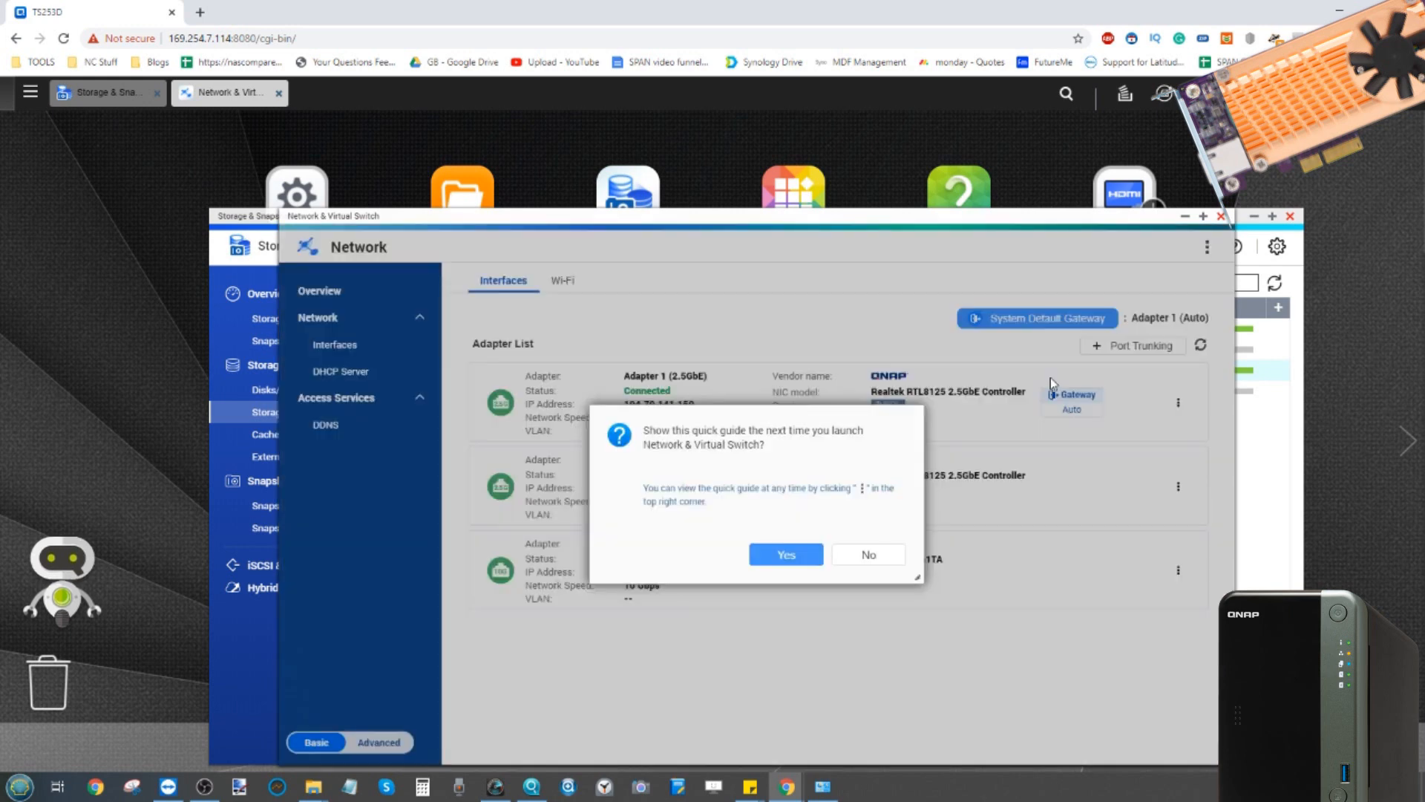
left_click(866, 554)
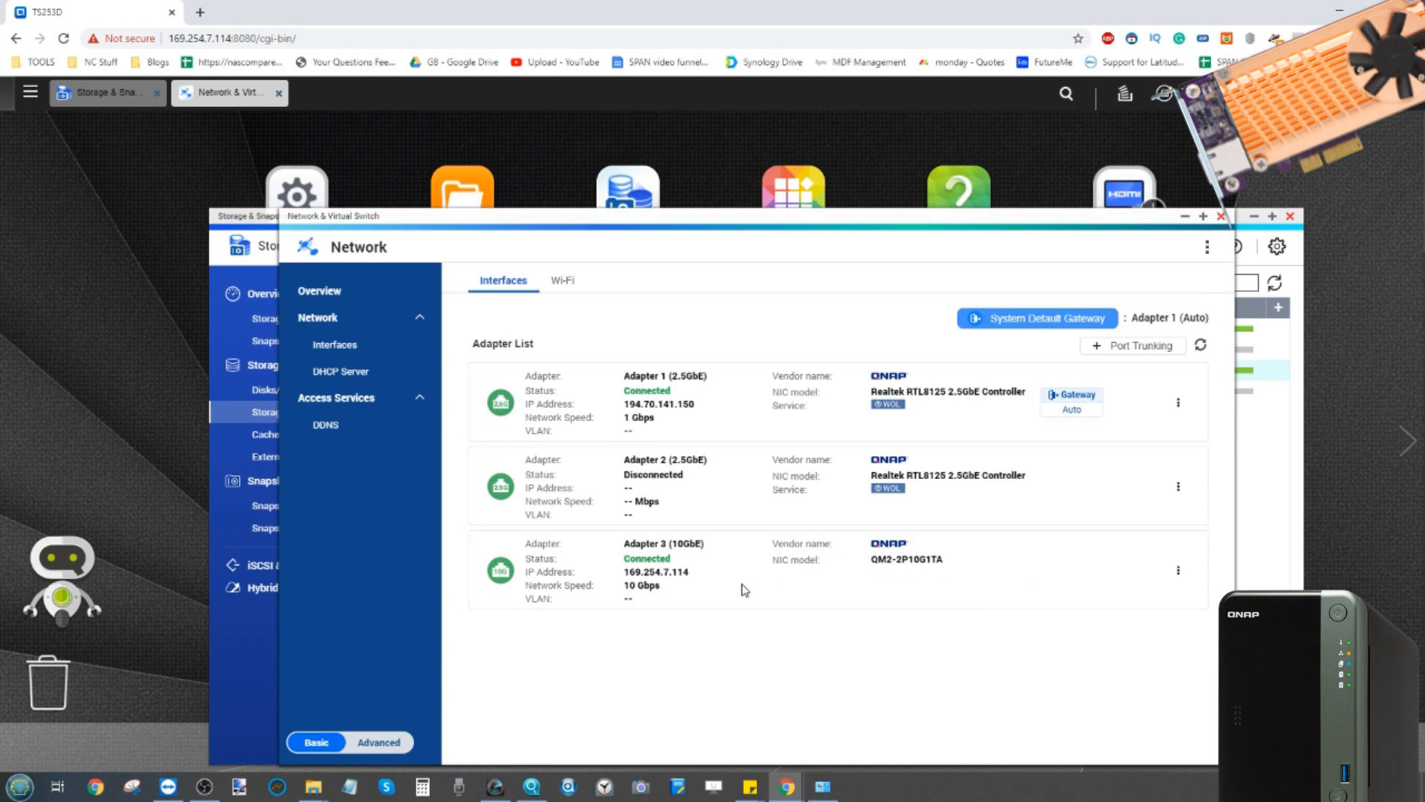
mouse_move(912, 586)
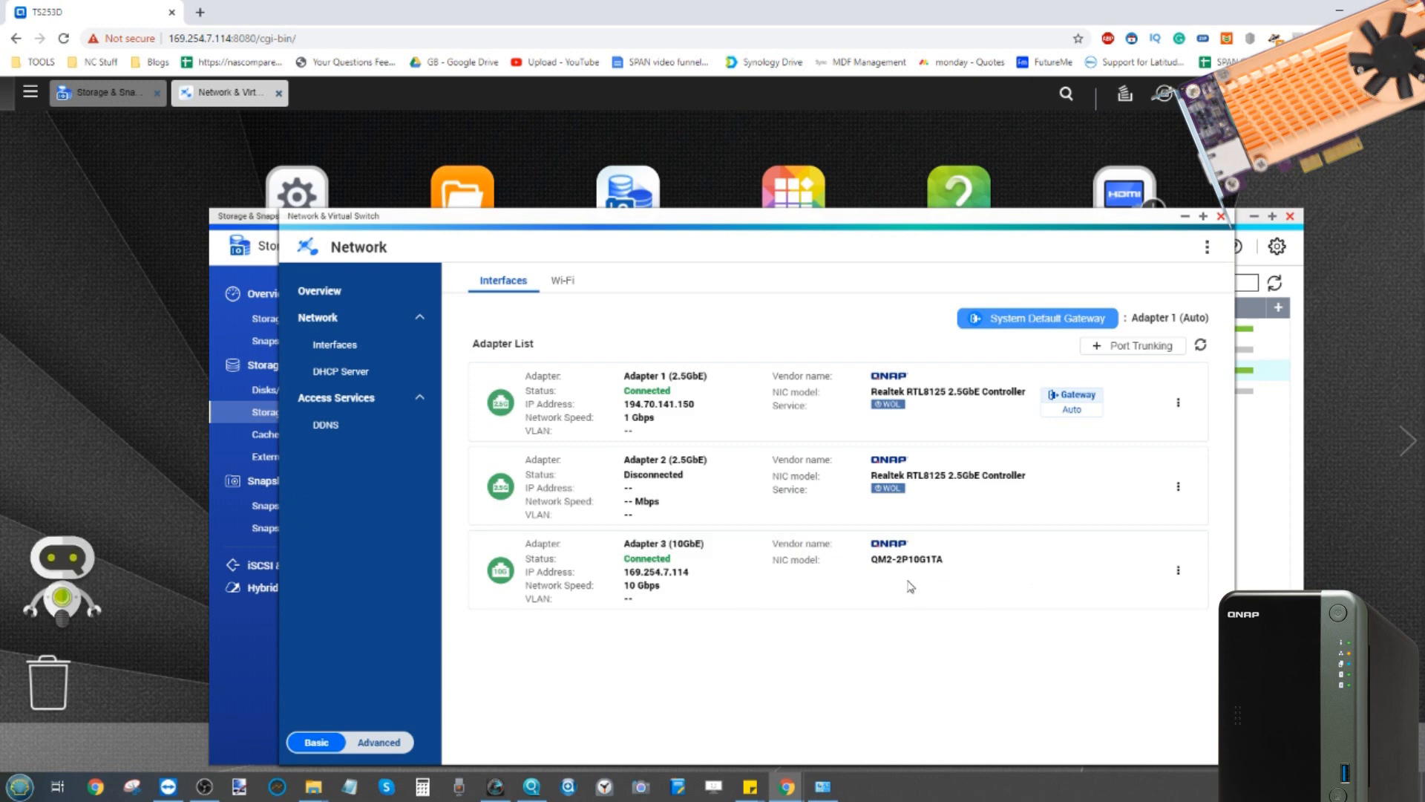
mouse_move(907, 558)
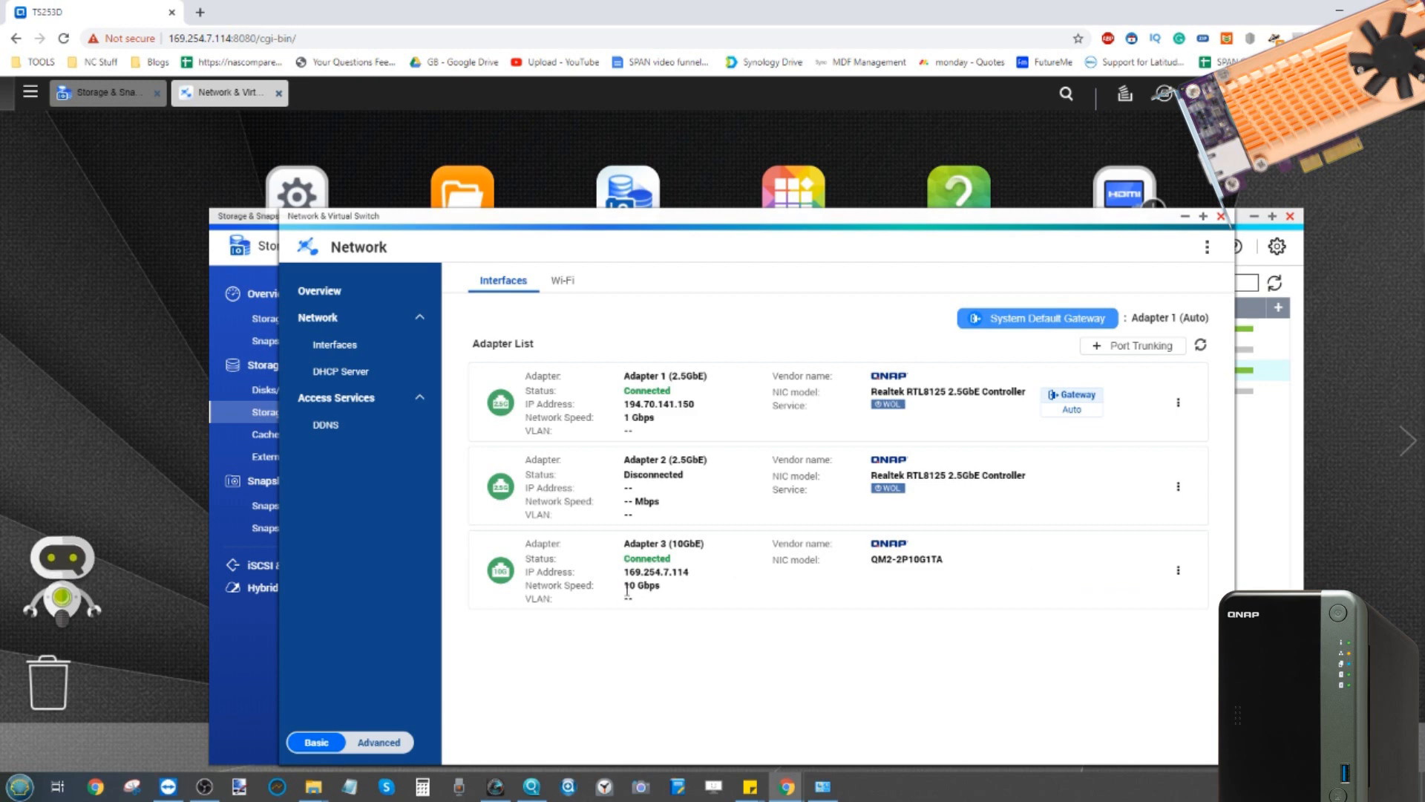
left_click(1178, 570)
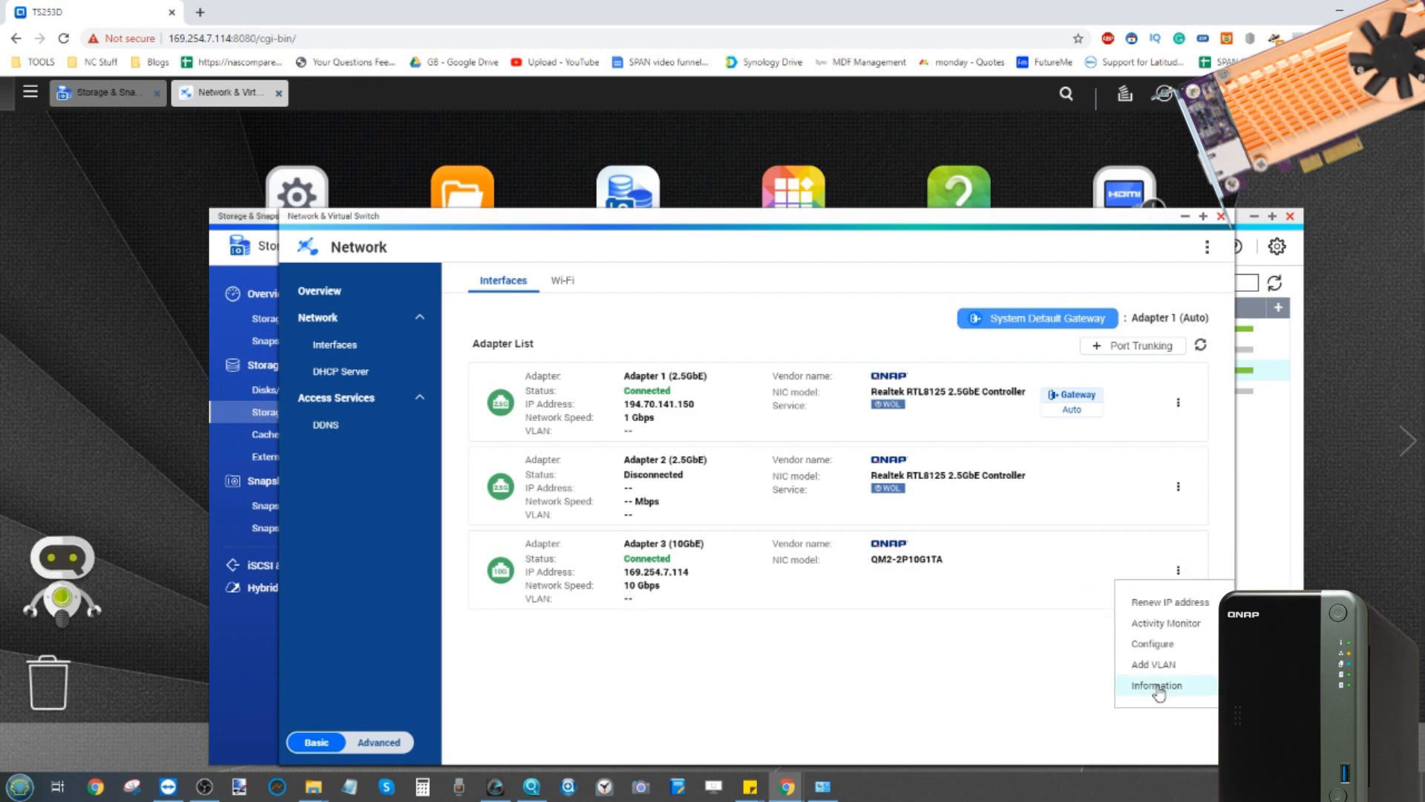
left_click(1151, 643)
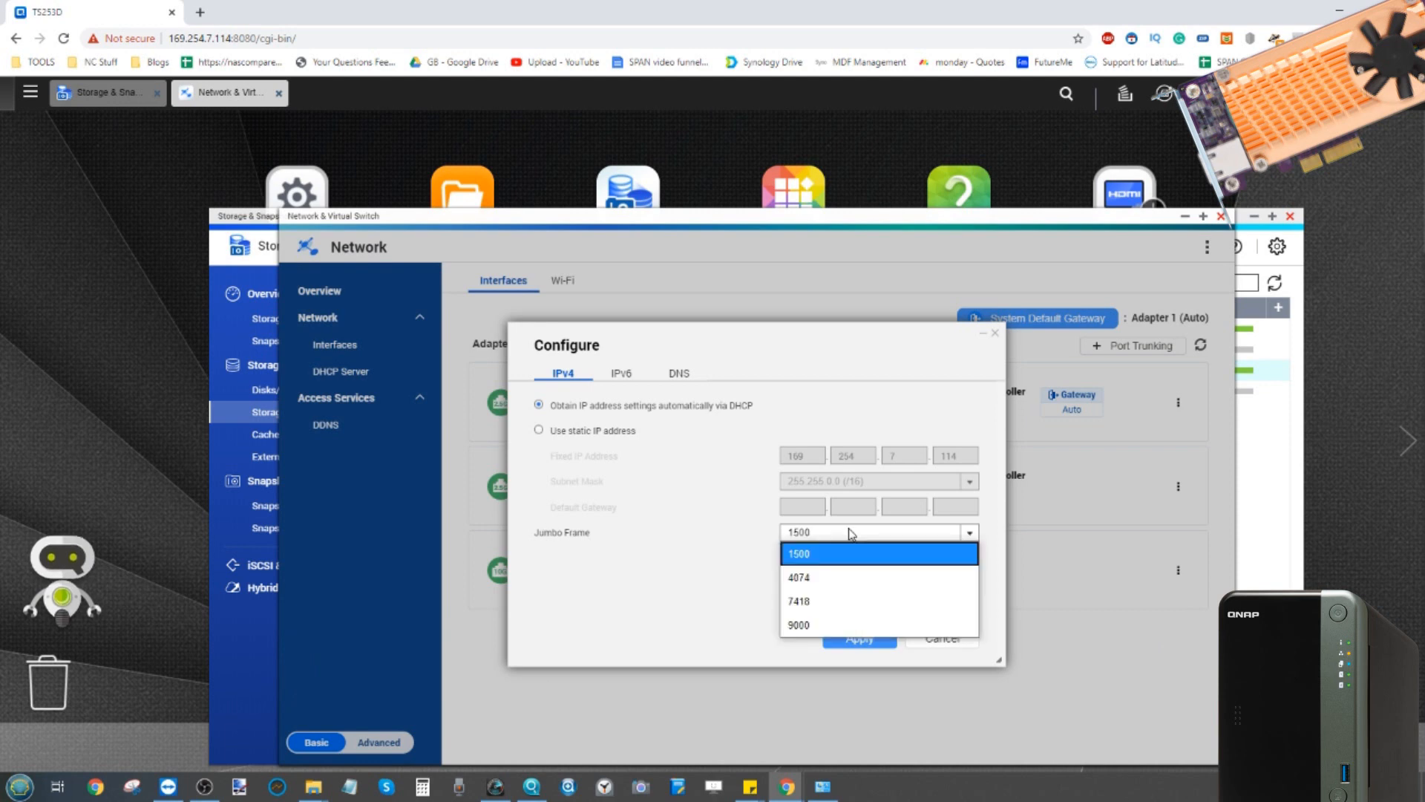
left_click(798, 624)
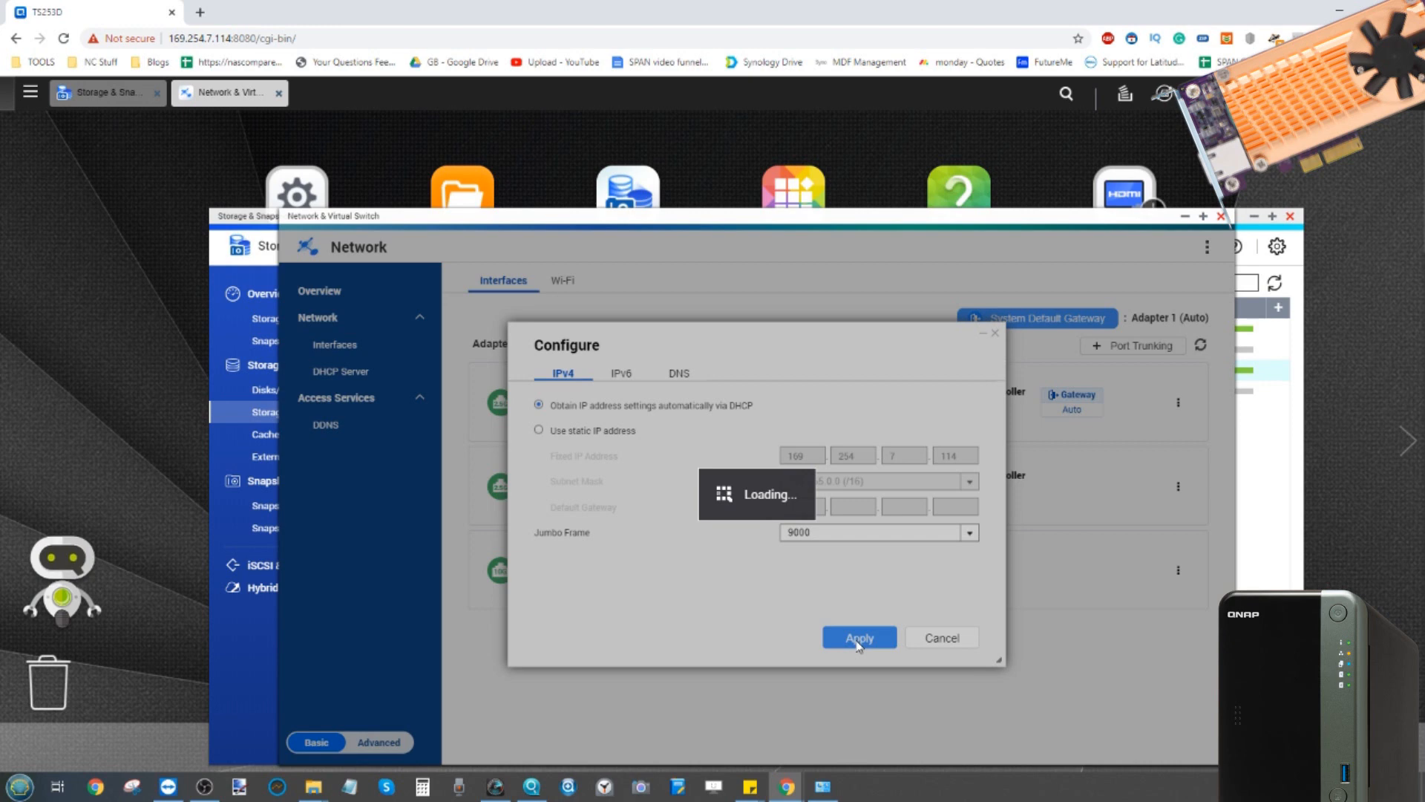
left_click(858, 637)
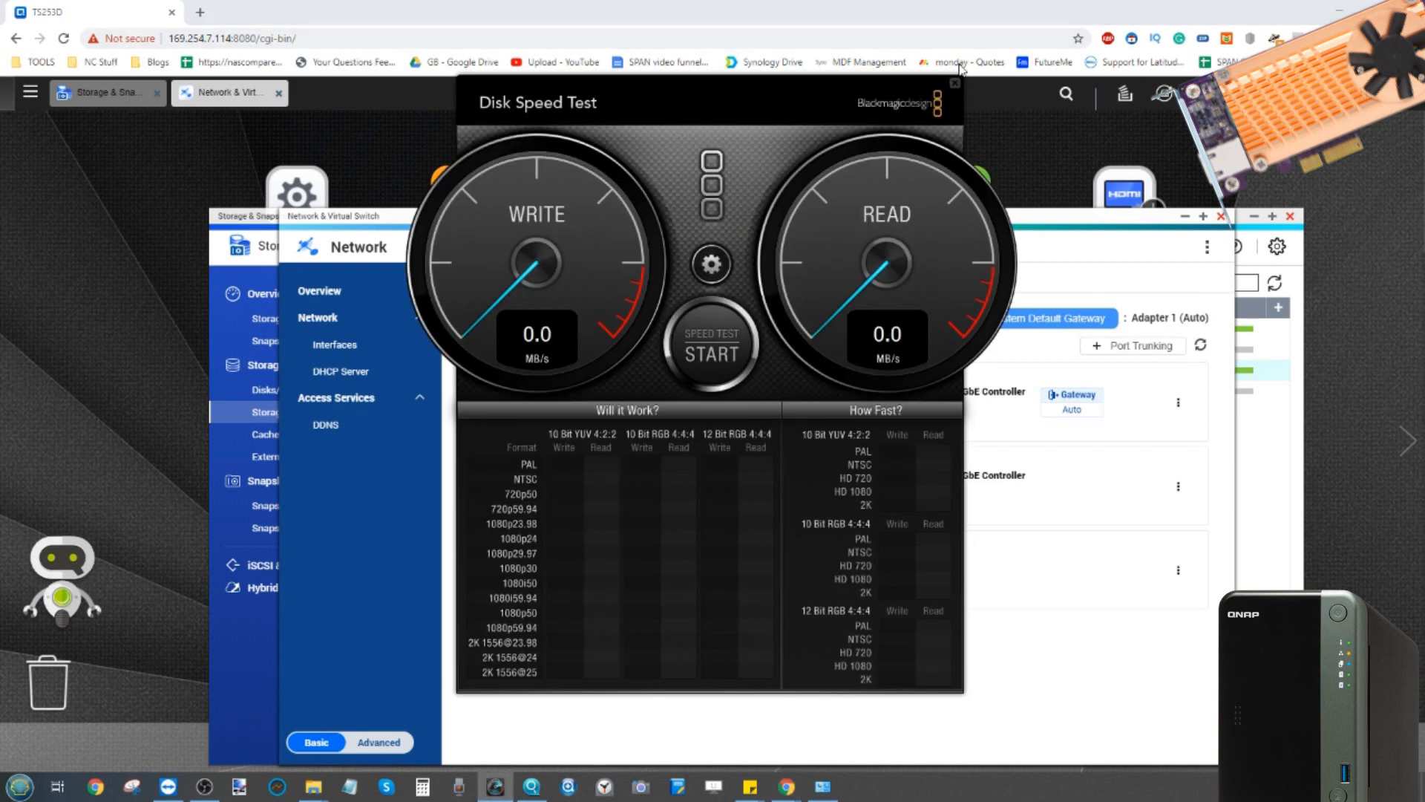
Rerun the AJA test on NVMESSDSHARE S:/, getting 680 MB/s write and 479 MB/s read.
left_click(955, 82)
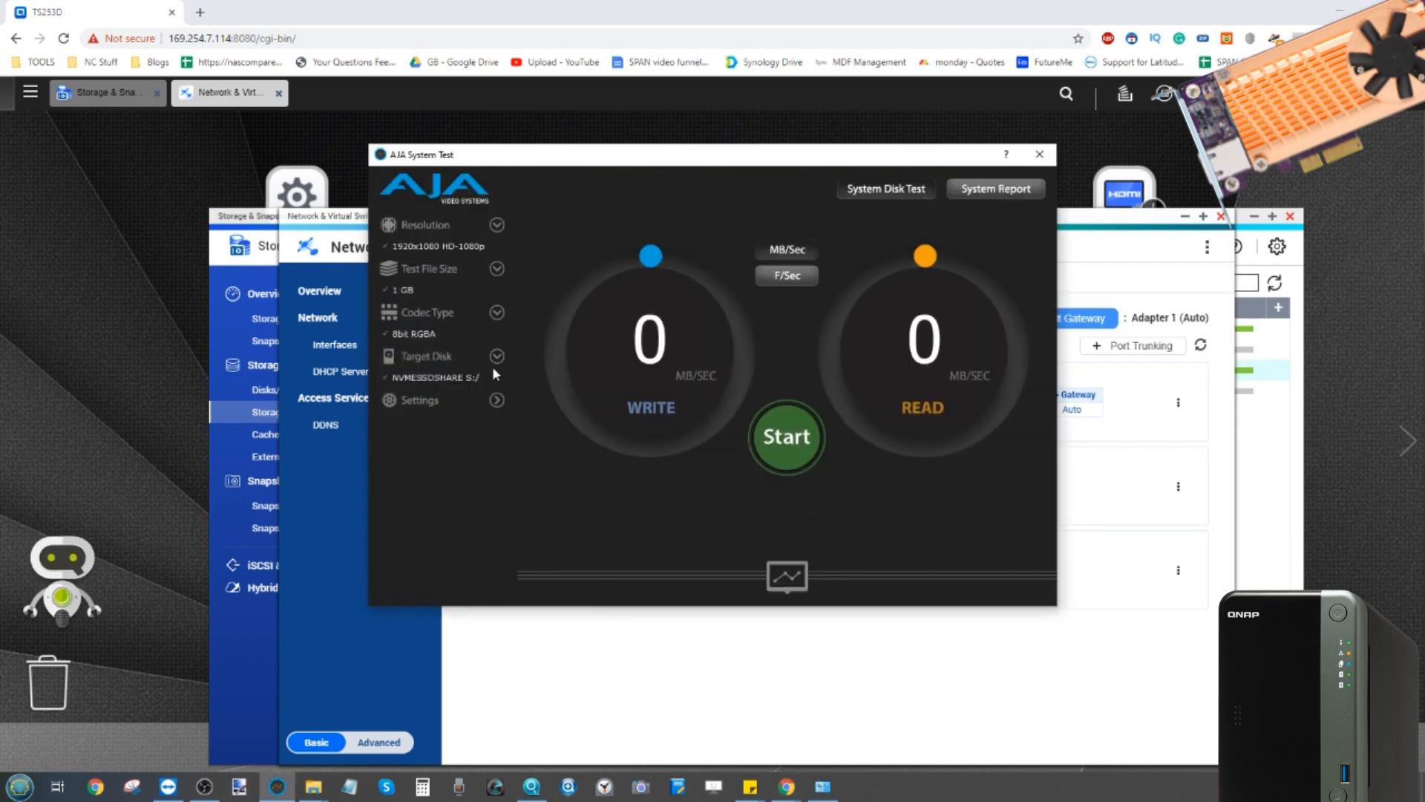
left_click(497, 356)
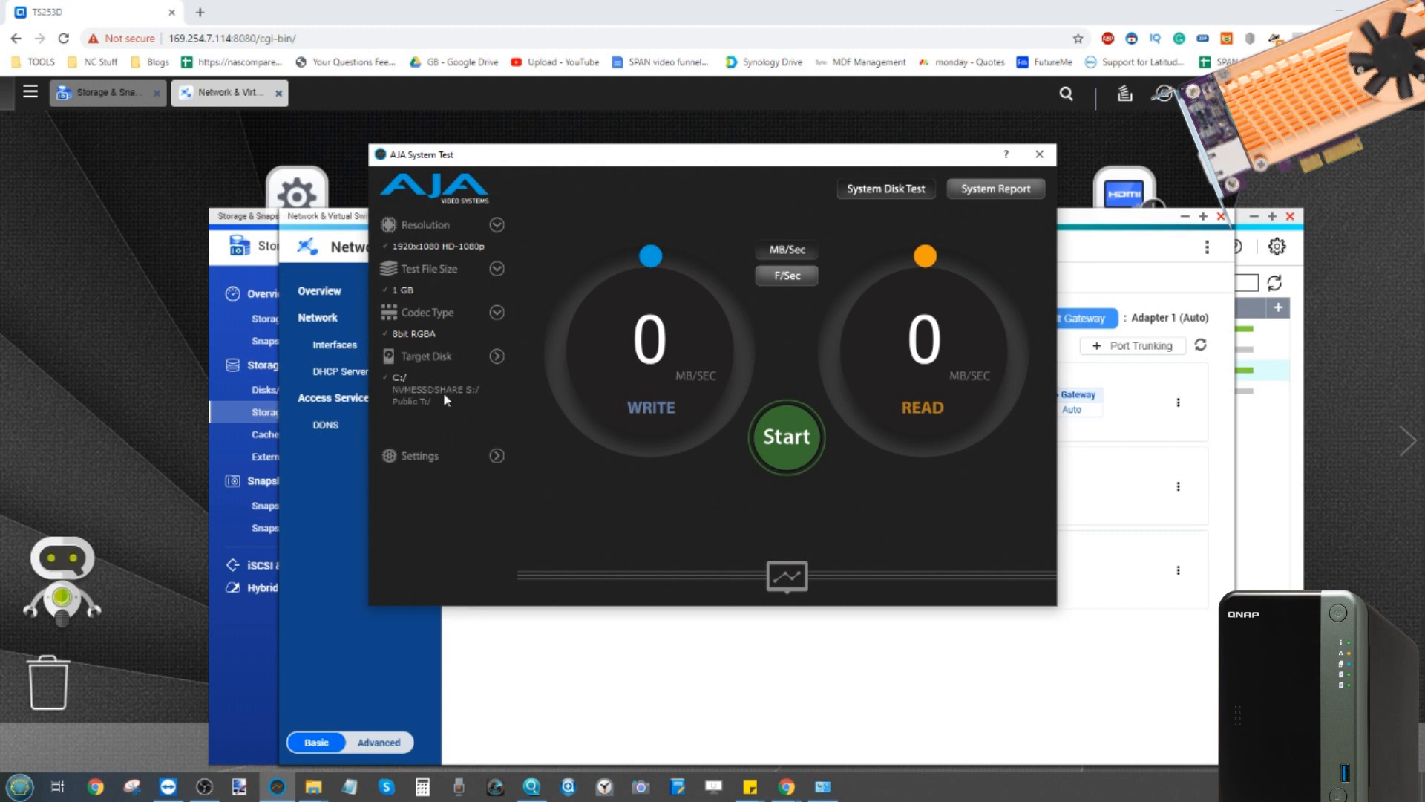
left_click(786, 437)
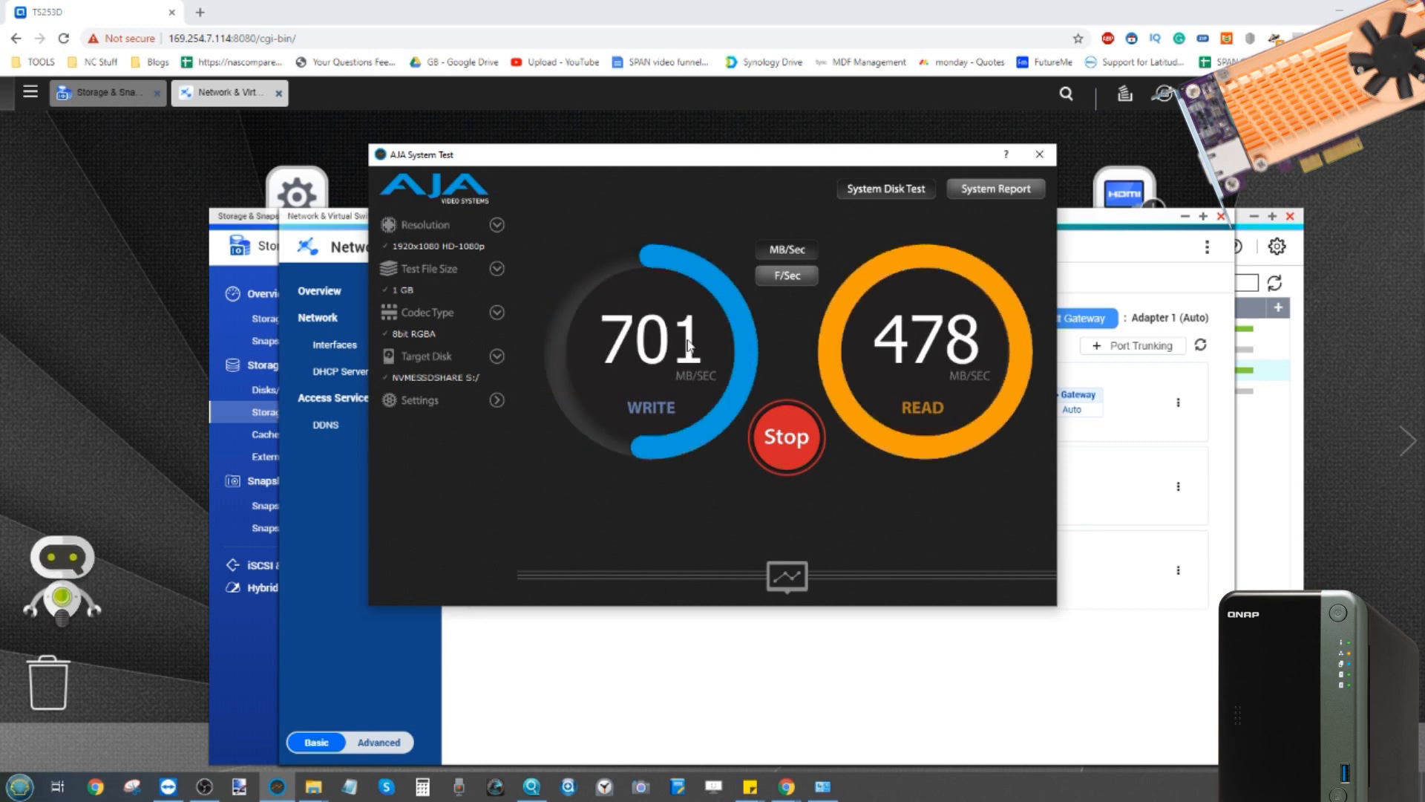
left_click(785, 437)
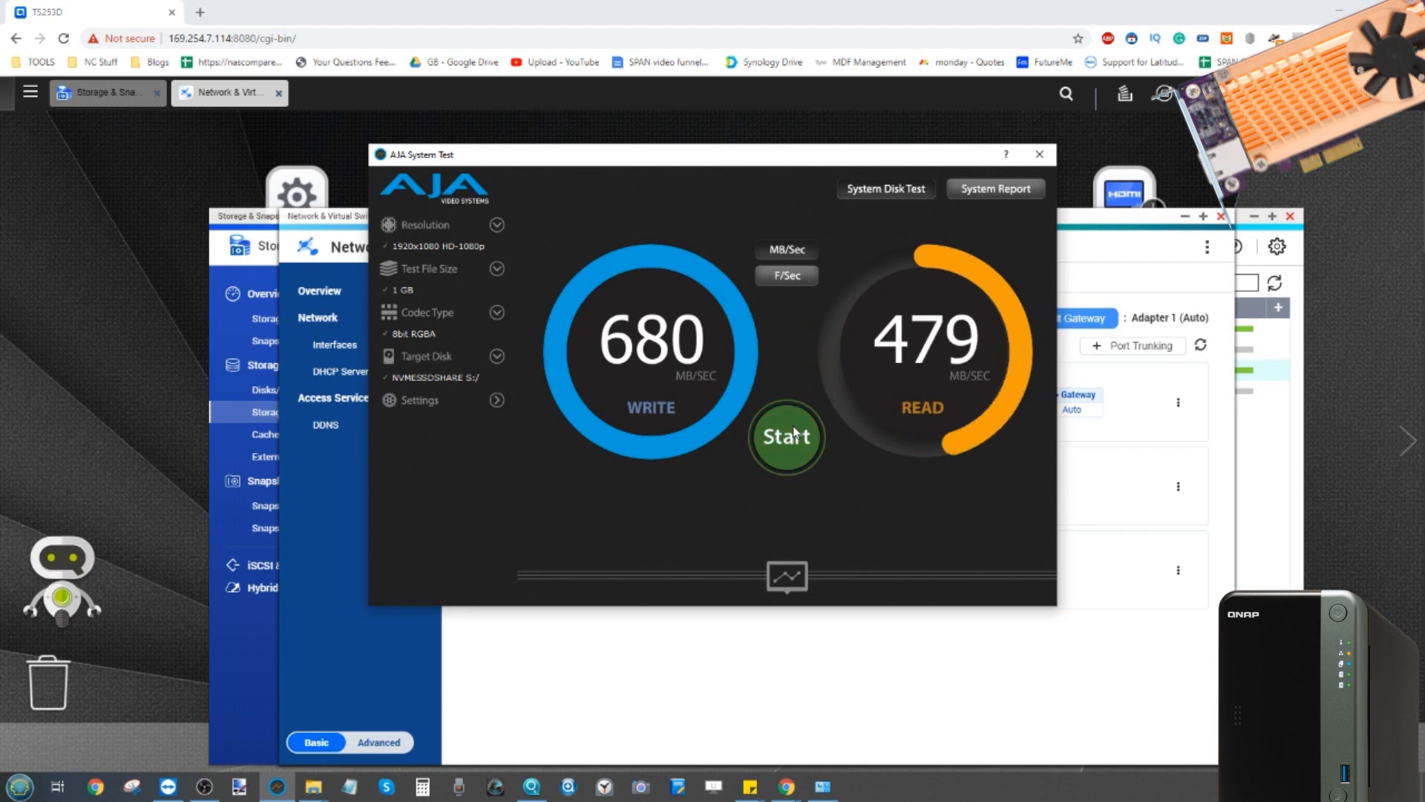
mouse_move(743, 356)
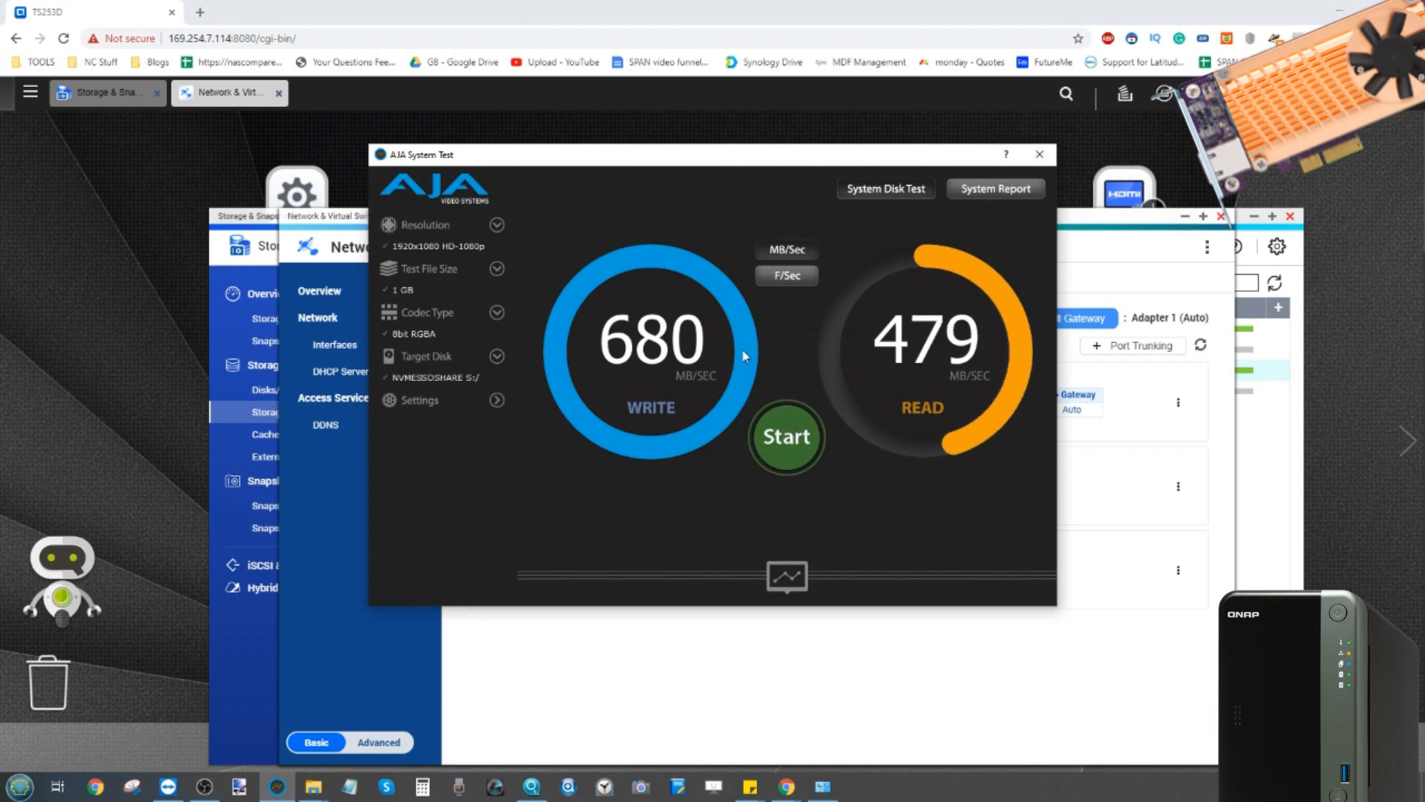
mouse_move(1039, 155)
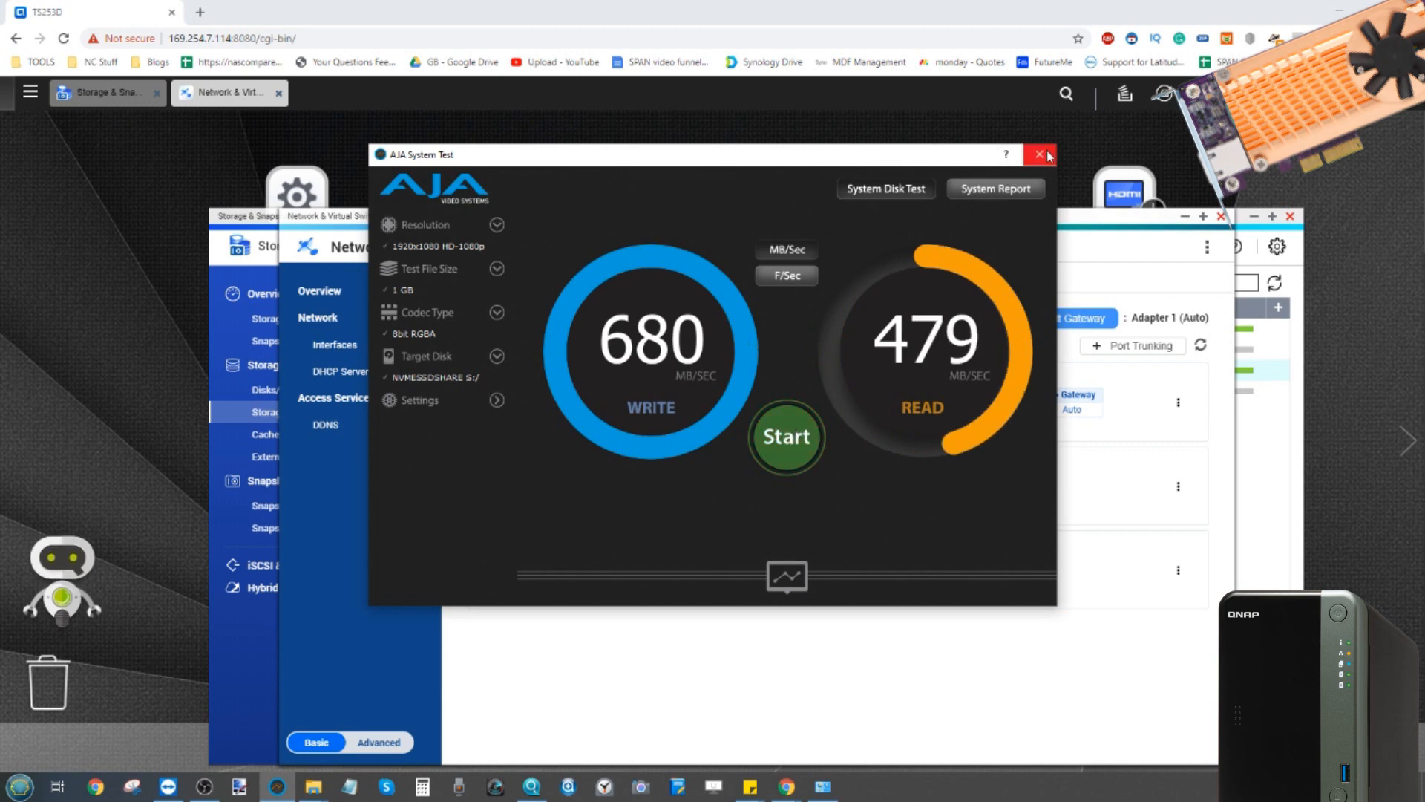
left_click(1039, 154)
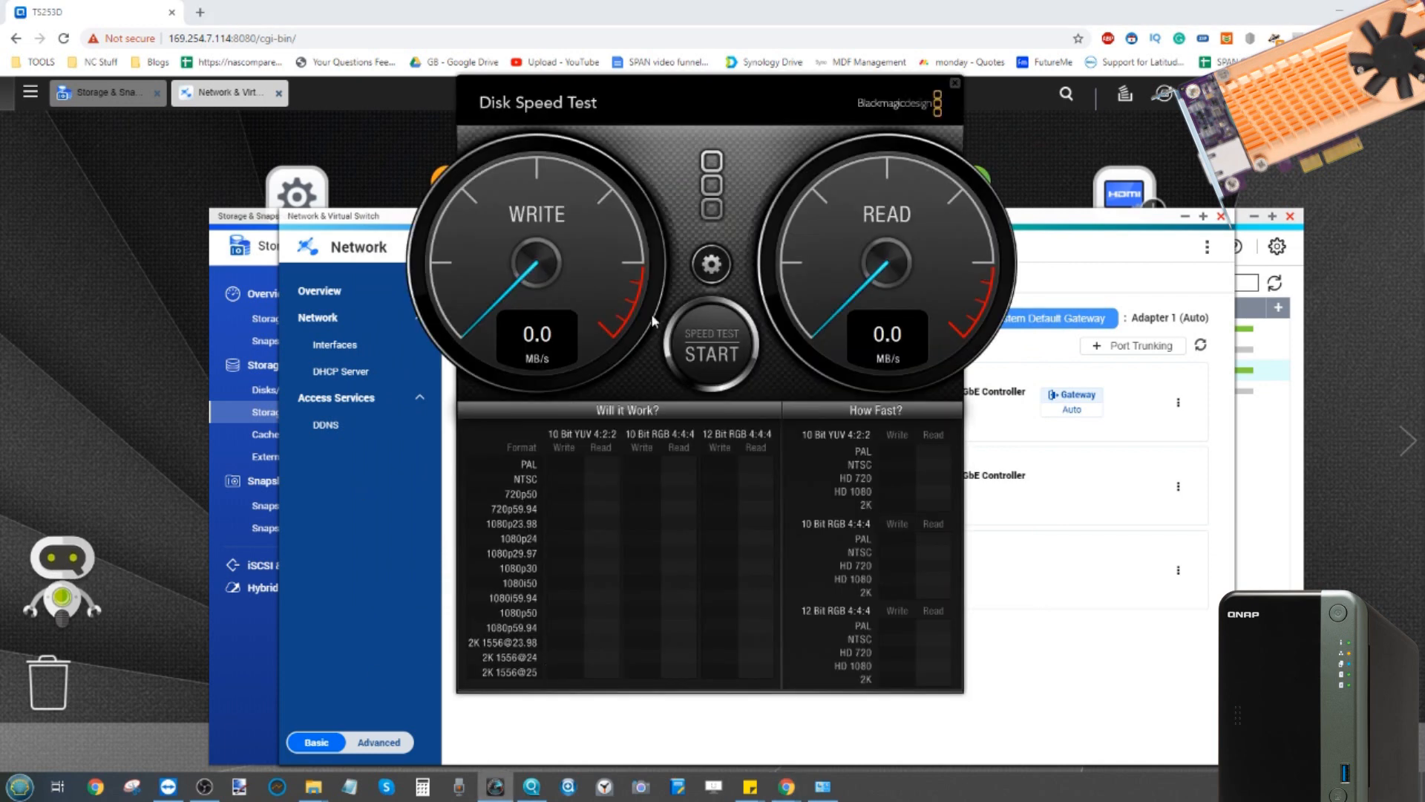
Run Blackmagic Disk Speed Test, reaching 693.8 MB/s write and 512.4 MB/s read, then close it.
left_click(712, 263)
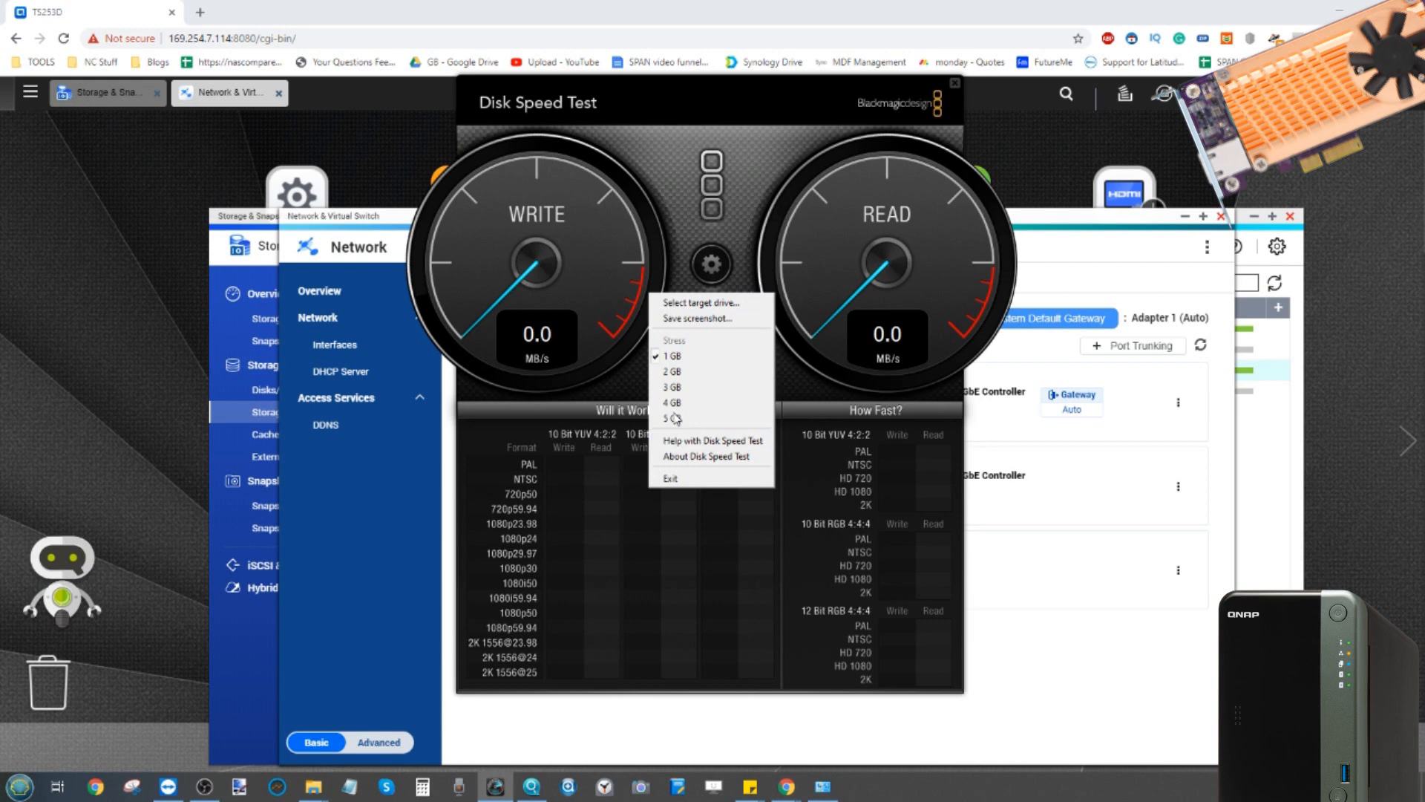
left_click(701, 302)
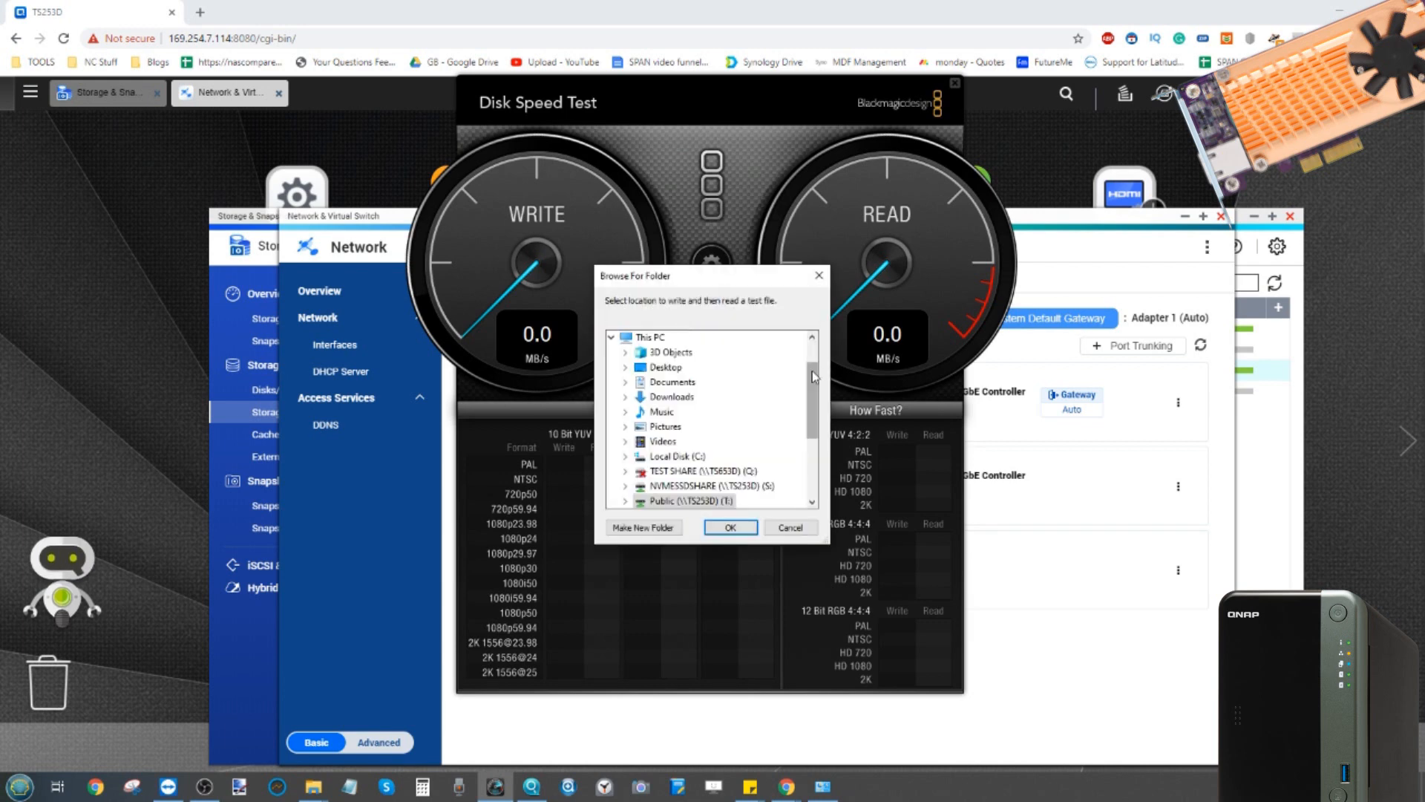
scroll("down", 3)
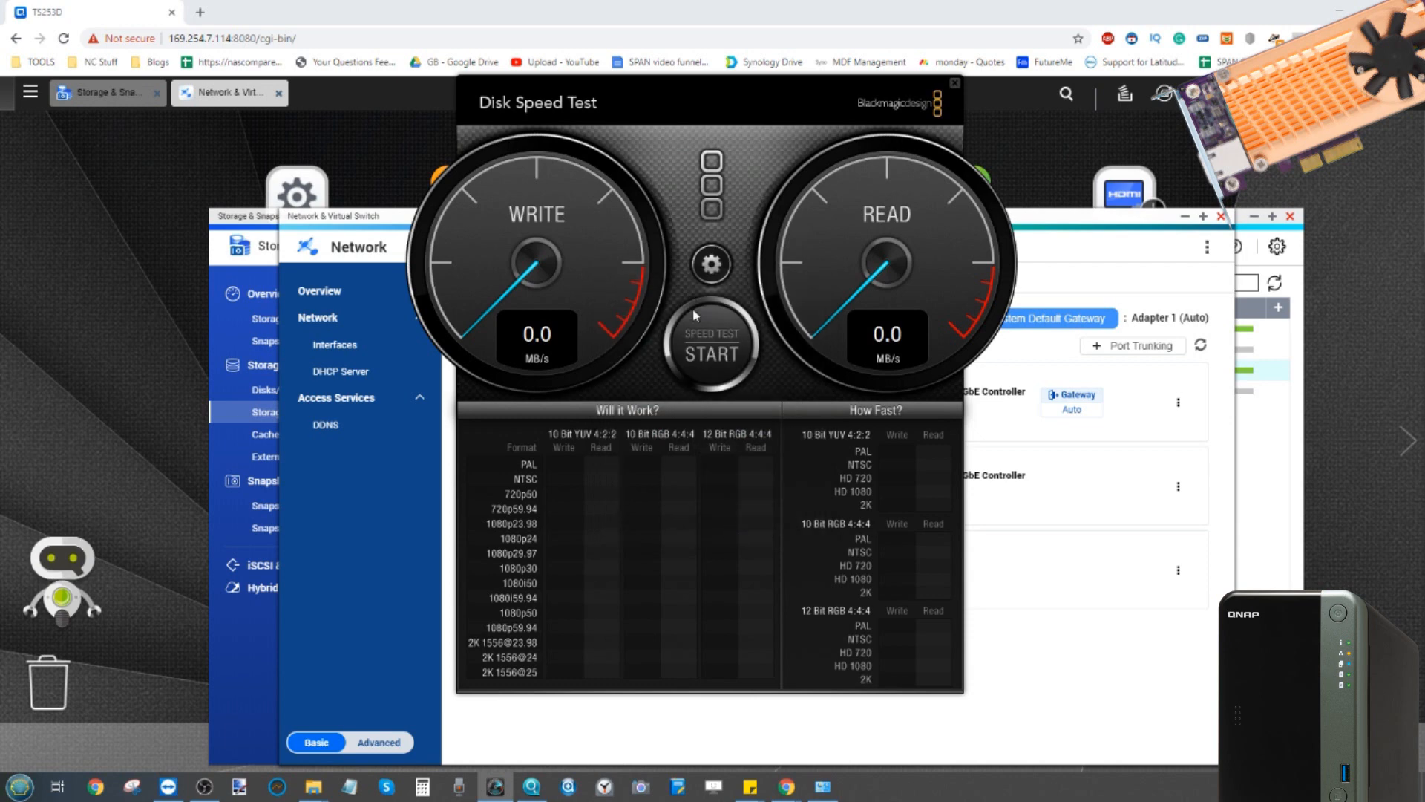
left_click(711, 350)
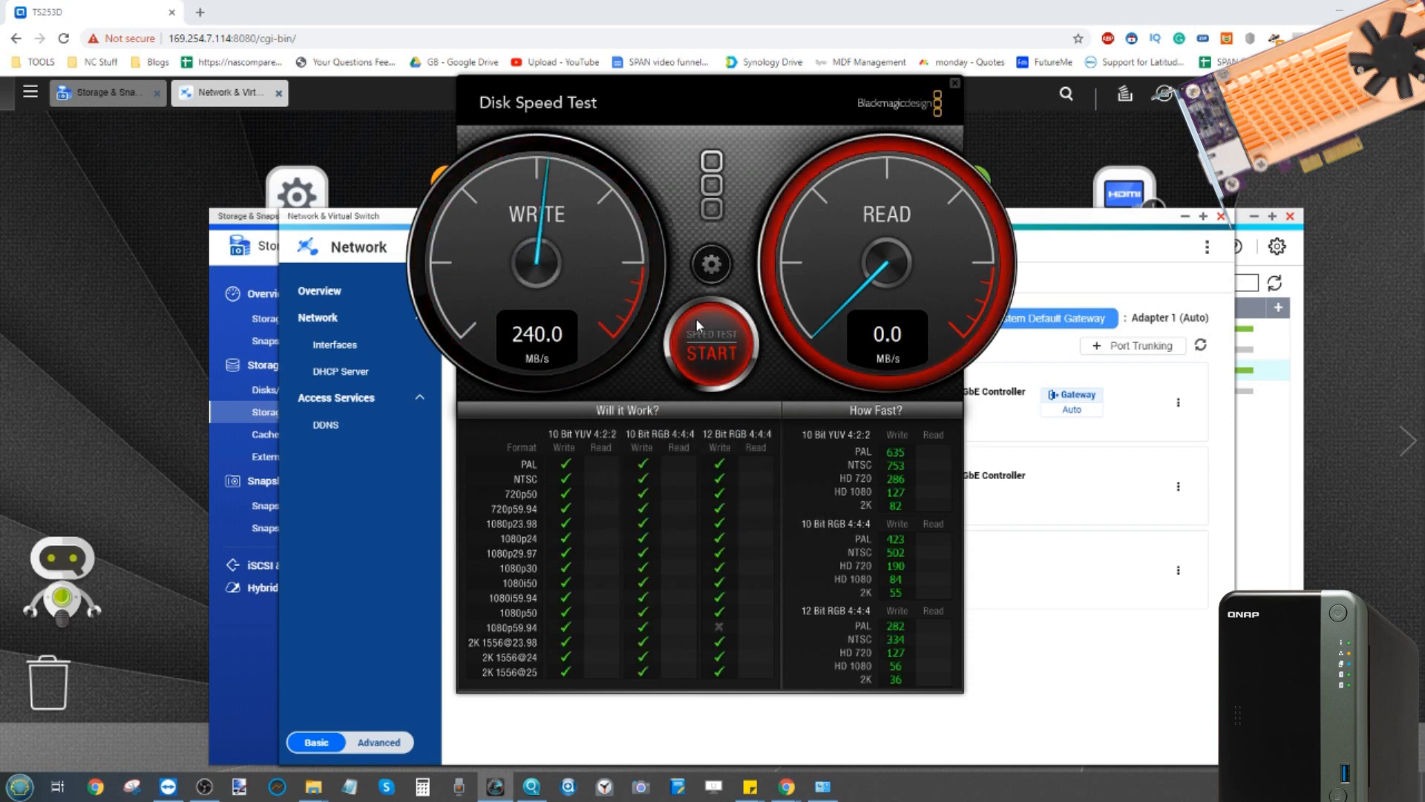
left_click(712, 348)
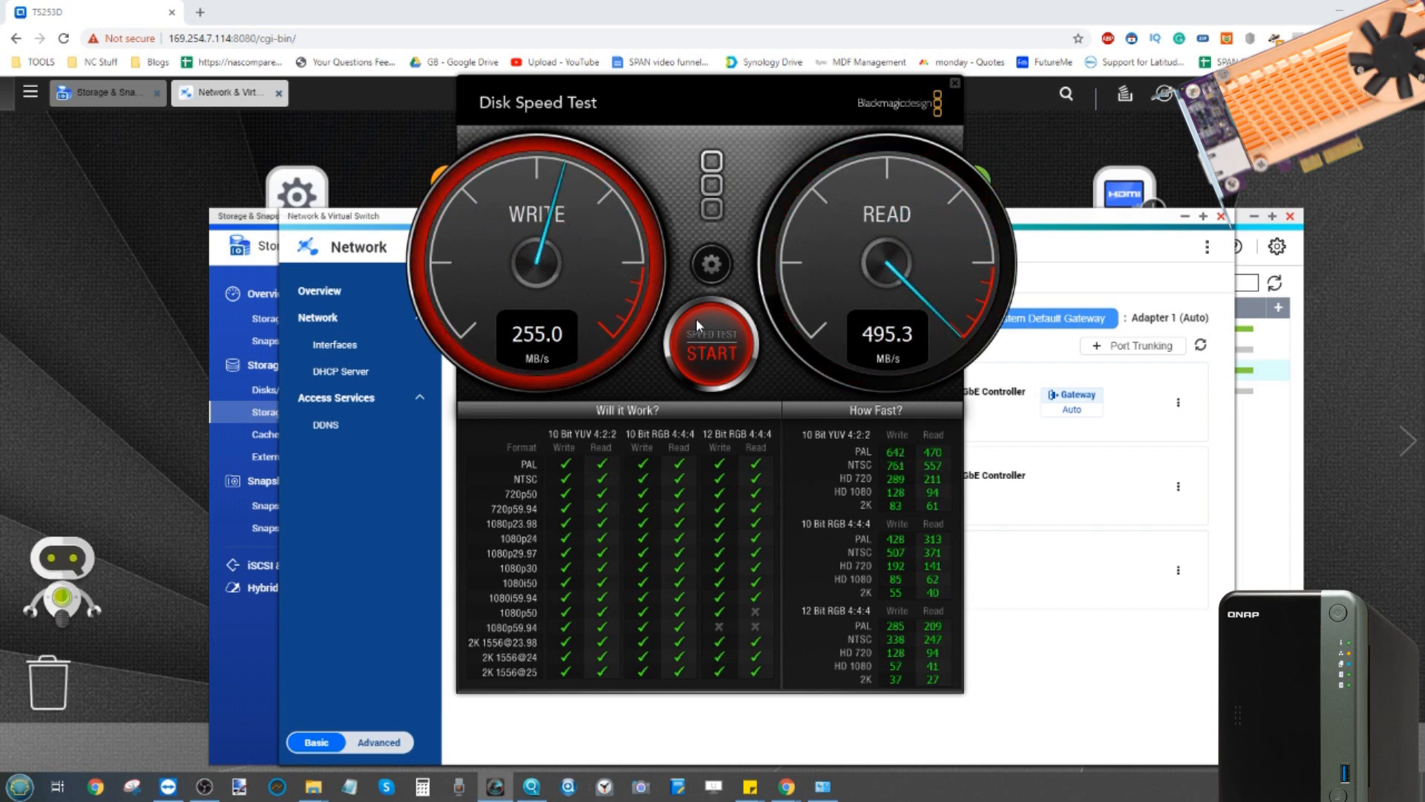
left_click(712, 349)
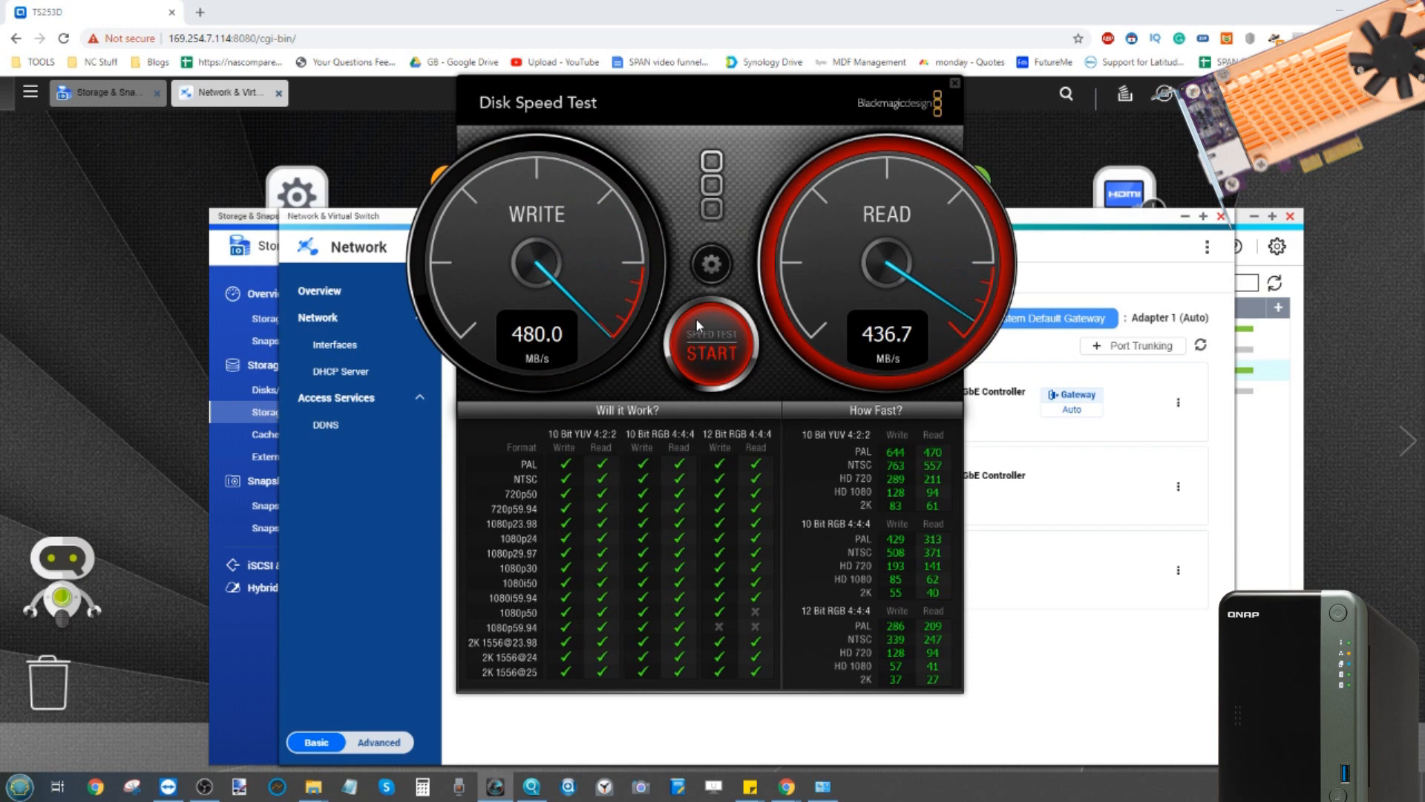
left_click(711, 348)
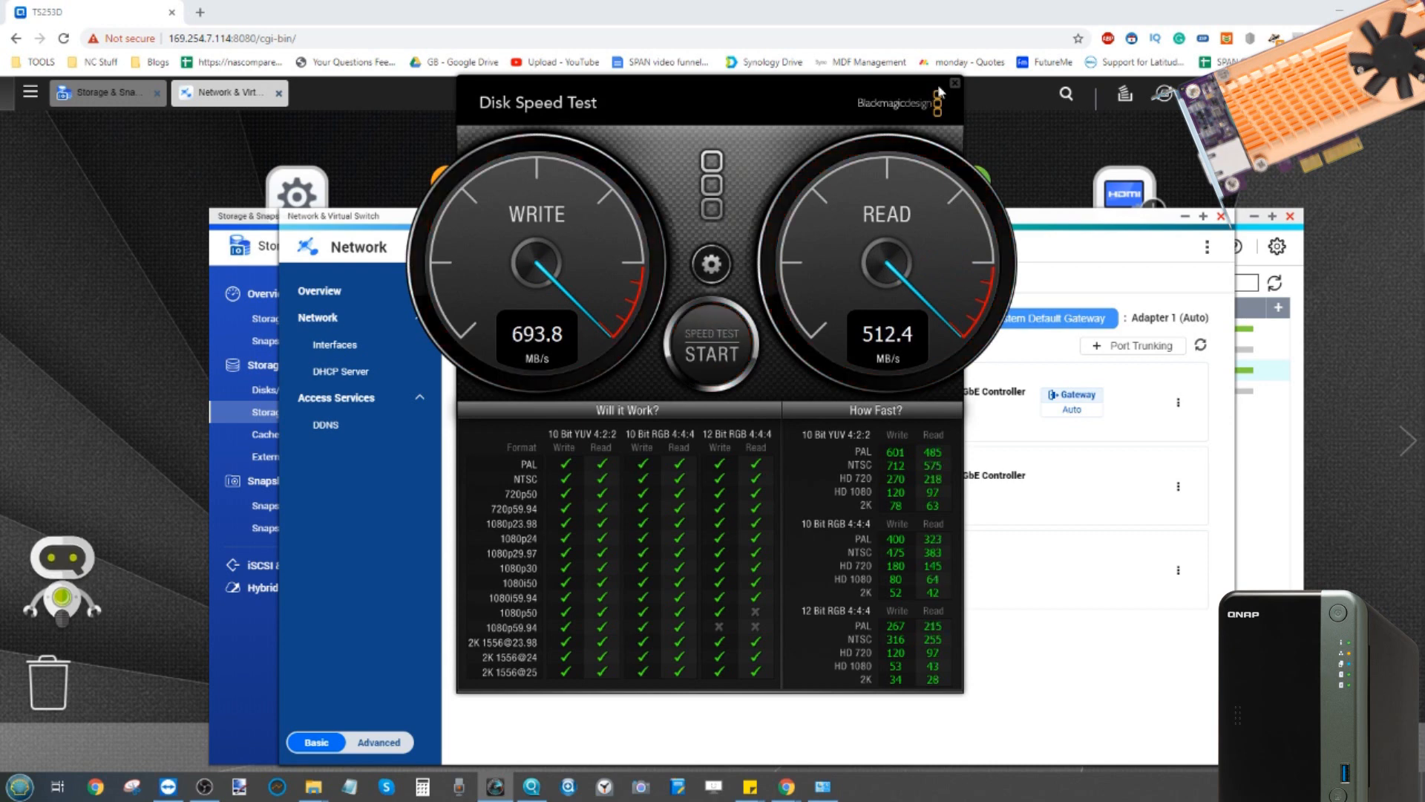
left_click(954, 82)
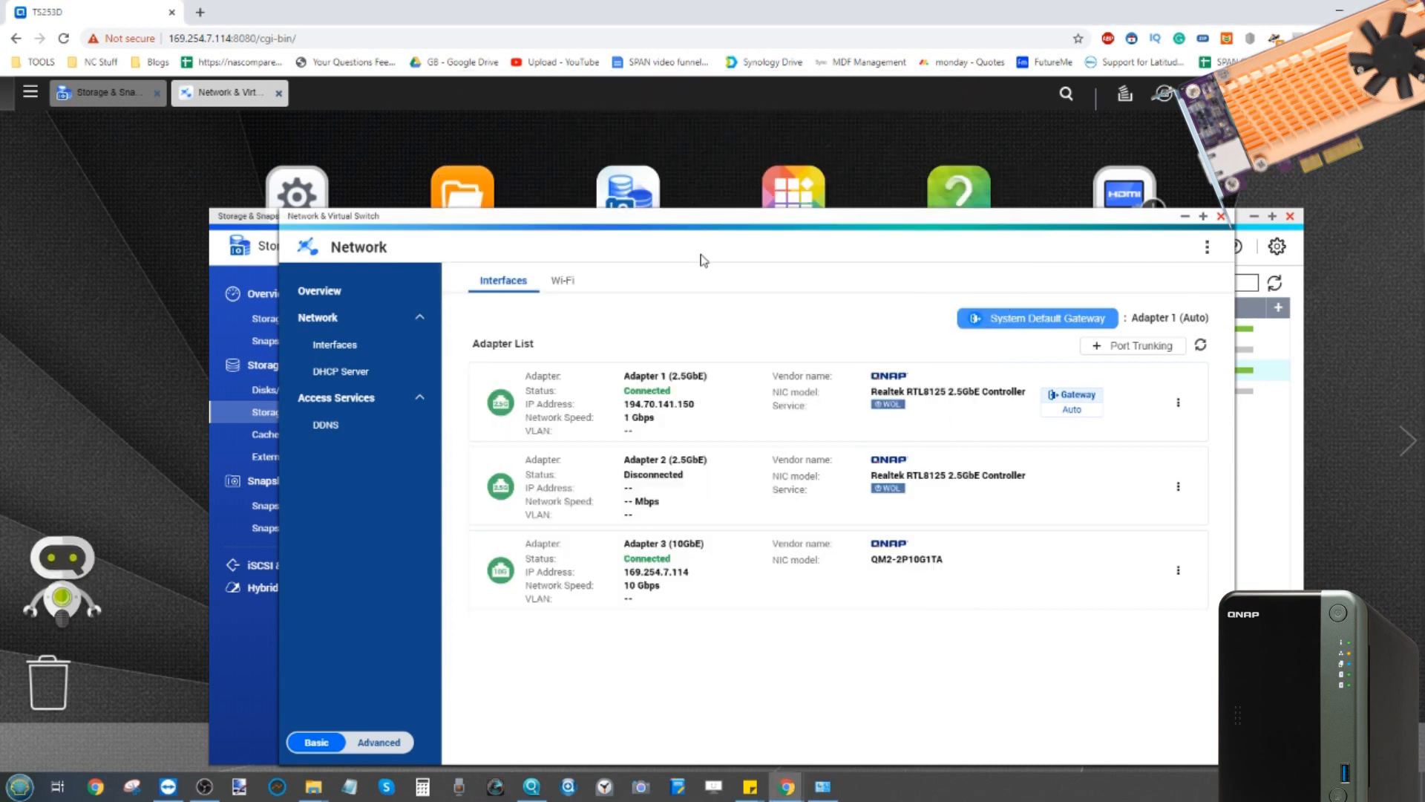
Close Network & Virtual Switch and begin removing Storage Pool 2, confirming volume deletion.
left_click(279, 92)
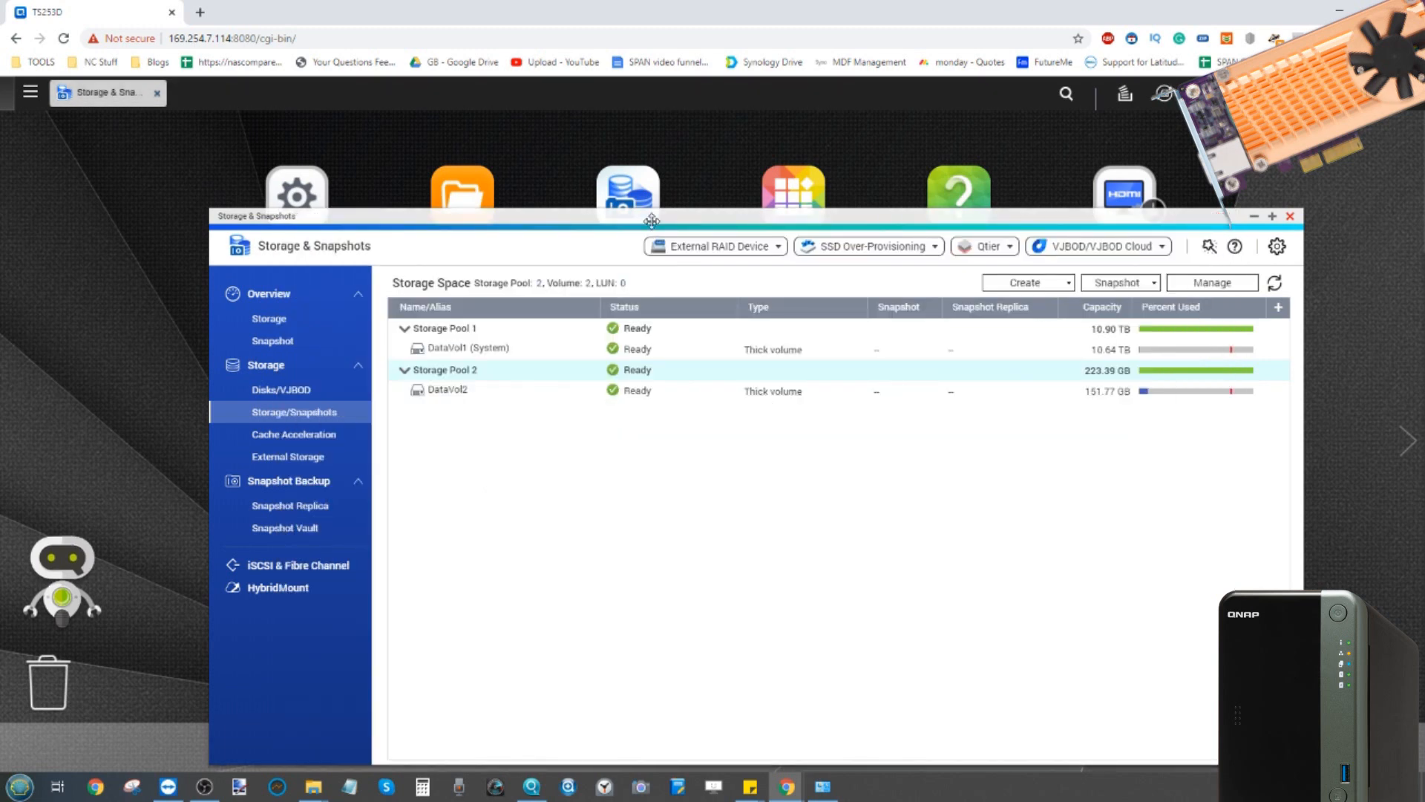
mouse_move(1068, 259)
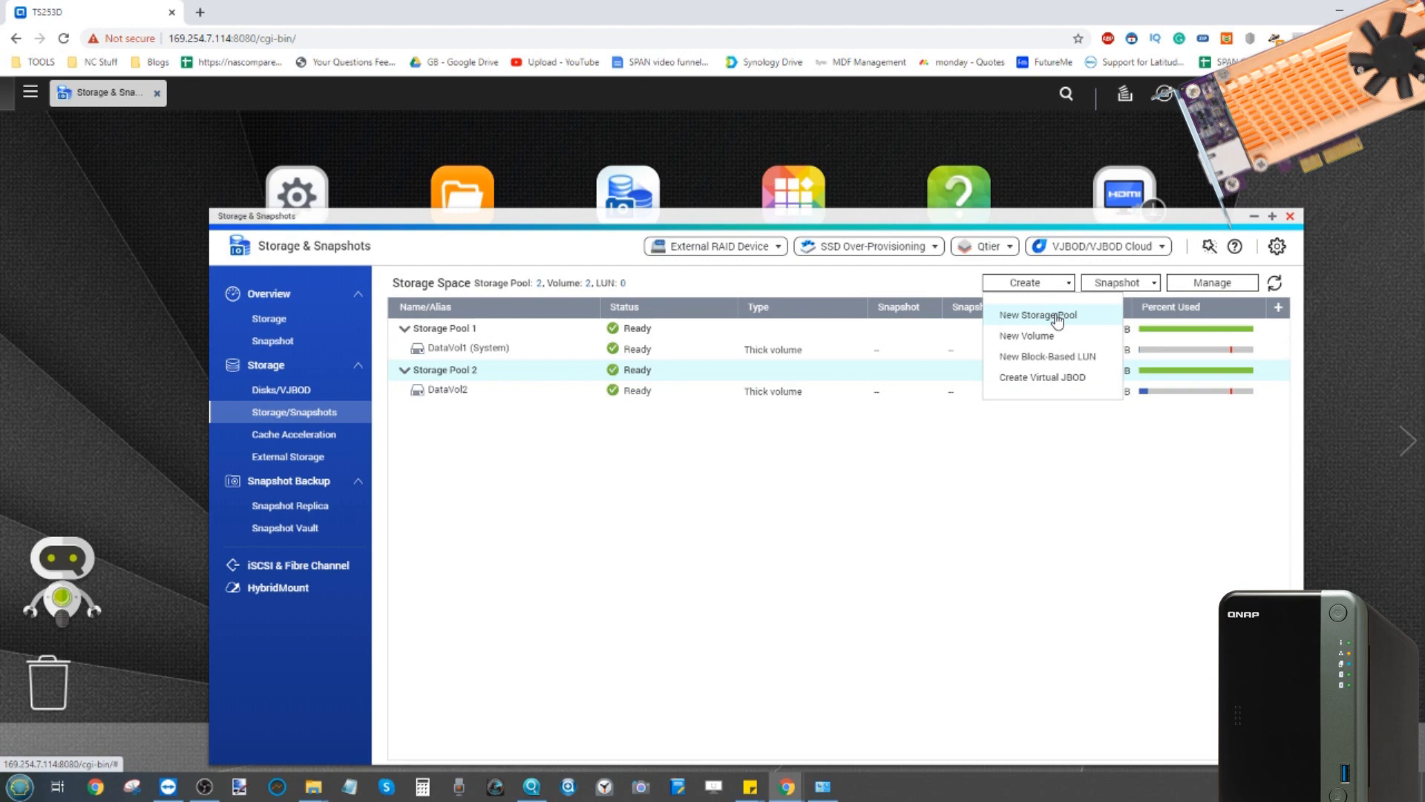
left_click(1038, 315)
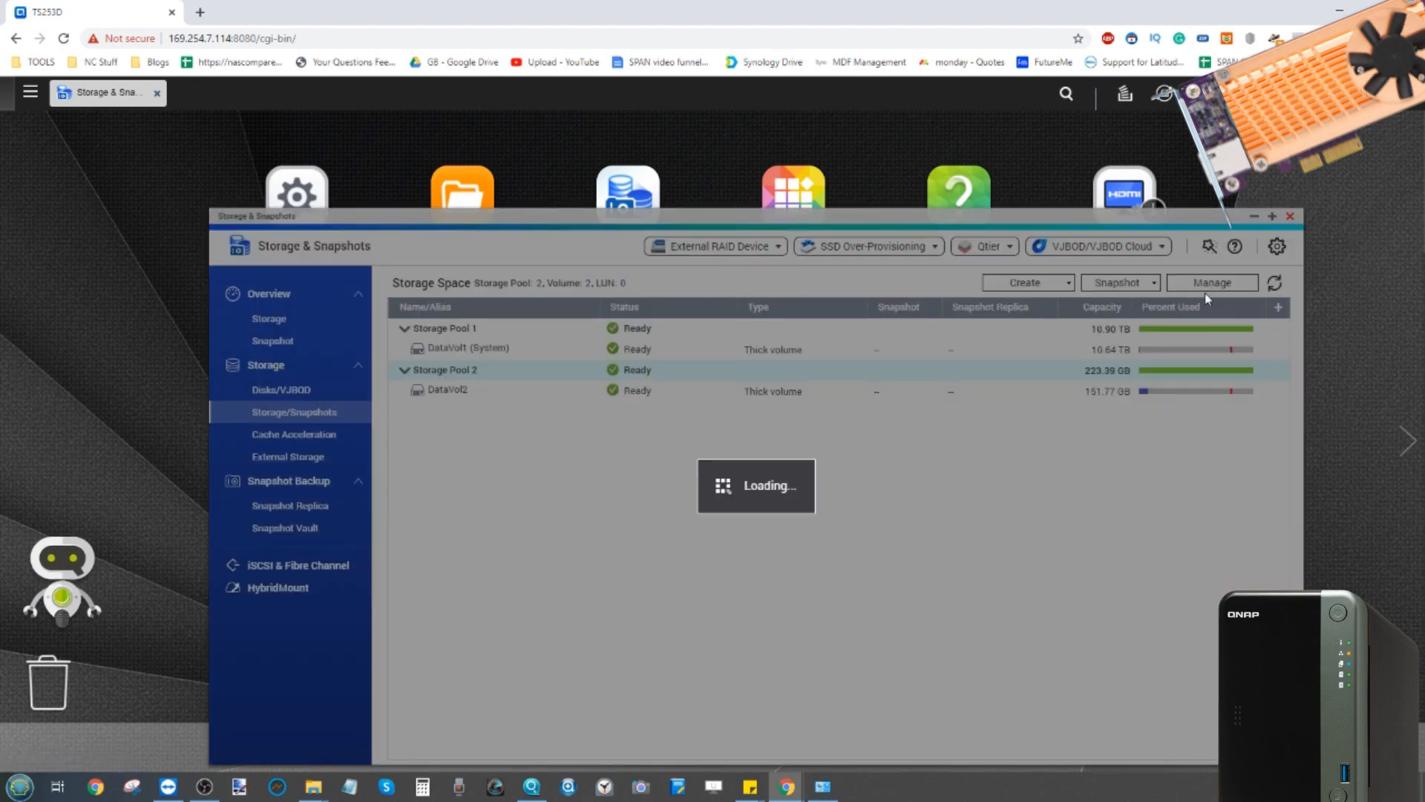
left_click(1211, 283)
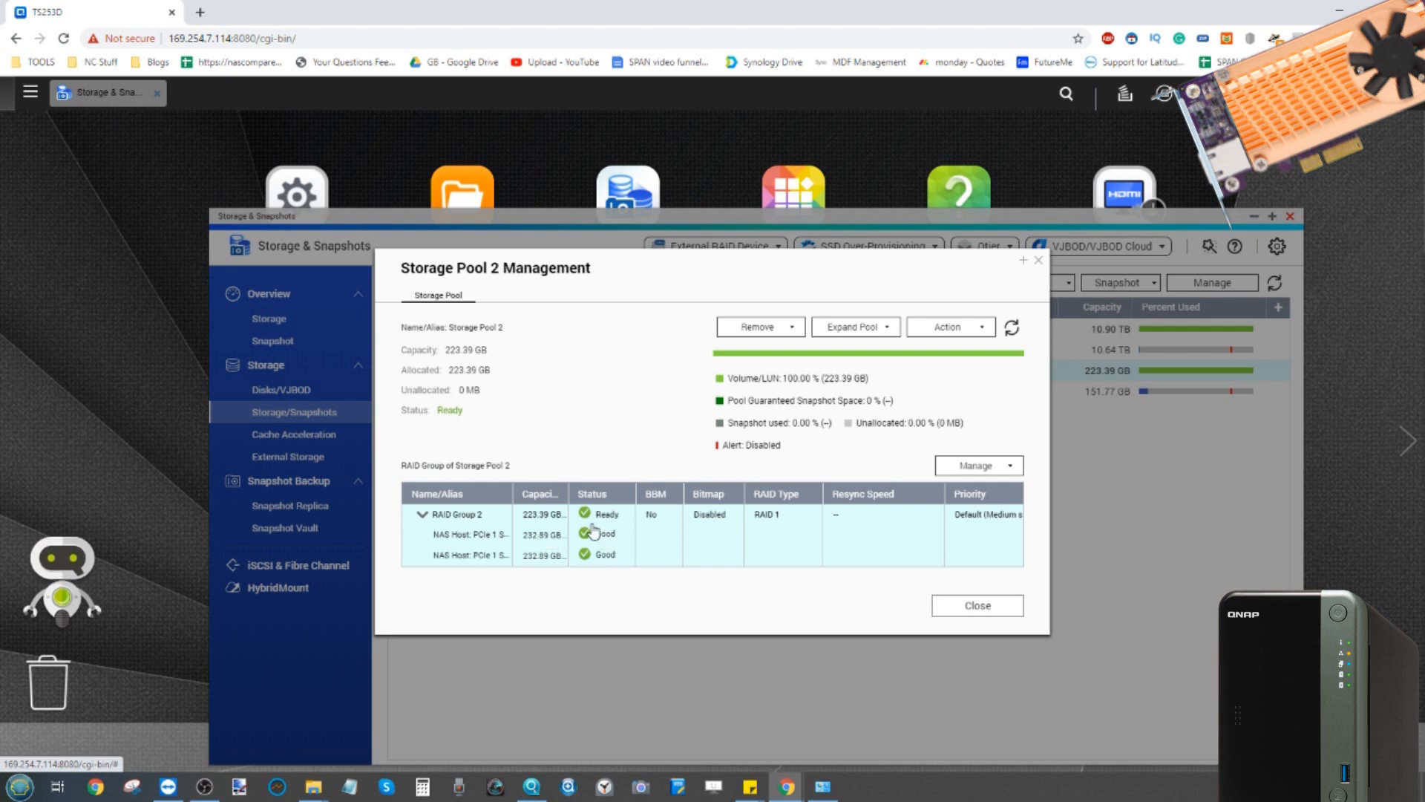
left_click(758, 326)
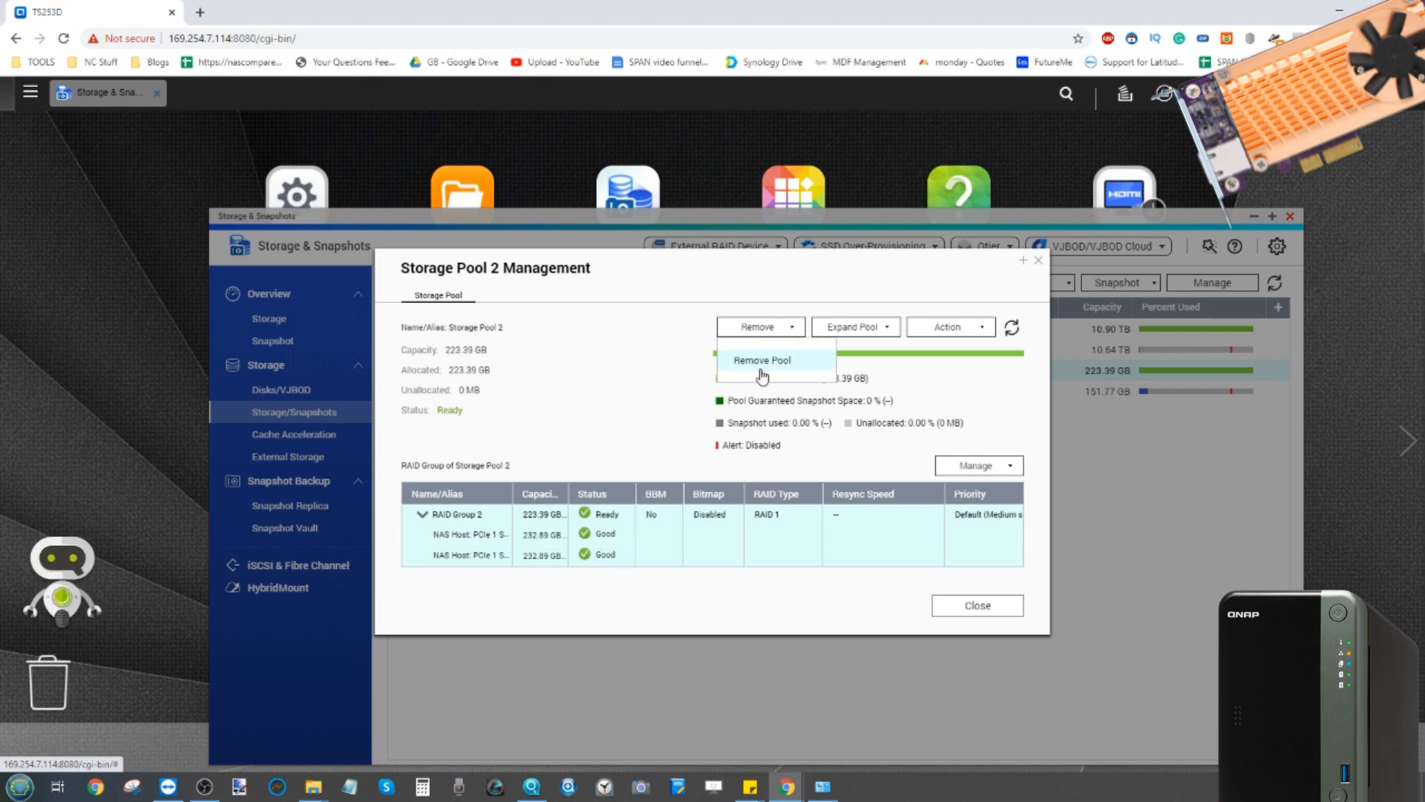
left_click(761, 360)
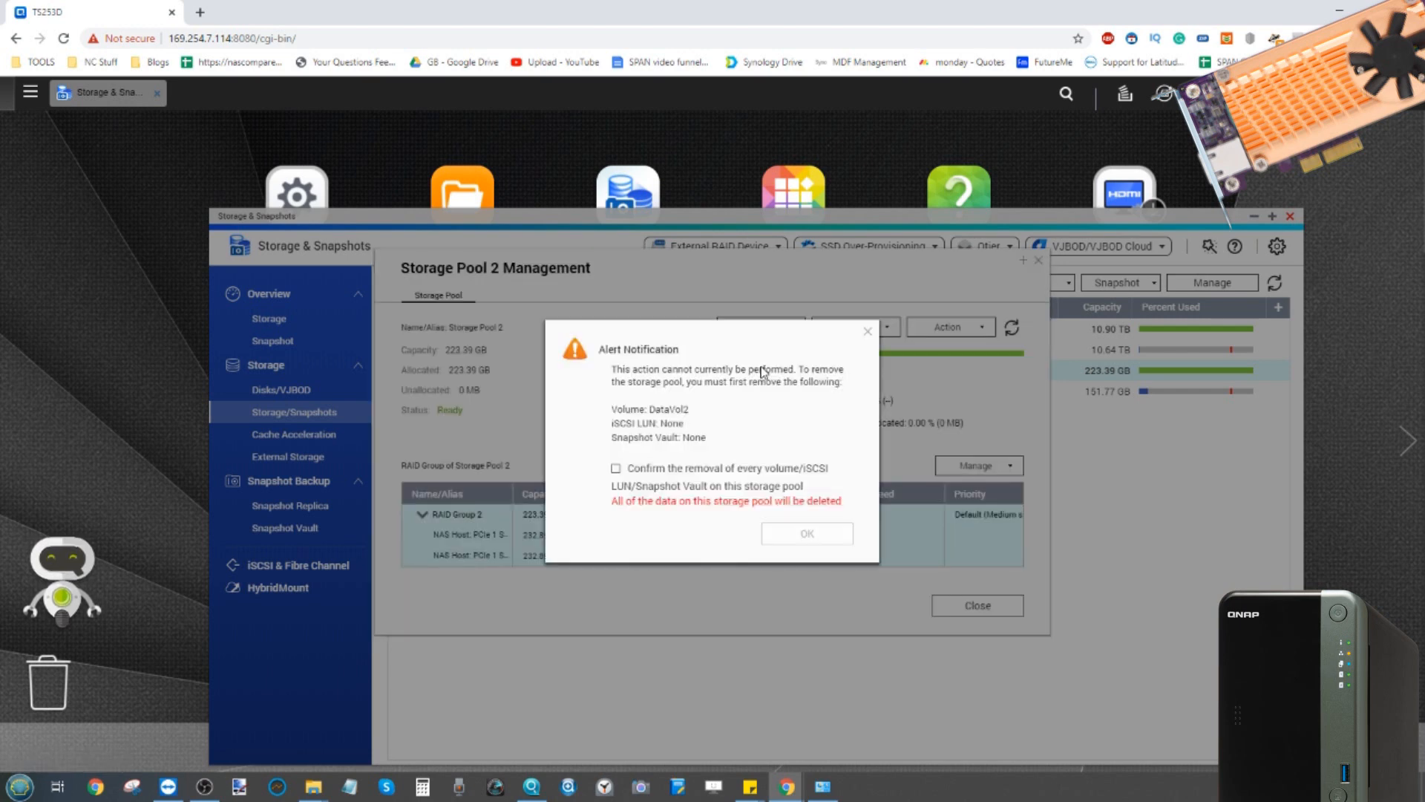
left_click(805, 533)
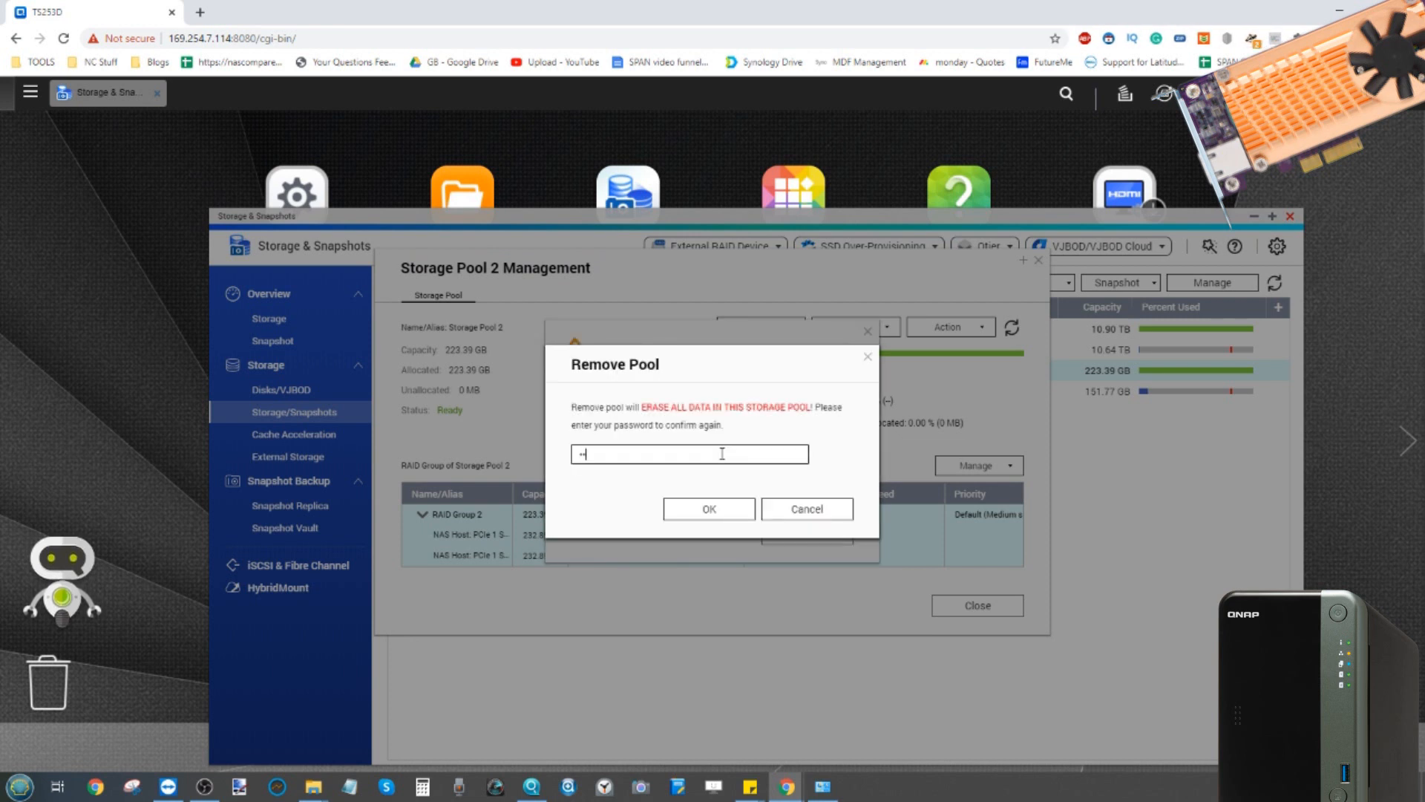
Confirm the removal with the admin password so only Storage Pool 1 remains.
type("password")
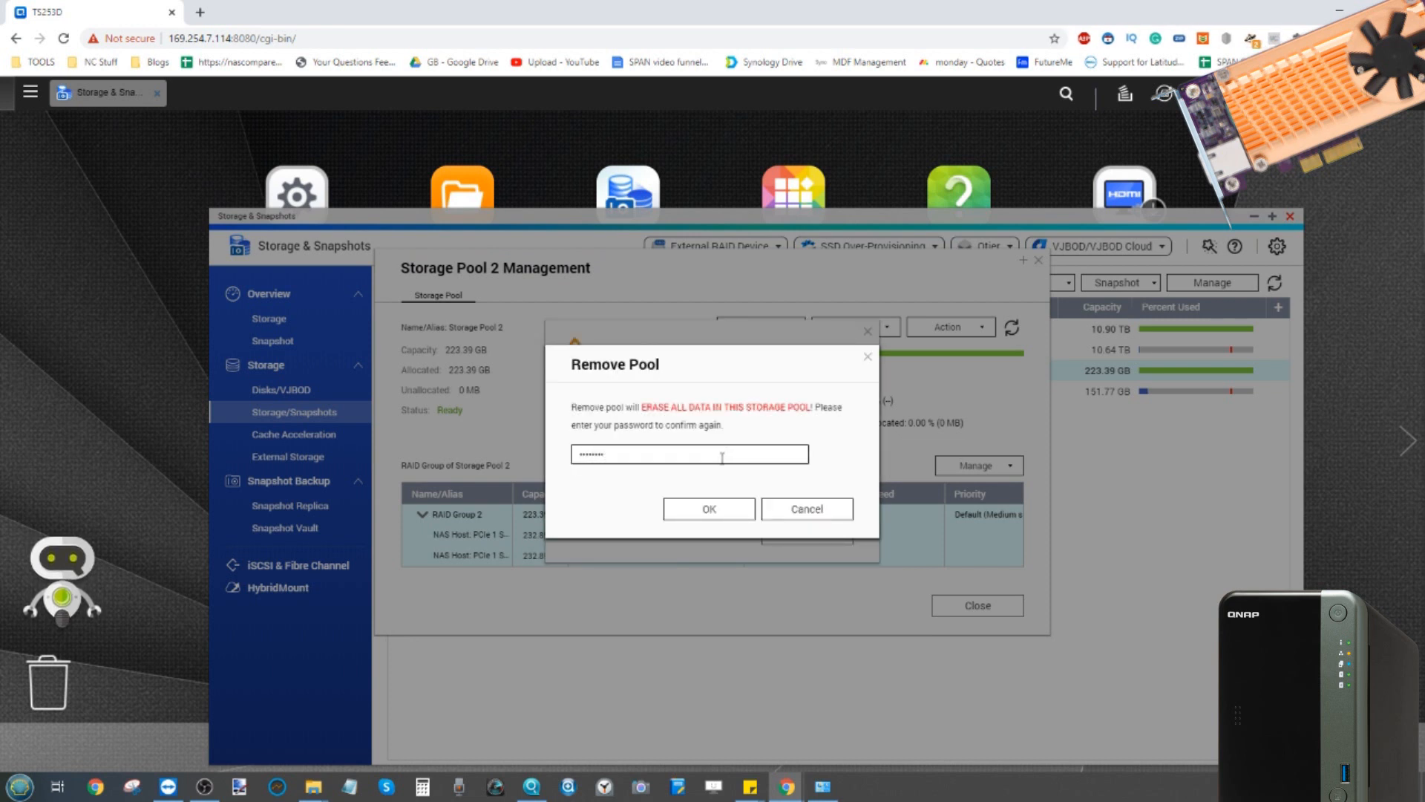
left_click(709, 508)
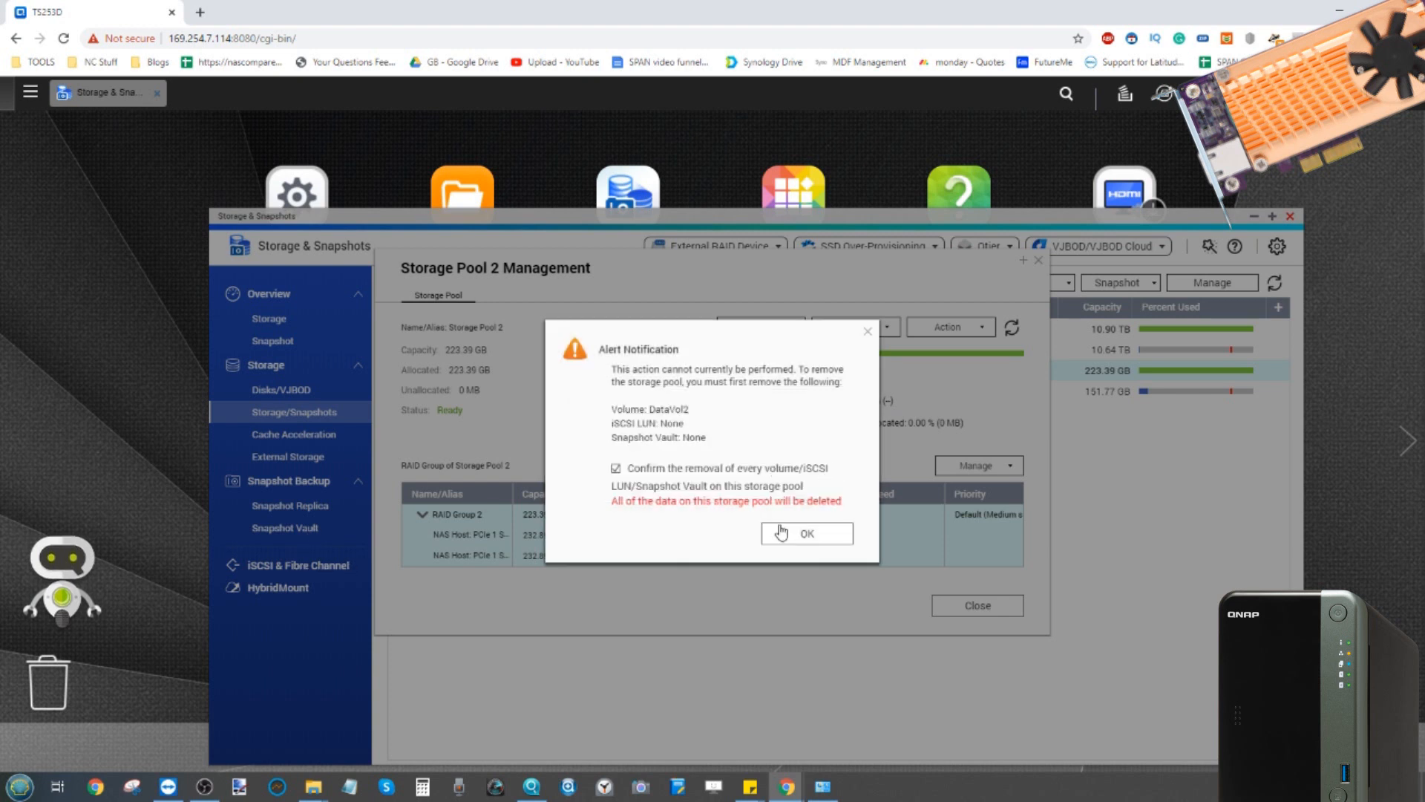
left_click(805, 533)
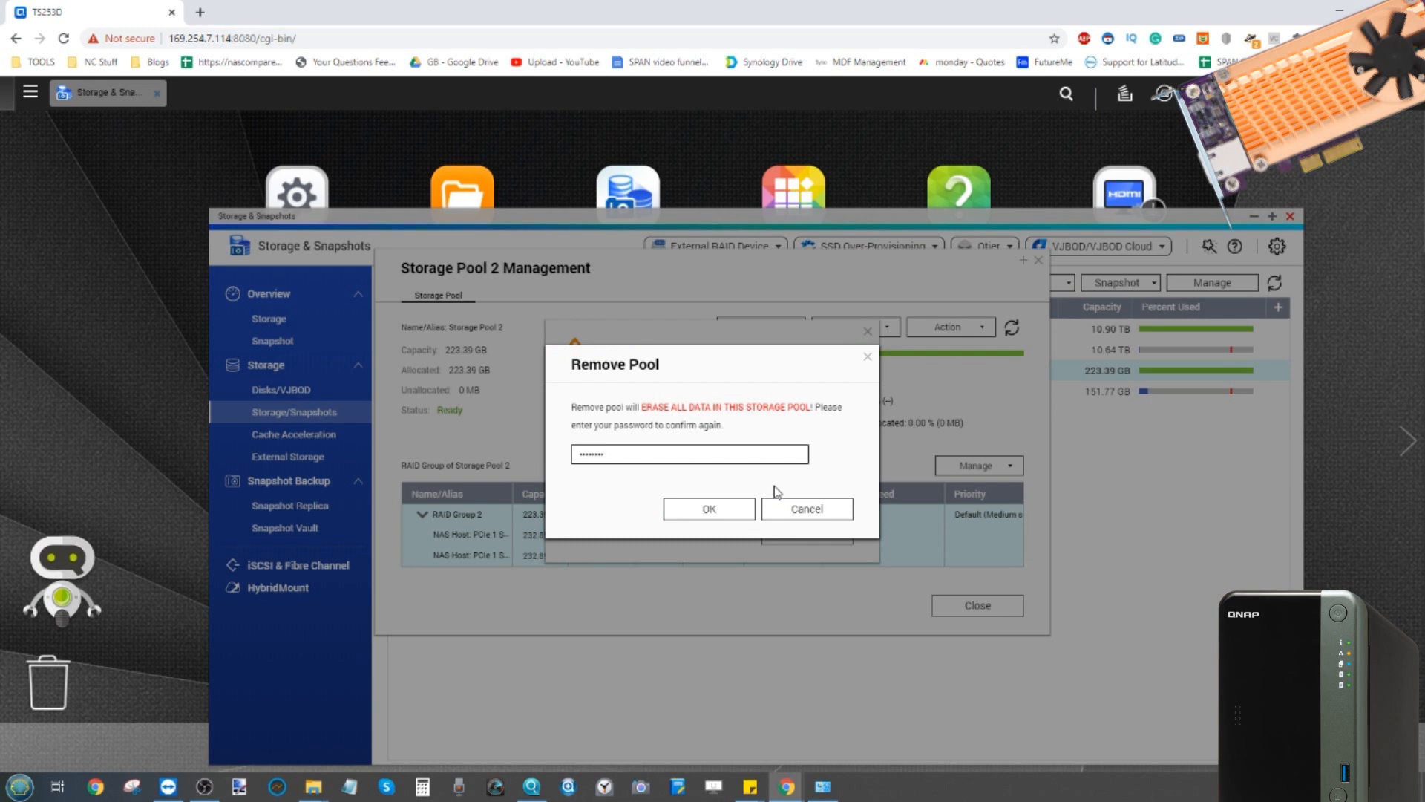
left_click(708, 508)
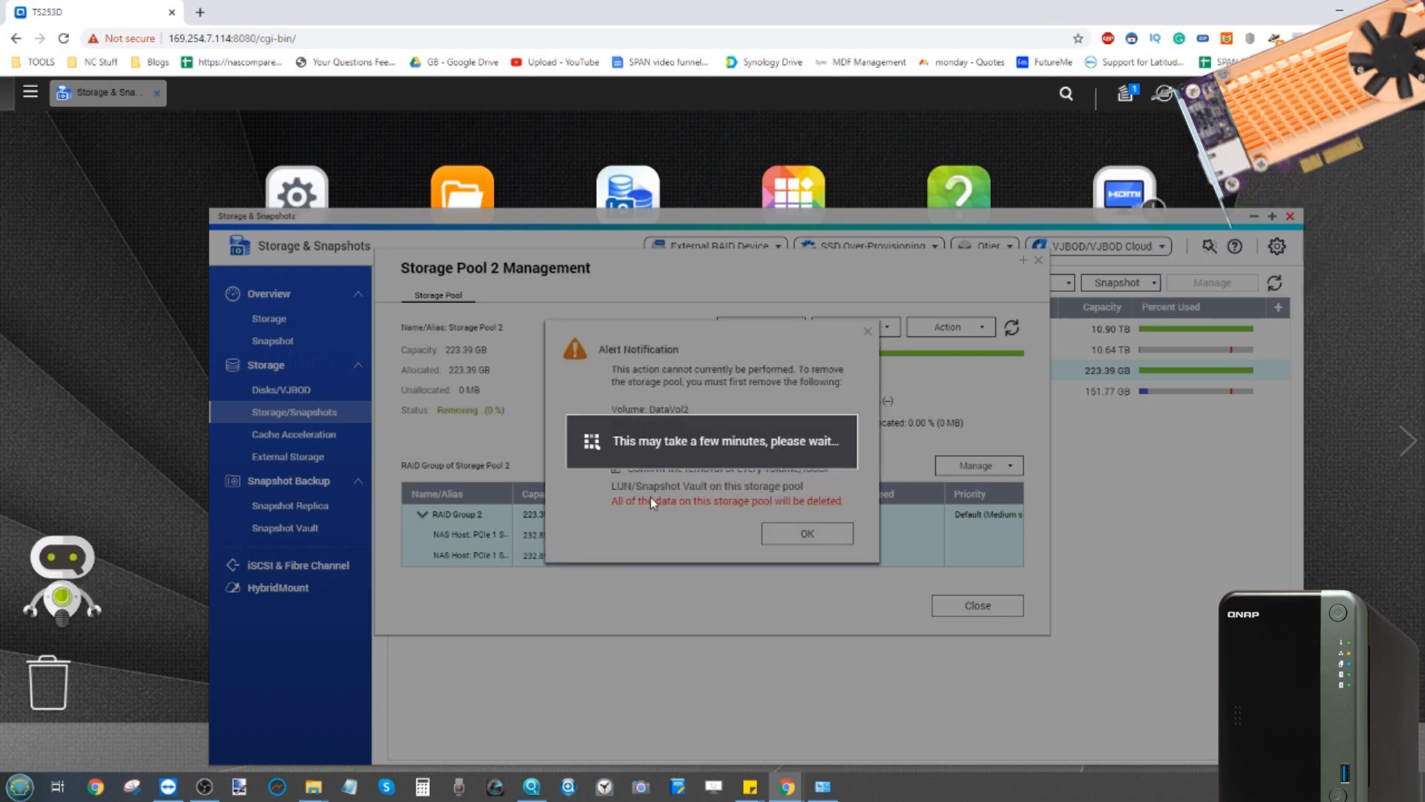
left_click(805, 533)
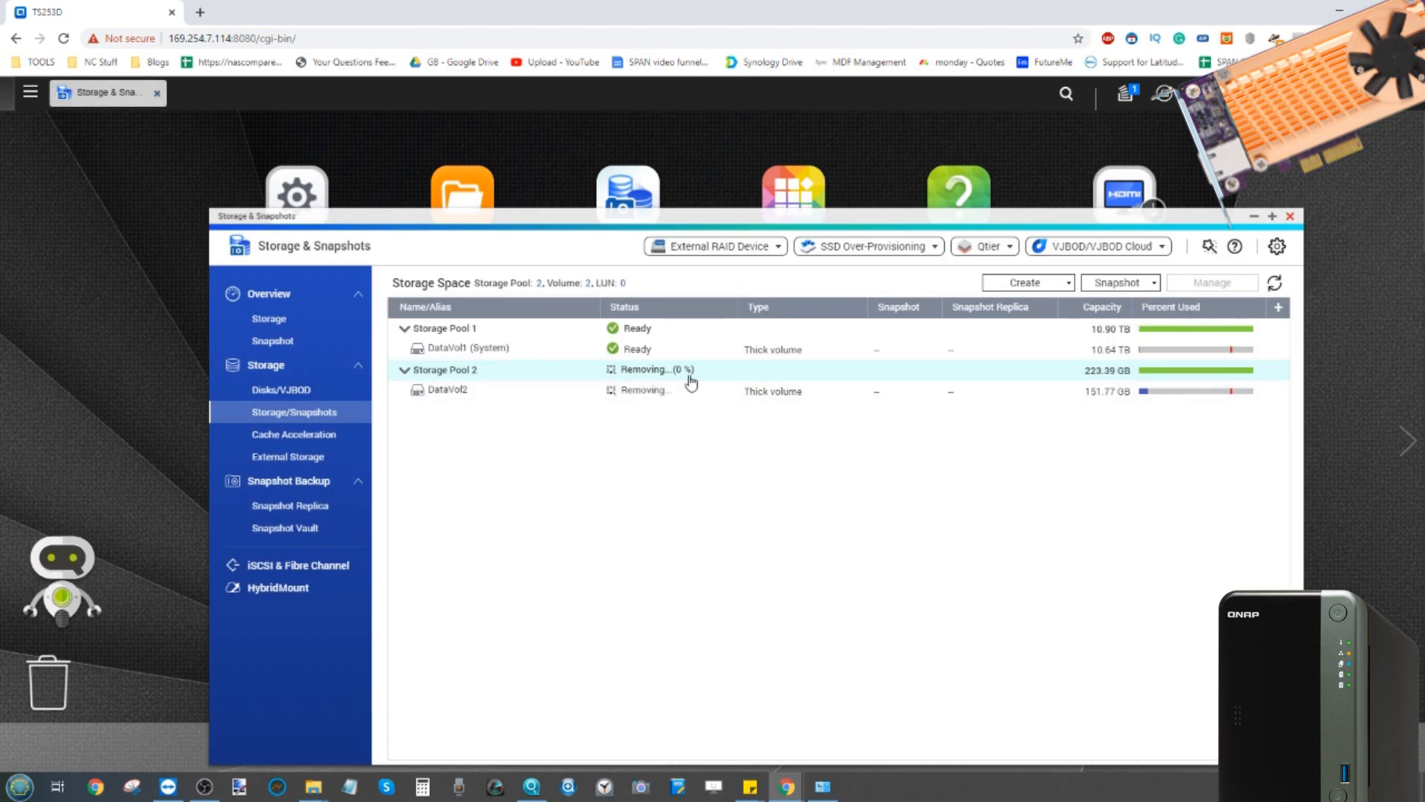
mouse_move(650, 389)
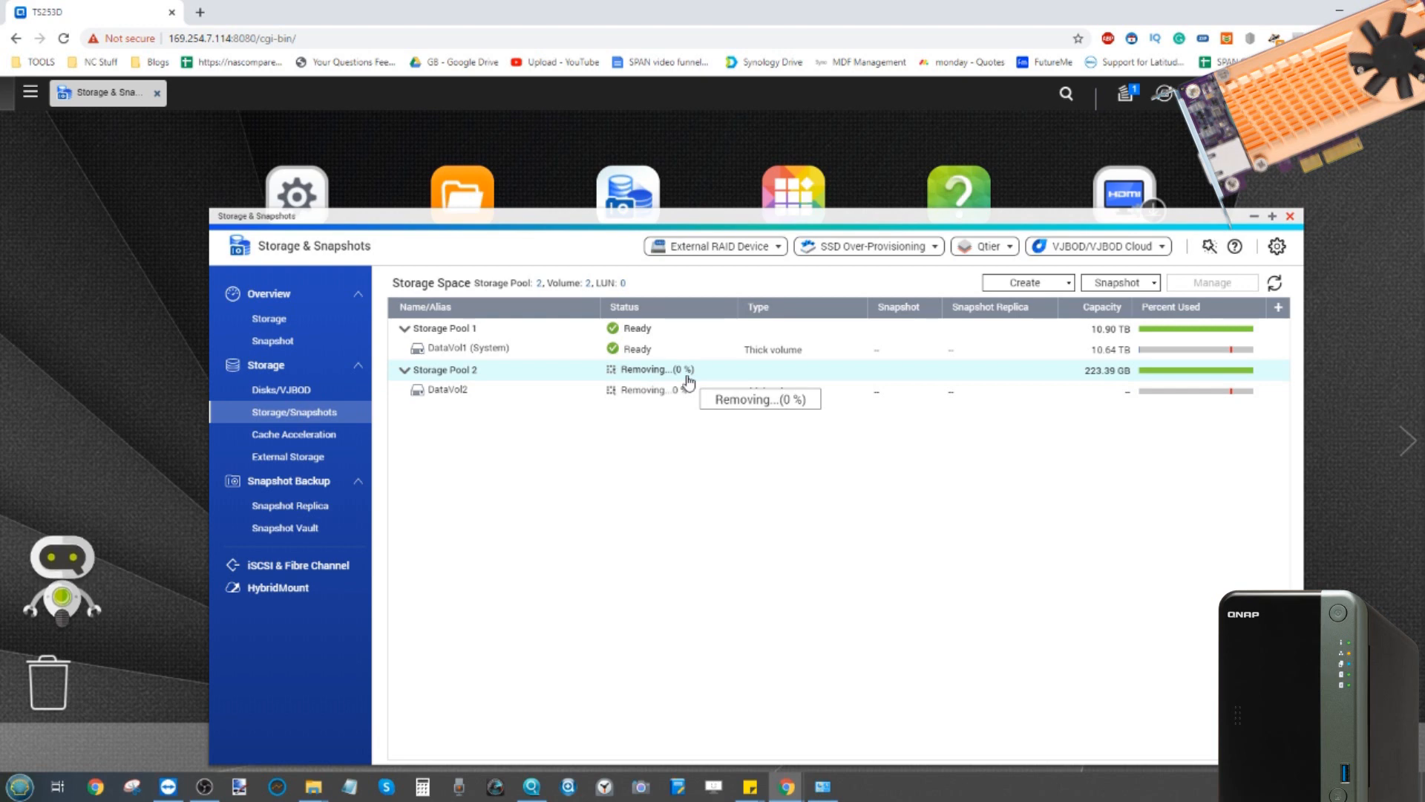
mouse_move(282, 456)
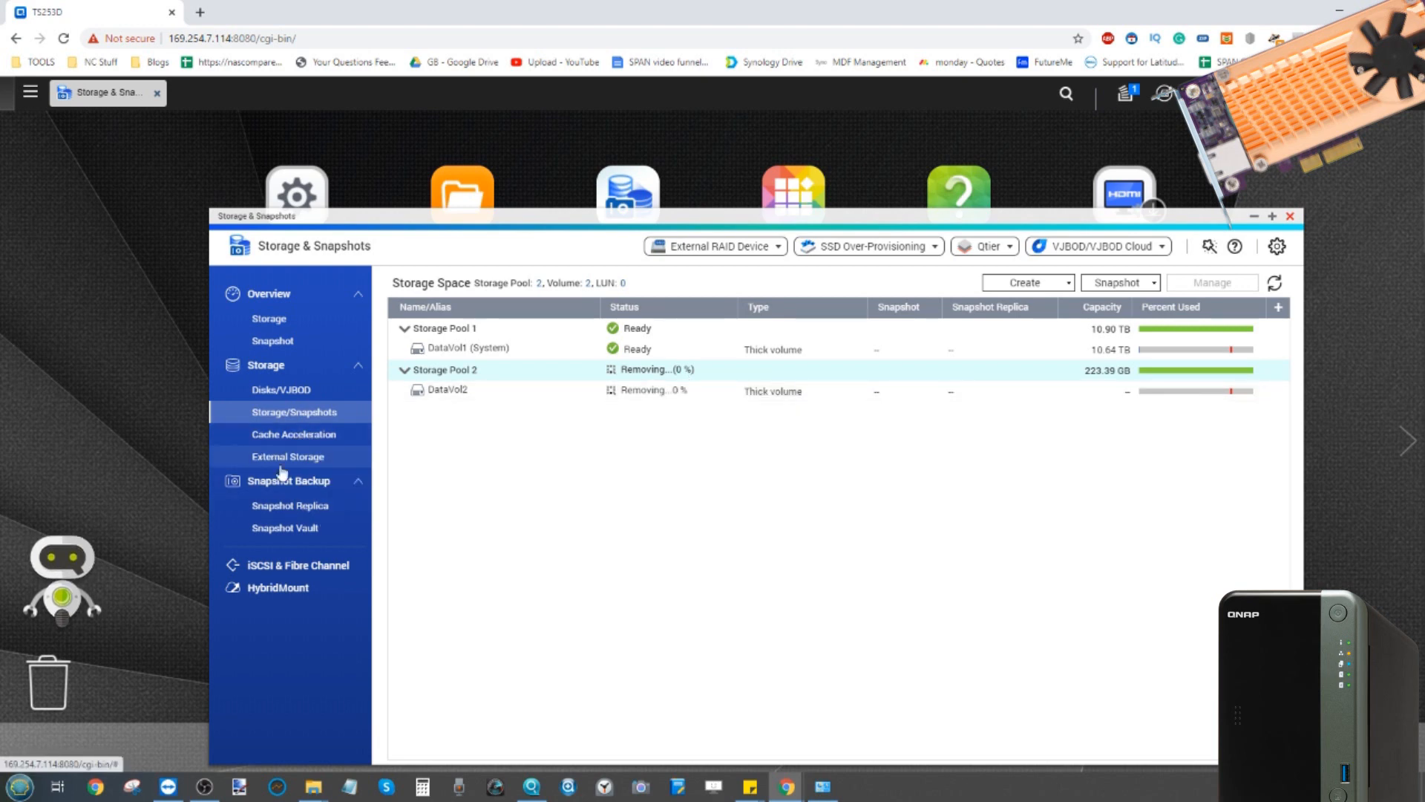
mouse_move(289, 446)
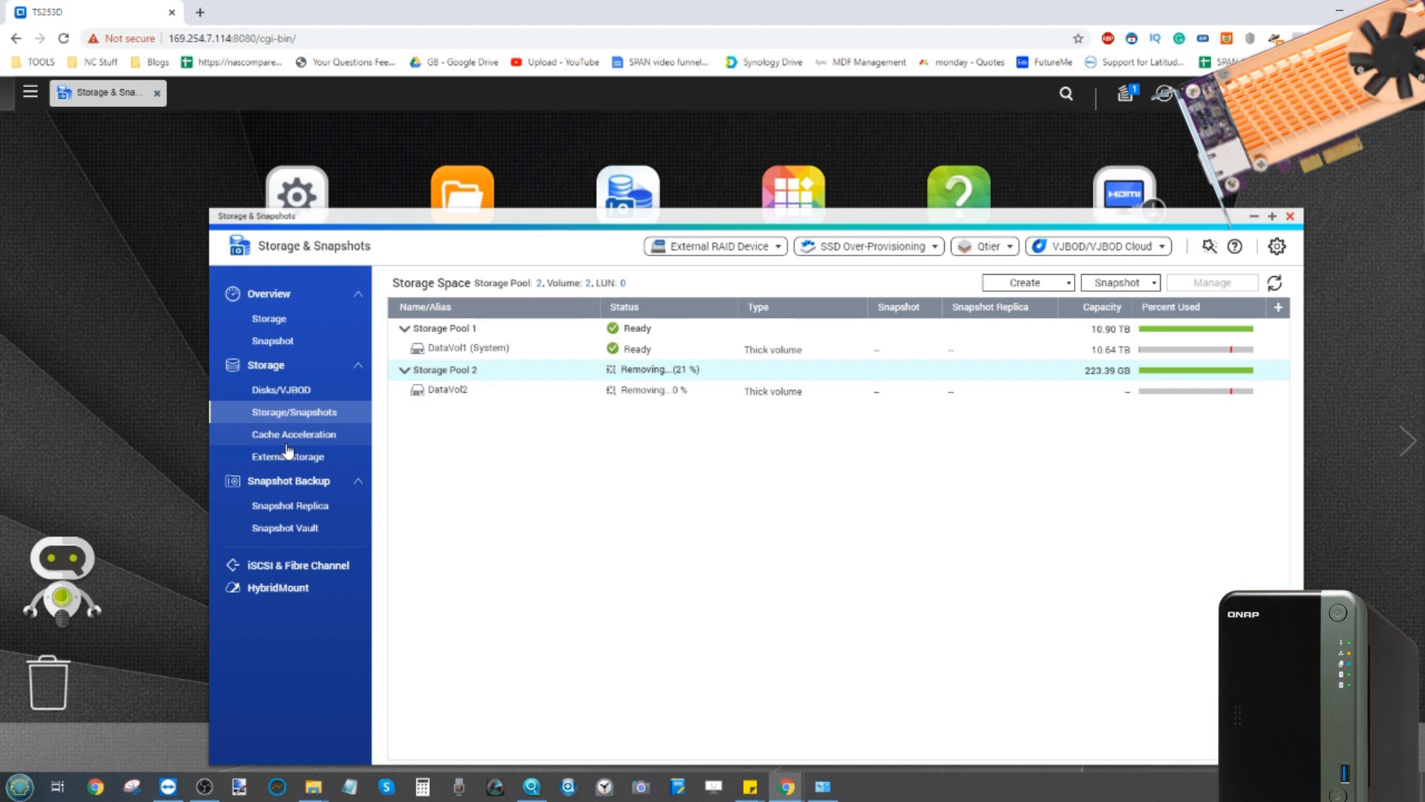
left_click(404, 370)
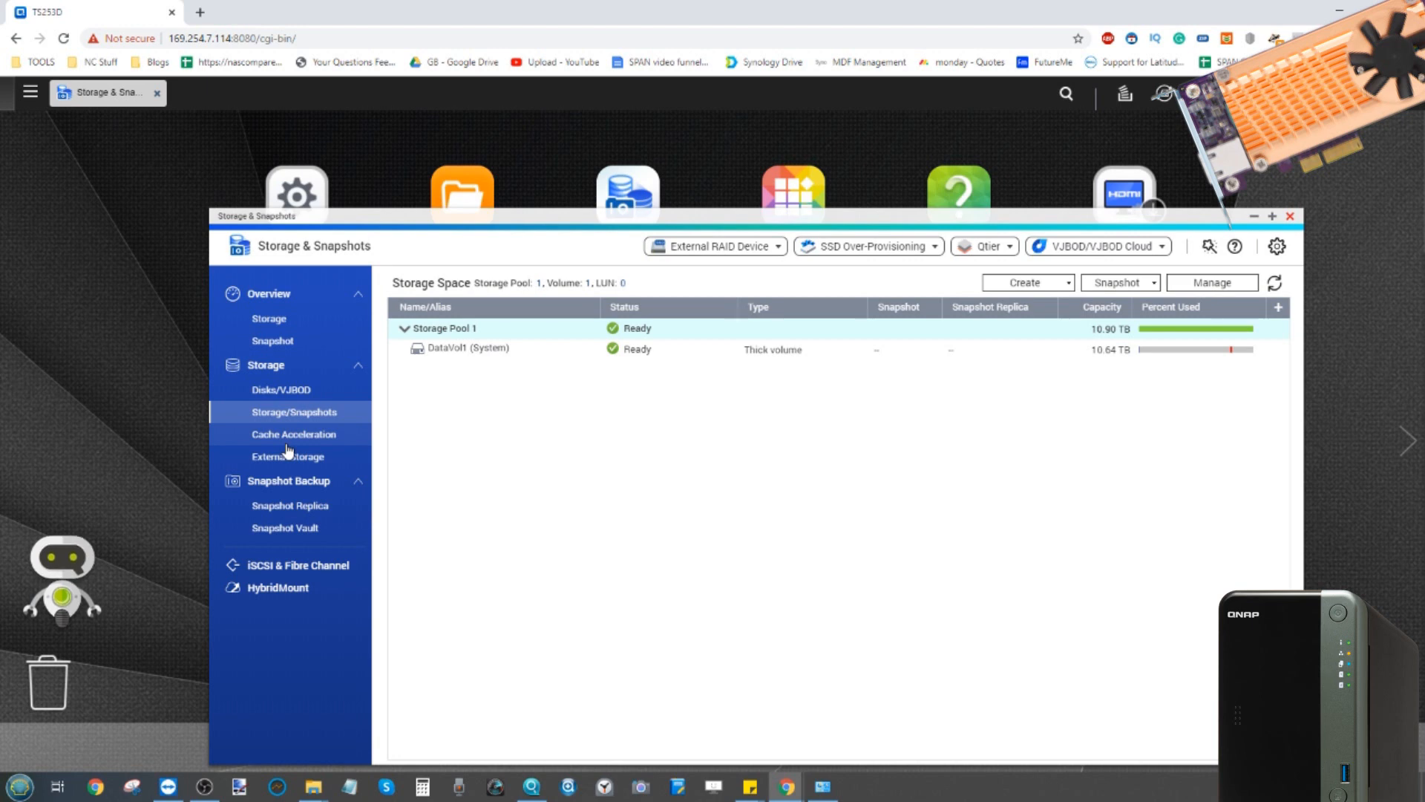
left_click(292, 433)
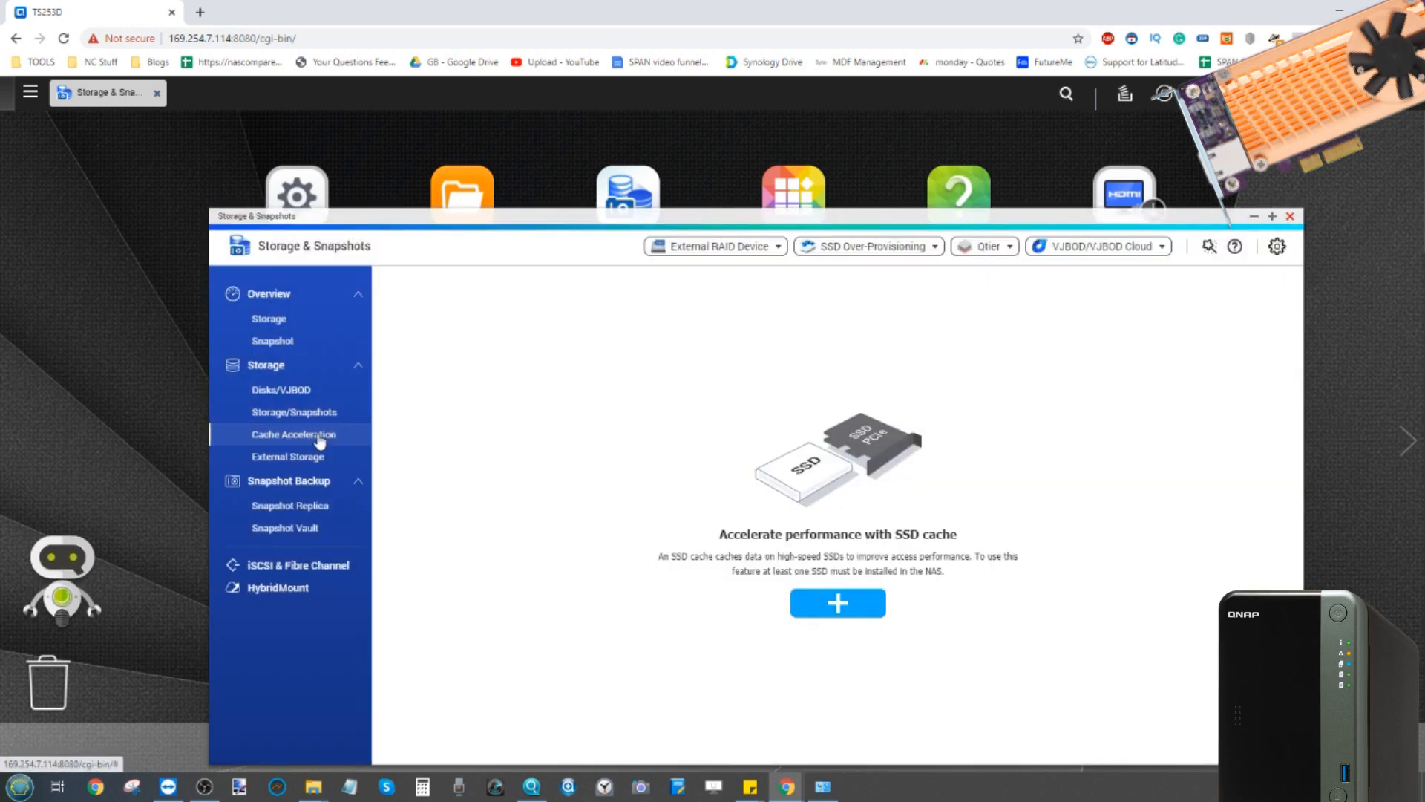
Set up a Read-Write RAID 1 SSD cache for DataVol1, advancing the wizard to Summary.
left_click(836, 602)
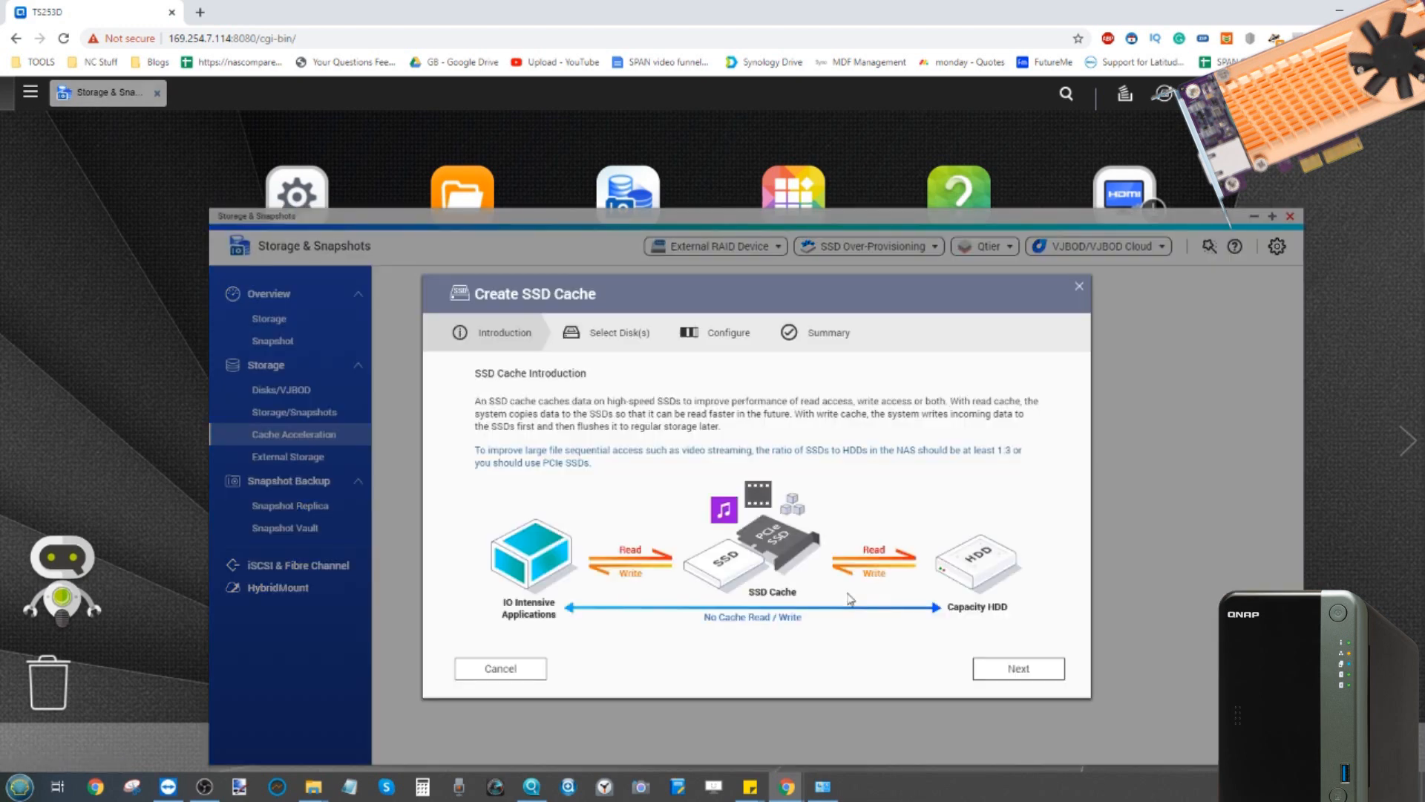
mouse_move(854, 544)
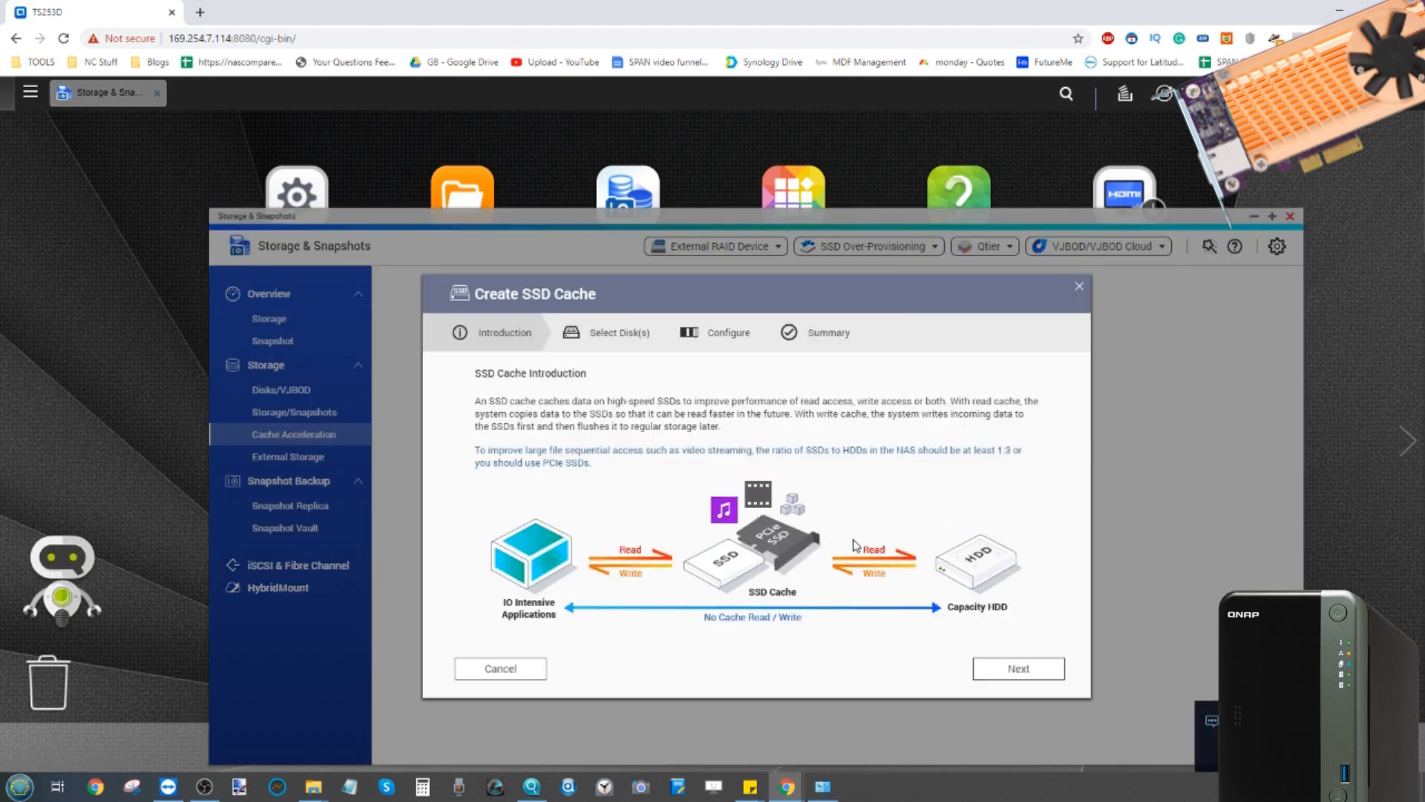
mouse_move(604, 427)
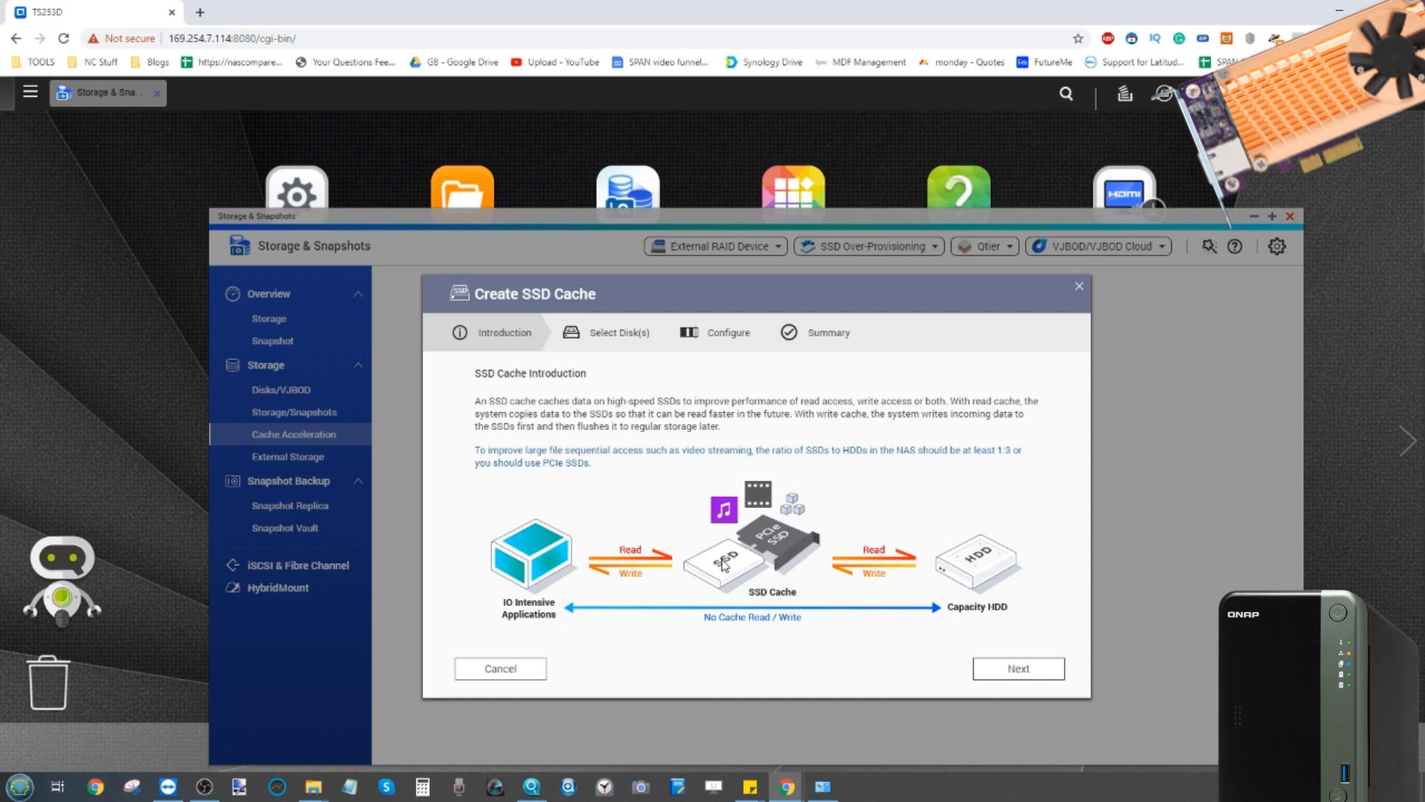
left_click(1017, 668)
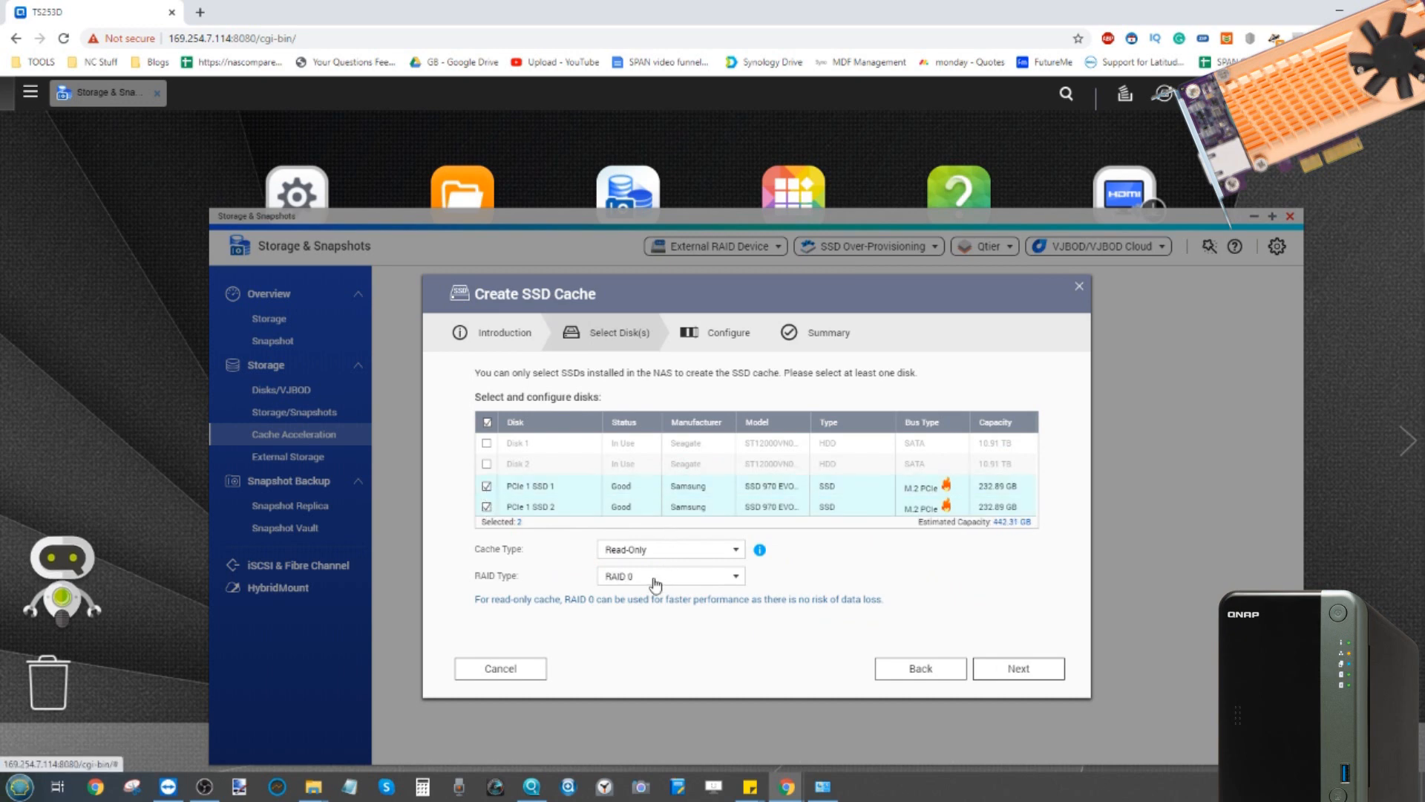
left_click(669, 548)
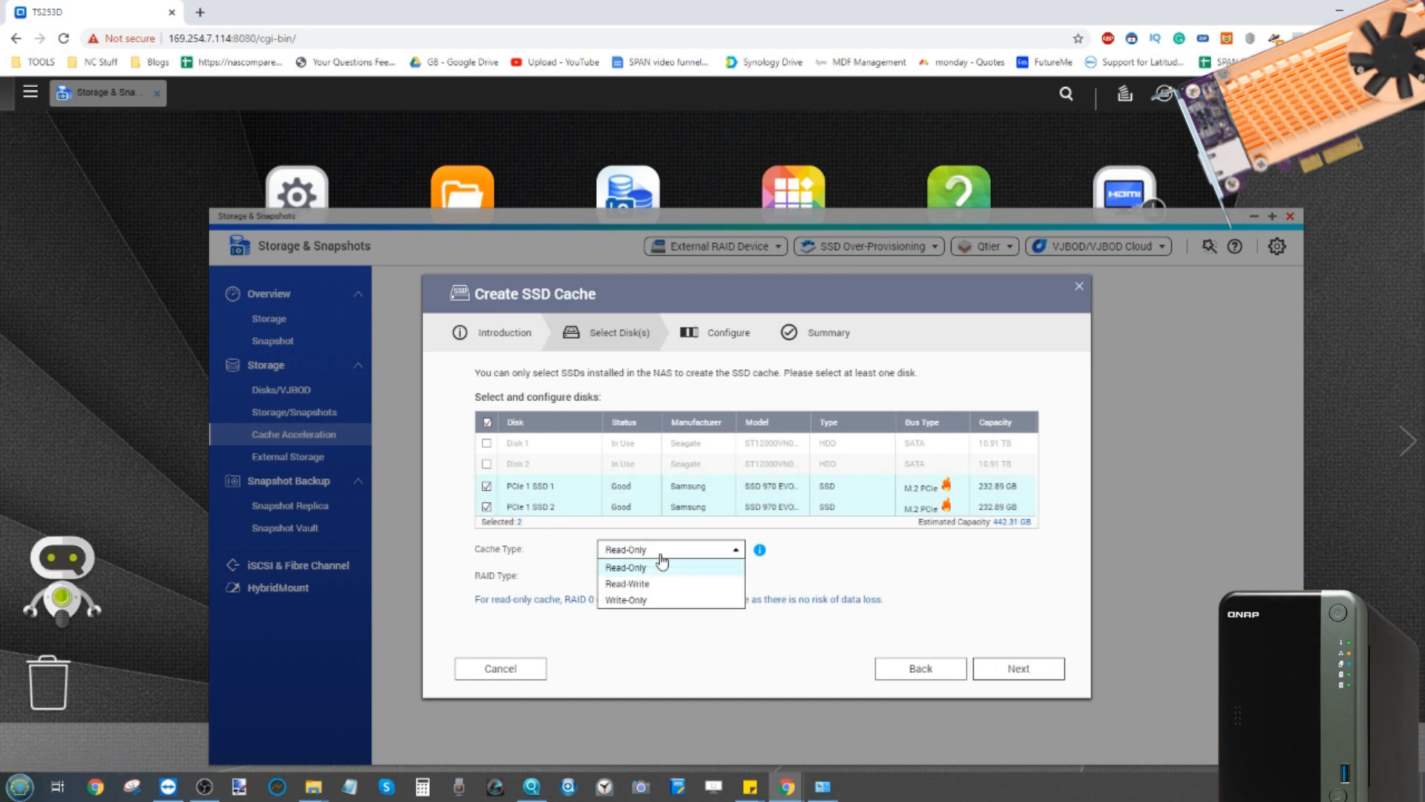
left_click(627, 584)
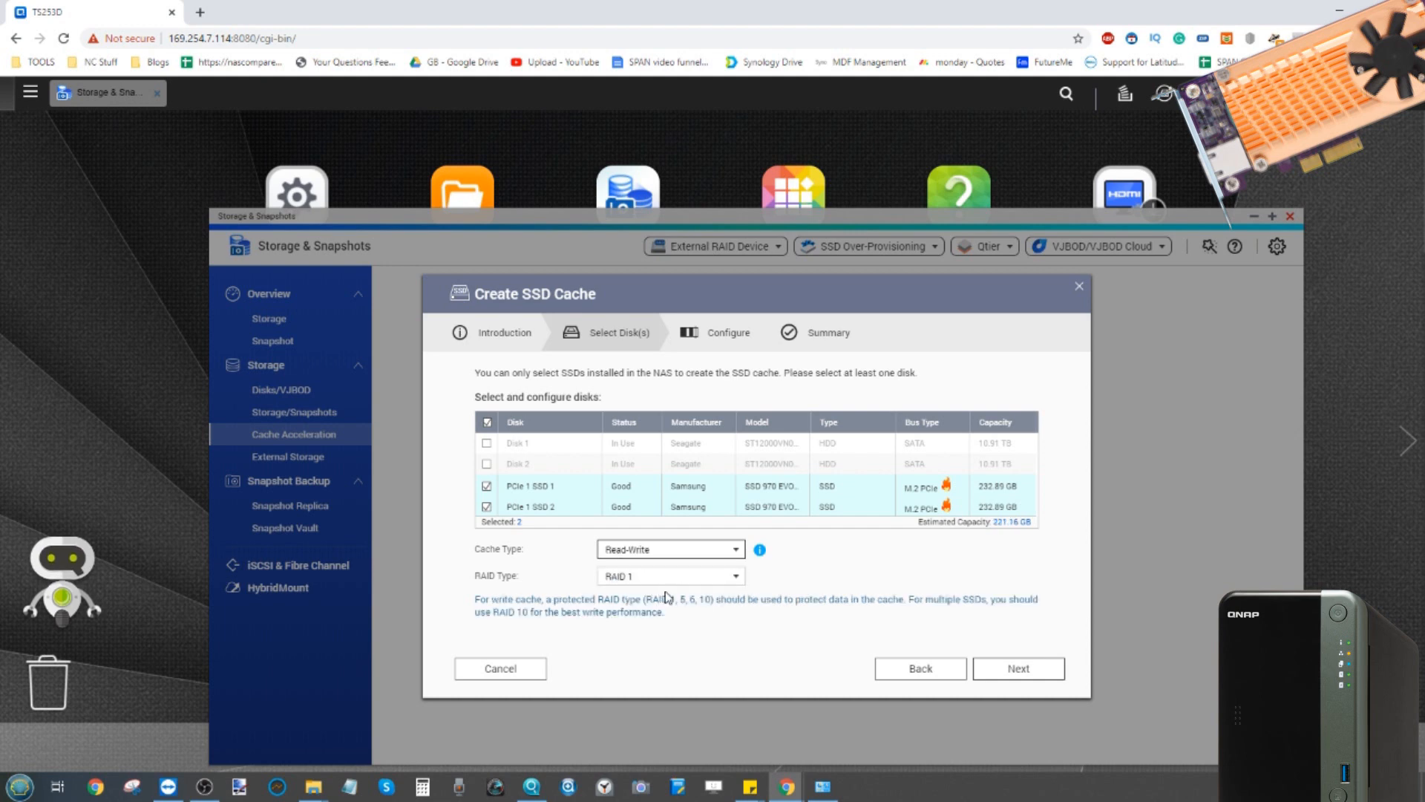
mouse_move(956, 656)
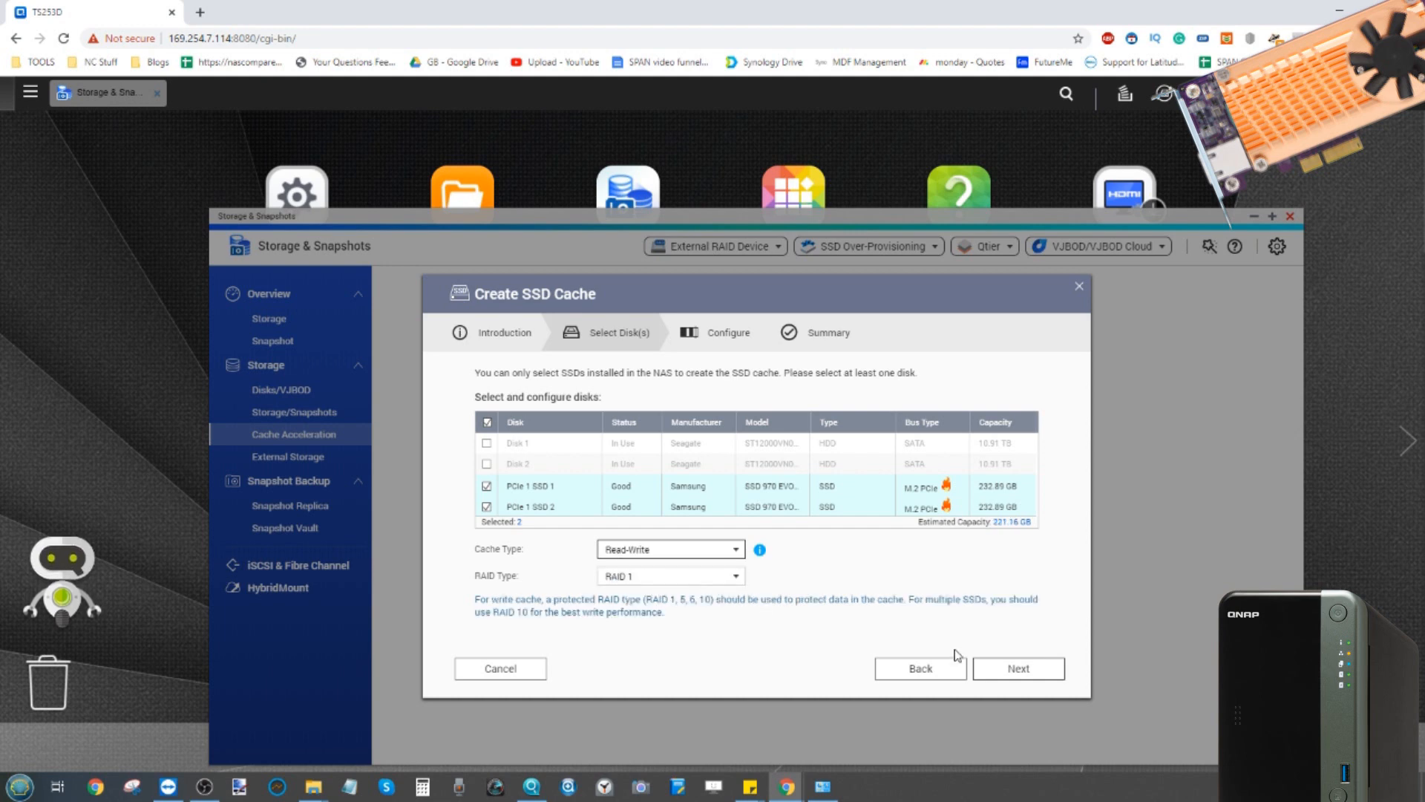
mouse_move(1018, 668)
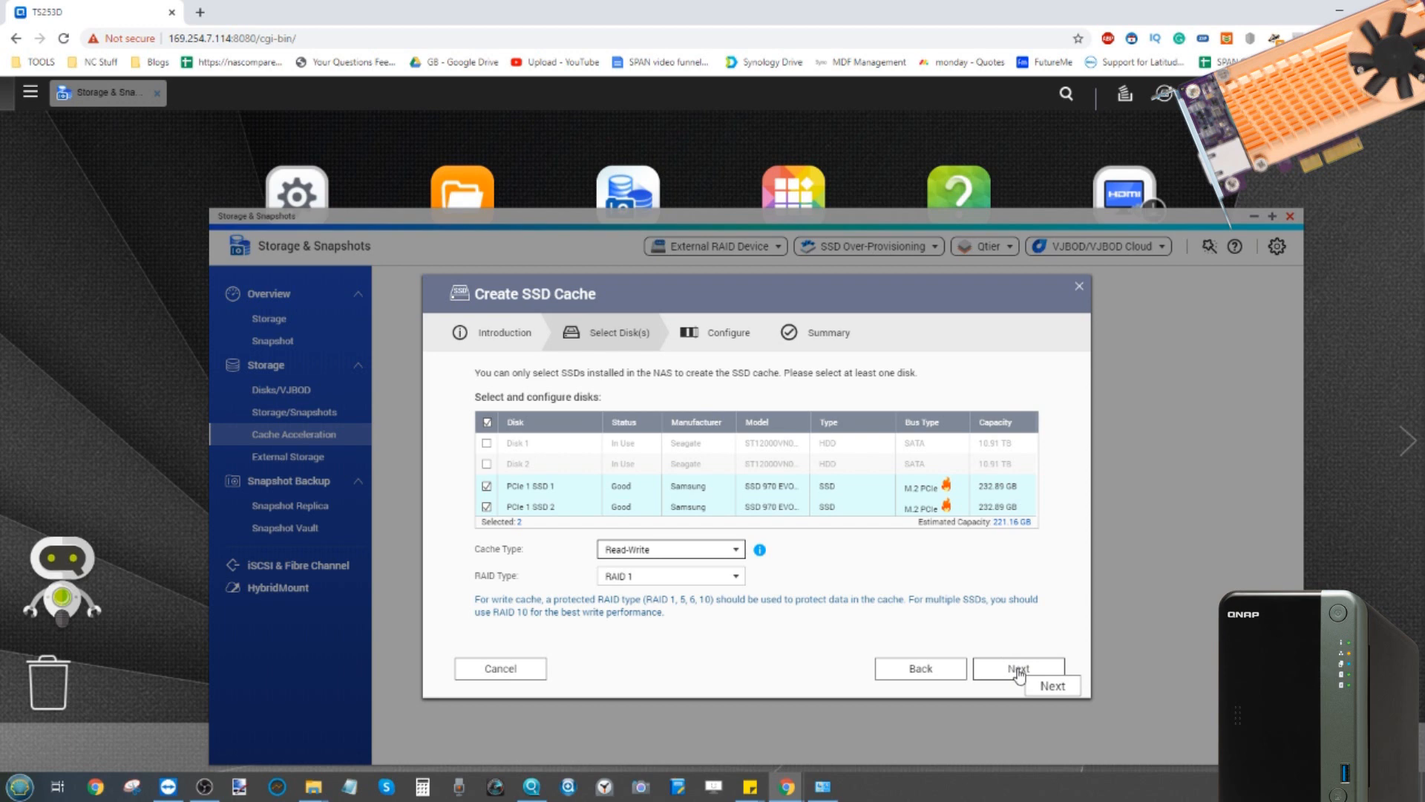
left_click(1018, 668)
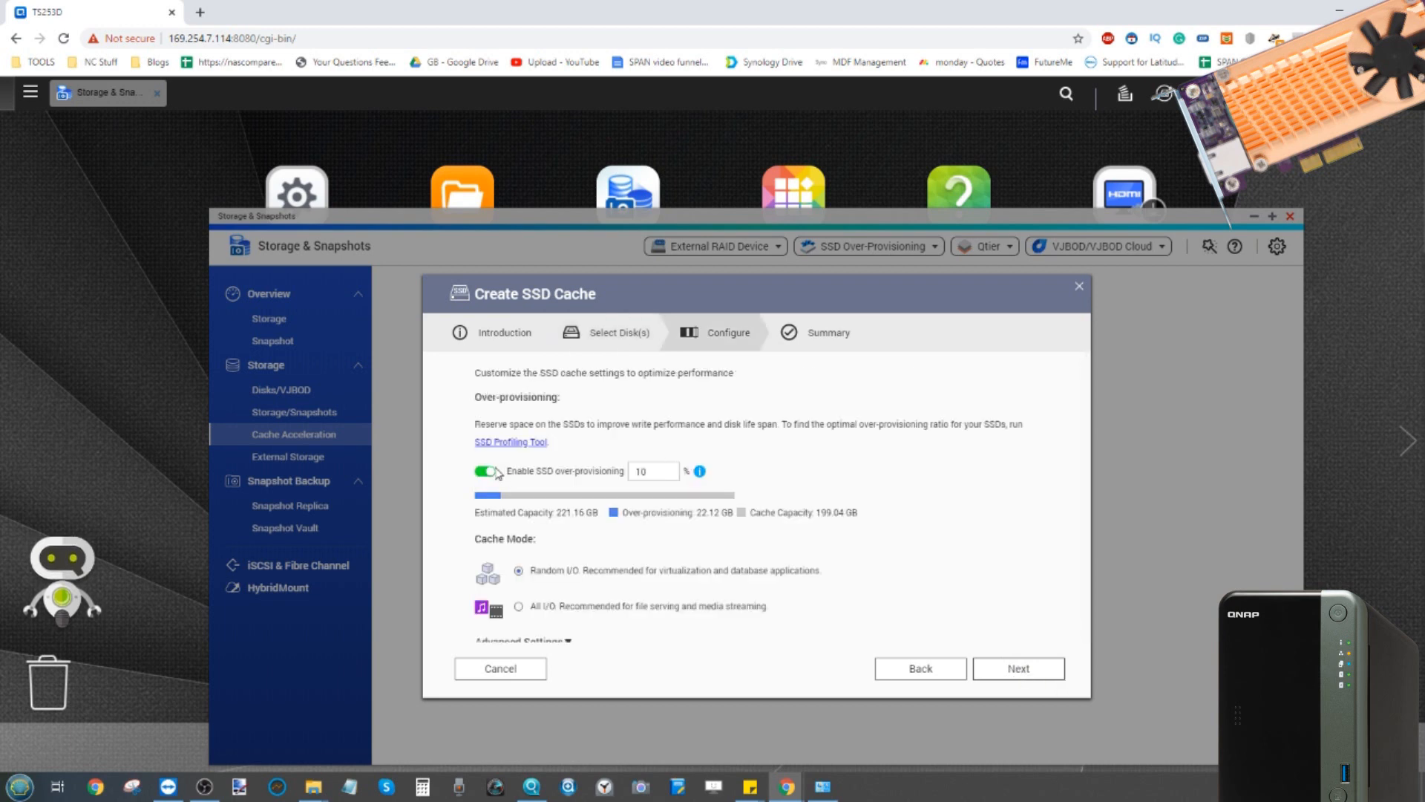
scroll("down", 3)
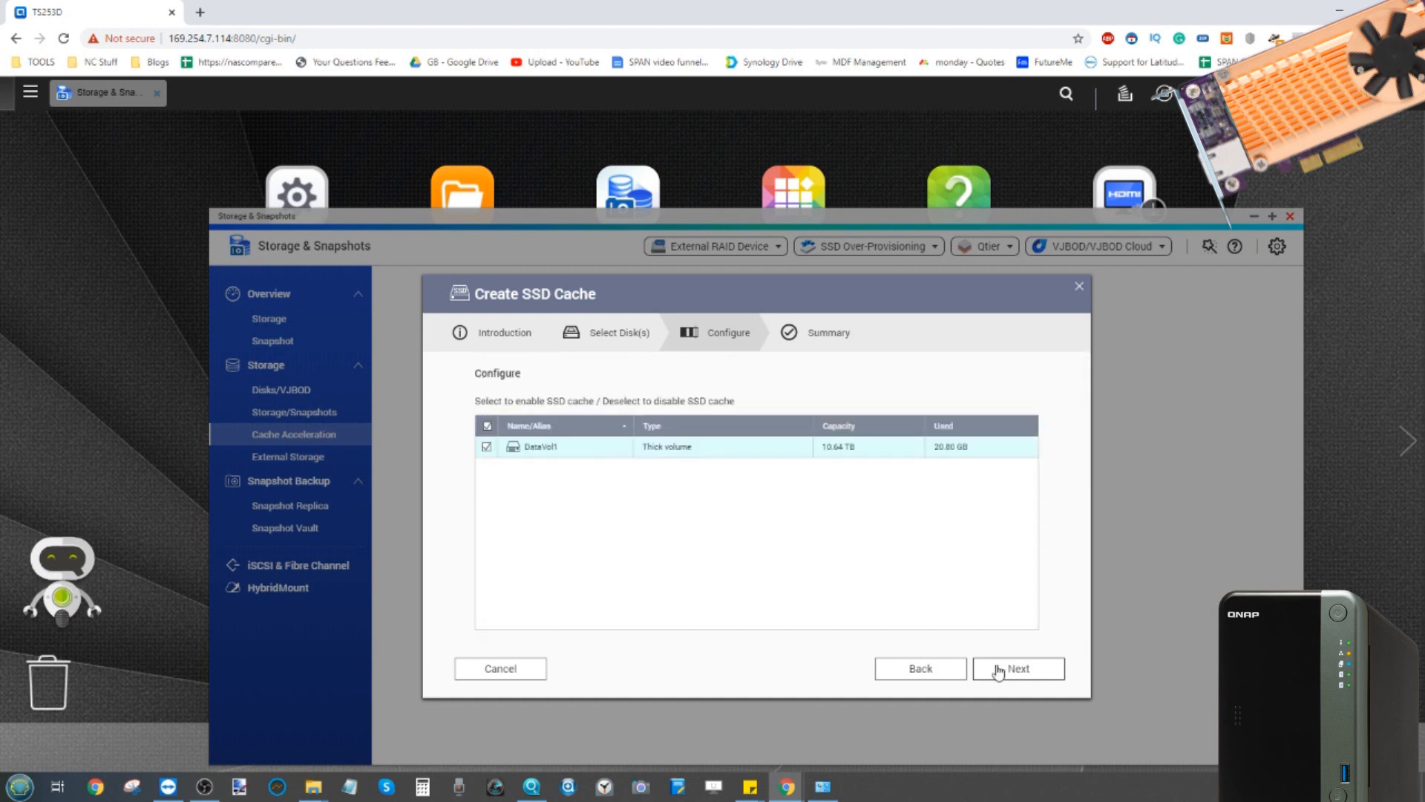
mouse_move(806, 462)
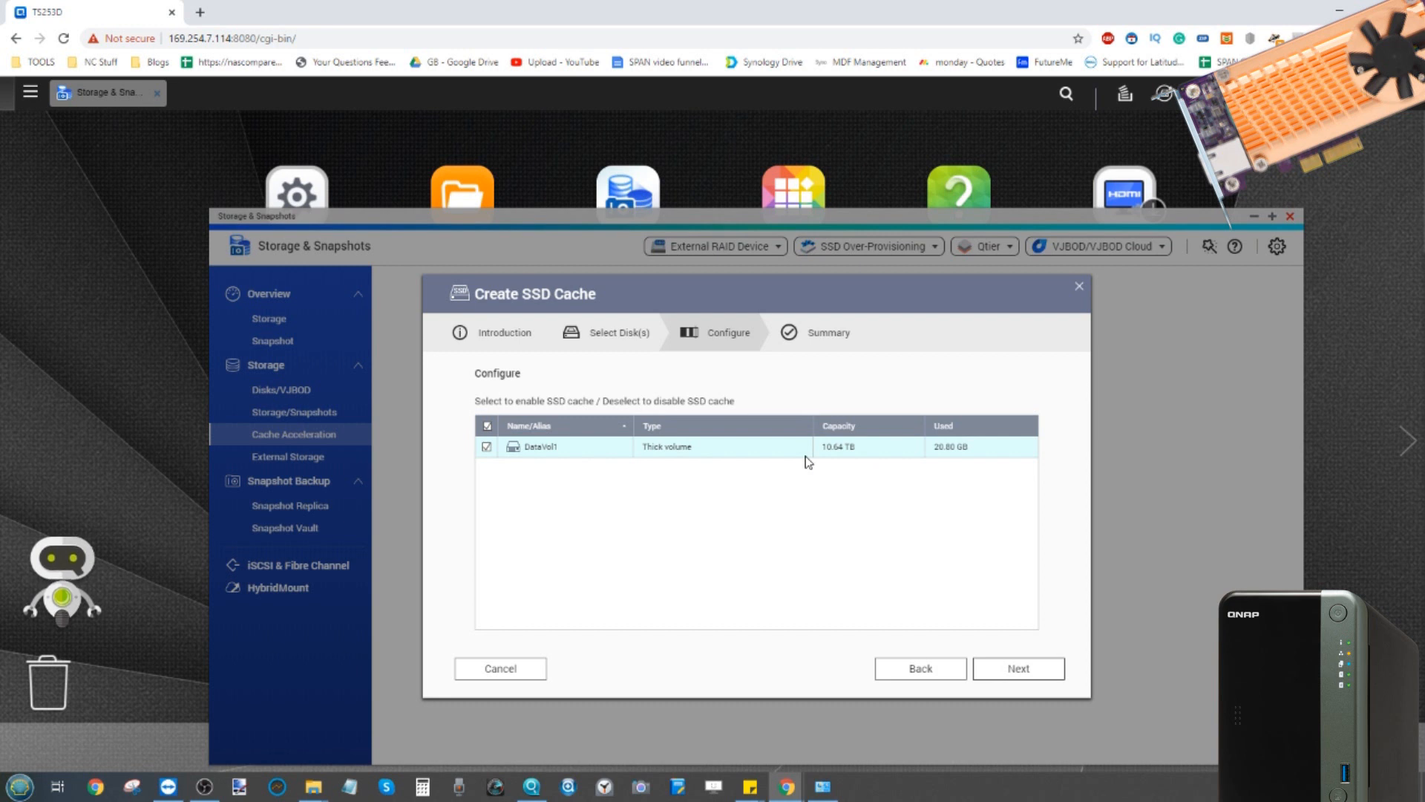
mouse_move(729, 546)
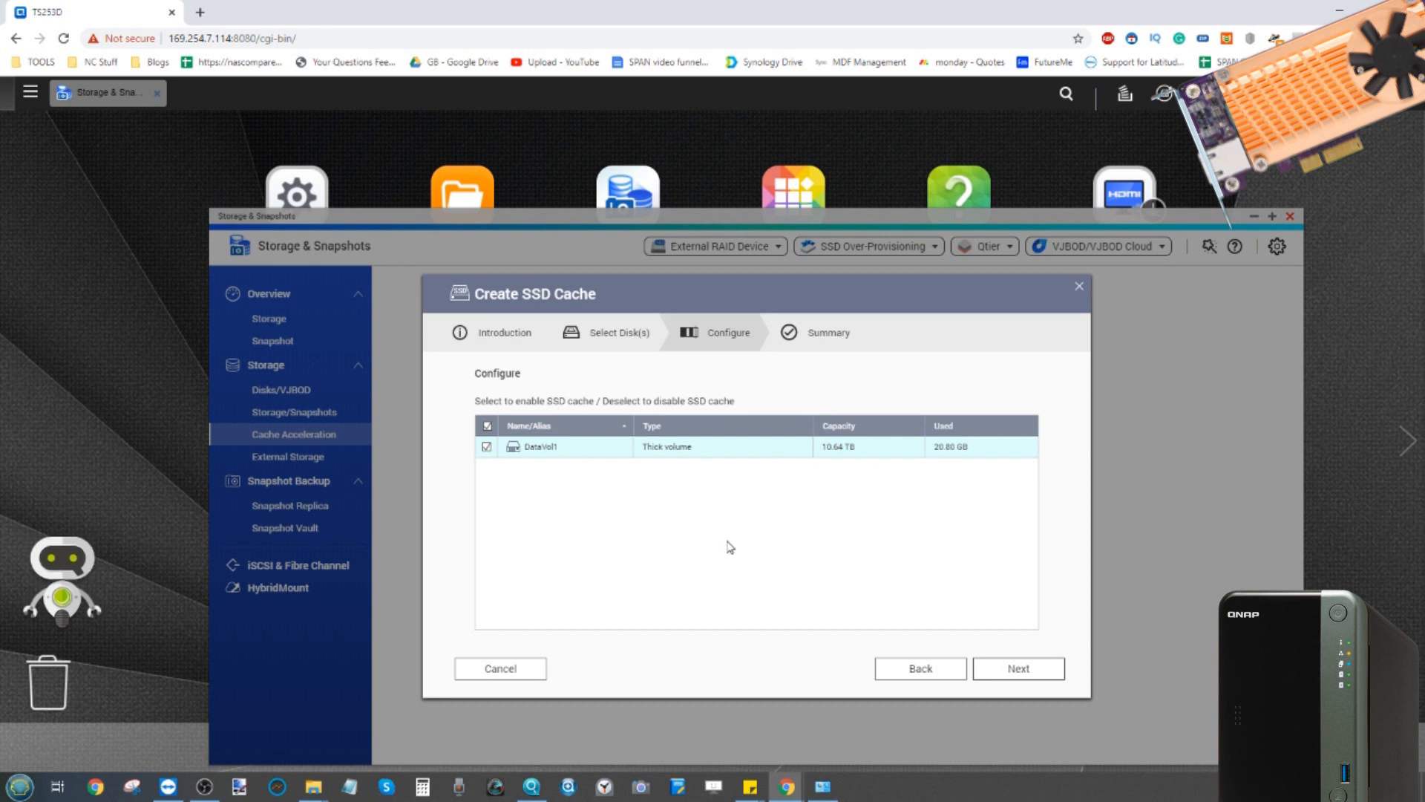
mouse_move(657, 412)
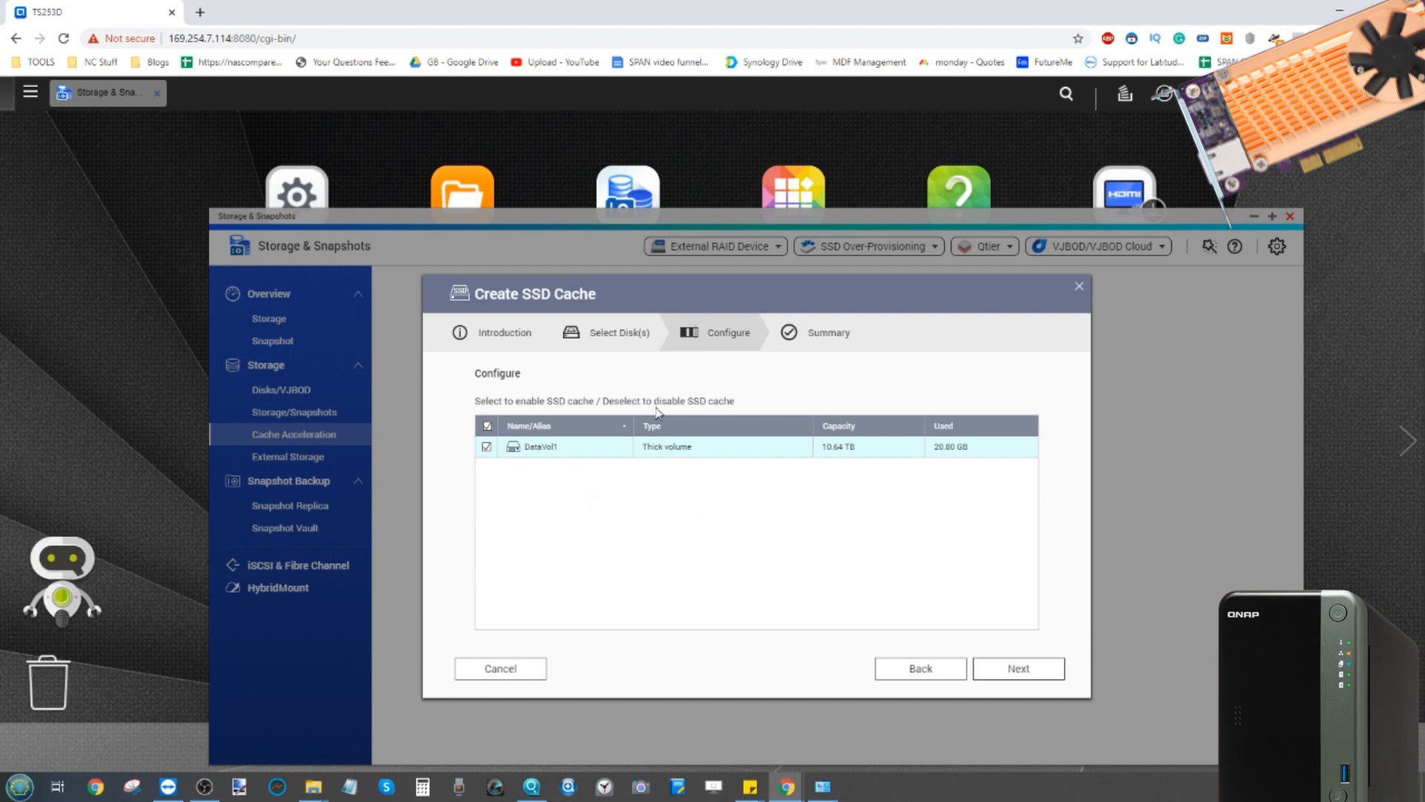
mouse_move(1018, 668)
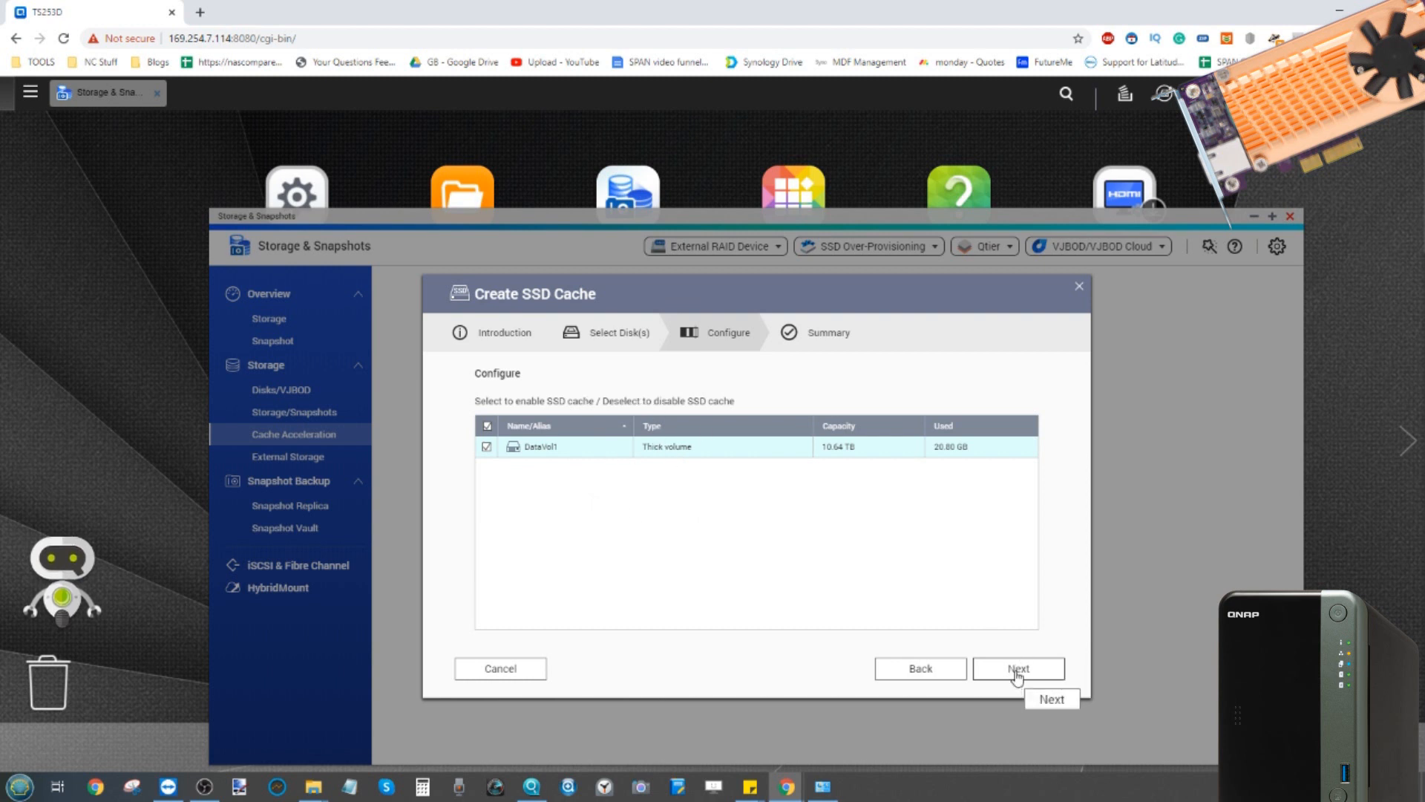
left_click(1017, 668)
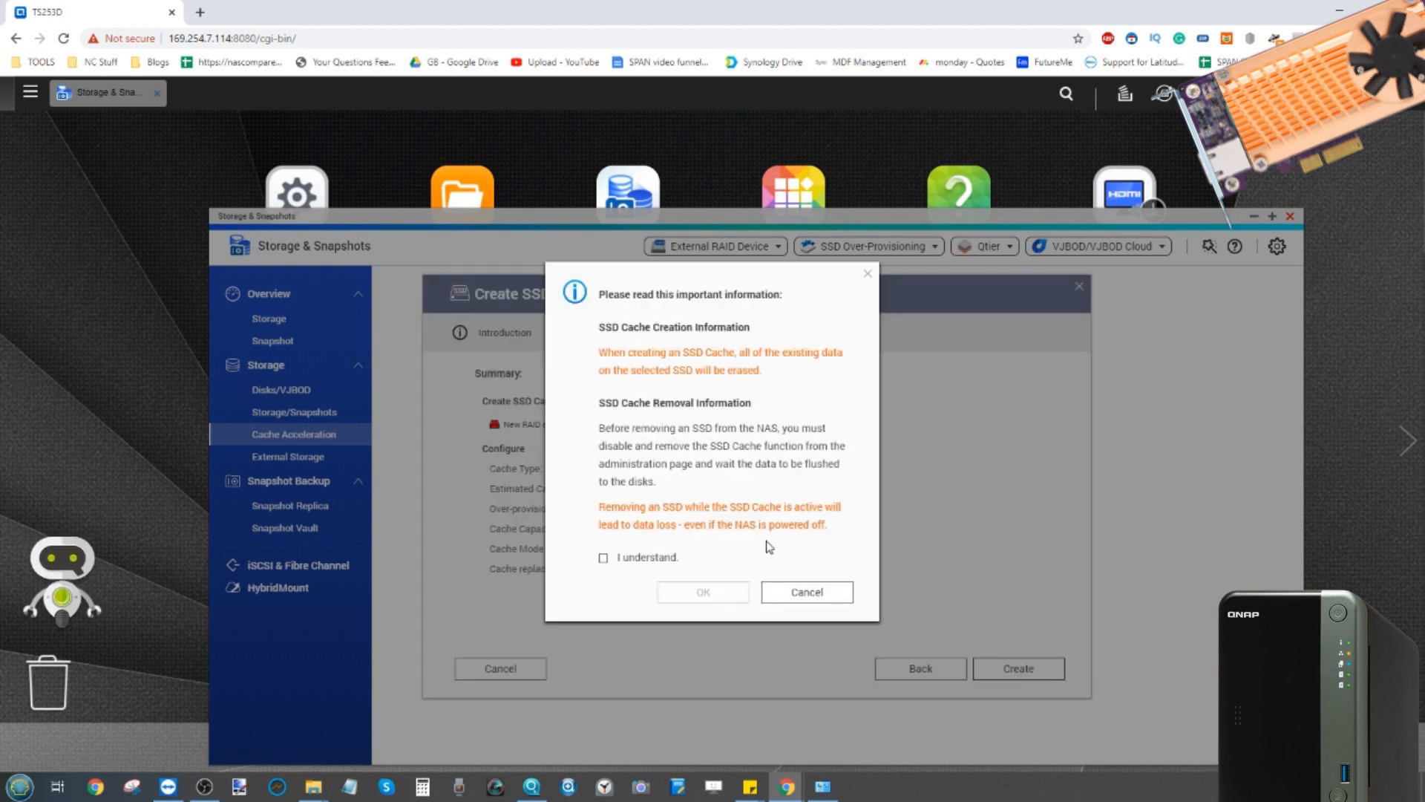
Acknowledge the erase warning to create the 199.04 GB RAID 1 read-write cache.
left_click(603, 558)
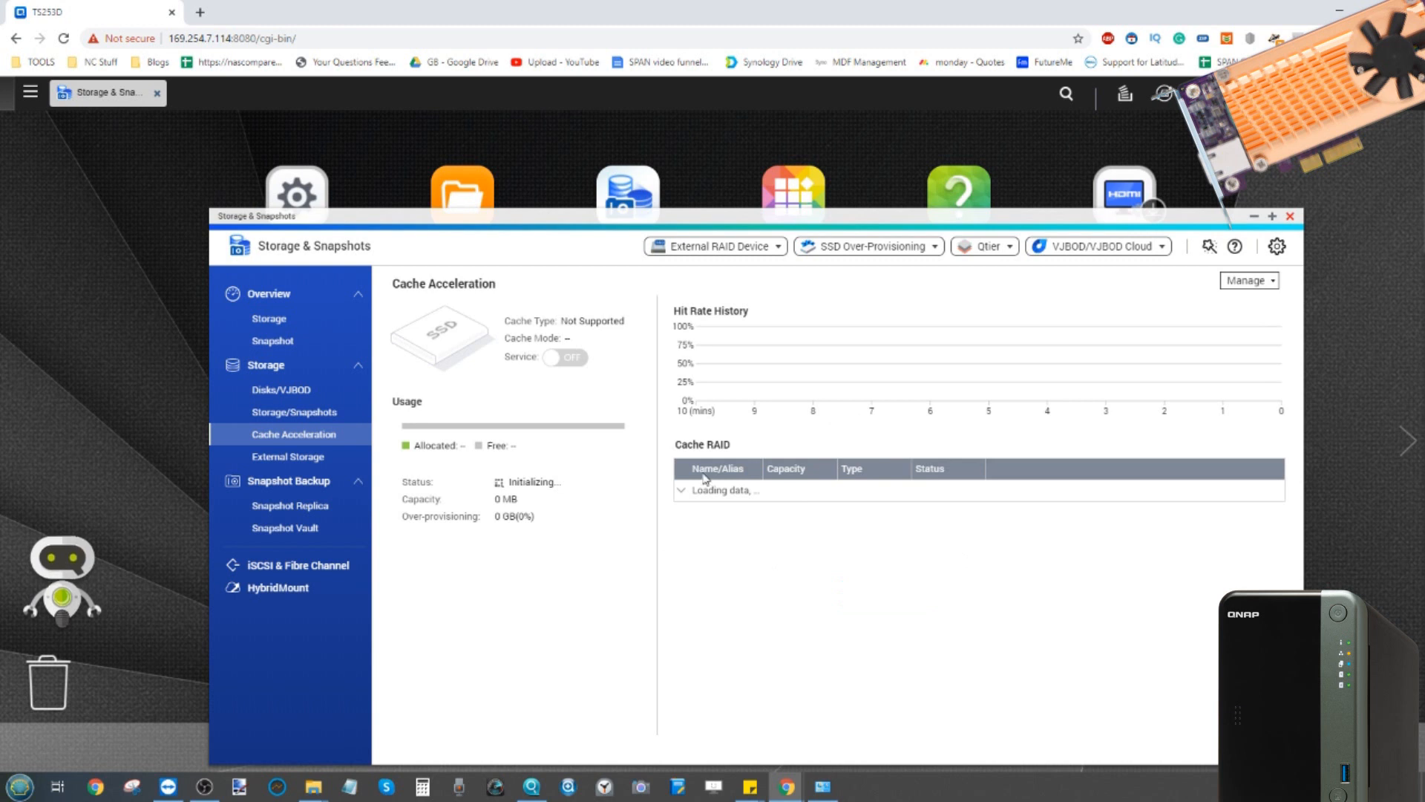
mouse_move(546, 486)
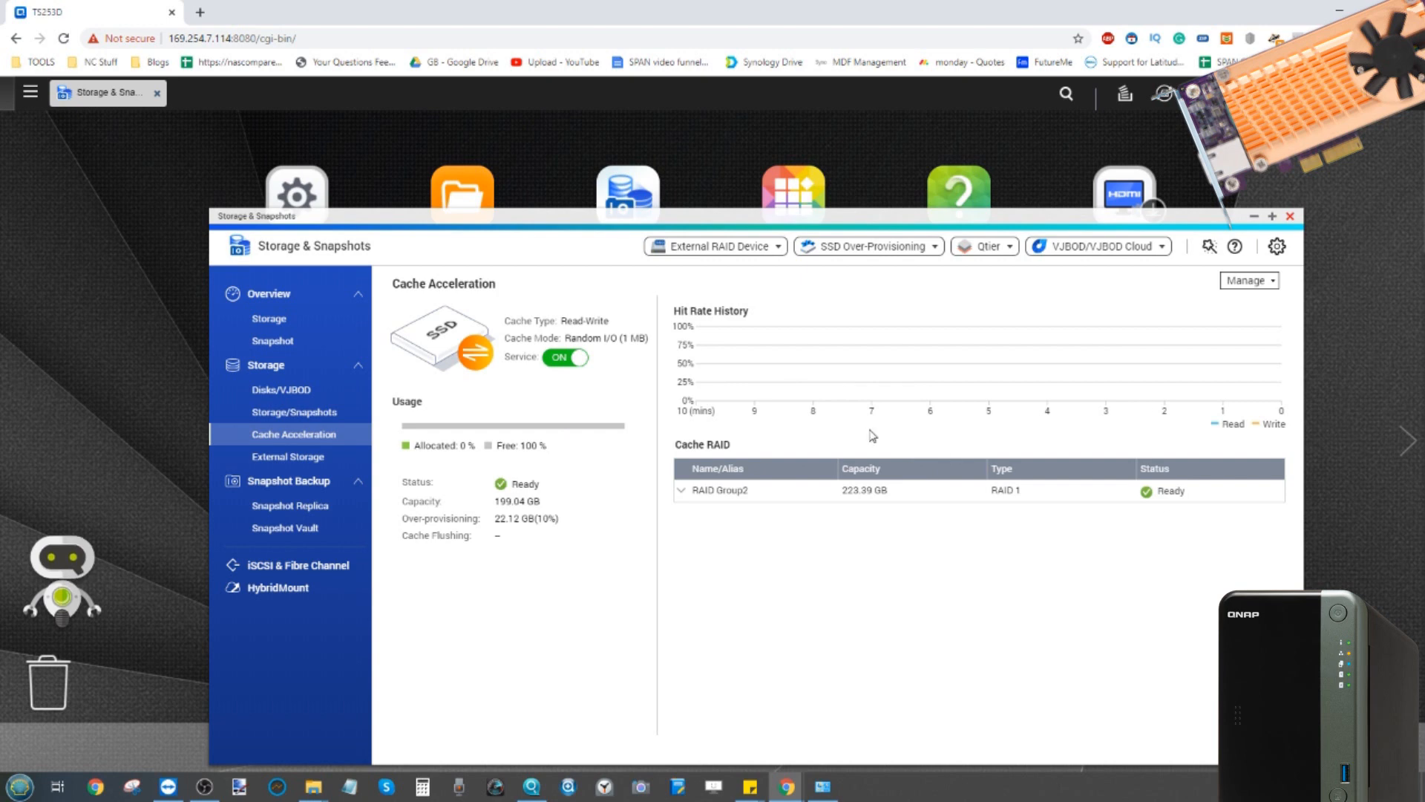
mouse_move(810, 215)
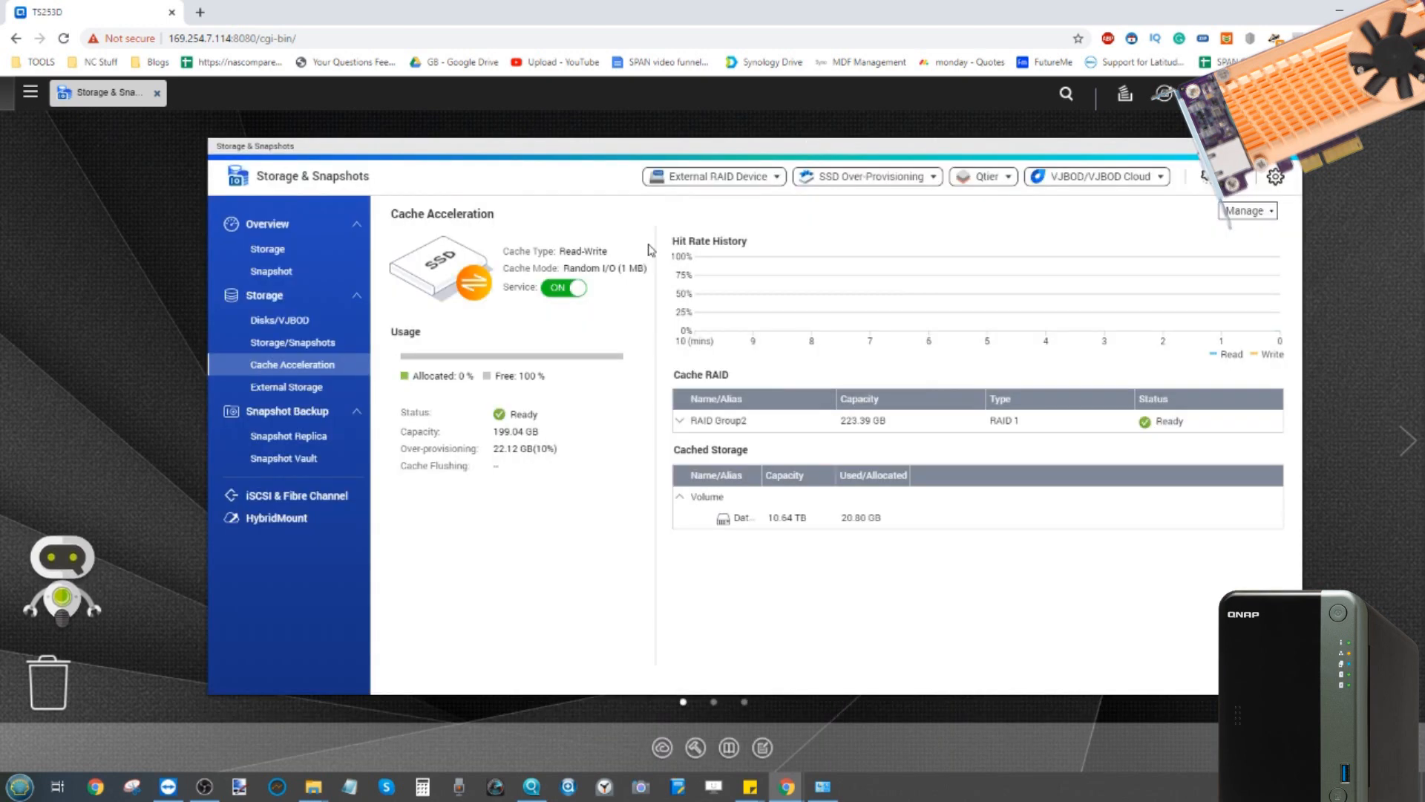
left_click(30, 93)
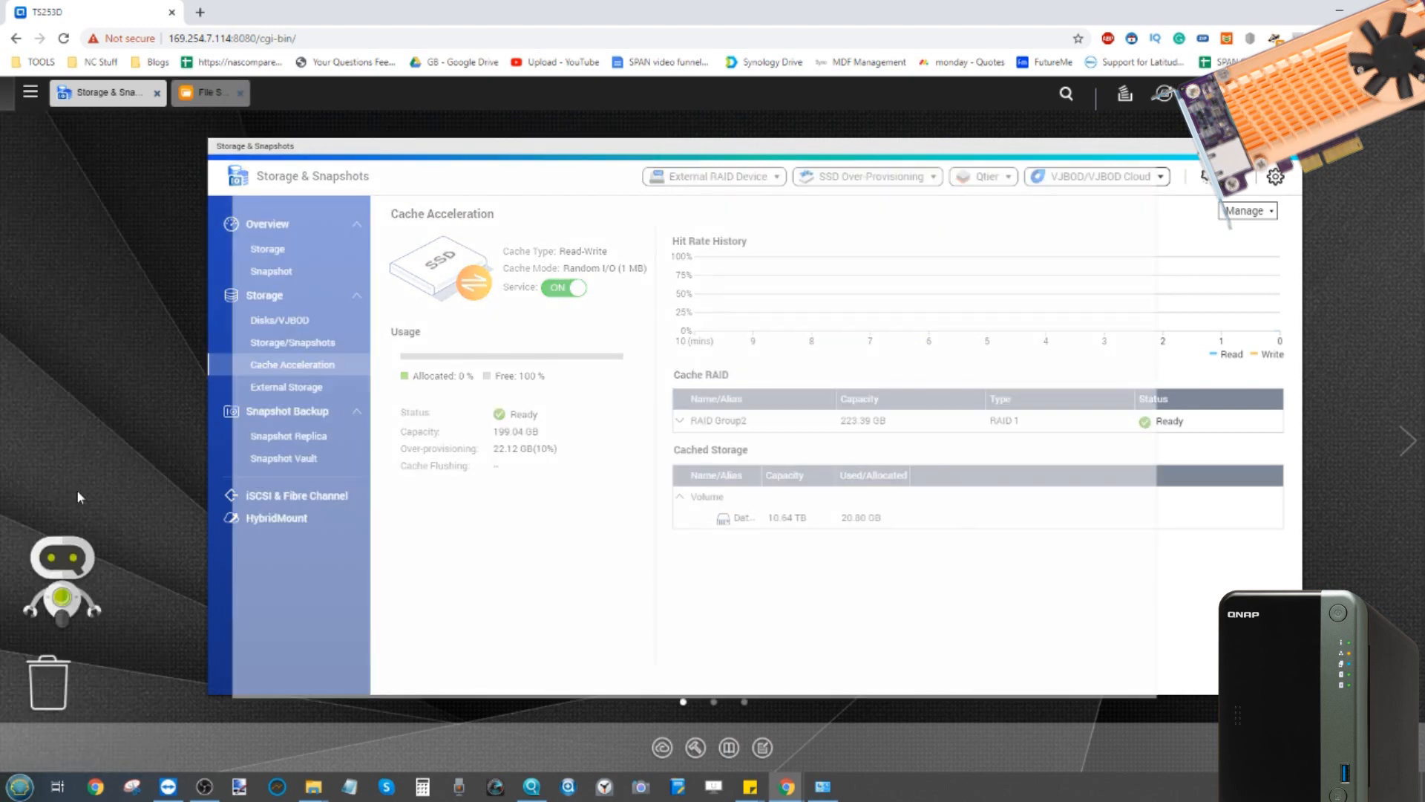
Open File Station on DataVol1's cache-accelerated home folder.
left_click(210, 93)
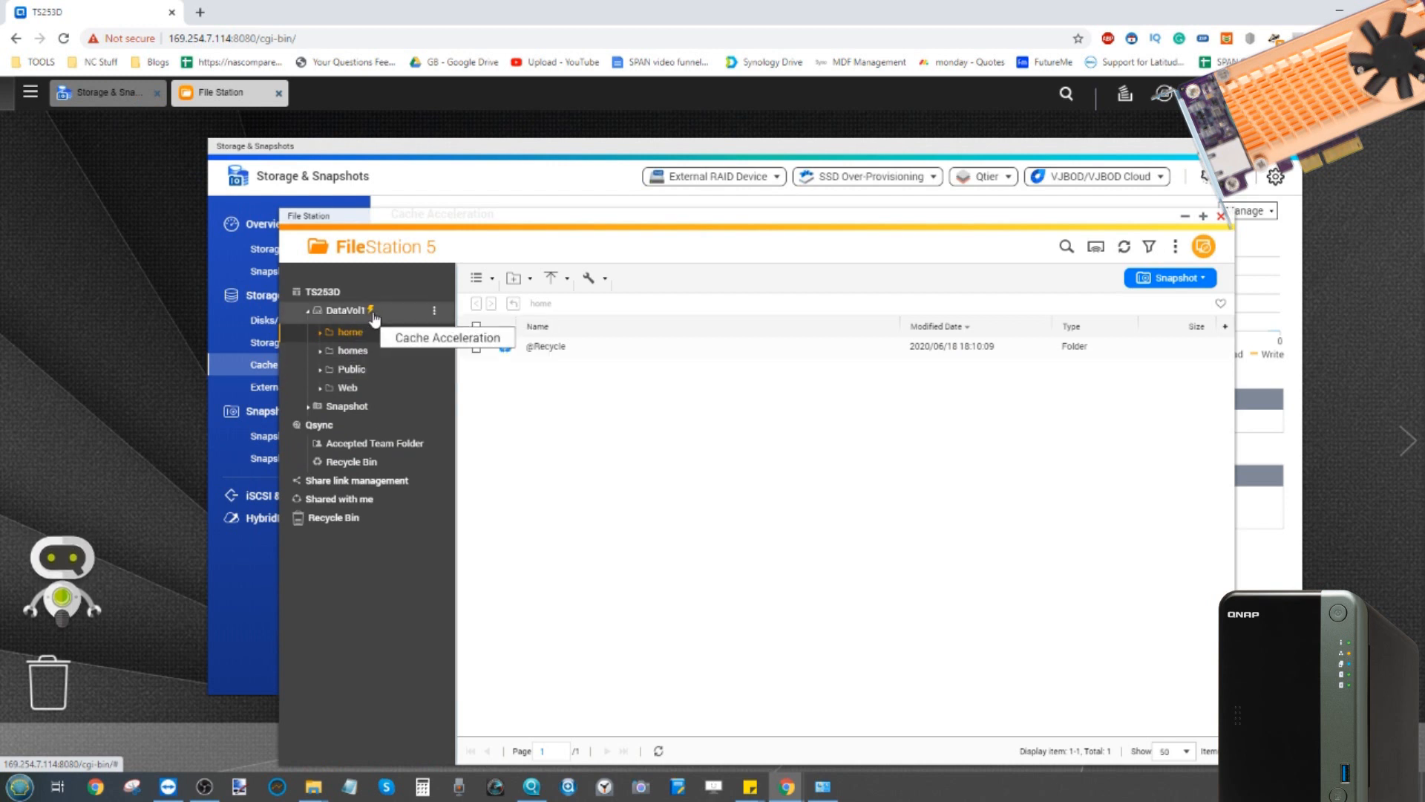
mouse_move(345, 311)
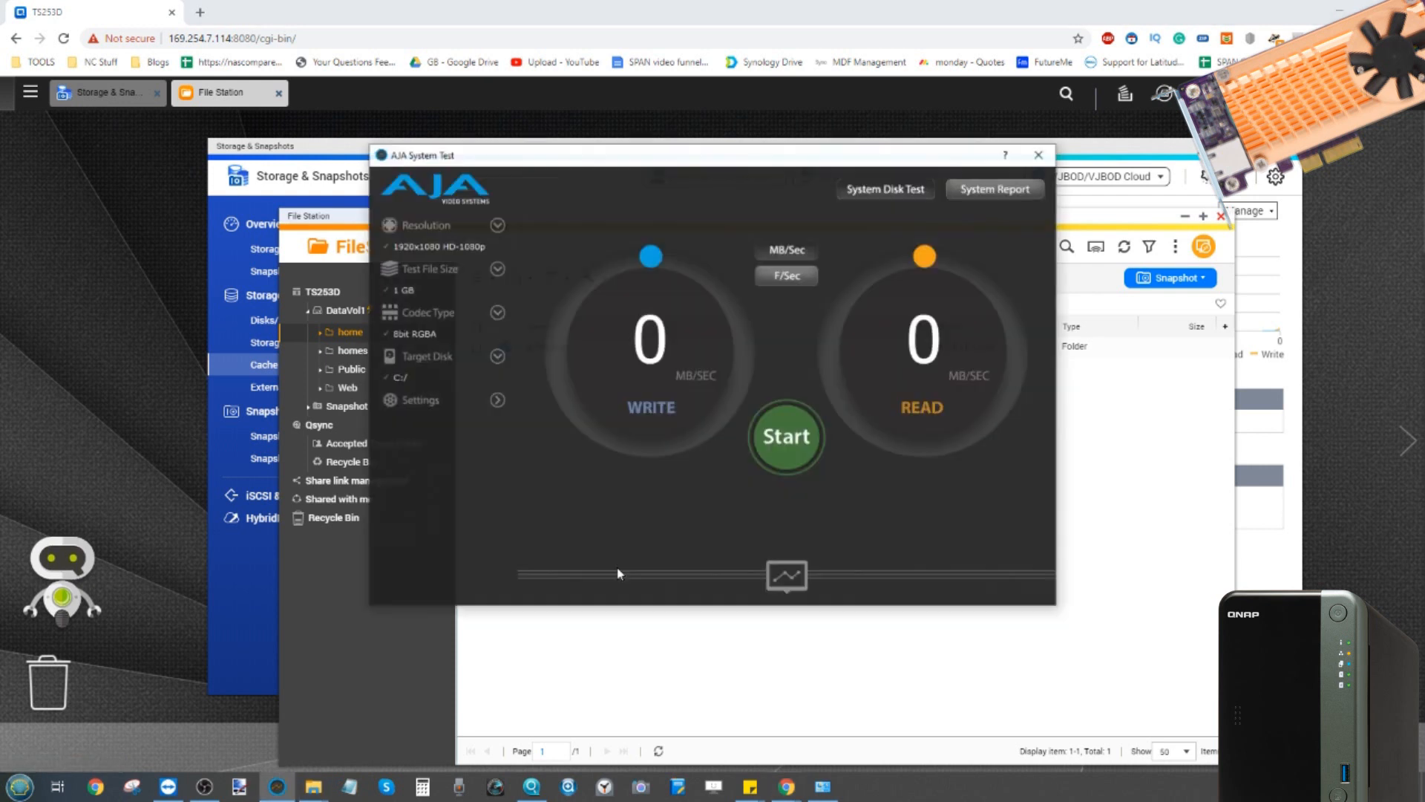
Benchmark Public T:/ in AJA, getting about 302 MB/sec write and 466 MB/sec read, then close AJA.
left_click(497, 356)
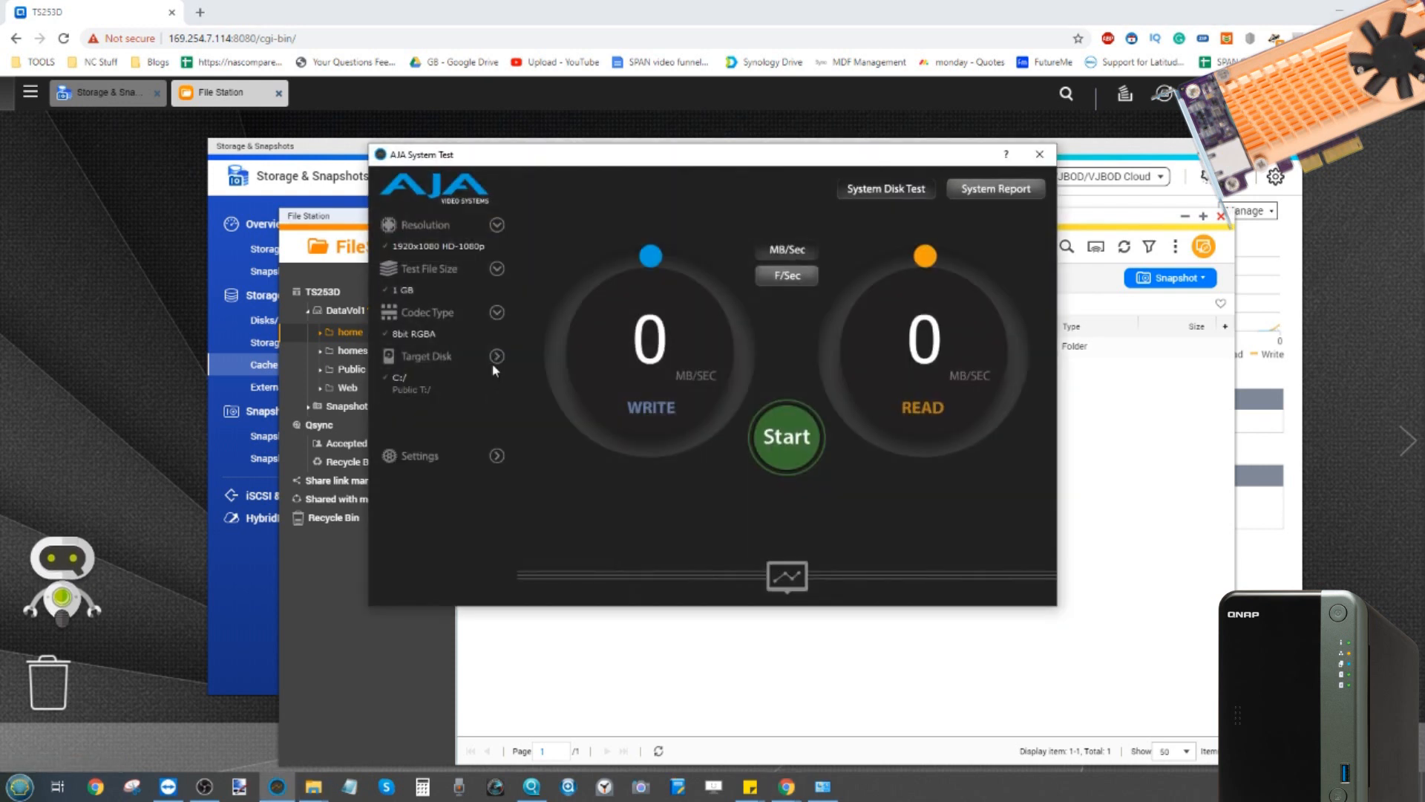
mouse_move(406, 392)
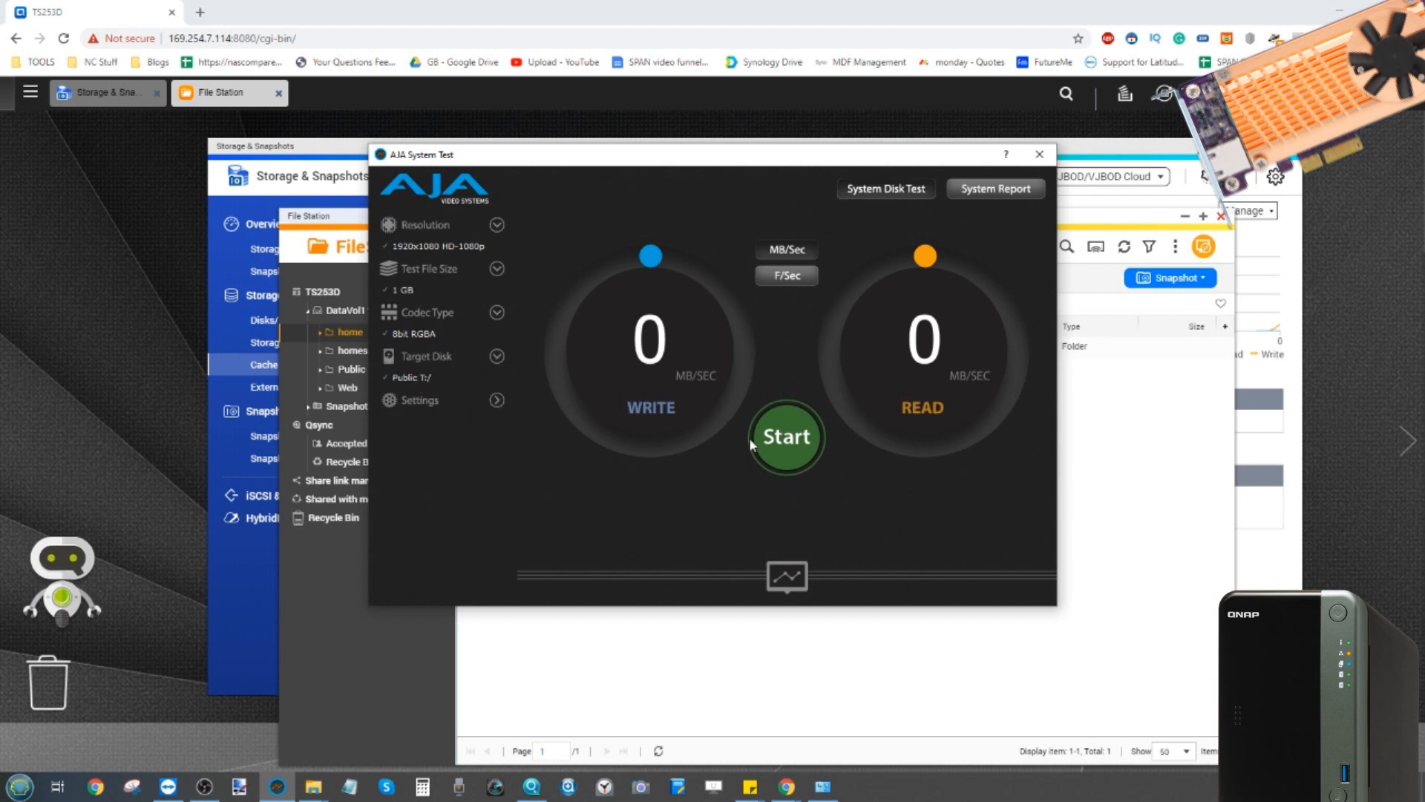
mouse_move(796, 439)
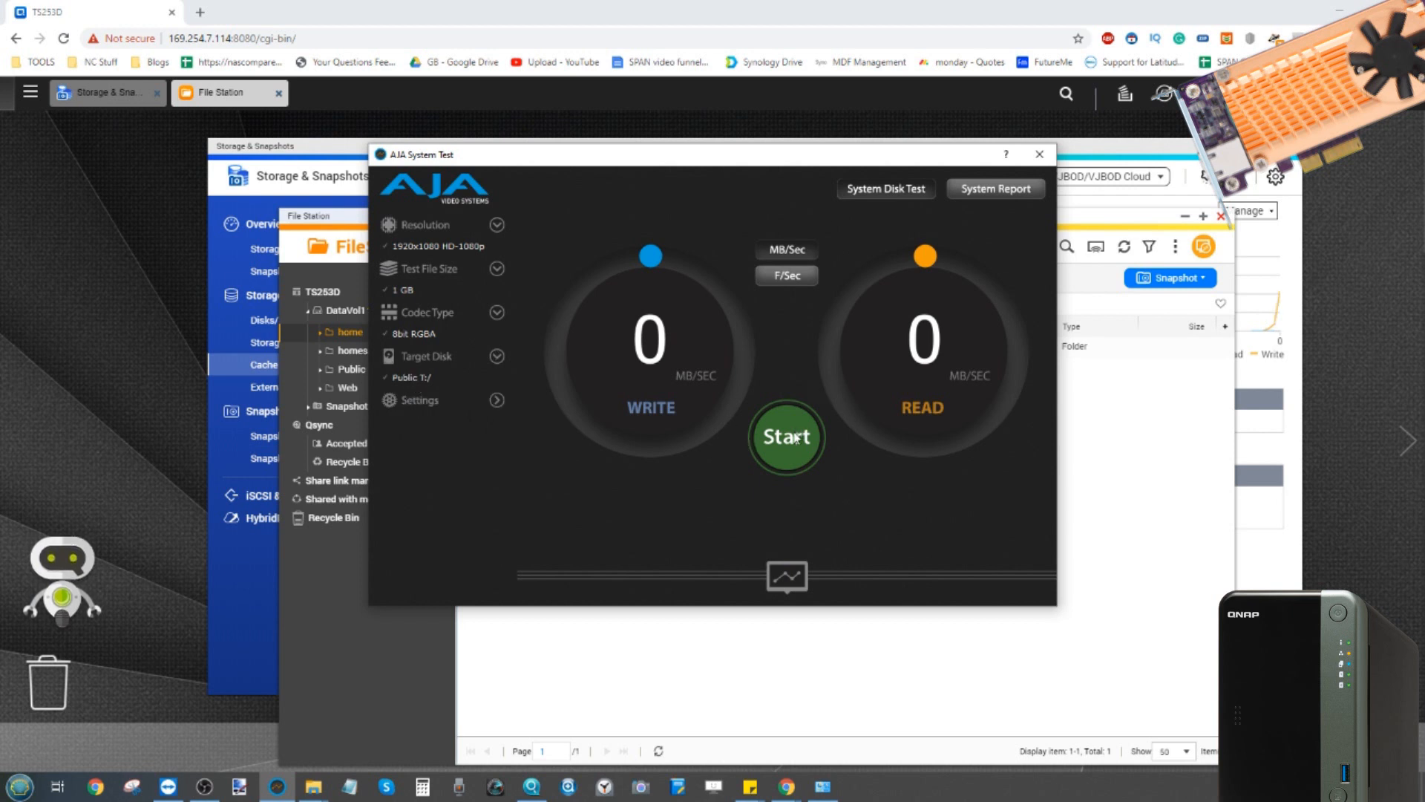
left_click(785, 437)
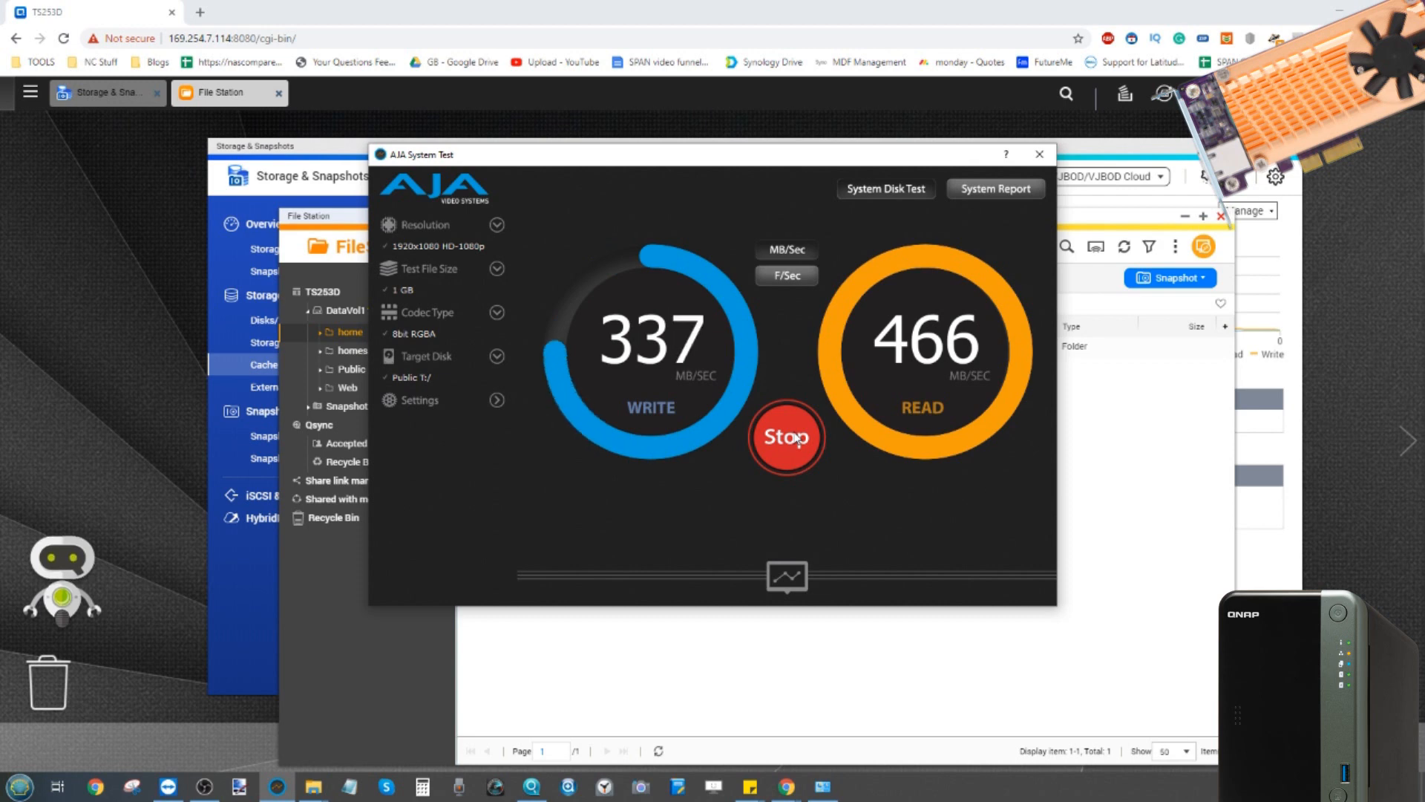
left_click(786, 437)
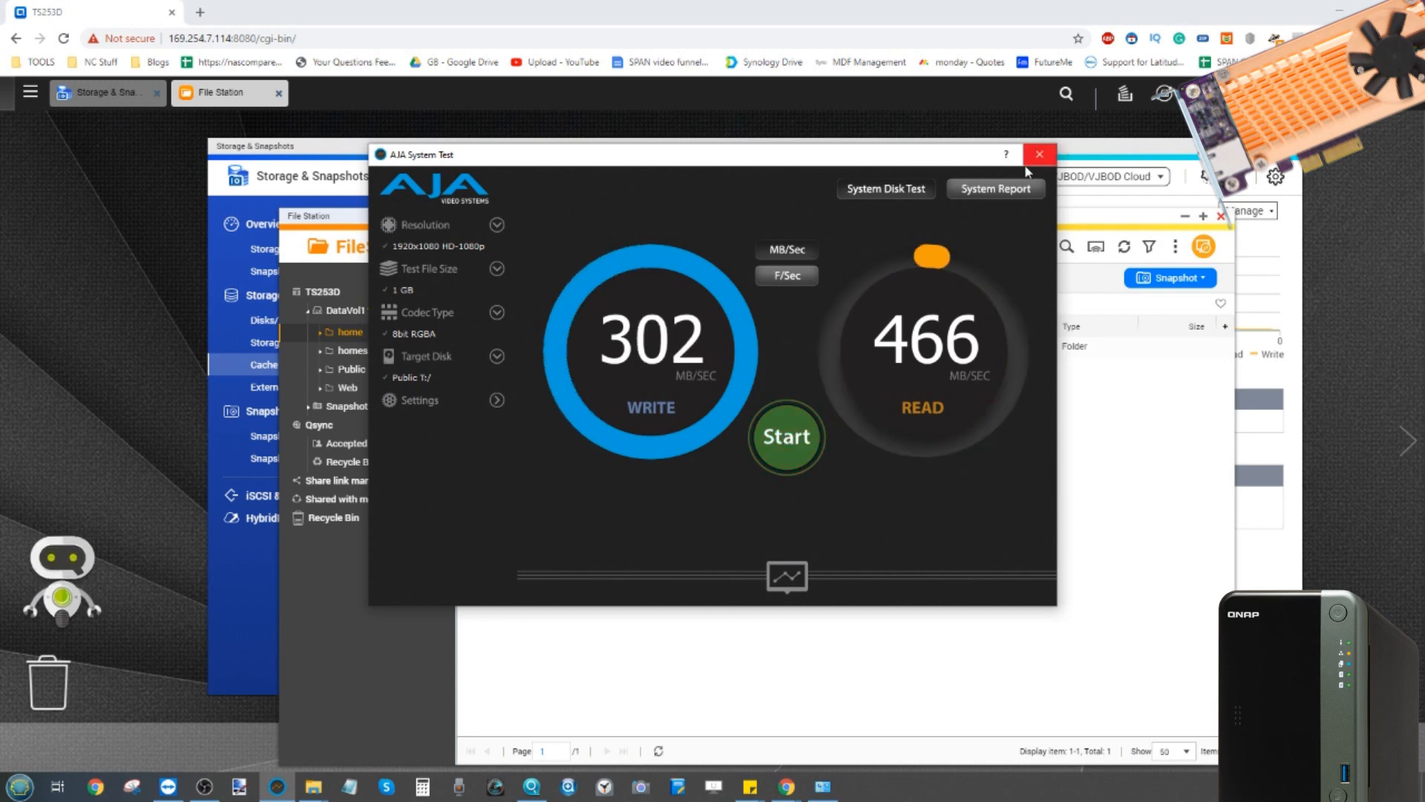
left_click(1039, 154)
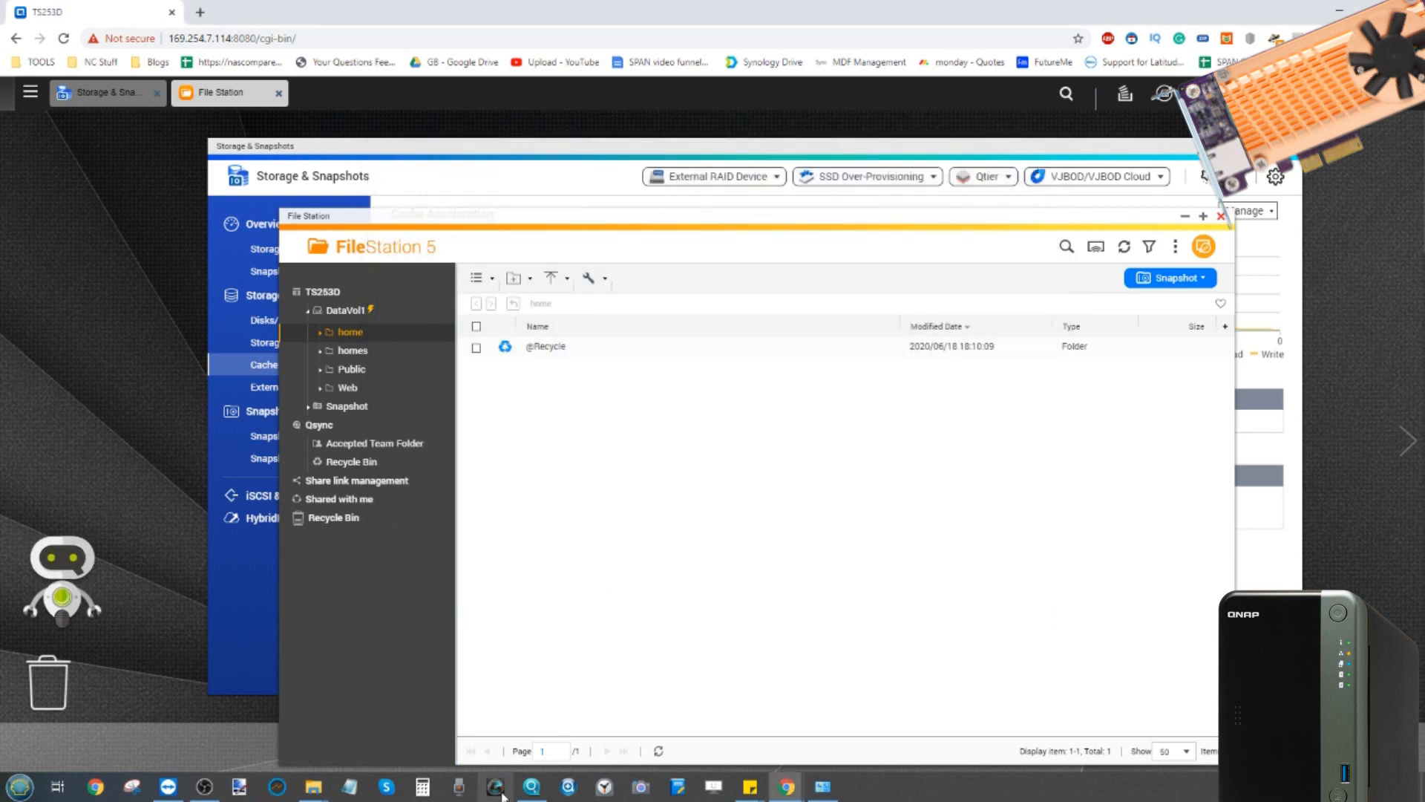
Launch Blackmagic Disk Speed Test and set its target drive to Public (T:).
left_click(495, 787)
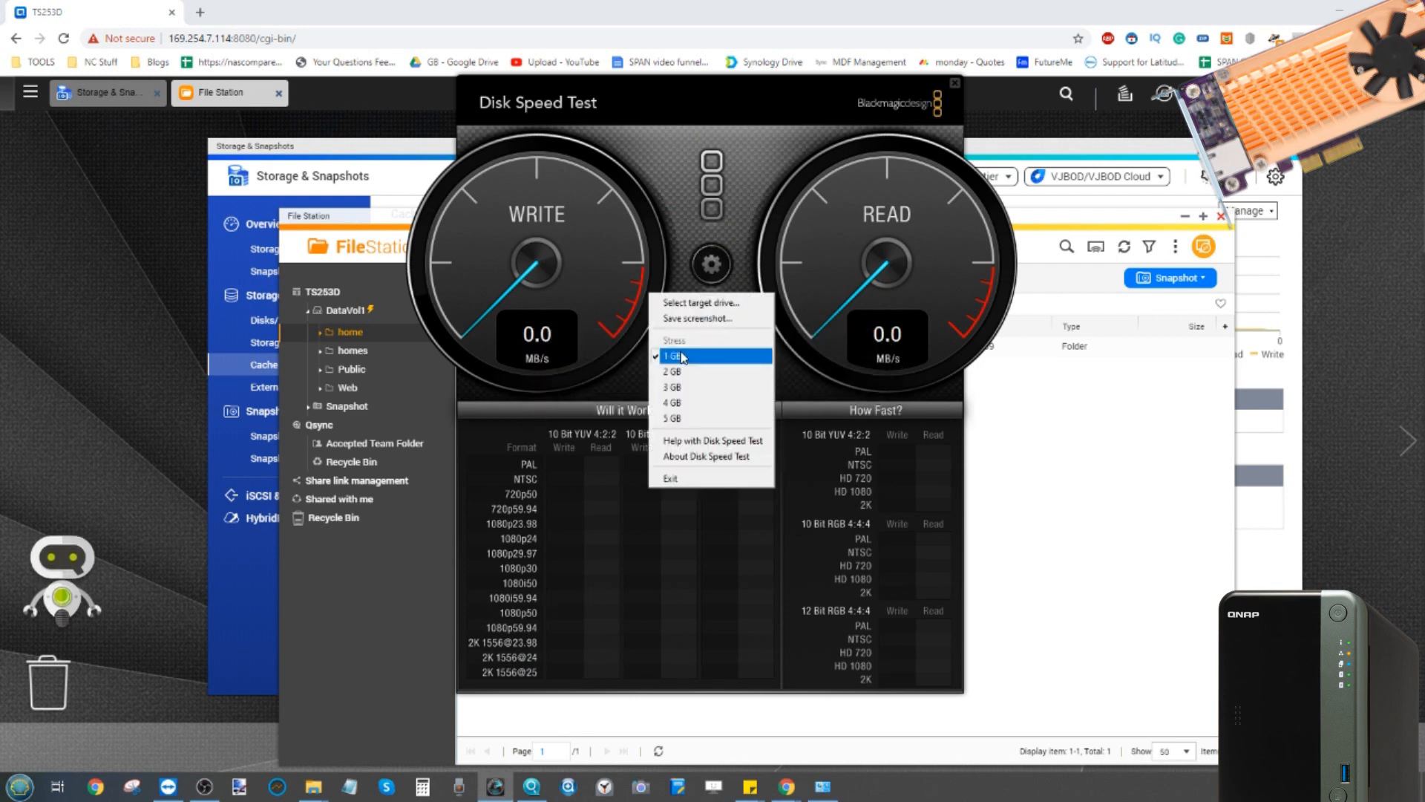
left_click(701, 303)
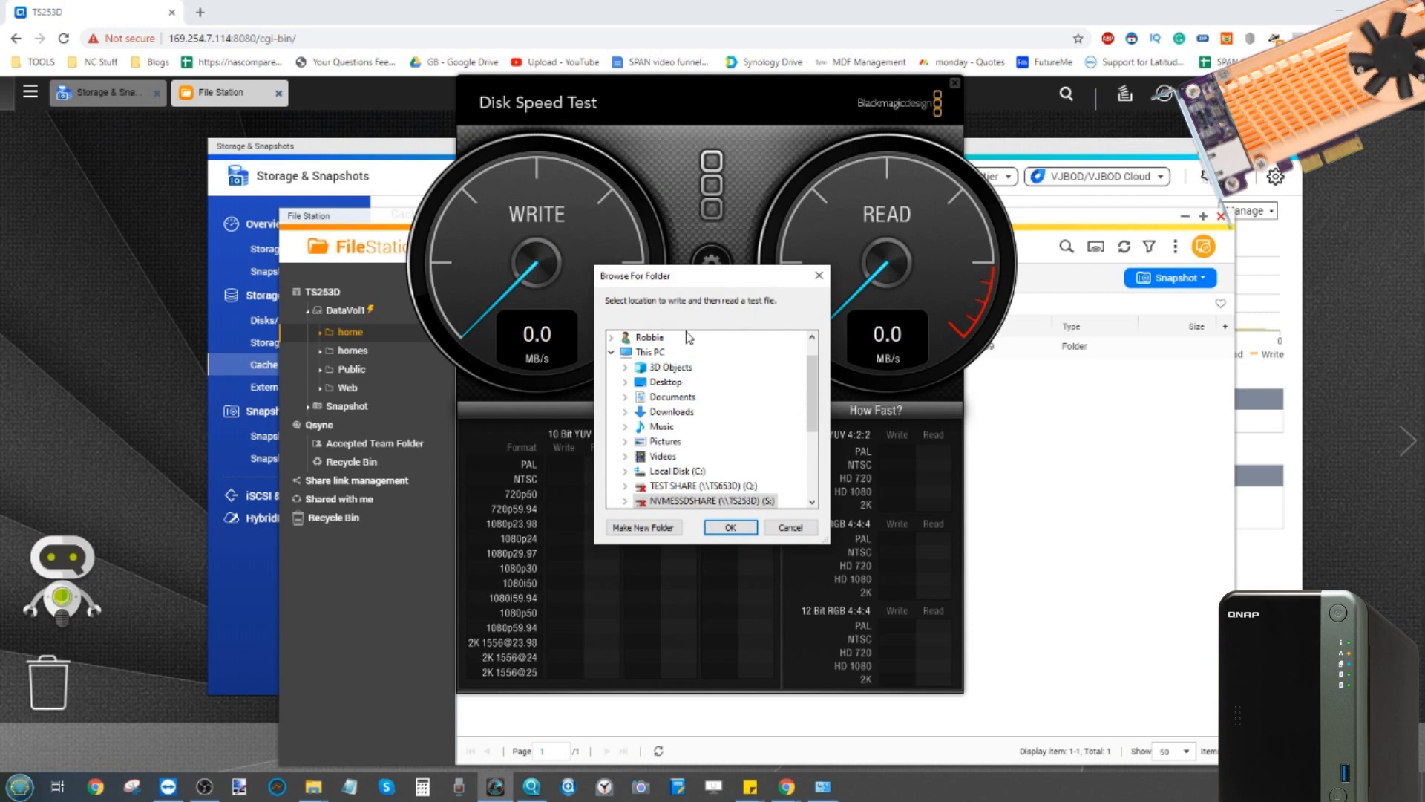
scroll("down", 3)
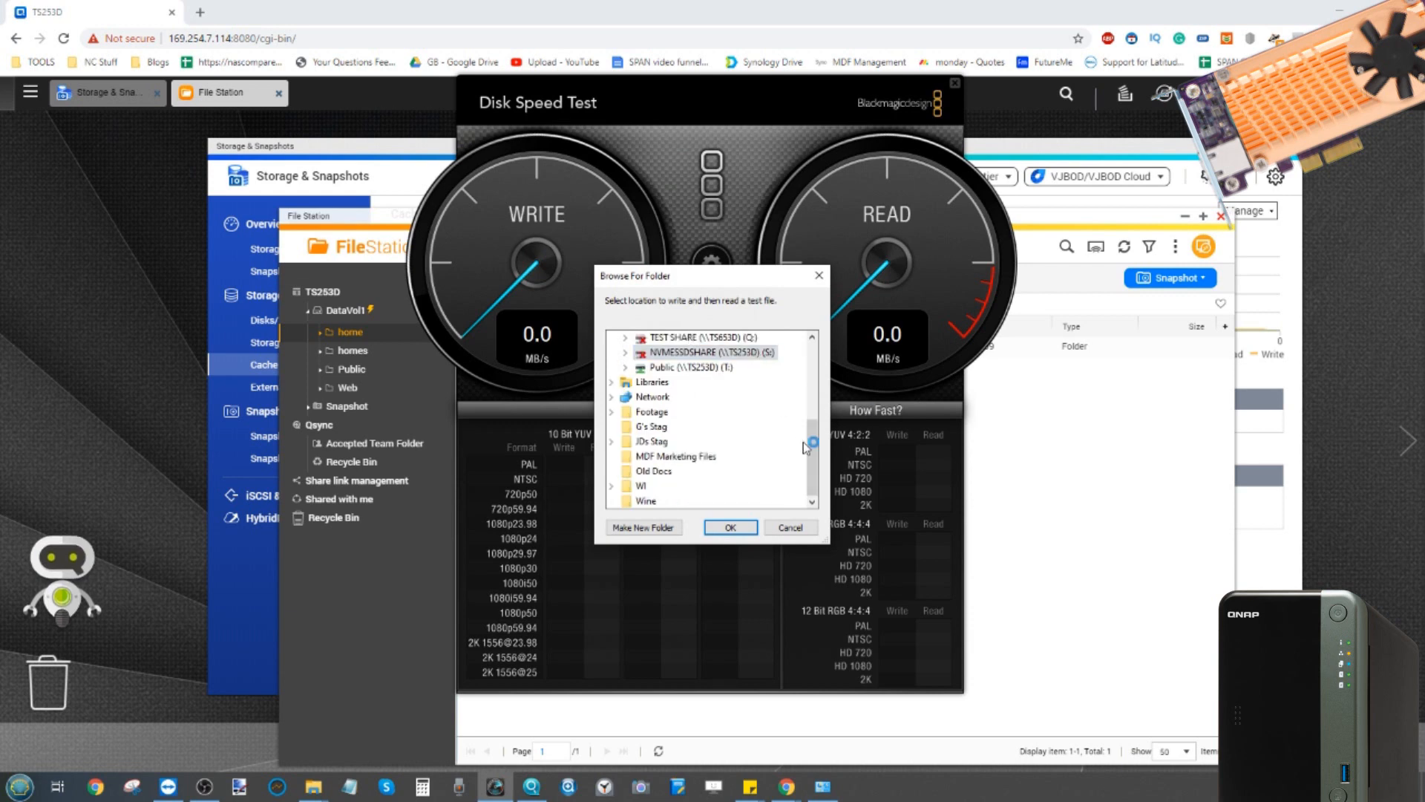
scroll("up", 3)
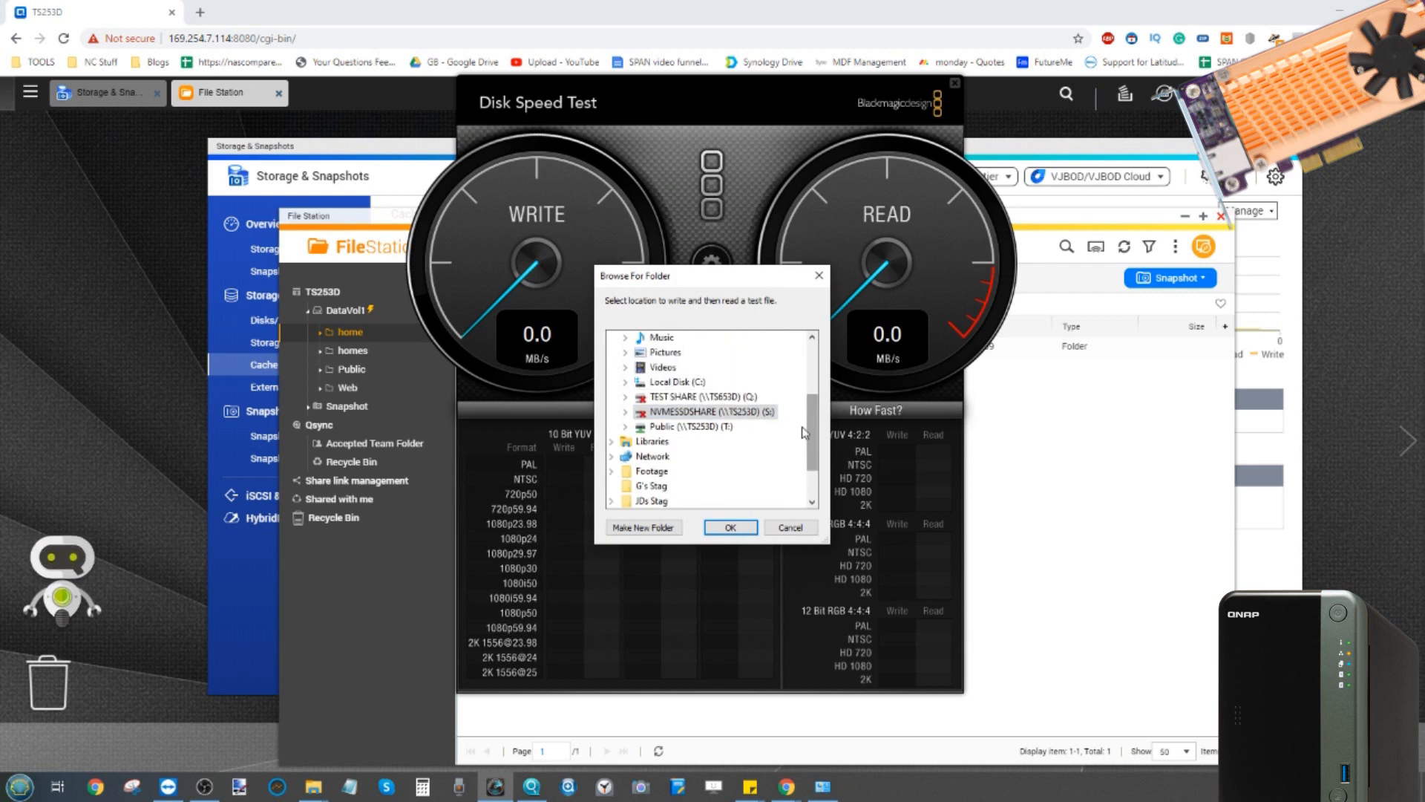
left_click(625, 426)
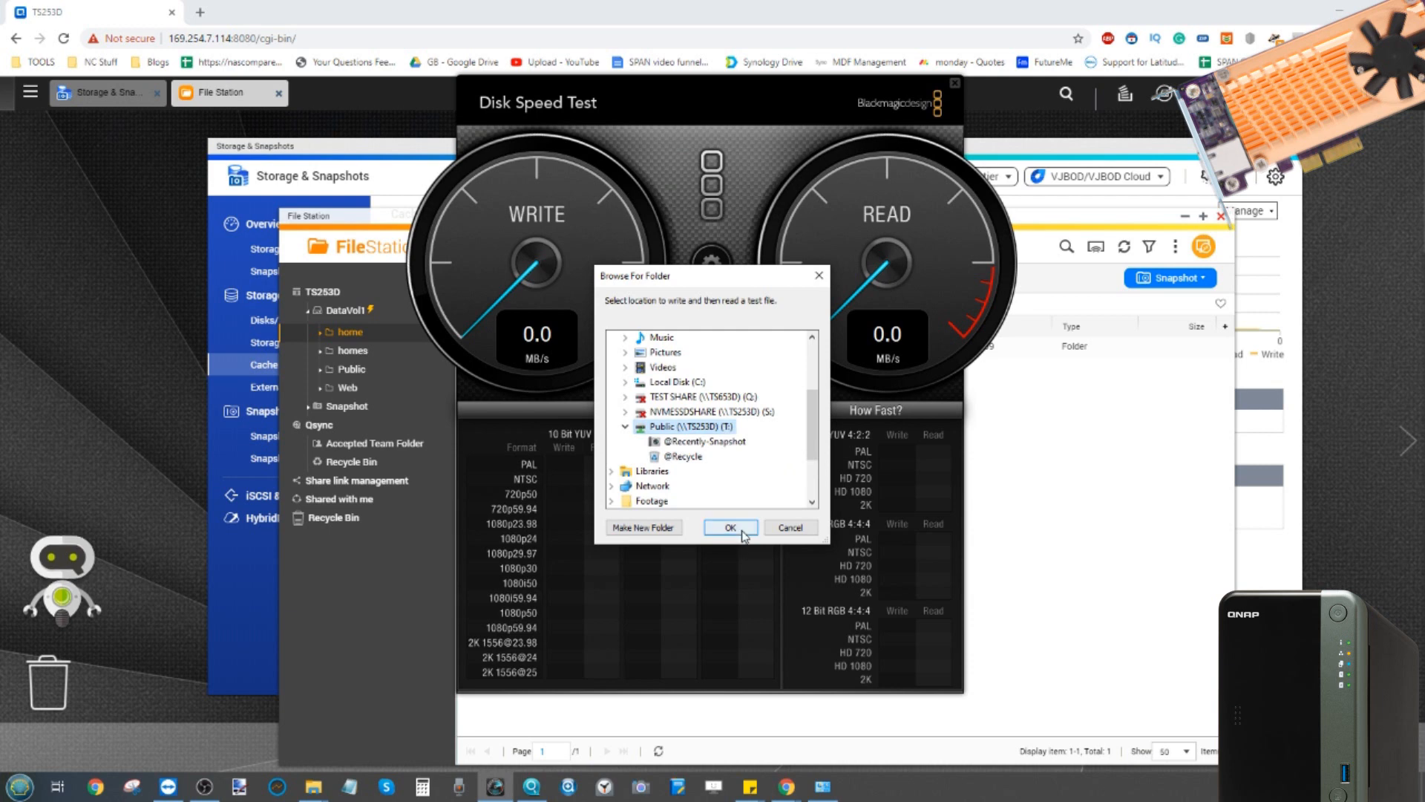
left_click(729, 527)
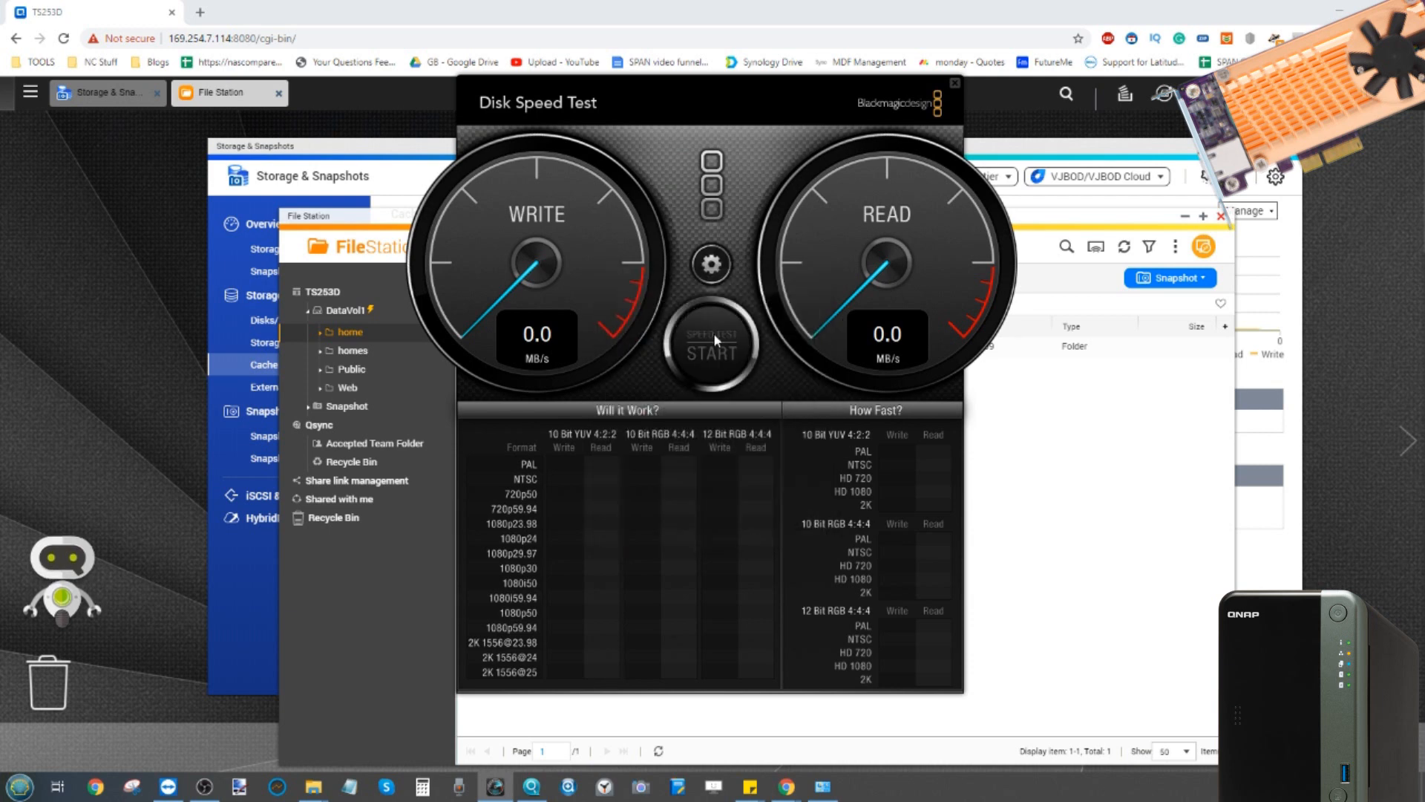
Run the speed test on Public T: (about 269.3 MB/s write, 449.2 MB/s read), then switch to OBS.
left_click(712, 349)
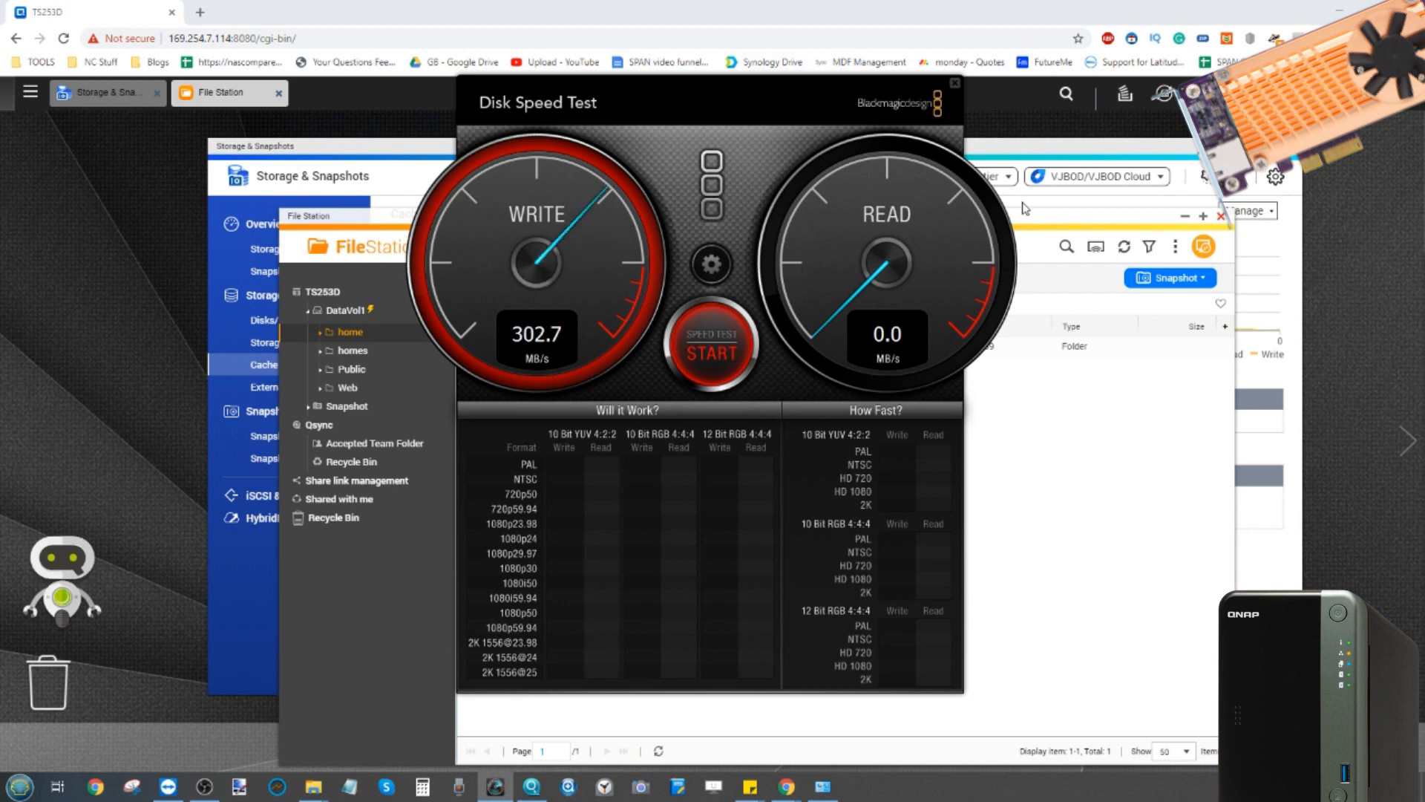
left_click(954, 83)
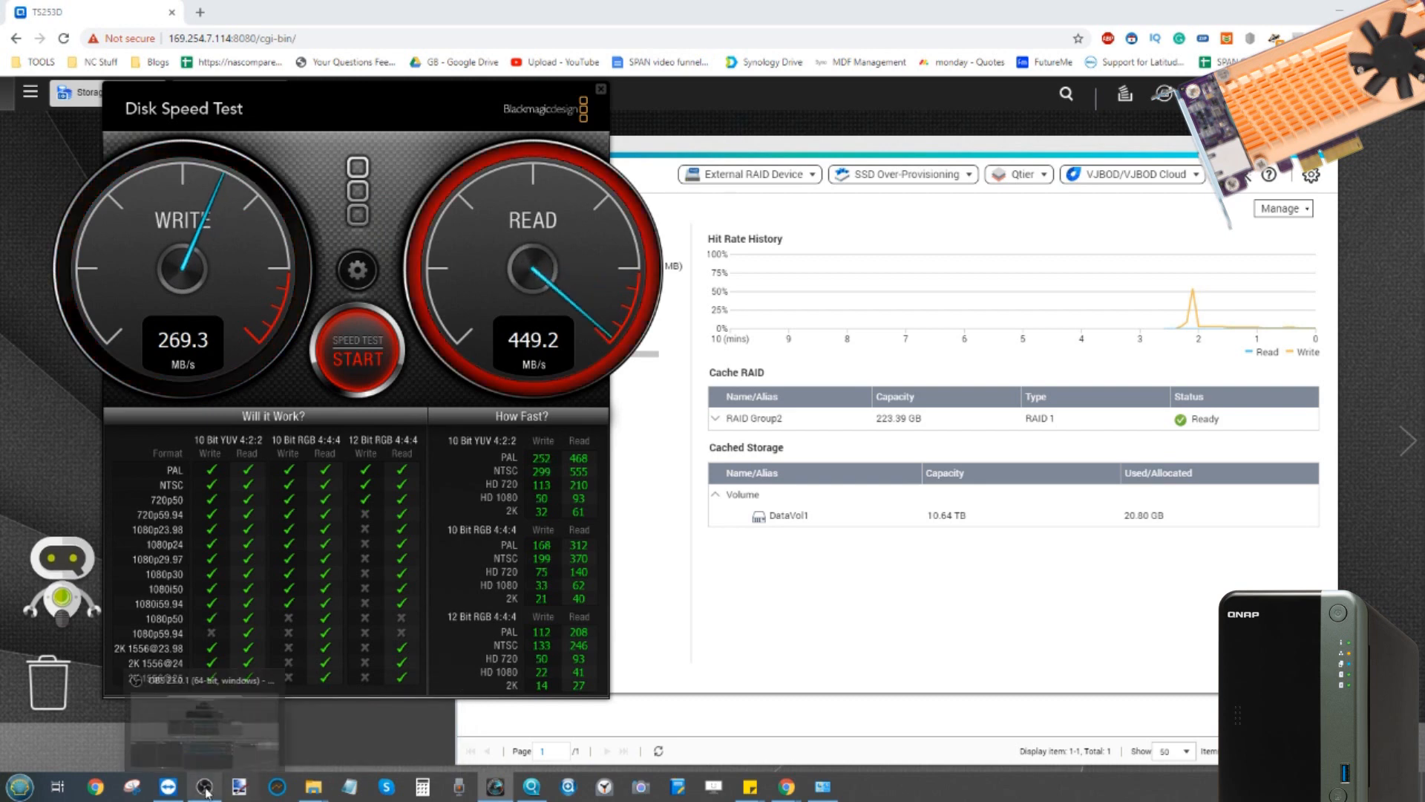
left_click(204, 786)
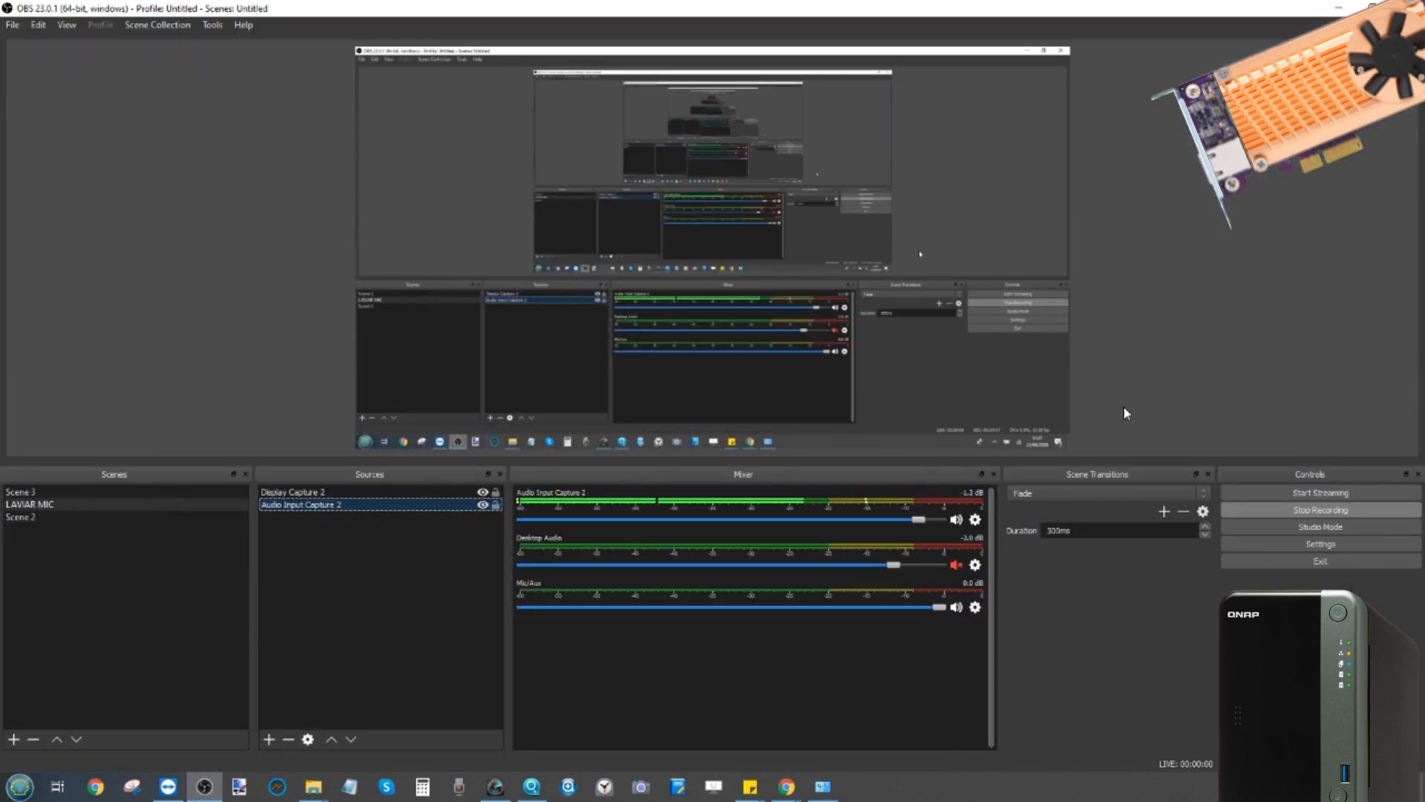